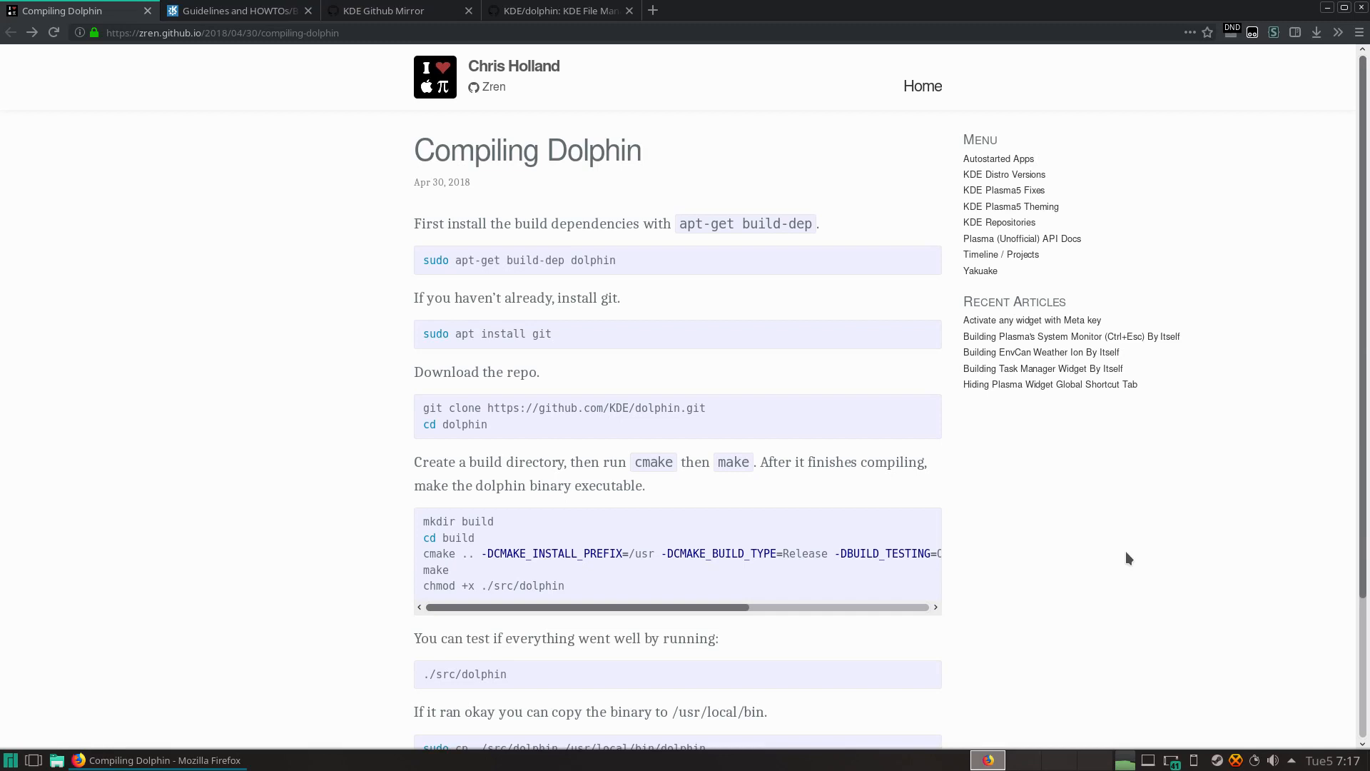
pyautogui.moveTo(1068, 416)
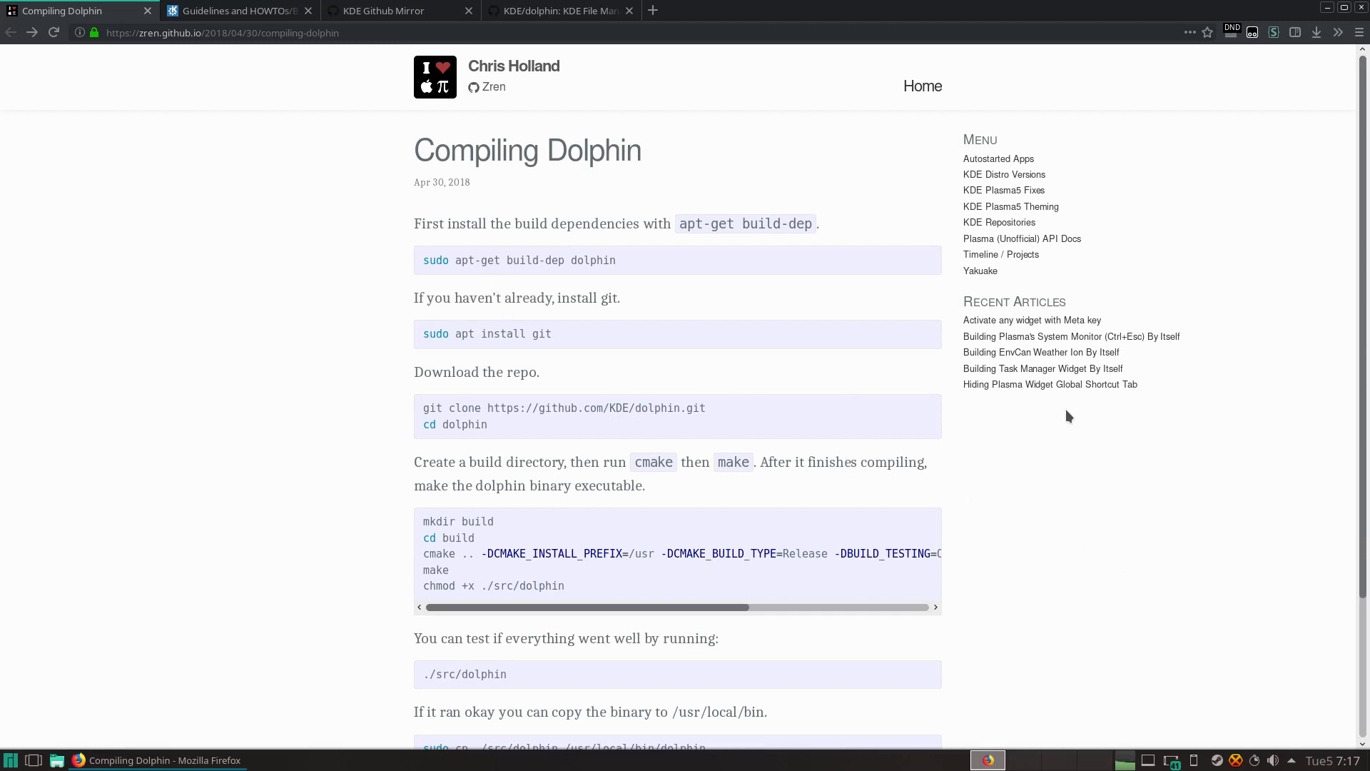
pyautogui.moveTo(697, 306)
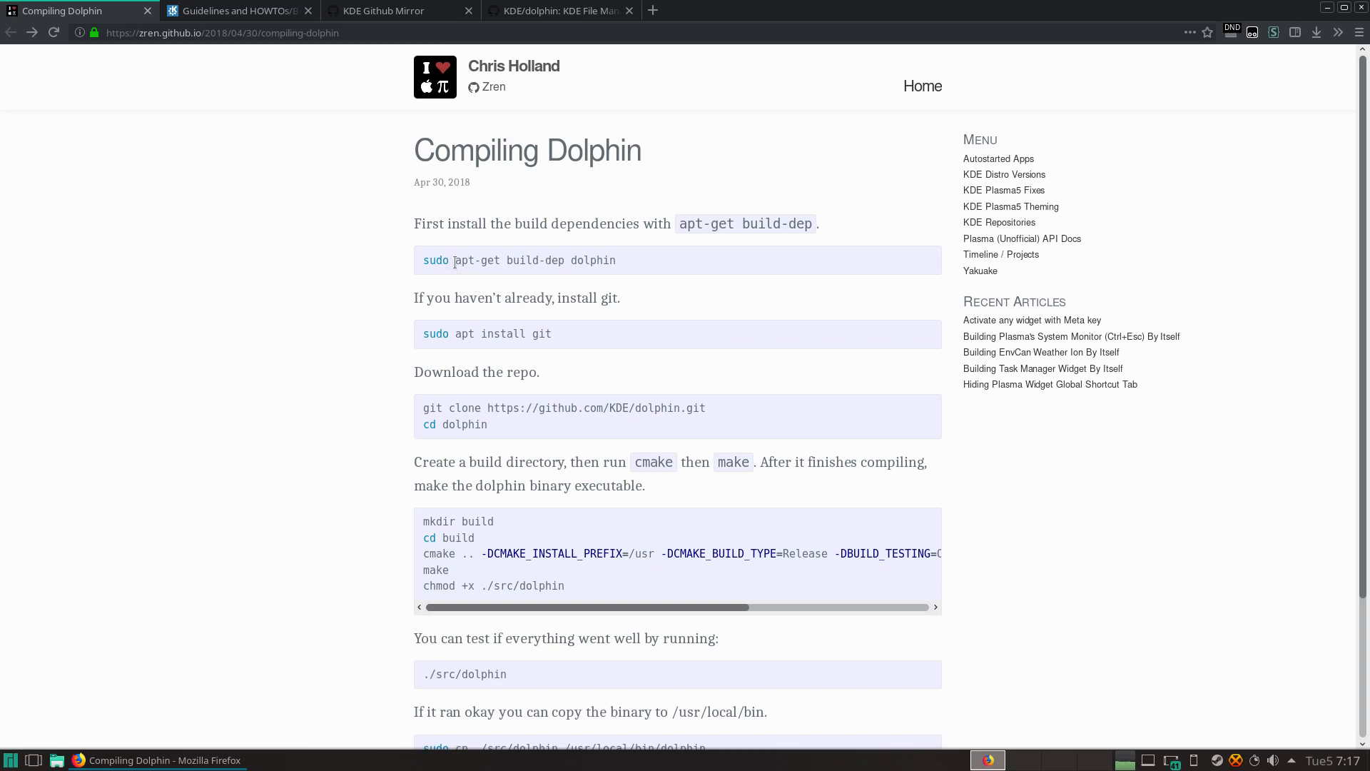
pyautogui.moveTo(577, 282)
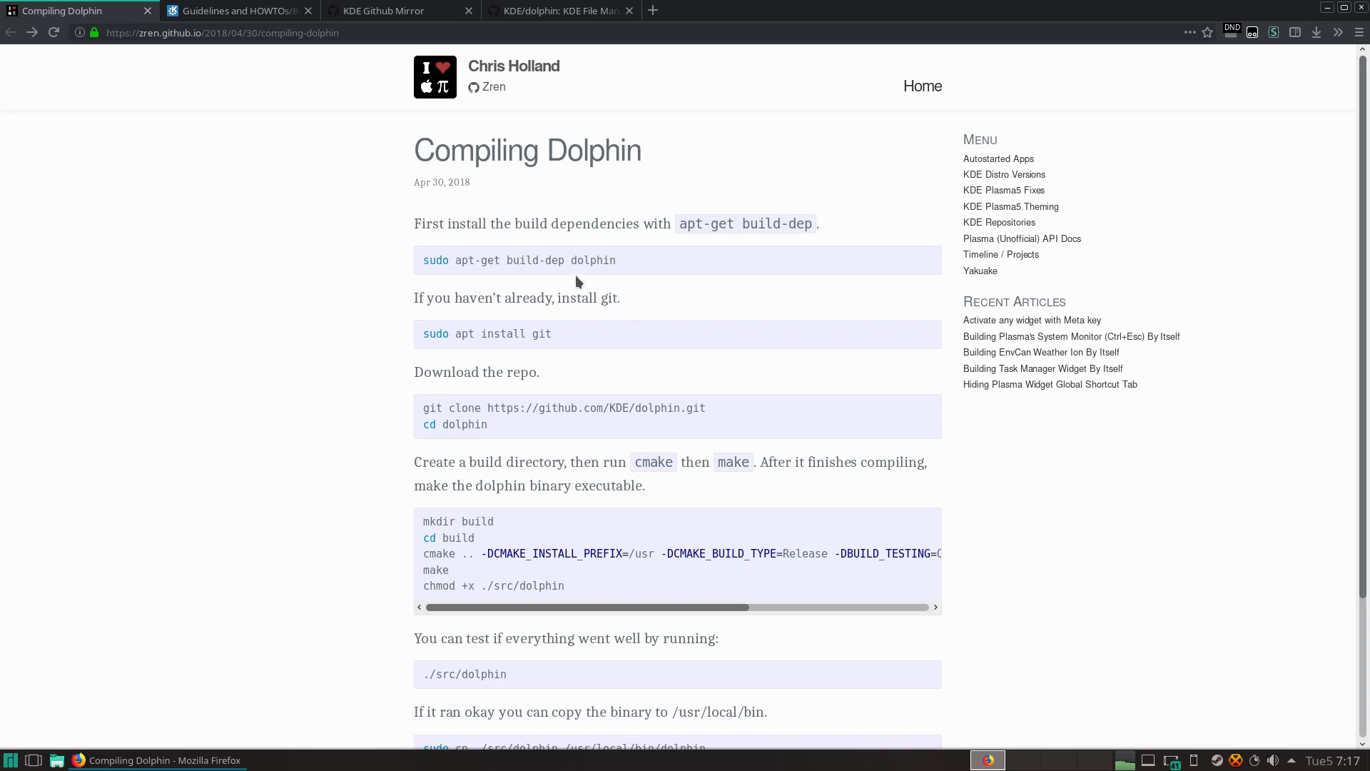
pyautogui.moveTo(827, 314)
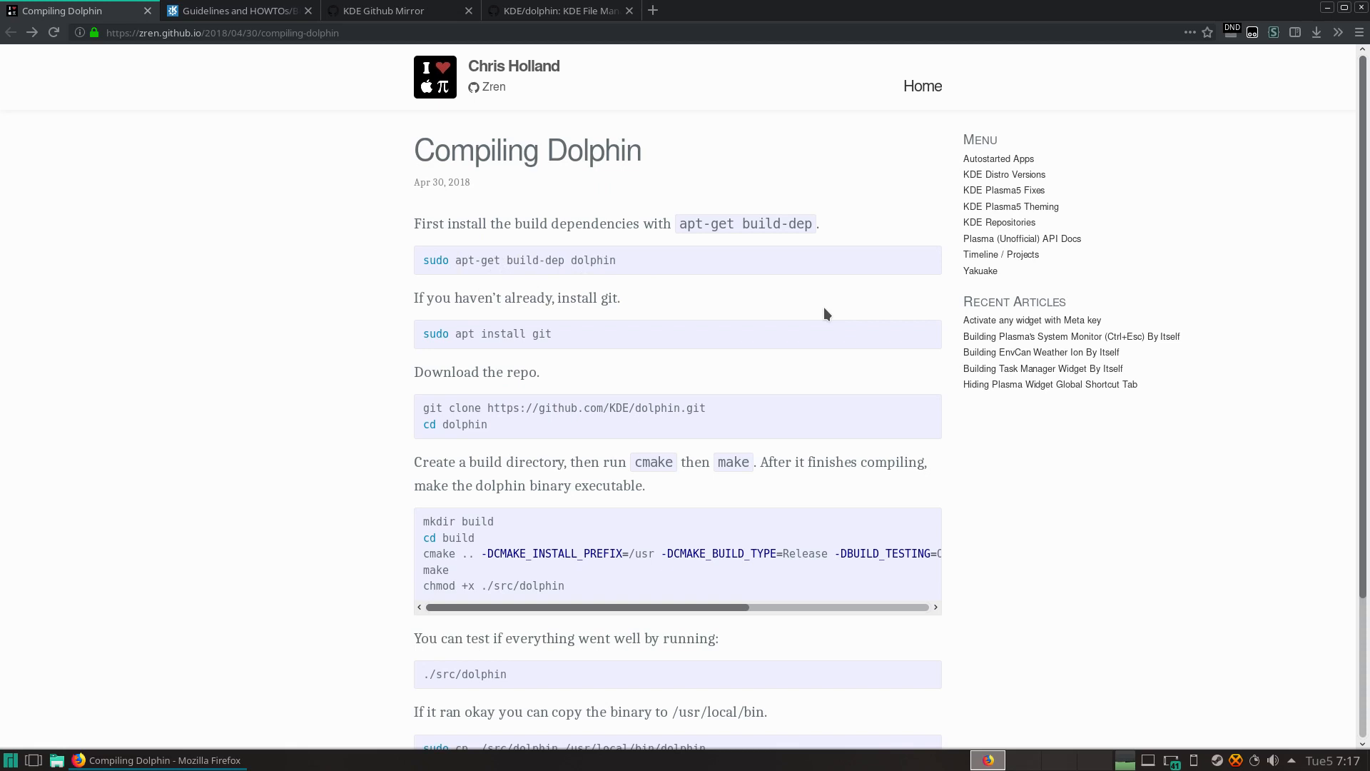
pyautogui.moveTo(535, 330)
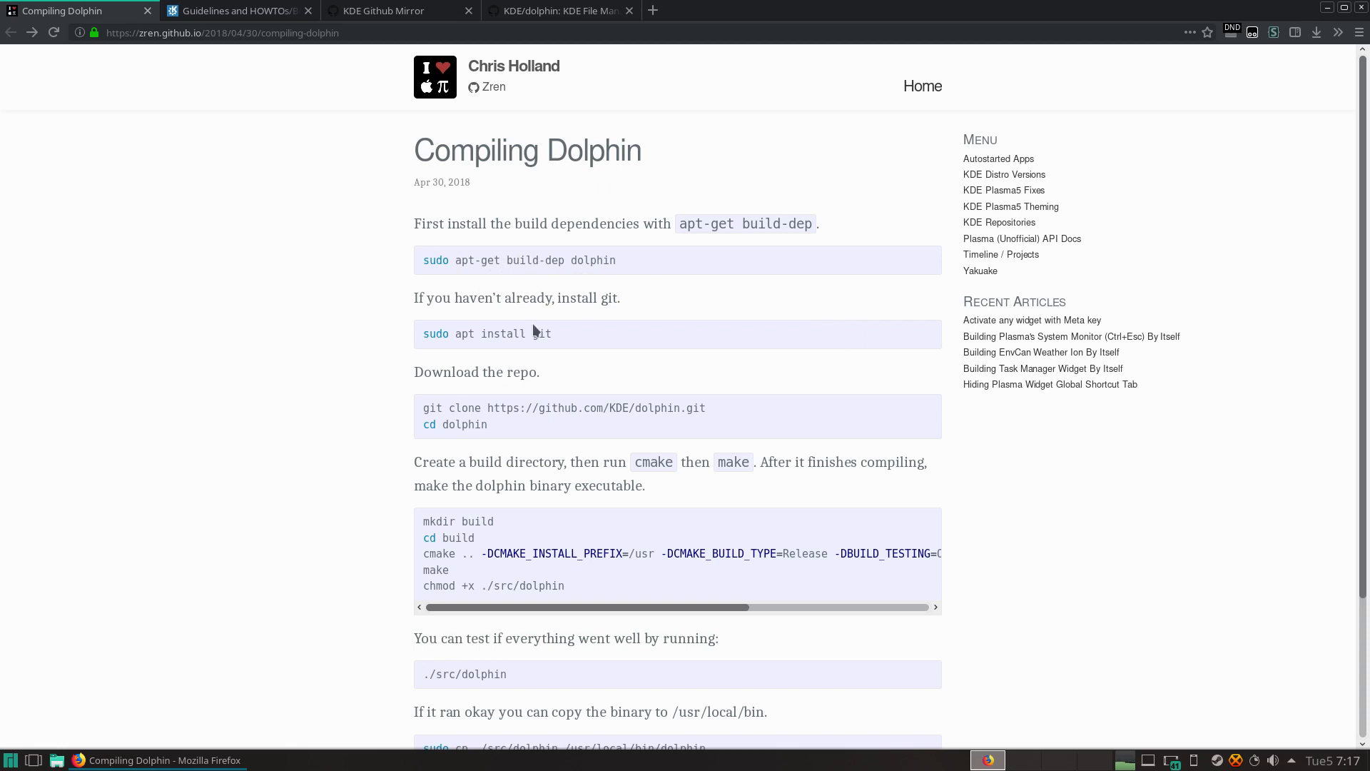
# Step: Switch Firefox to the KDE wiki Build from source tab at its Git remote prefix section
pyautogui.scroll(-3)
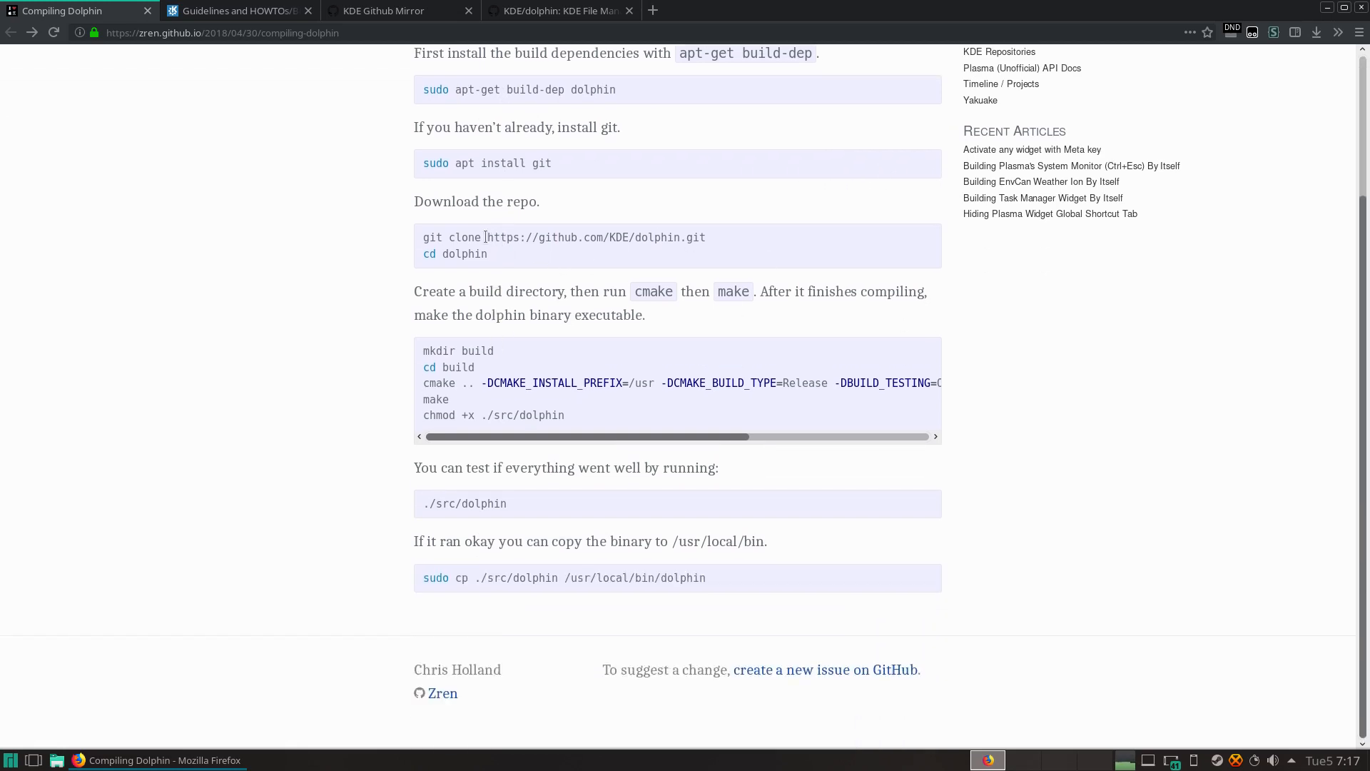
pyautogui.moveTo(713, 248)
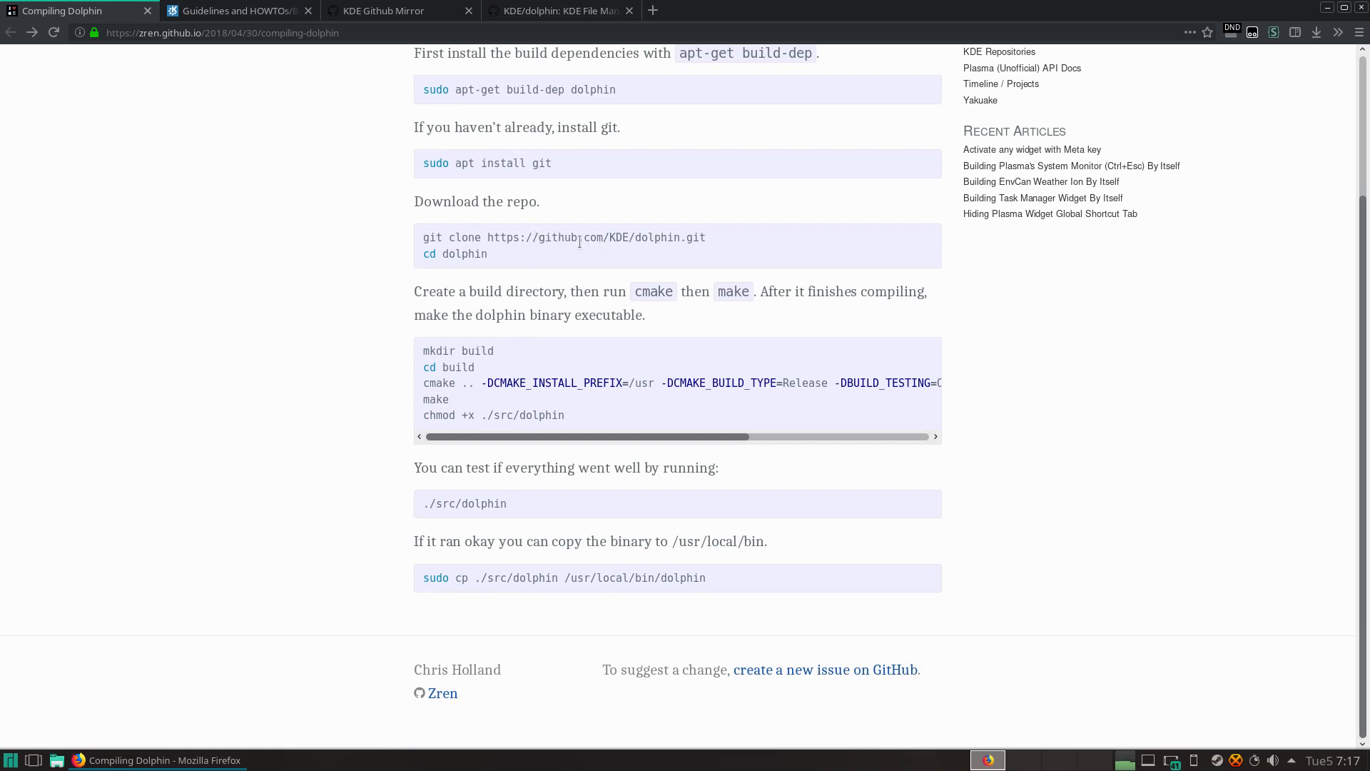
pyautogui.click(235, 10)
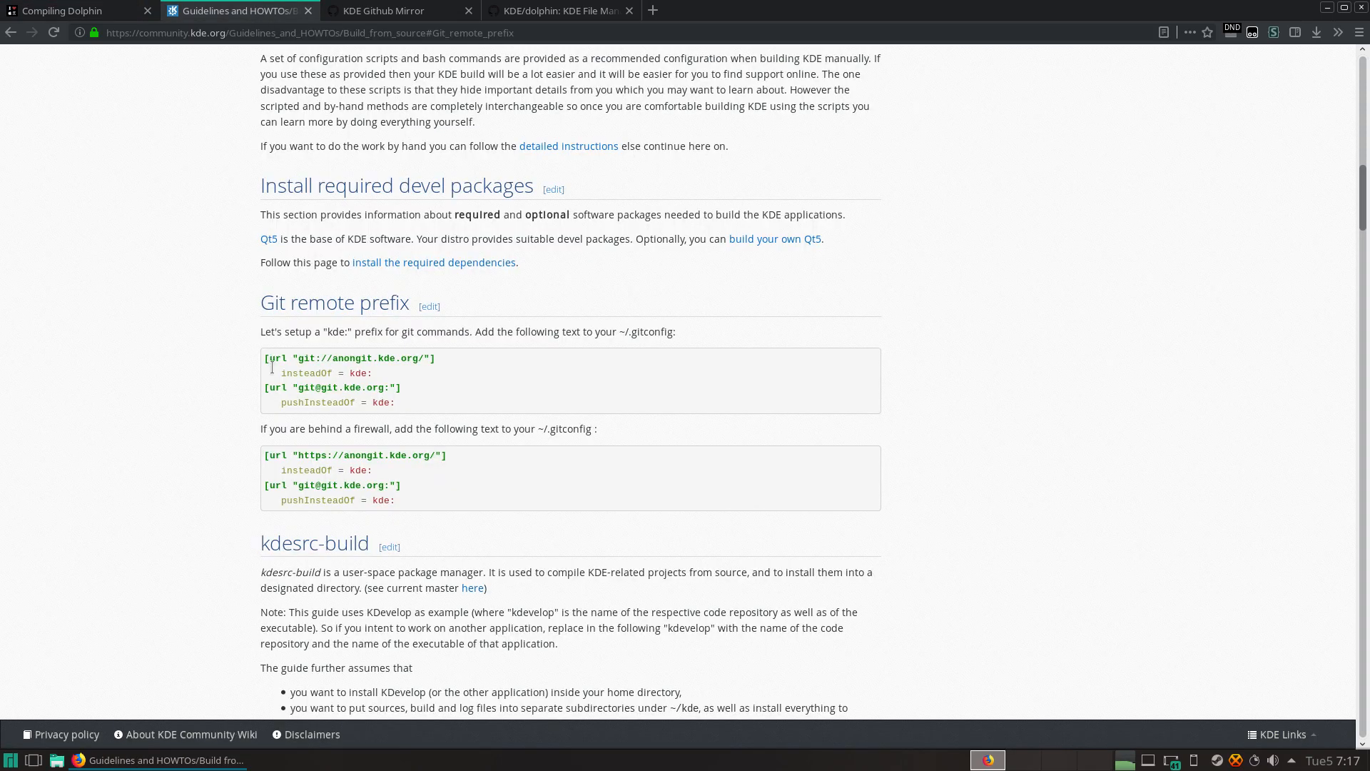
pyautogui.moveTo(347, 372)
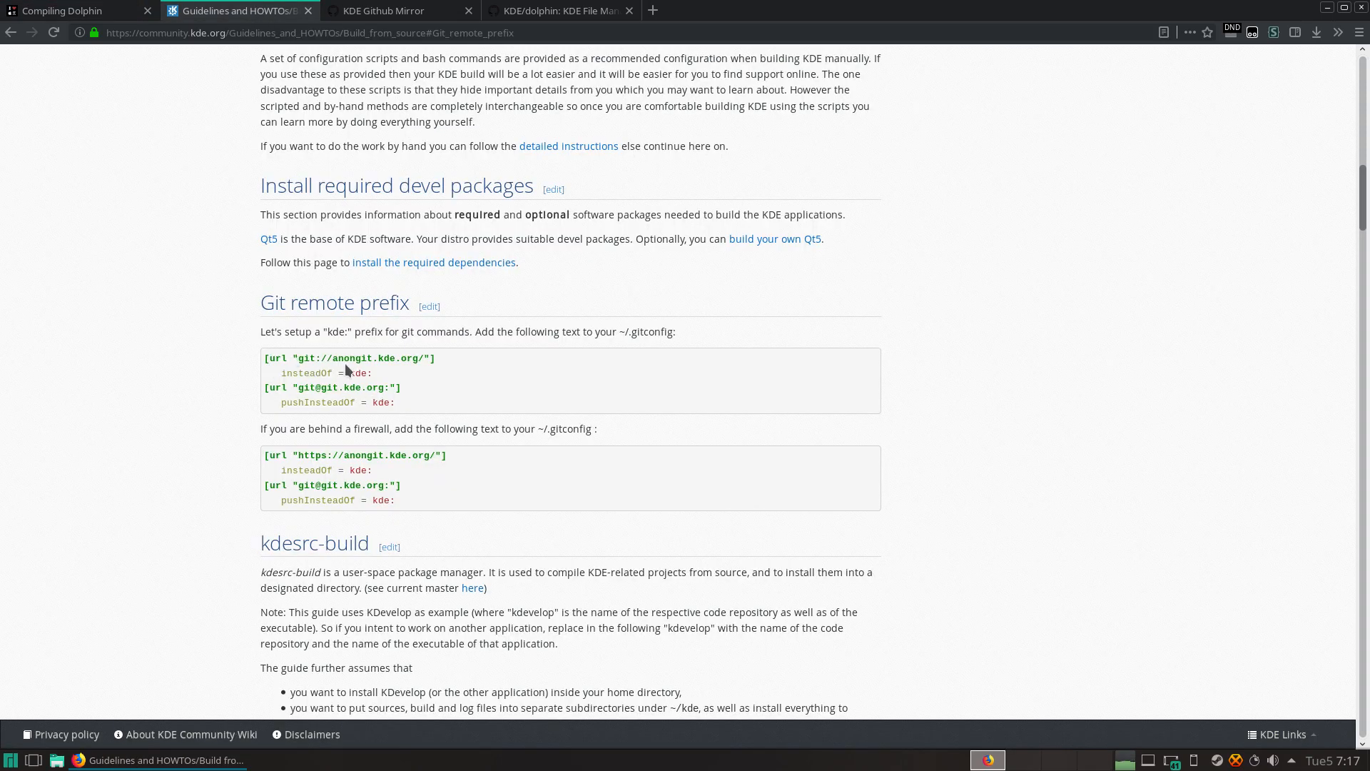
pyautogui.moveTo(450, 367)
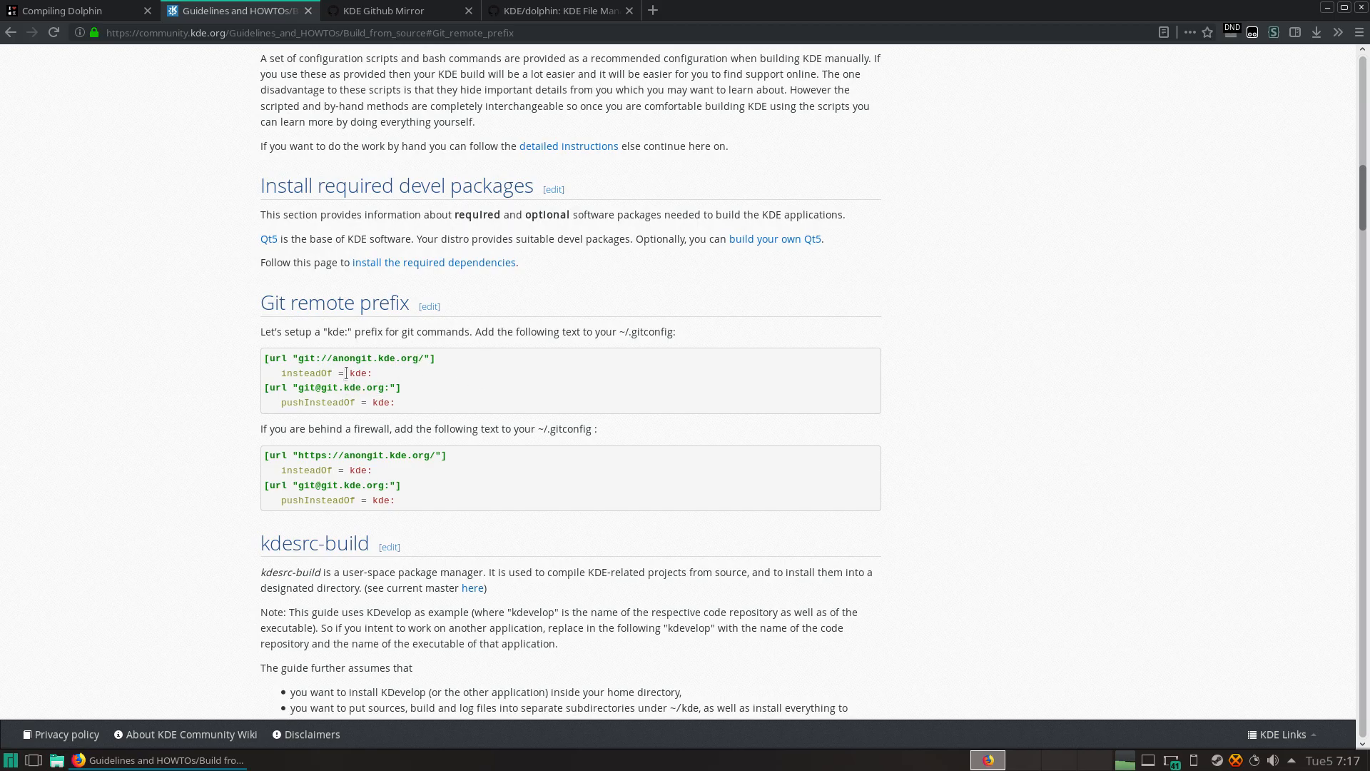
pyautogui.moveTo(374, 380)
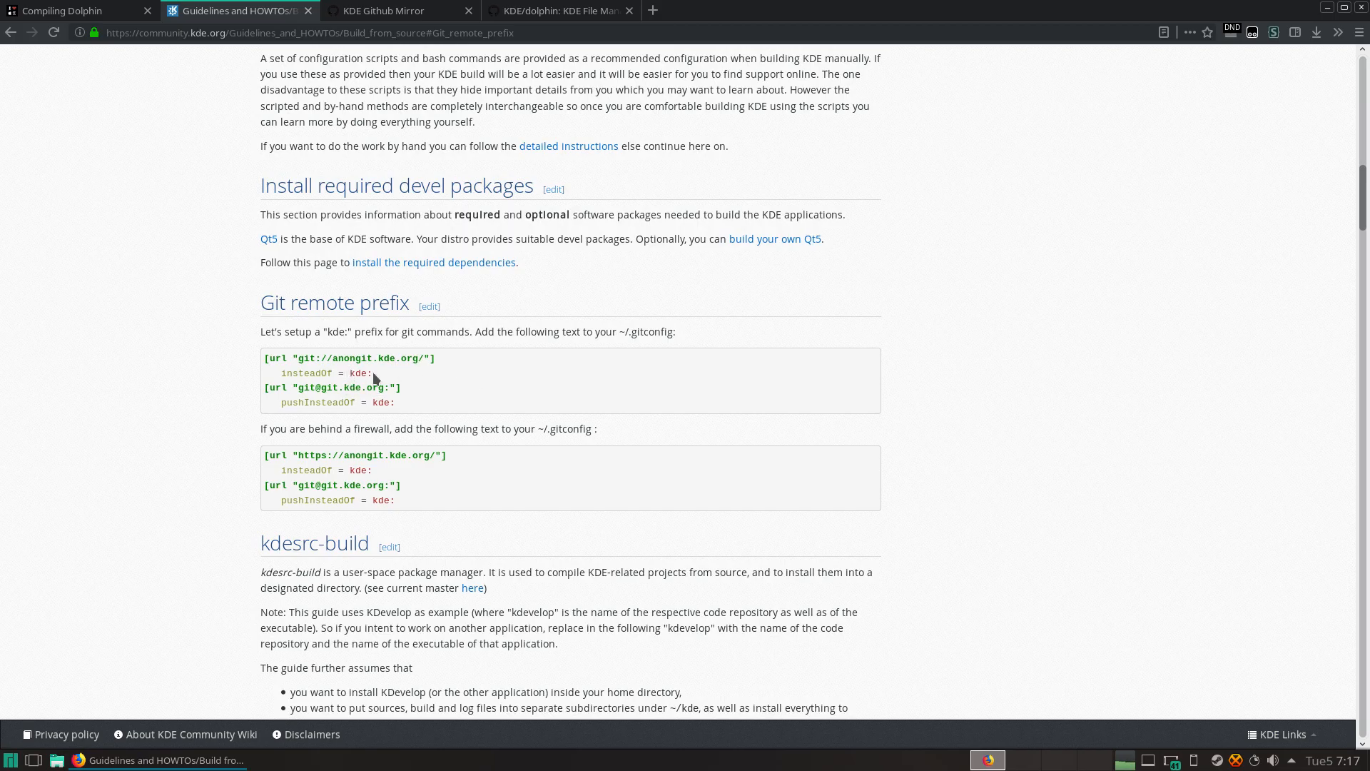
# Step: Return to the Compiling Dolphin tab and scroll the cmake block sideways to read its options
pyautogui.click(65, 10)
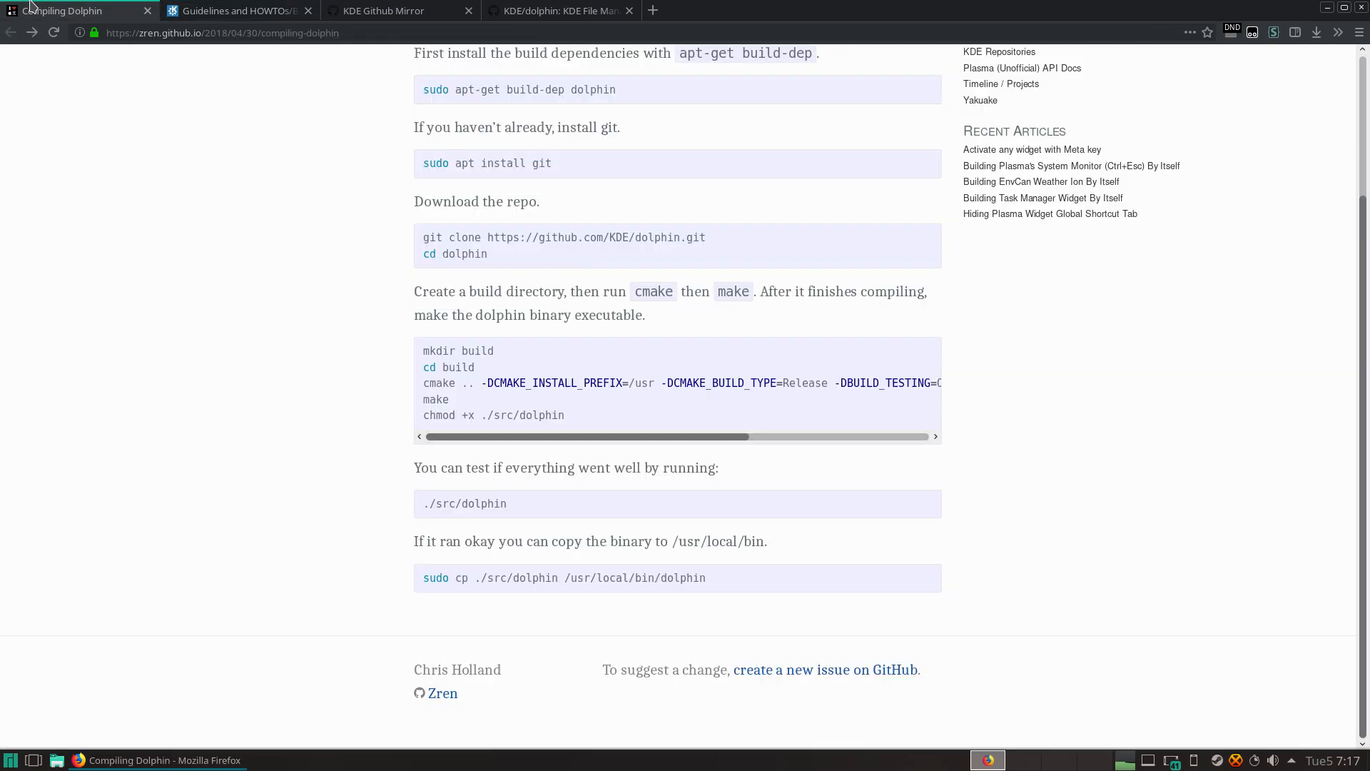
pyautogui.moveTo(559, 278)
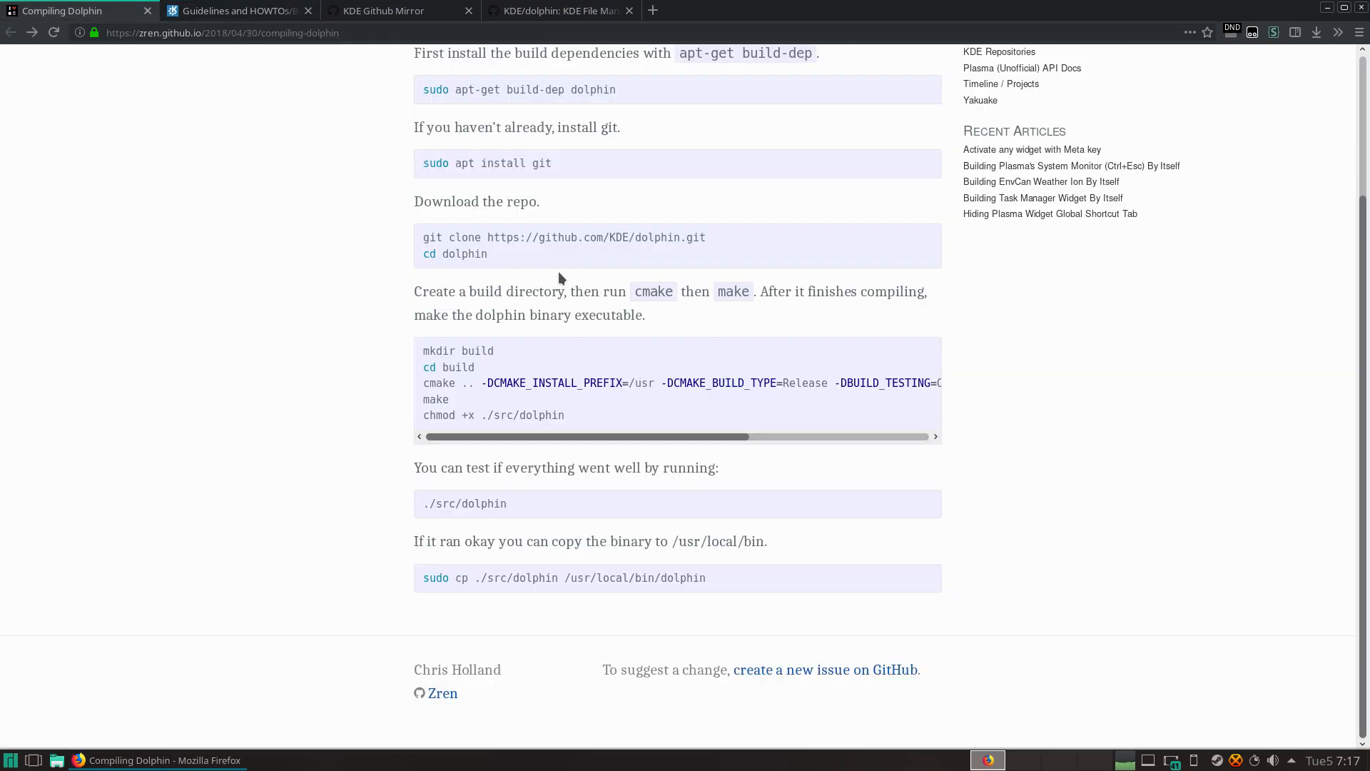
pyautogui.moveTo(437, 357)
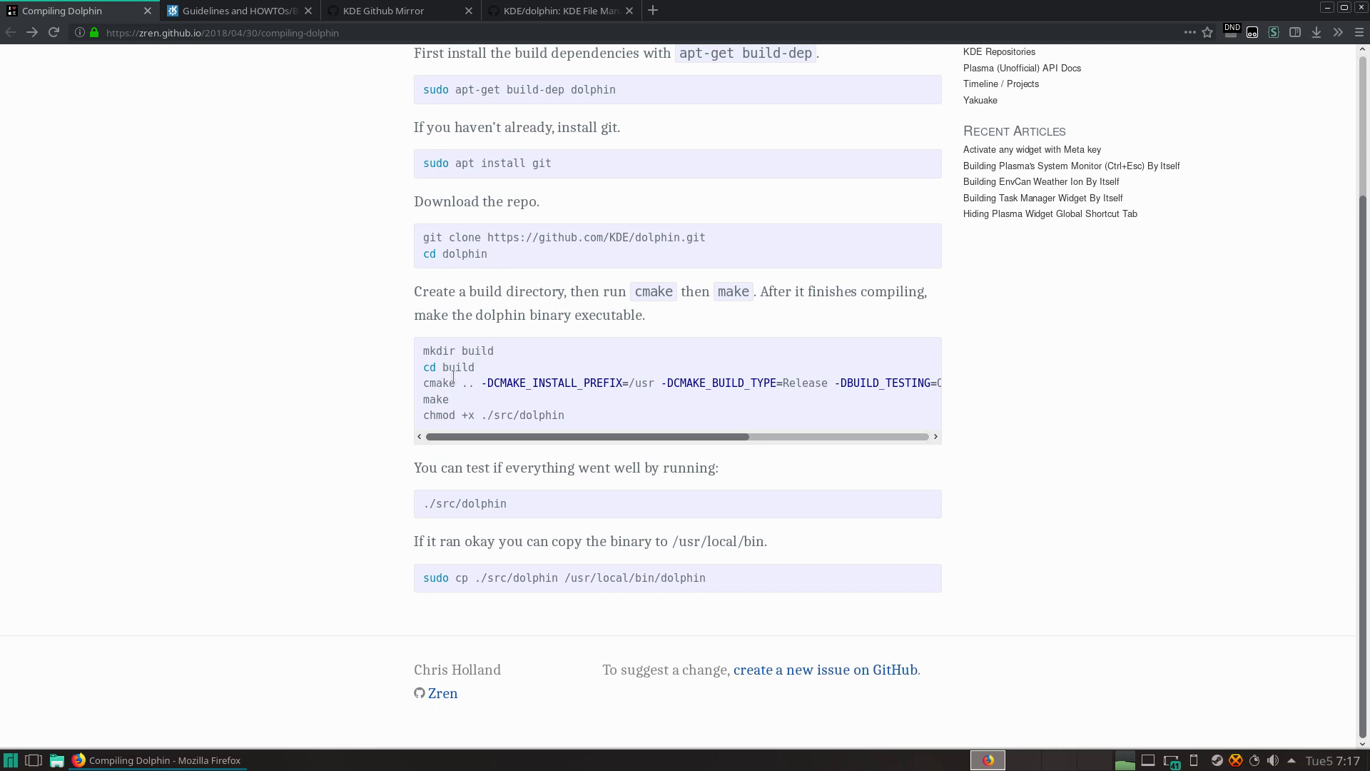
pyautogui.moveTo(577, 399)
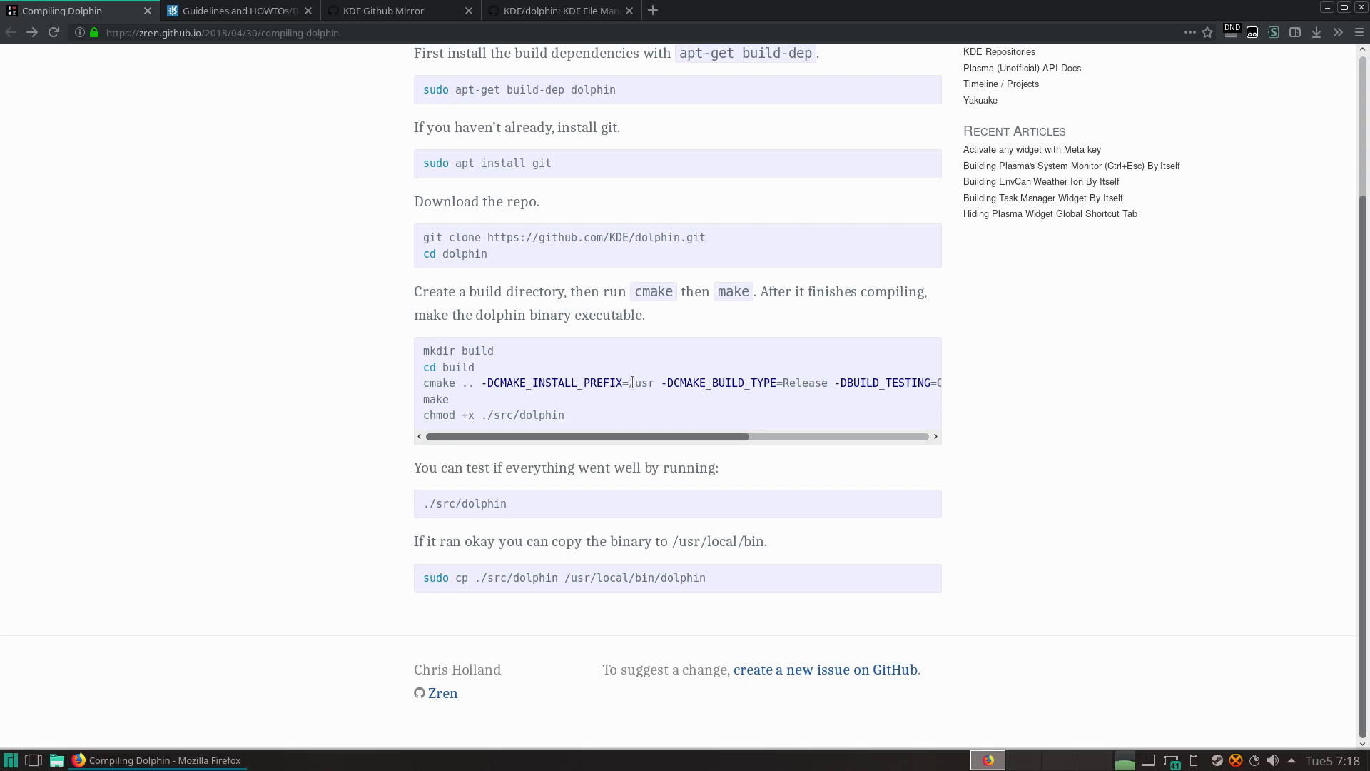
pyautogui.hscroll(3)
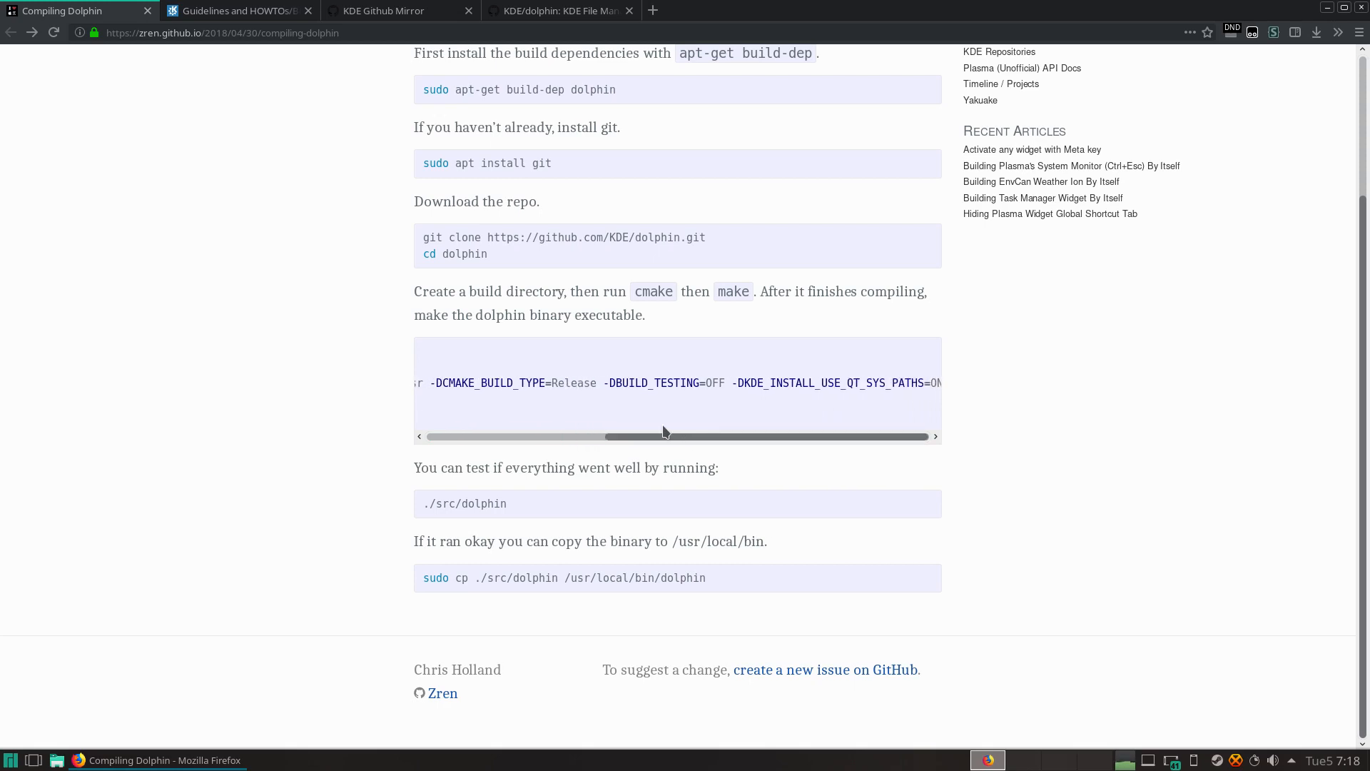
pyautogui.moveTo(509, 386)
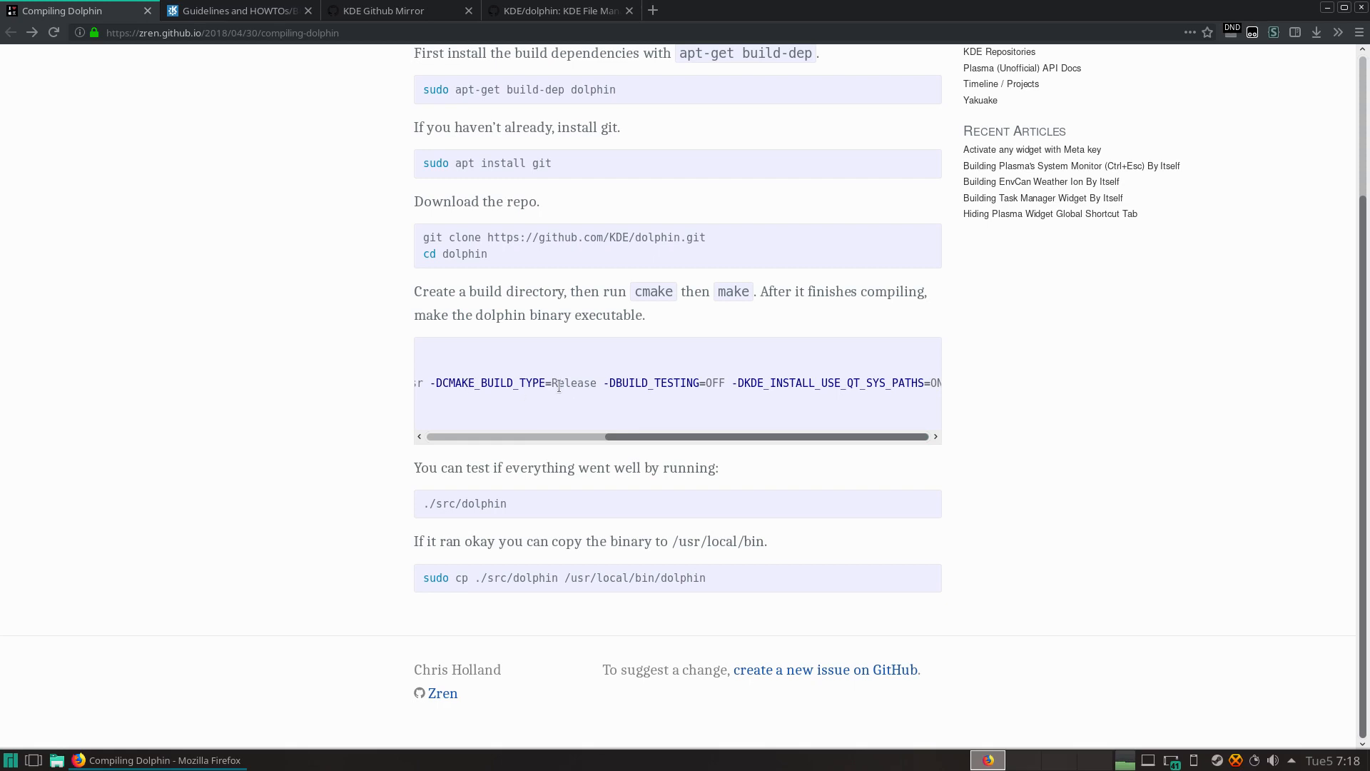
pyautogui.moveTo(664, 403)
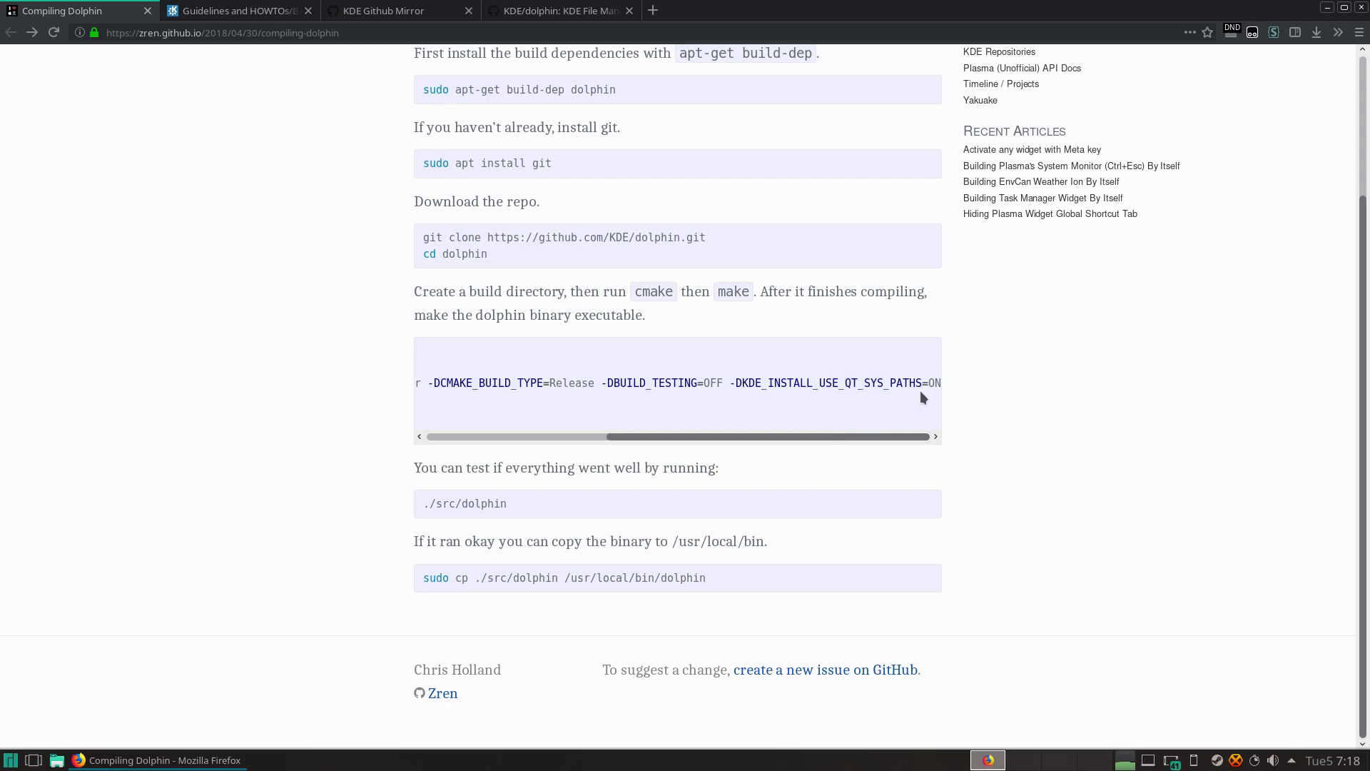
pyautogui.moveTo(794, 437)
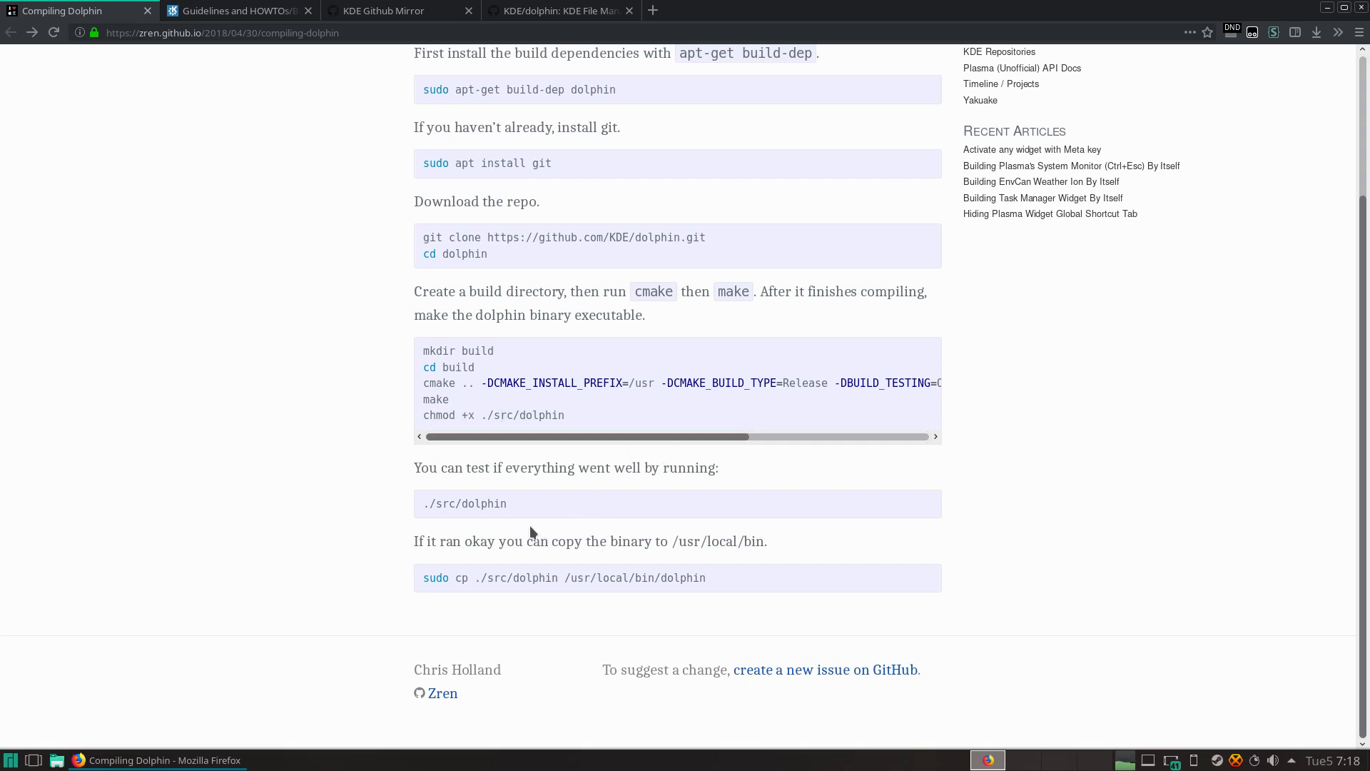
pyautogui.moveTo(952, 637)
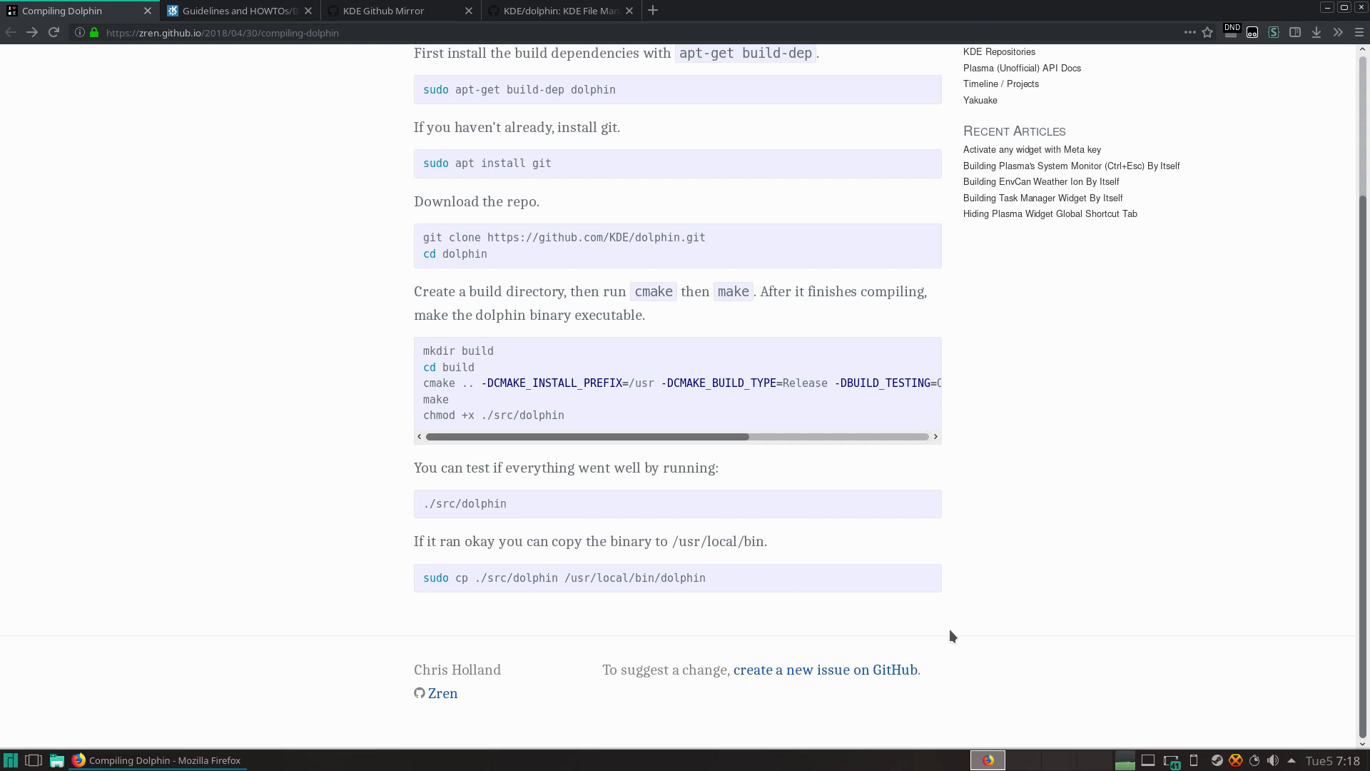
pyautogui.moveTo(1019, 760)
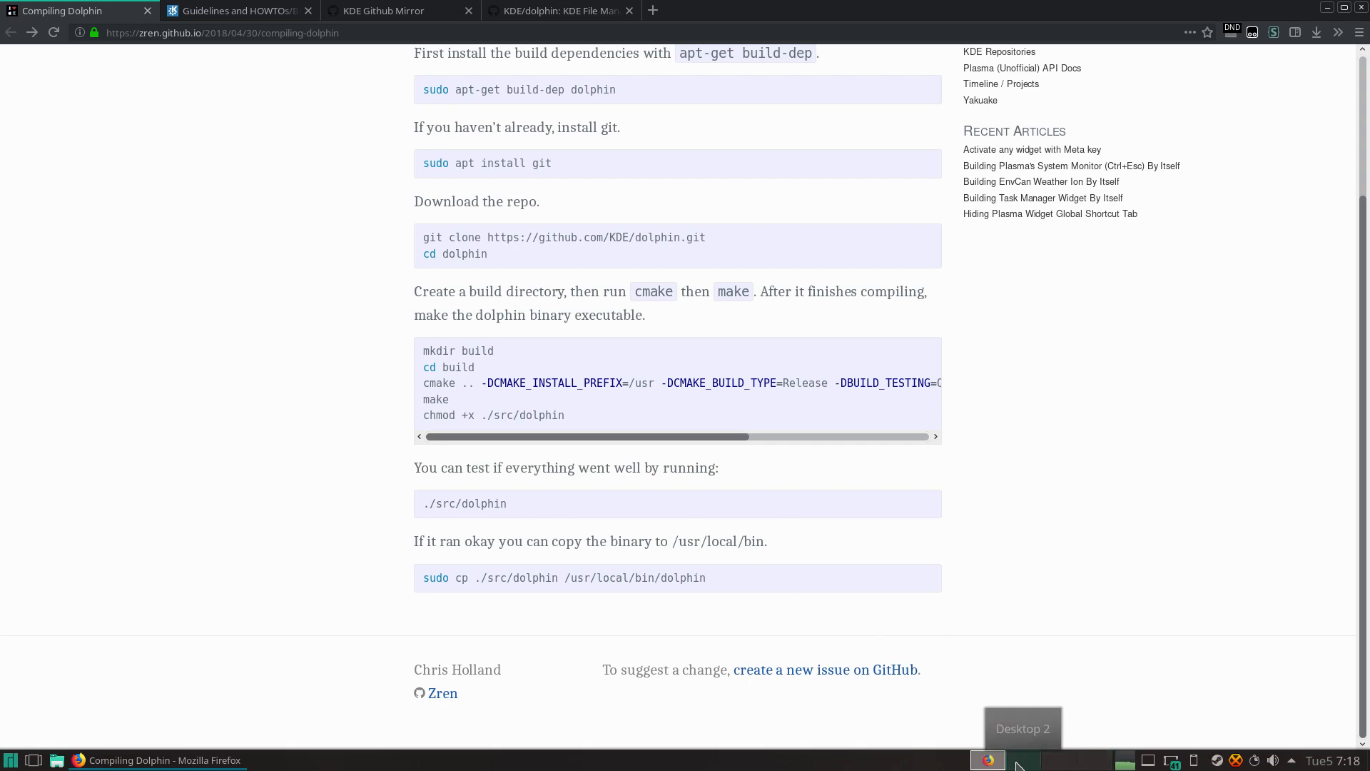
# Step: In Dolphin's terminal at ~/Code/kde, enter 'git clone kde:dolphin dolphin-dev'
pyautogui.click(1021, 759)
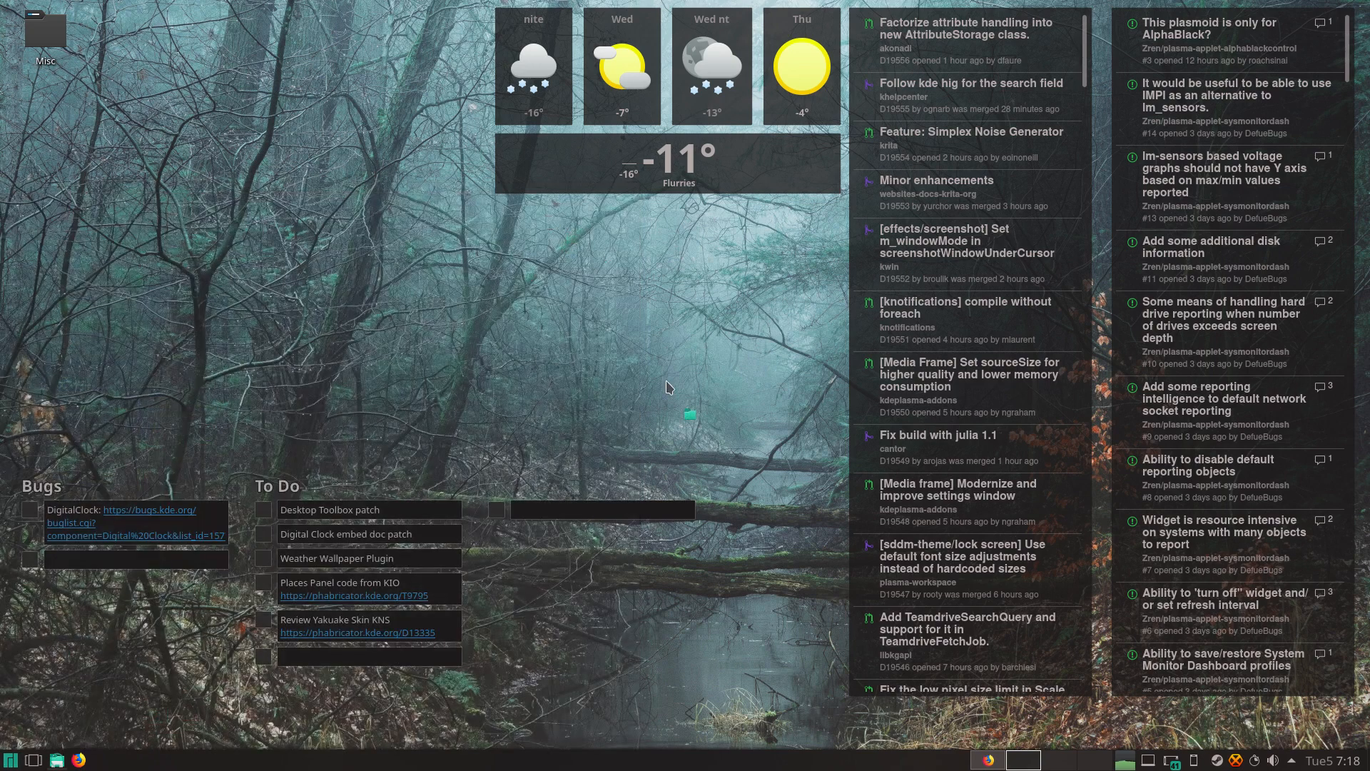
pyautogui.click(56, 760)
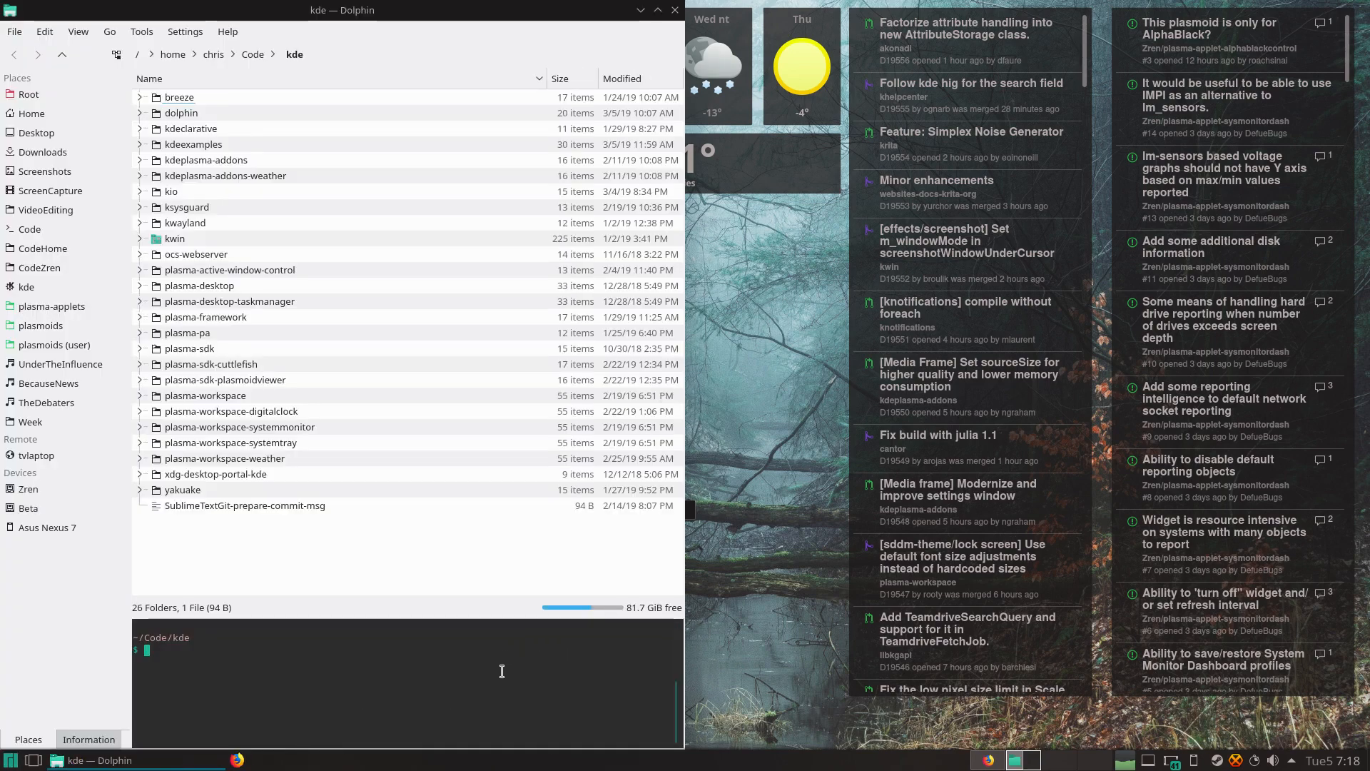
pyautogui.write('git cl')
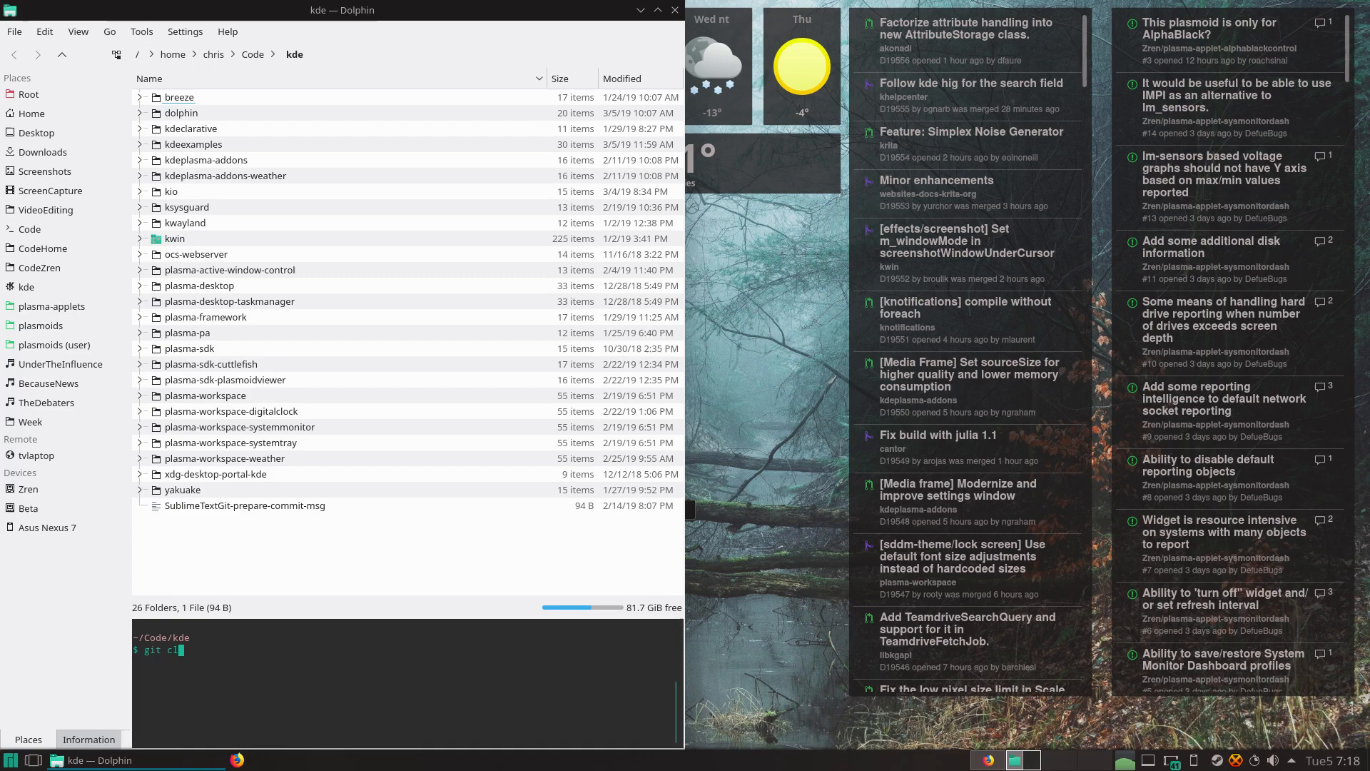
pyautogui.write('one')
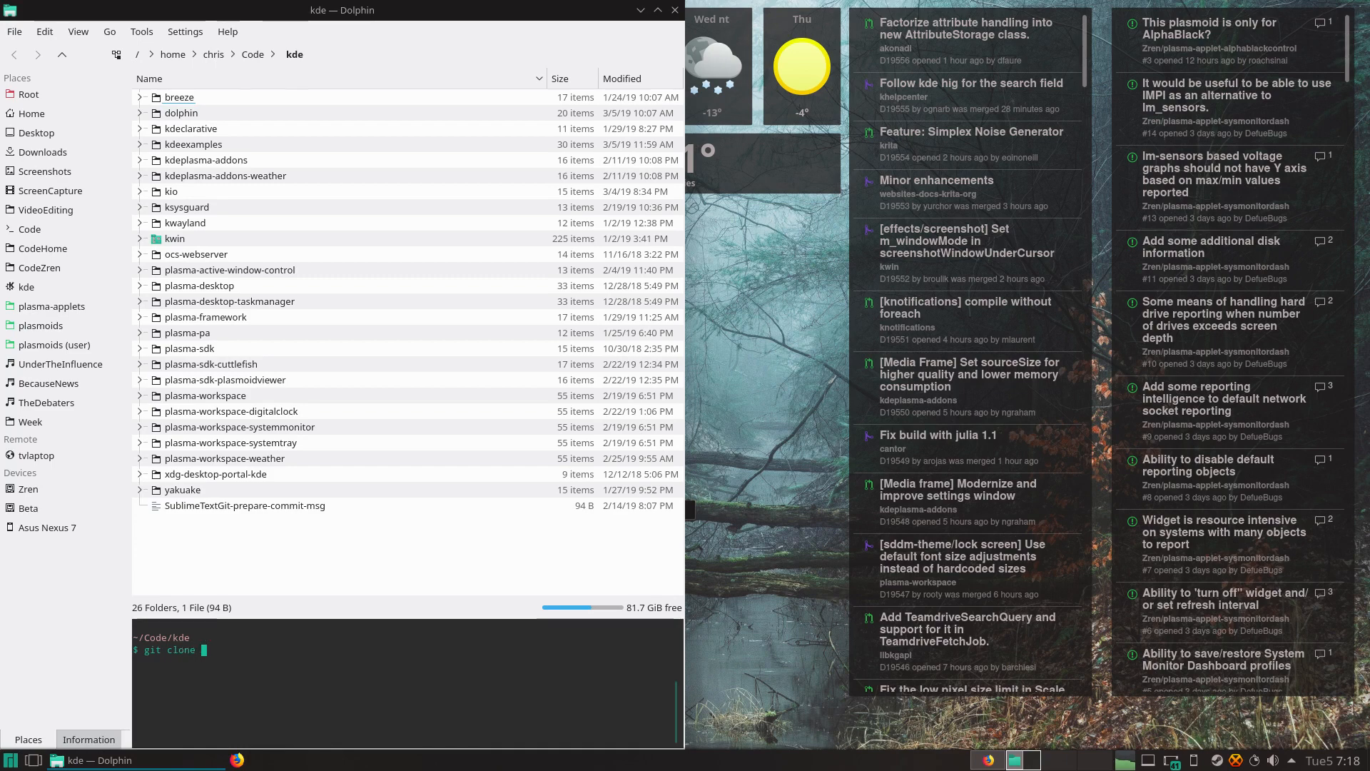
pyautogui.write('kde:')
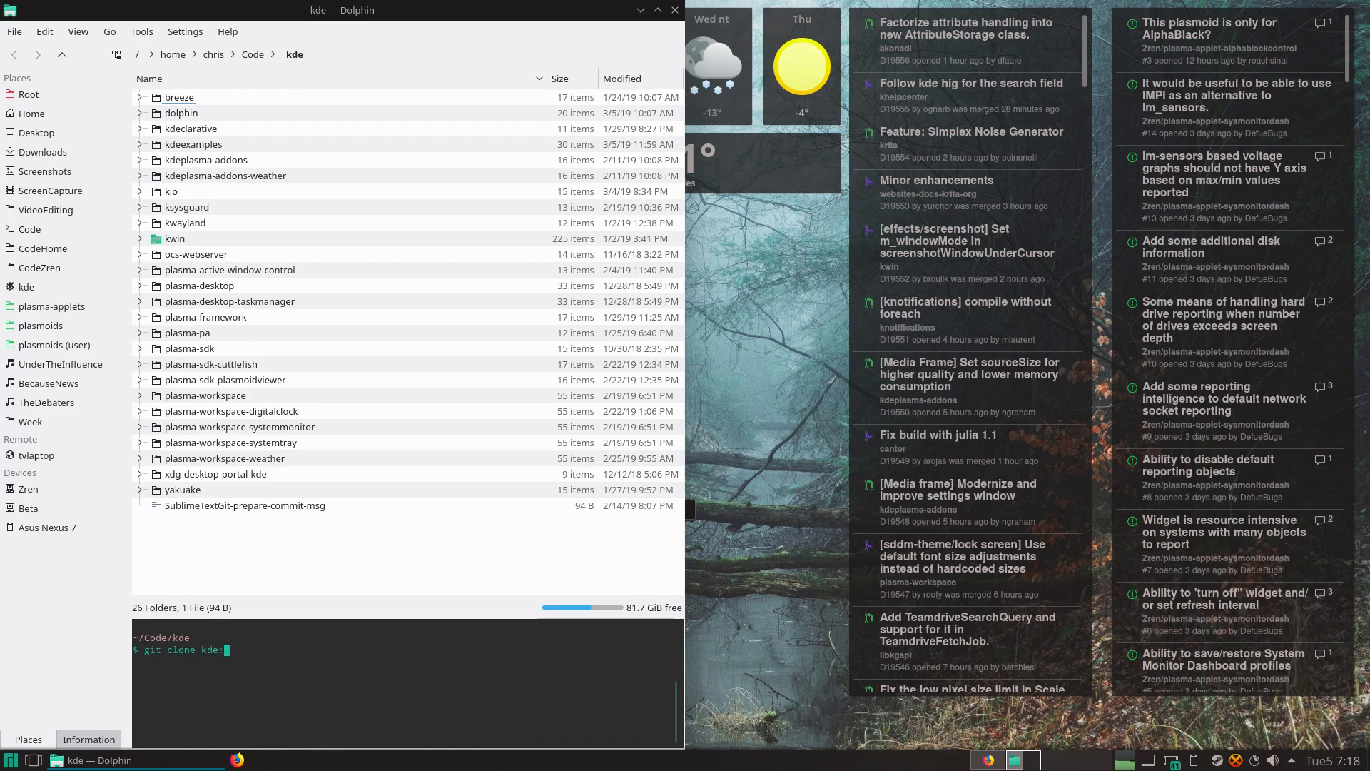
pyautogui.write('dolphin')
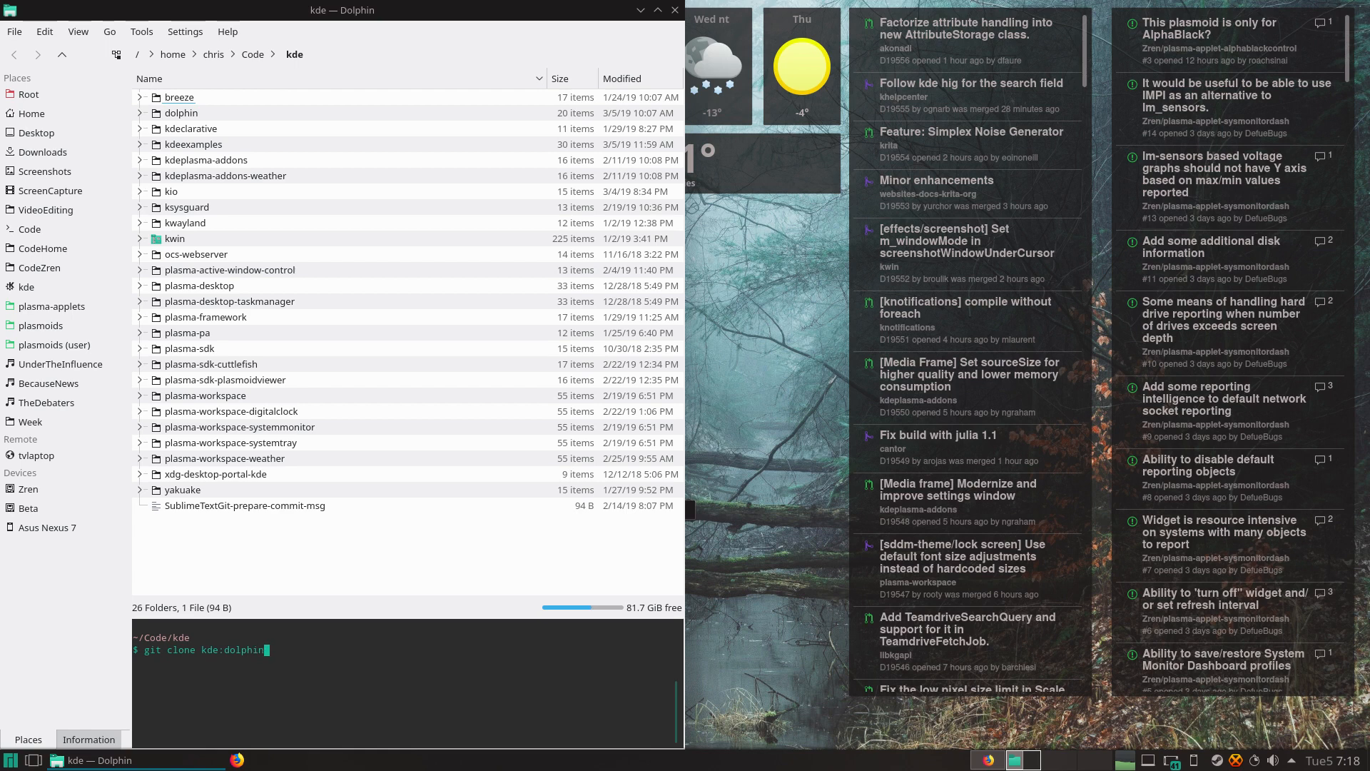
pyautogui.write('dolphin-dev')
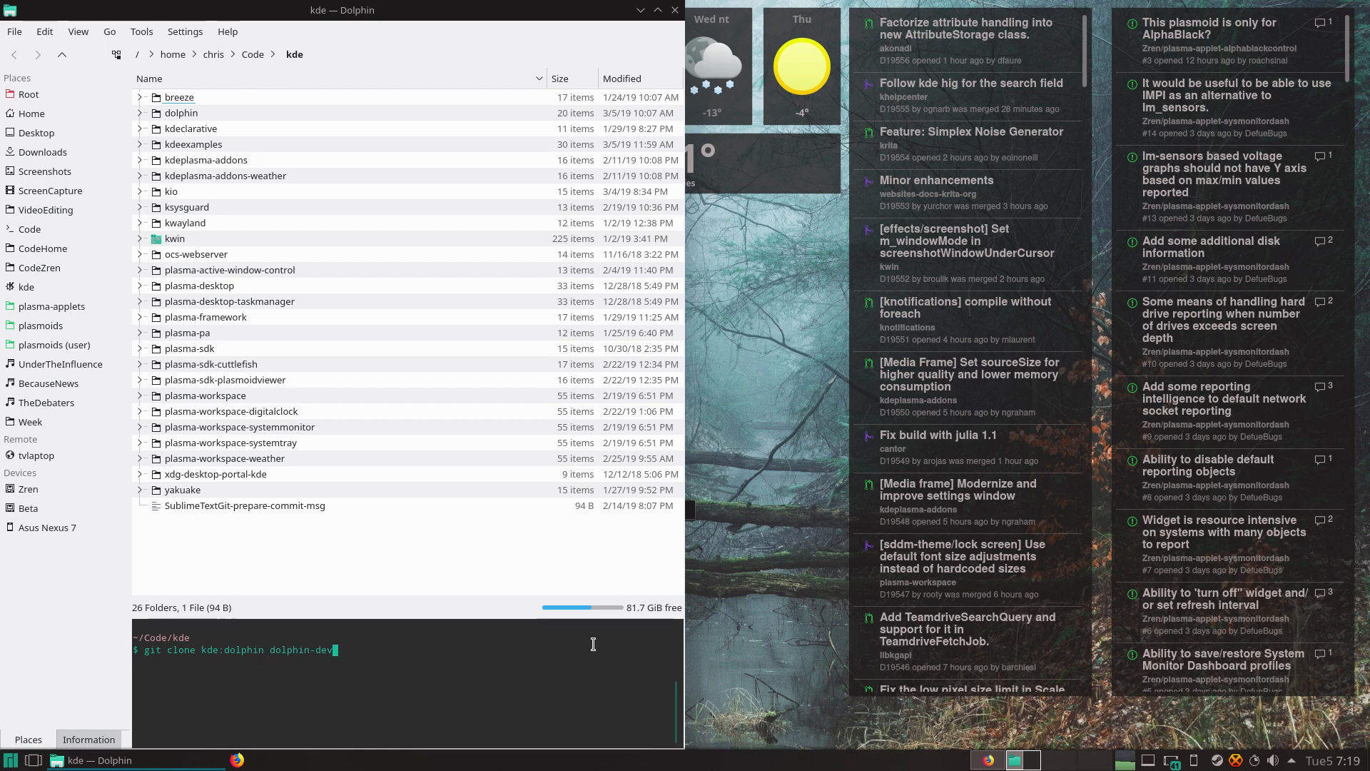
pyautogui.moveTo(485, 387)
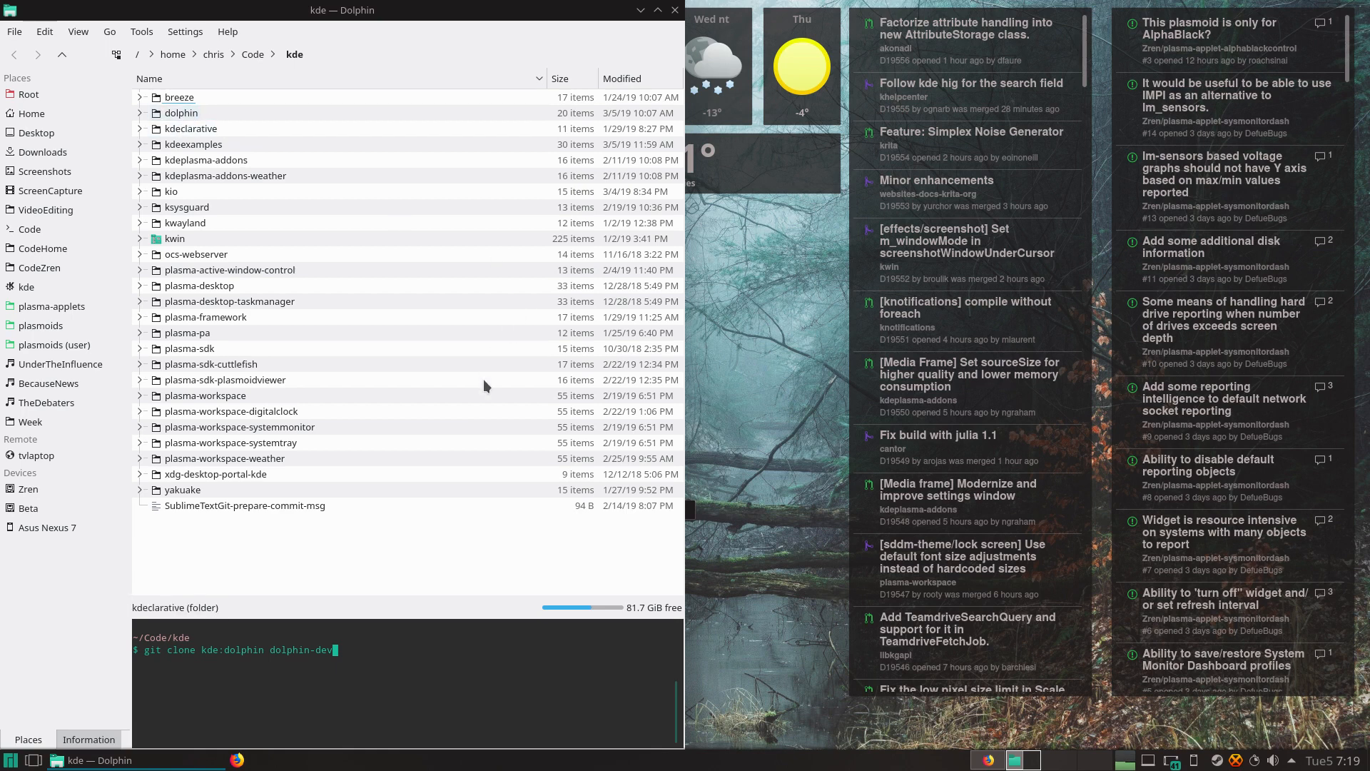
# Step: Start the clone, then view project.sublime-project for the dolphin project in Sublime Text
pyautogui.press('Return')
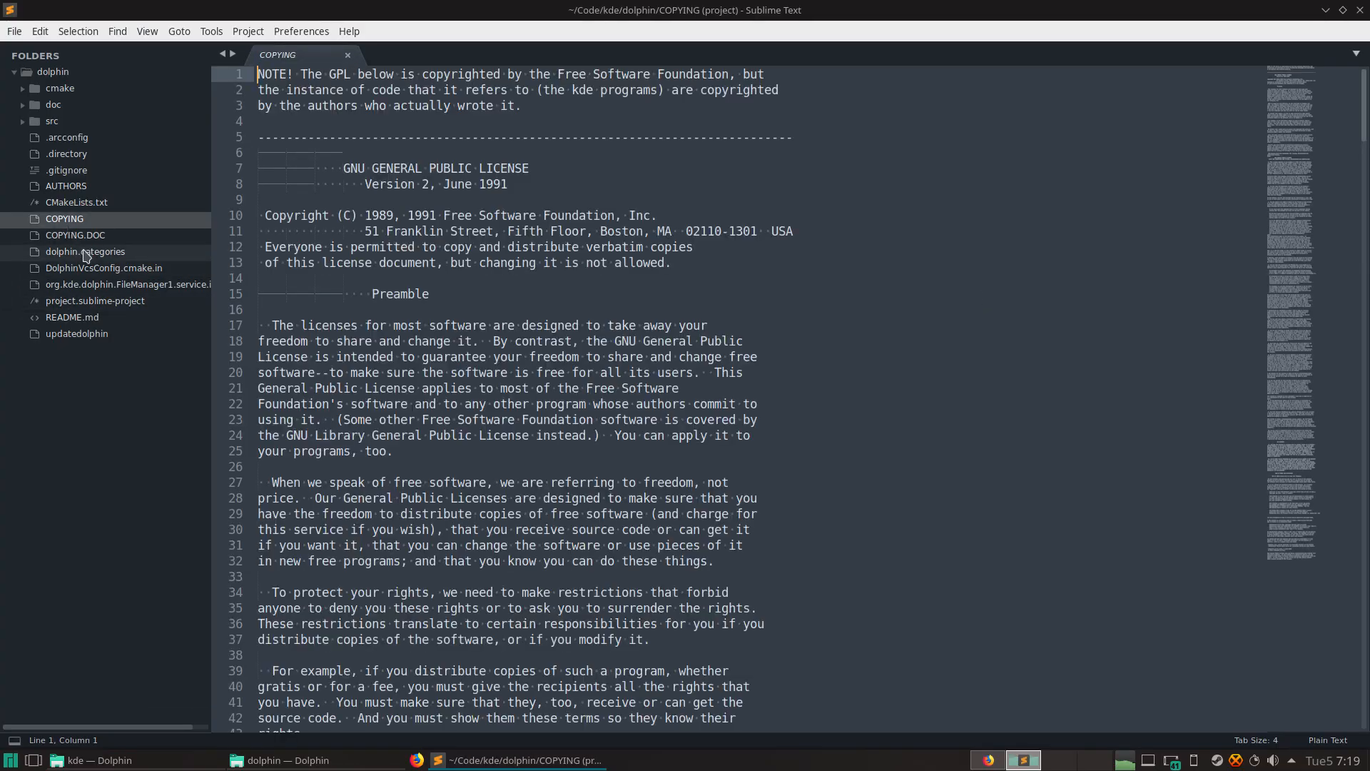
pyautogui.click(94, 301)
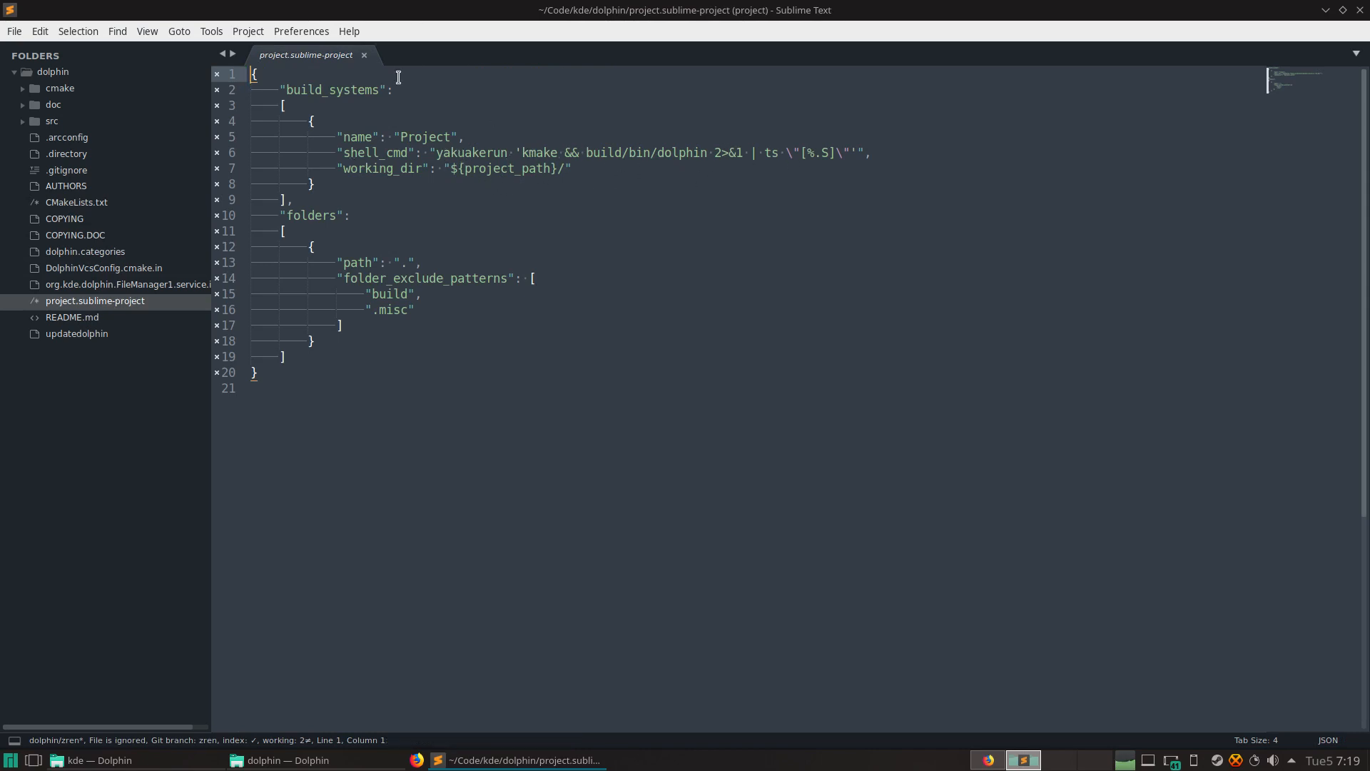
# Step: From Yakuake, open the kmake script in Sublime Text with subl `which kmake`
pyautogui.press('F12')
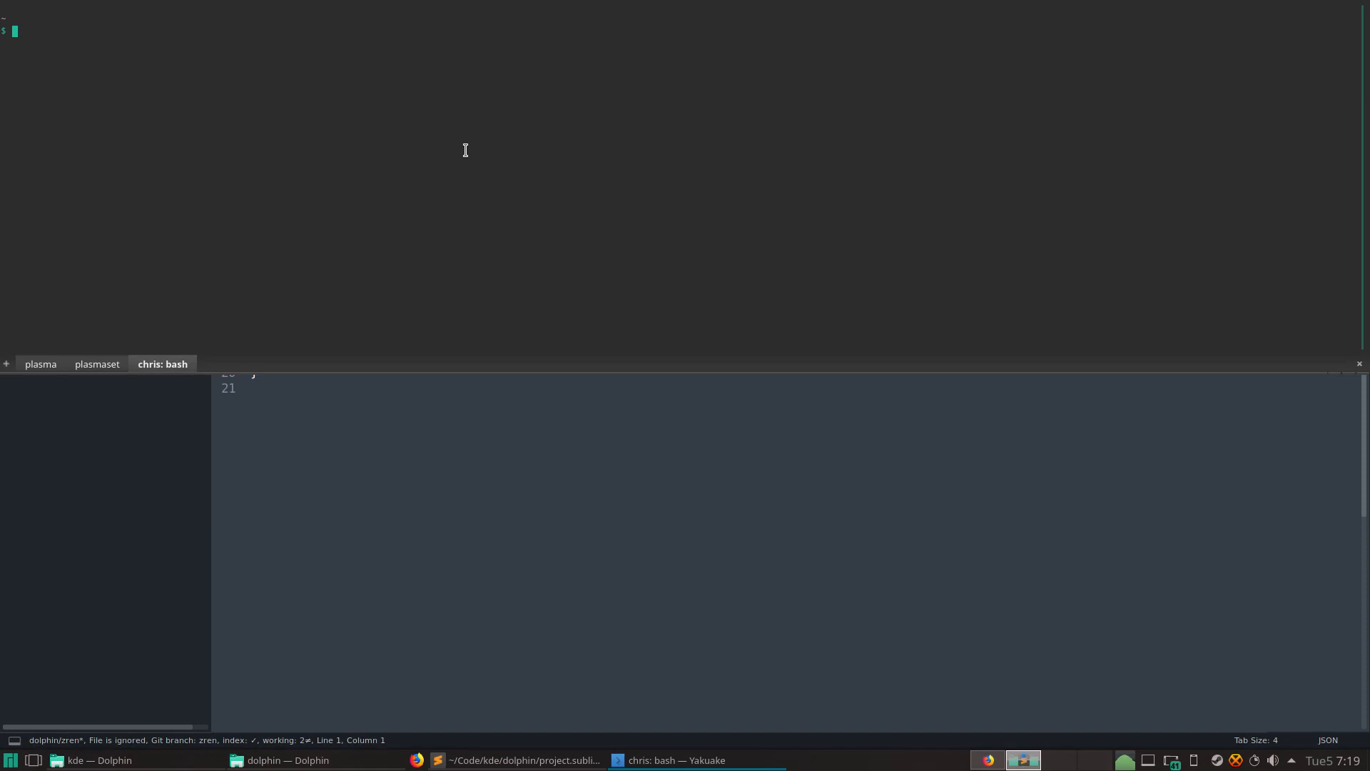
pyautogui.write('subl')
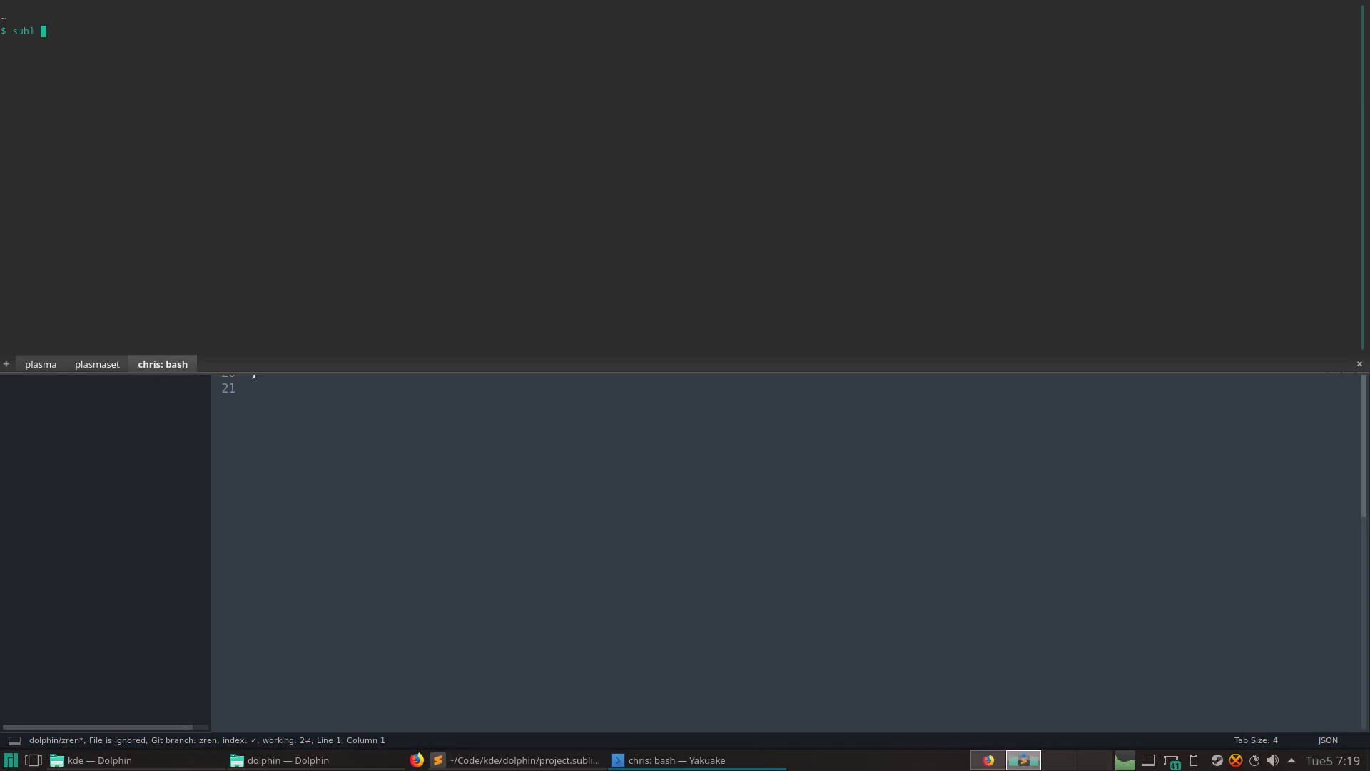
pyautogui.write('`which k')
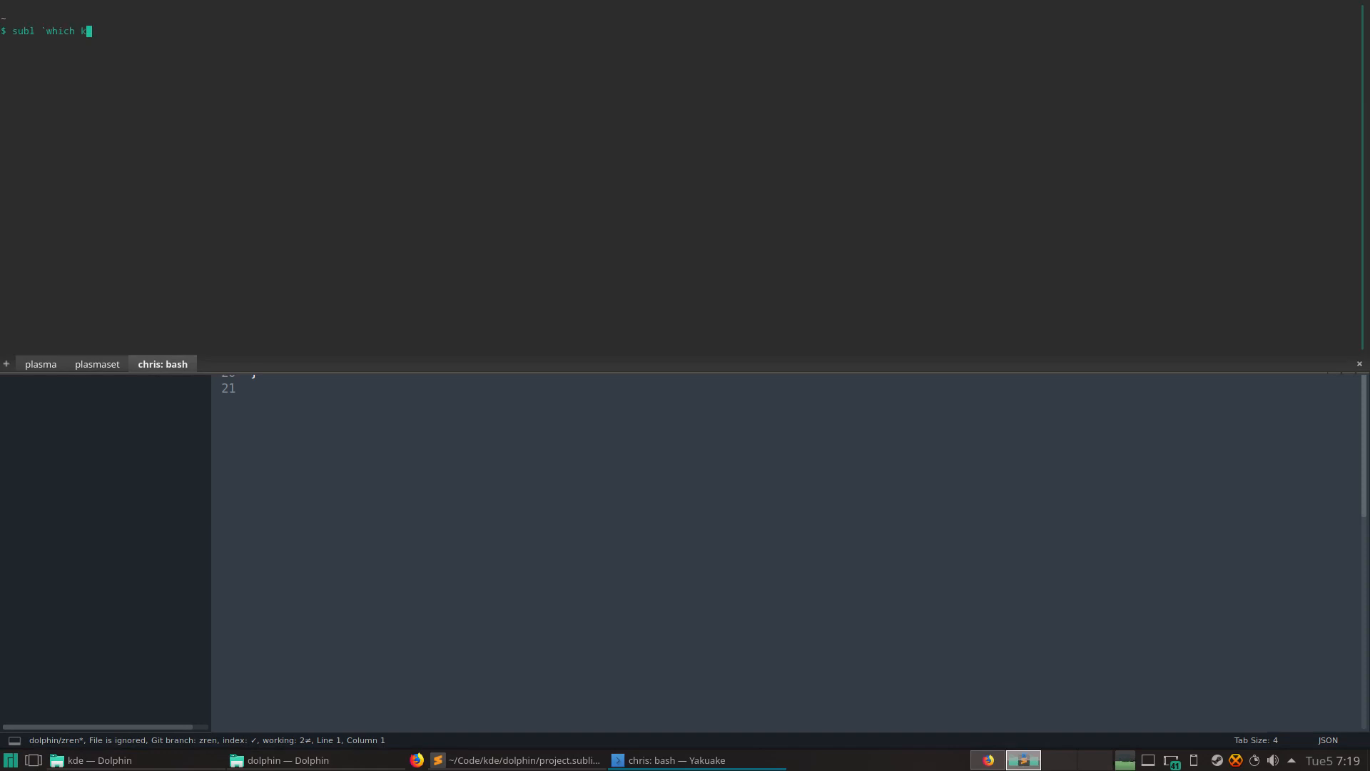
pyautogui.press('Return')
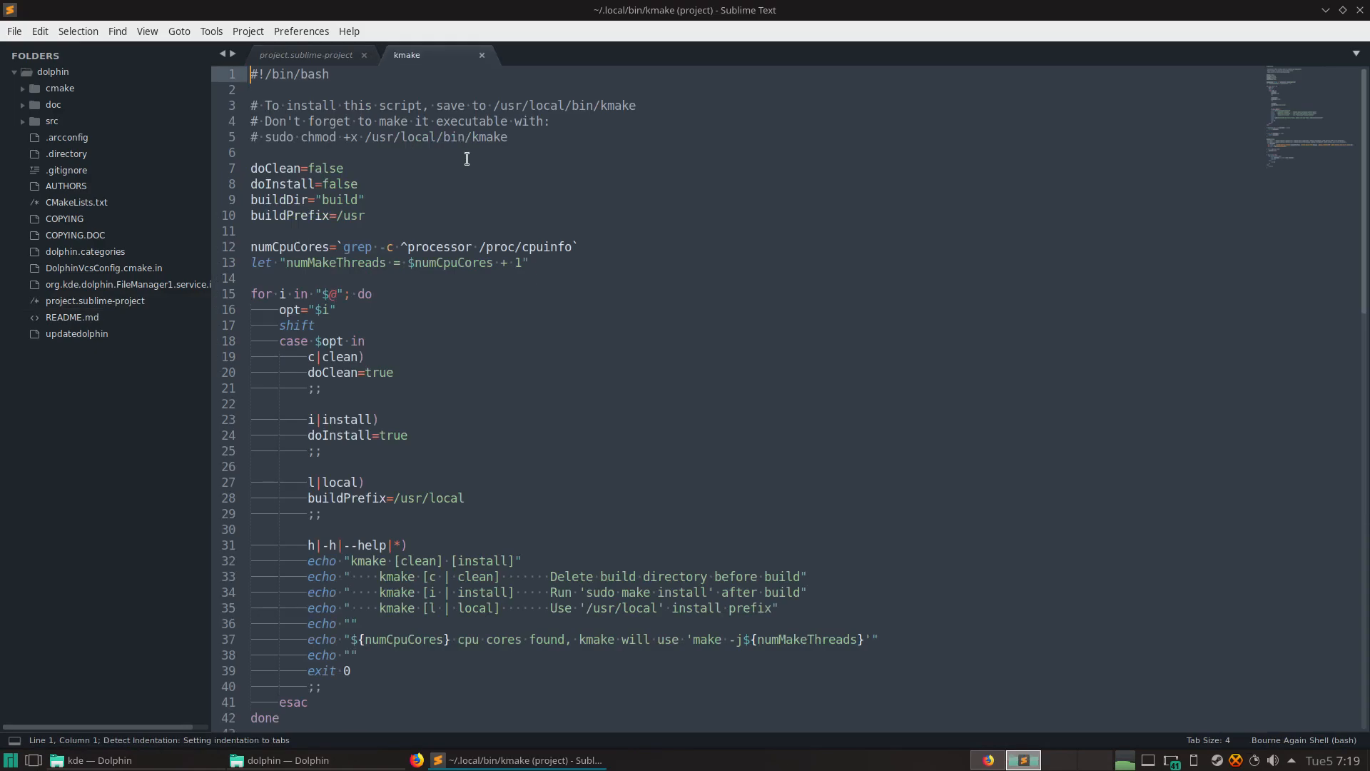
# Step: Read through the kmake script from ~/.local/bin and return to its top lines
pyautogui.scroll(-3)
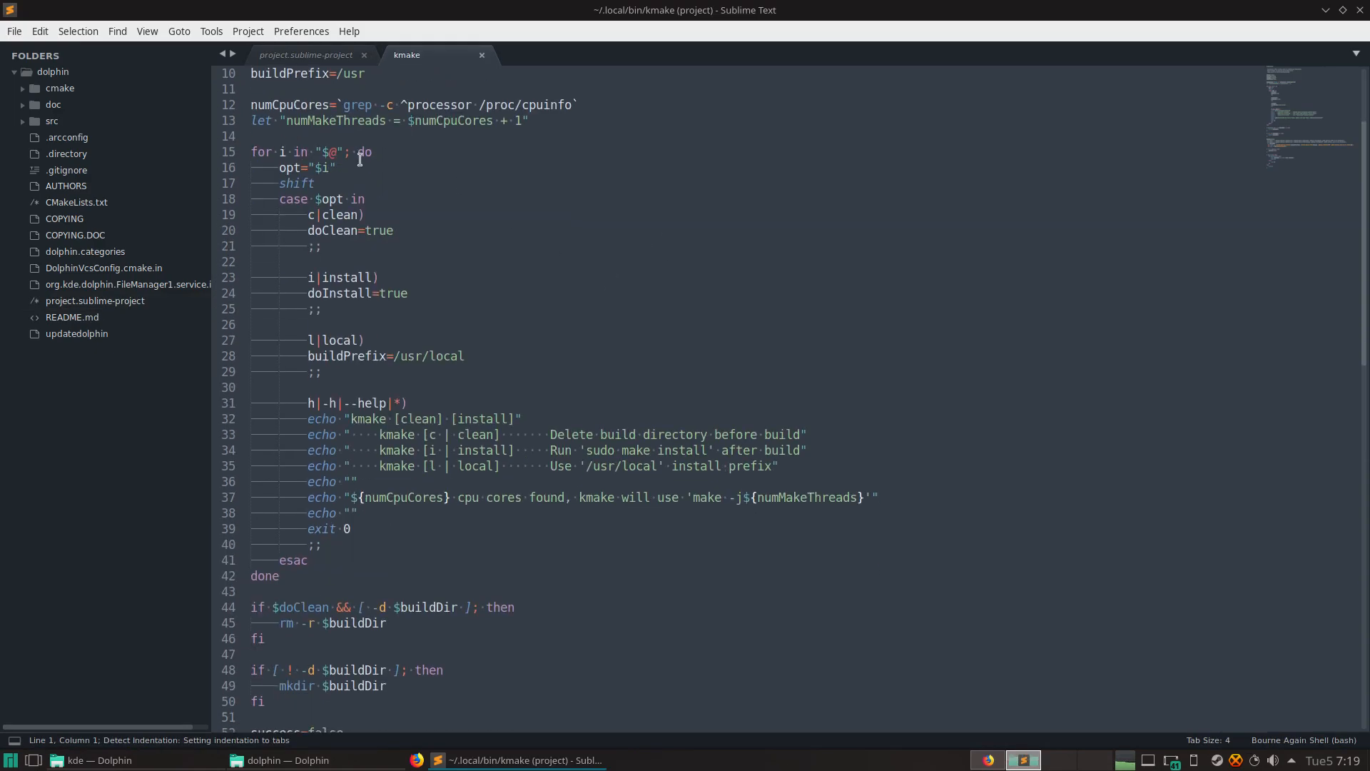
pyautogui.scroll(-3)
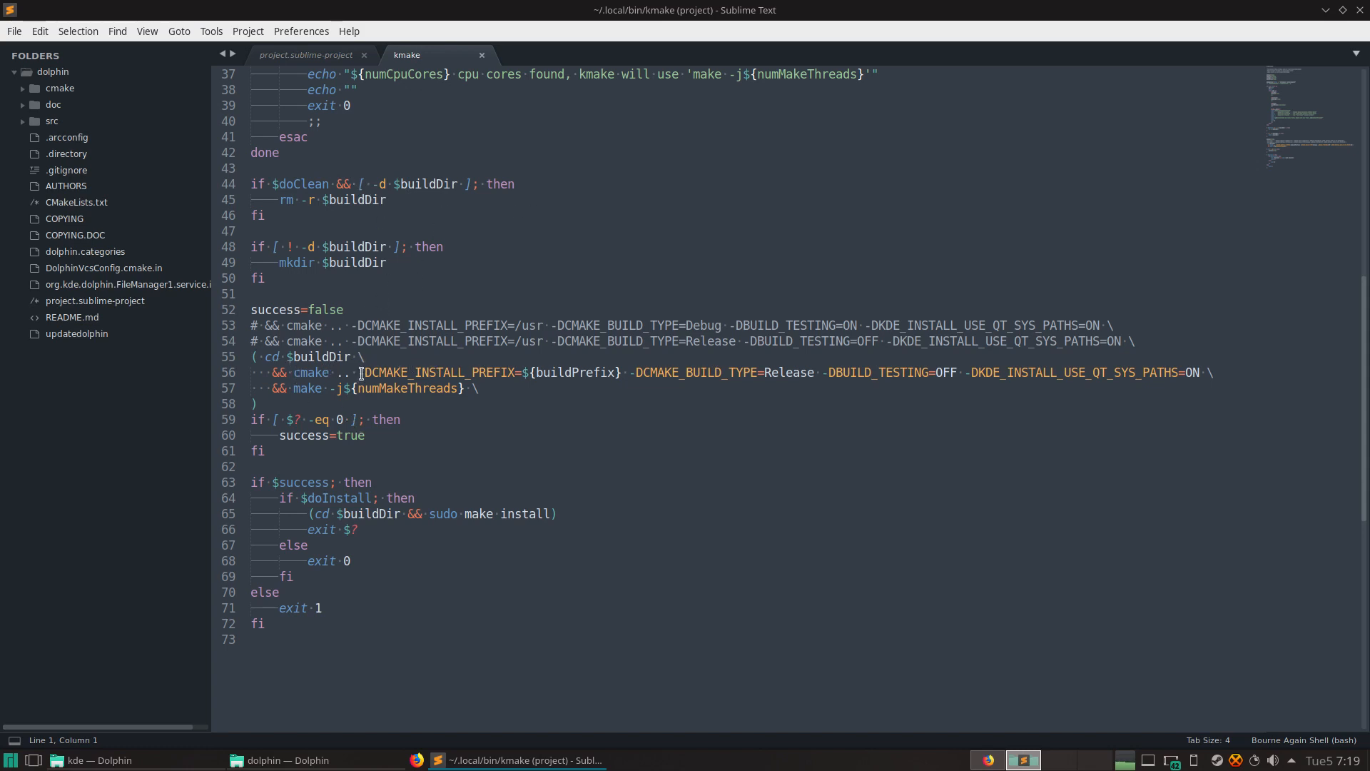
pyautogui.moveTo(394, 376)
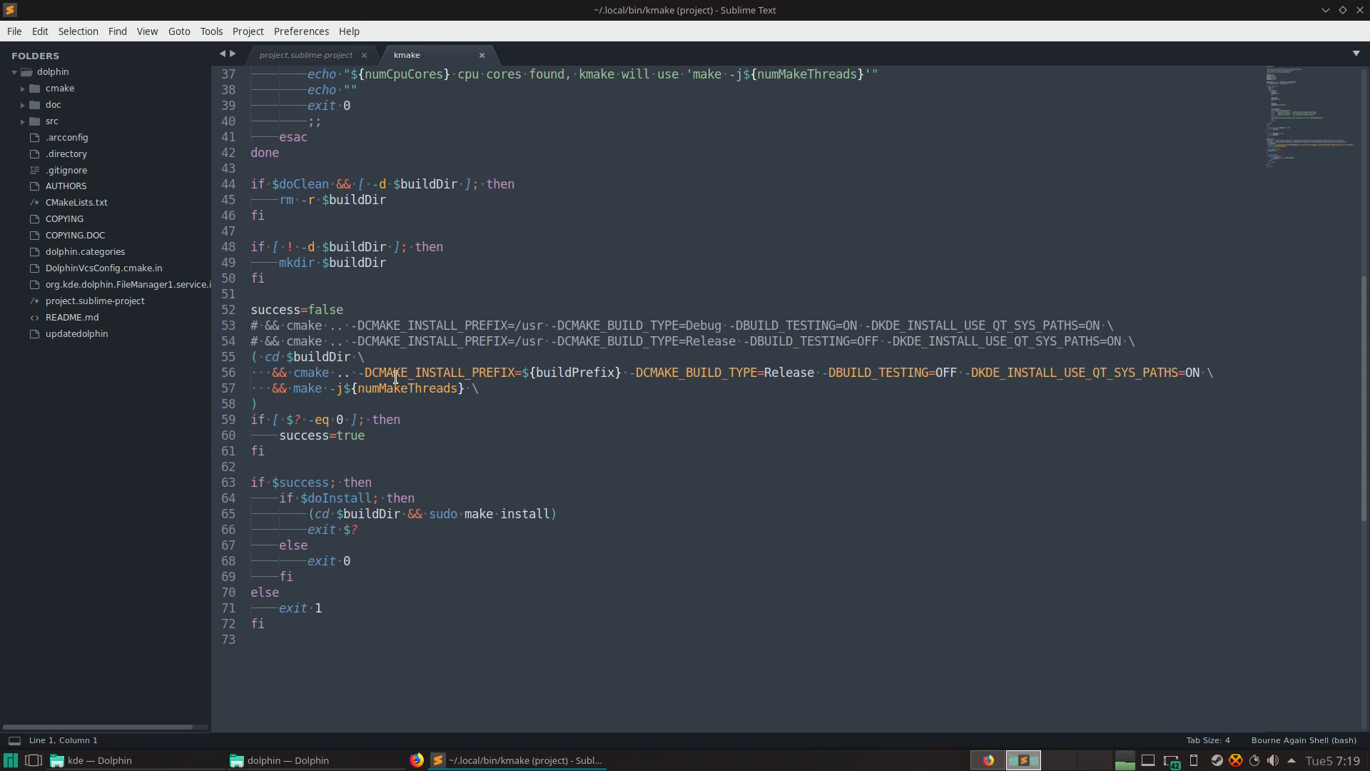
pyautogui.moveTo(459, 394)
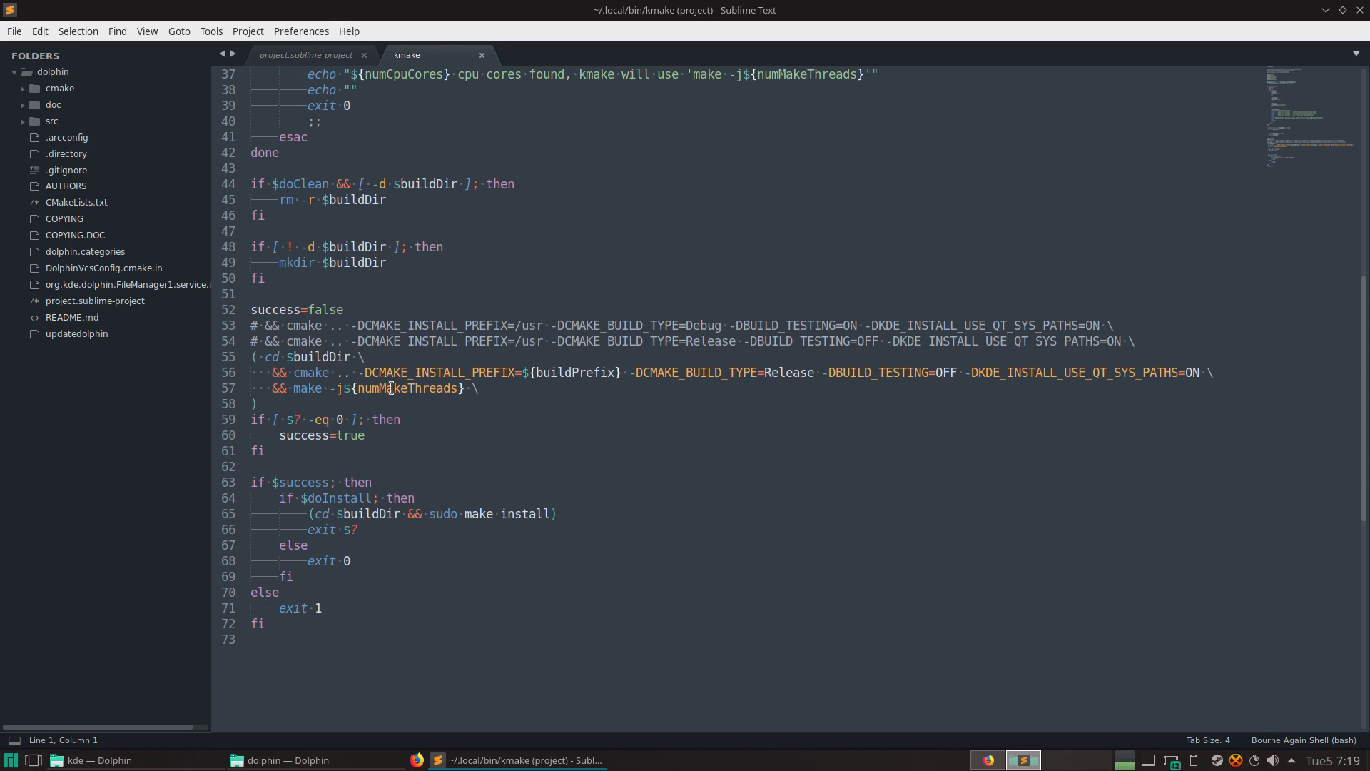
pyautogui.moveTo(1092, 654)
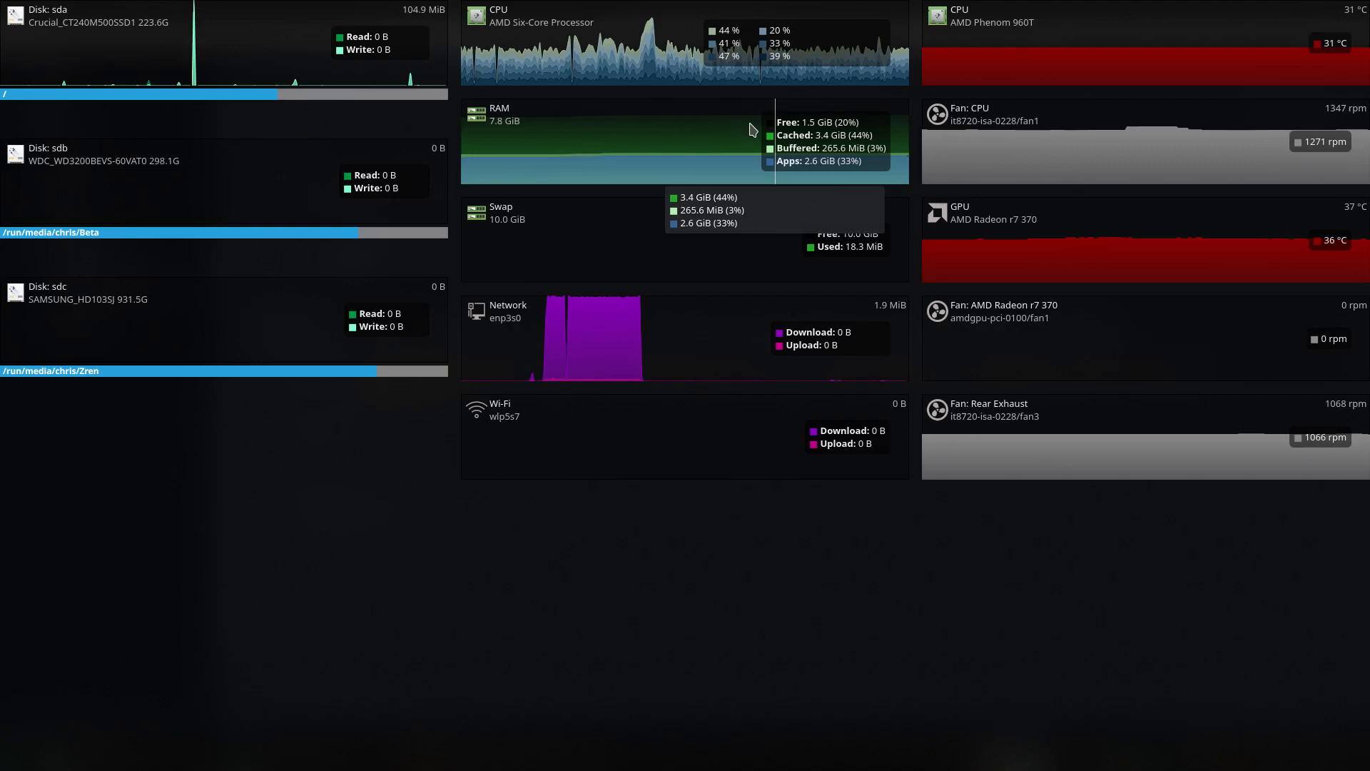
pyautogui.click(515, 759)
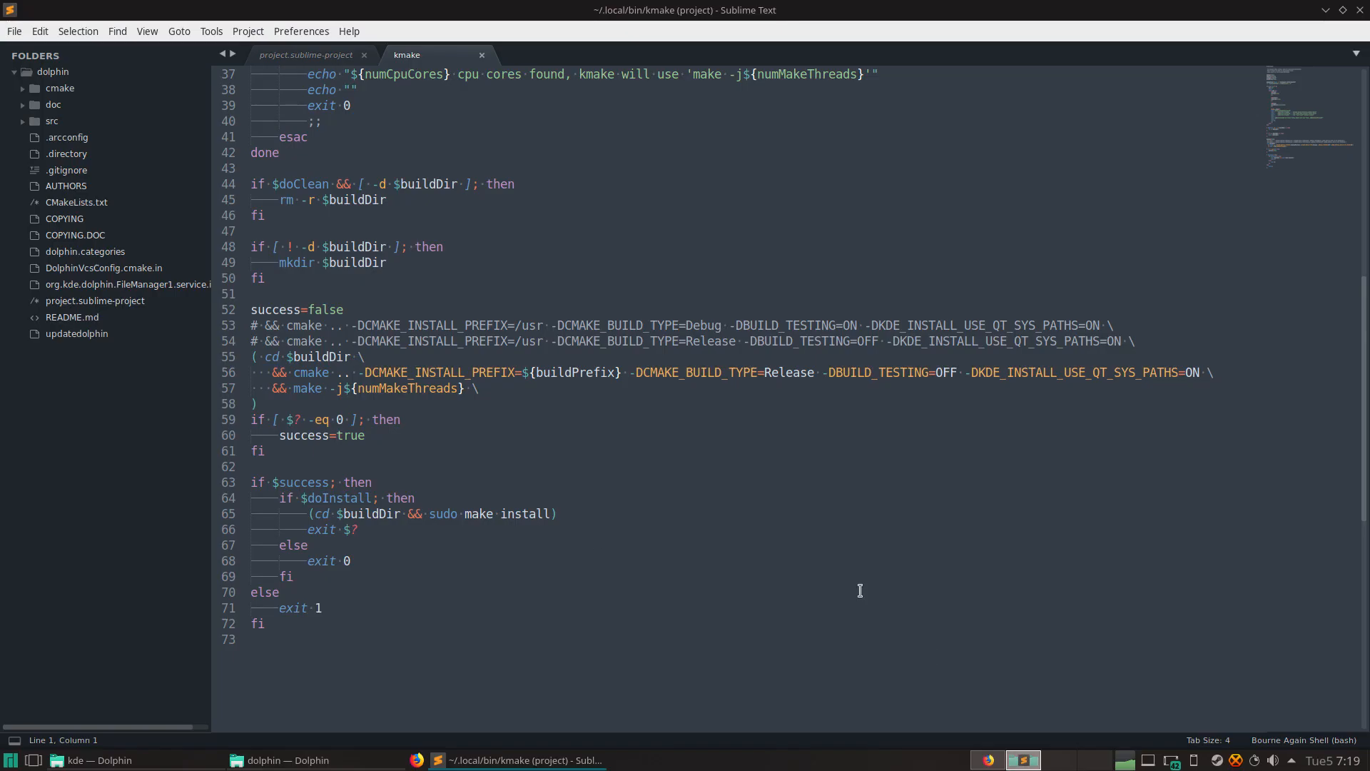
pyautogui.moveTo(404, 463)
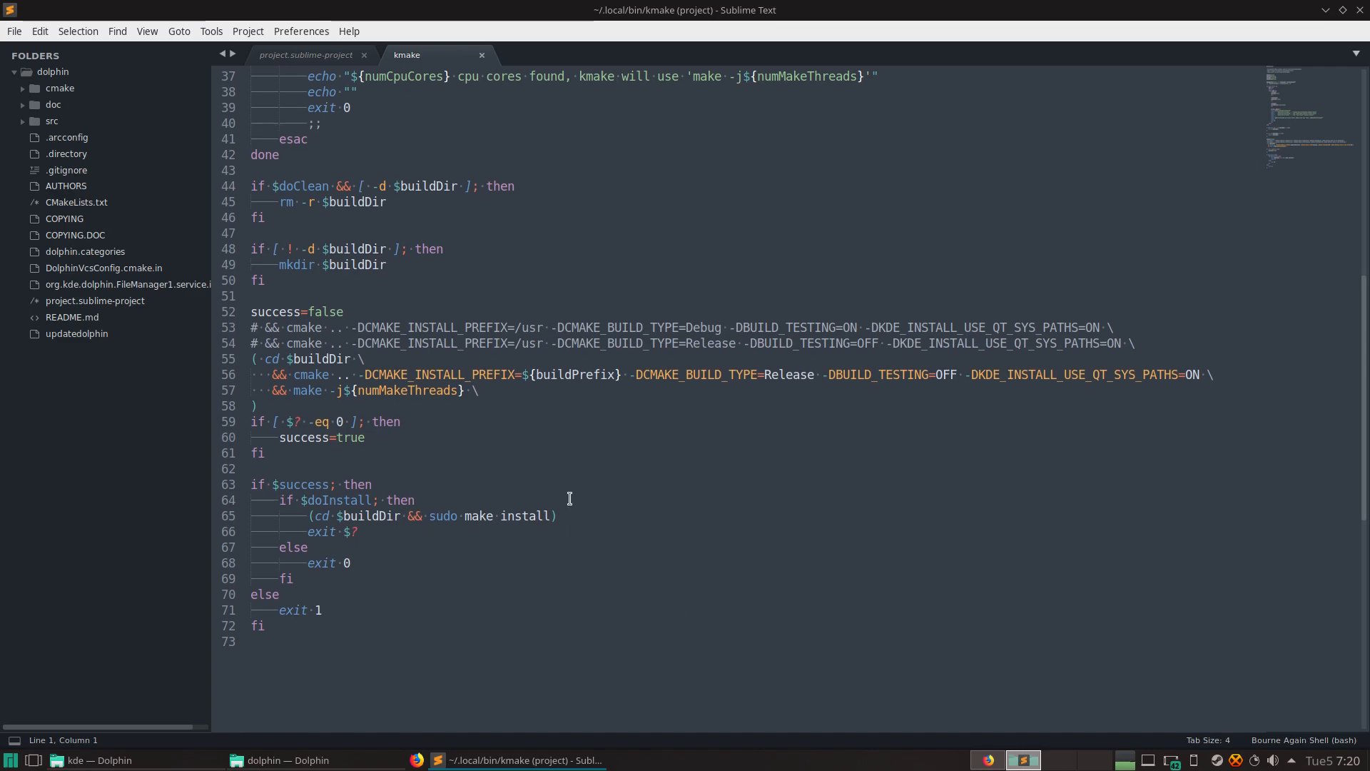
pyautogui.scroll(3)
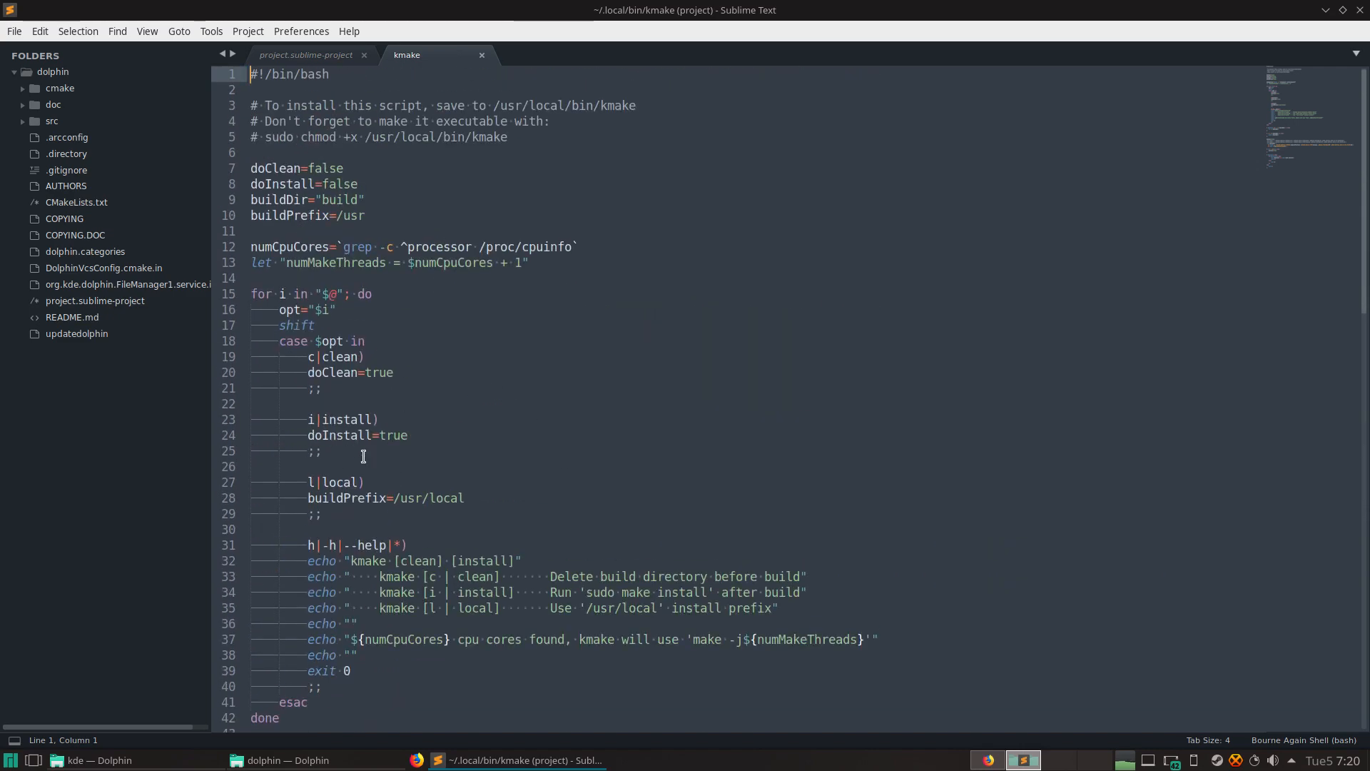
# Step: Run the Sublime build so kmake compiles Dolphin to 100% and launches build/bin/dolphin
pyautogui.click(406, 435)
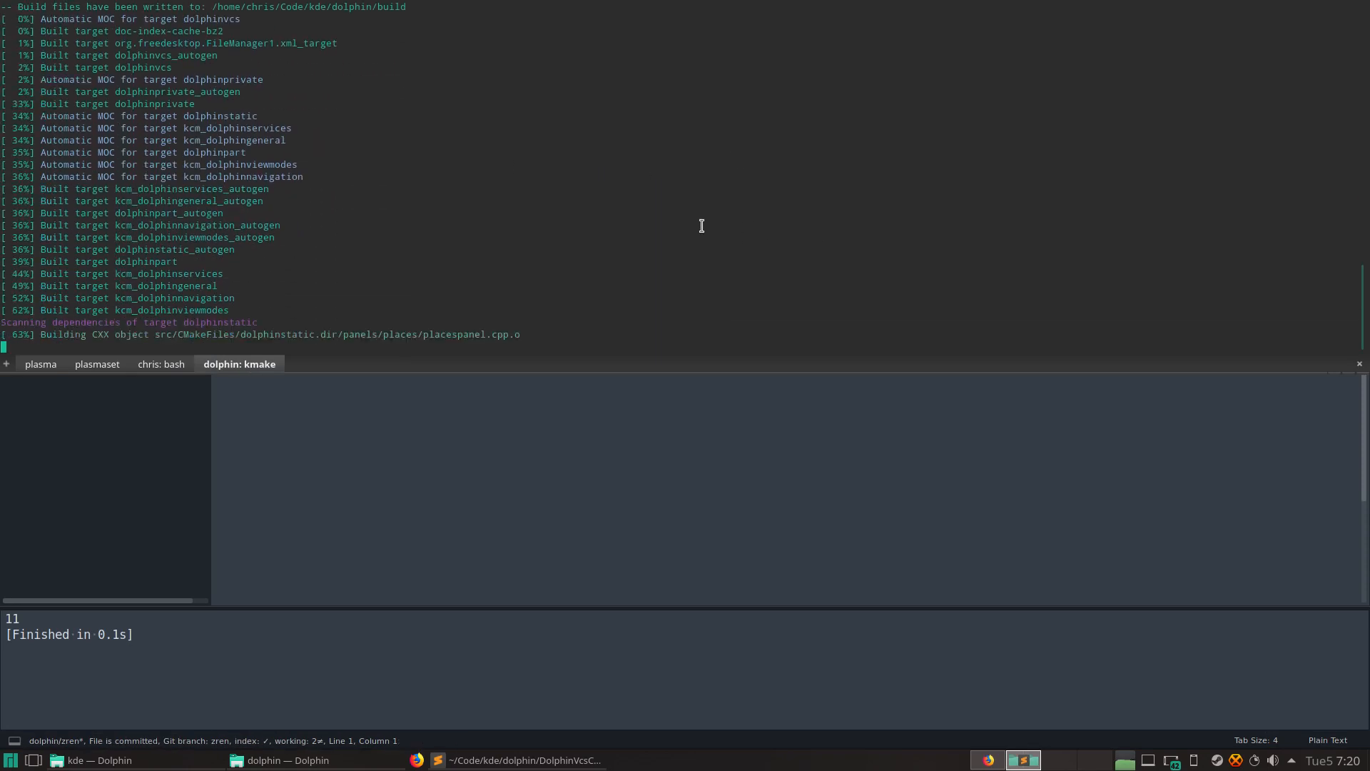
pyautogui.scroll(-3)
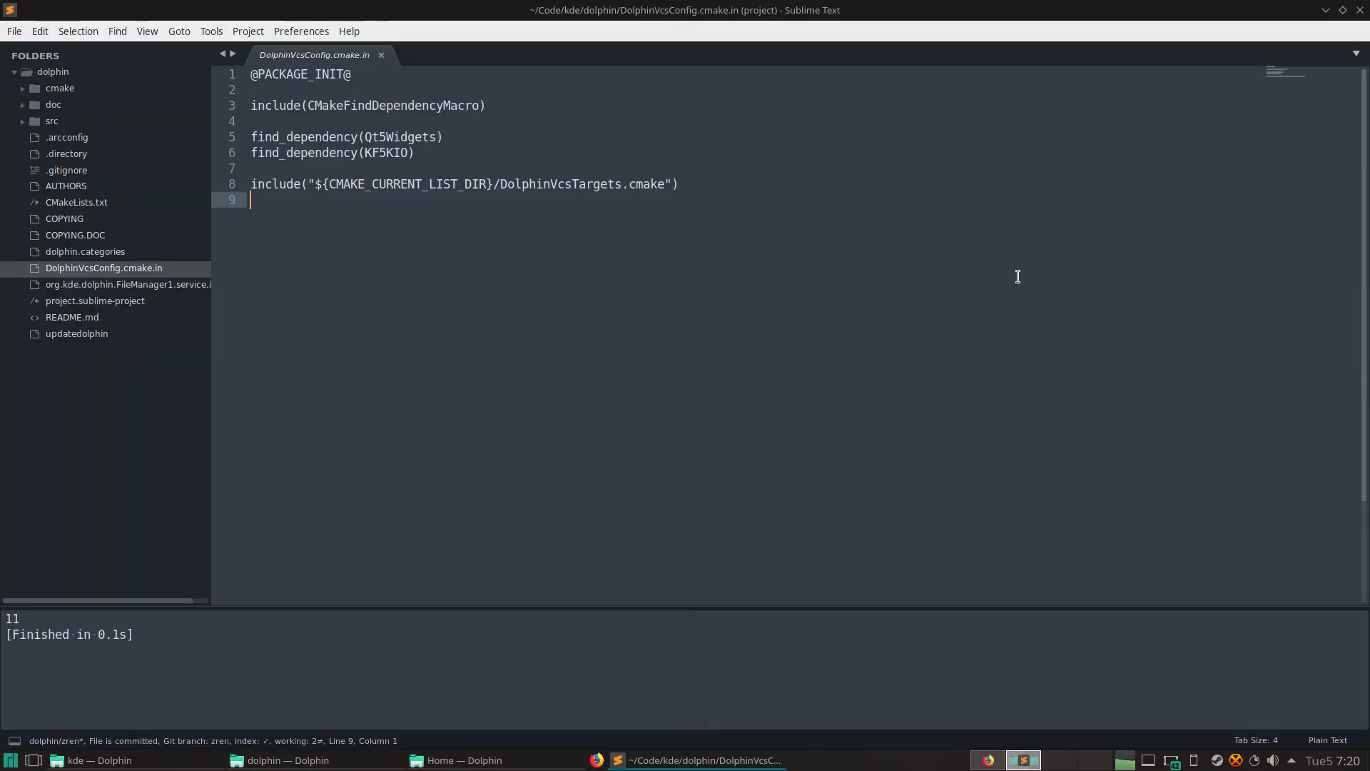
pyautogui.click(94, 301)
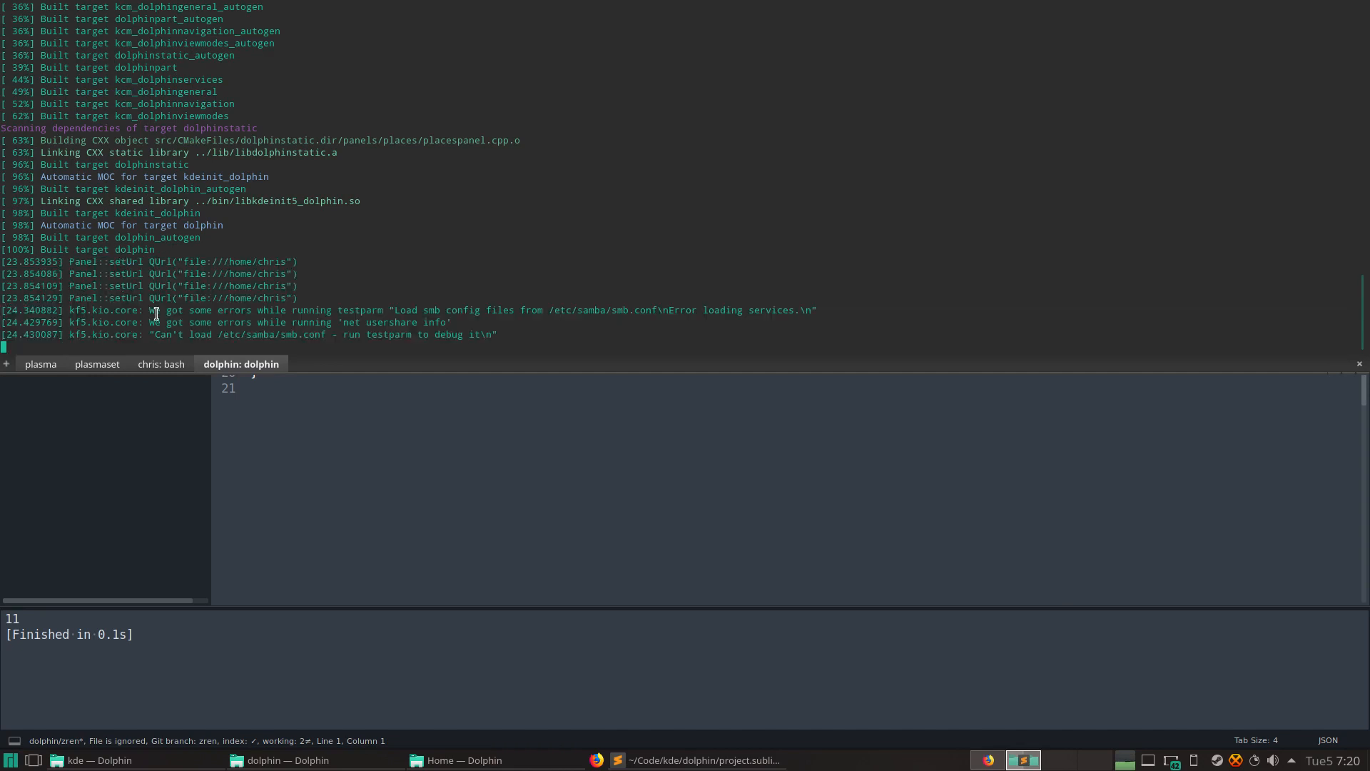
pyautogui.click(699, 760)
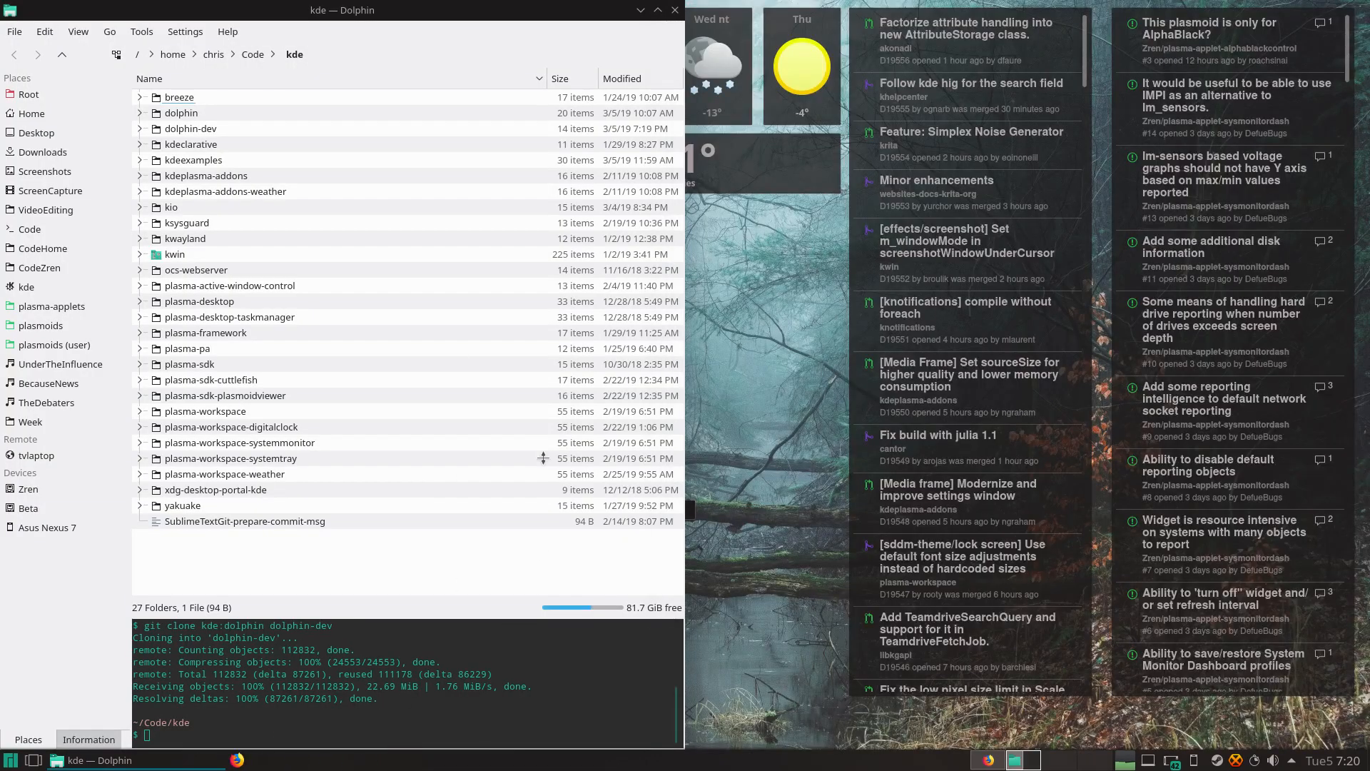
pyautogui.moveTo(384, 686)
pyautogui.write('cd ')
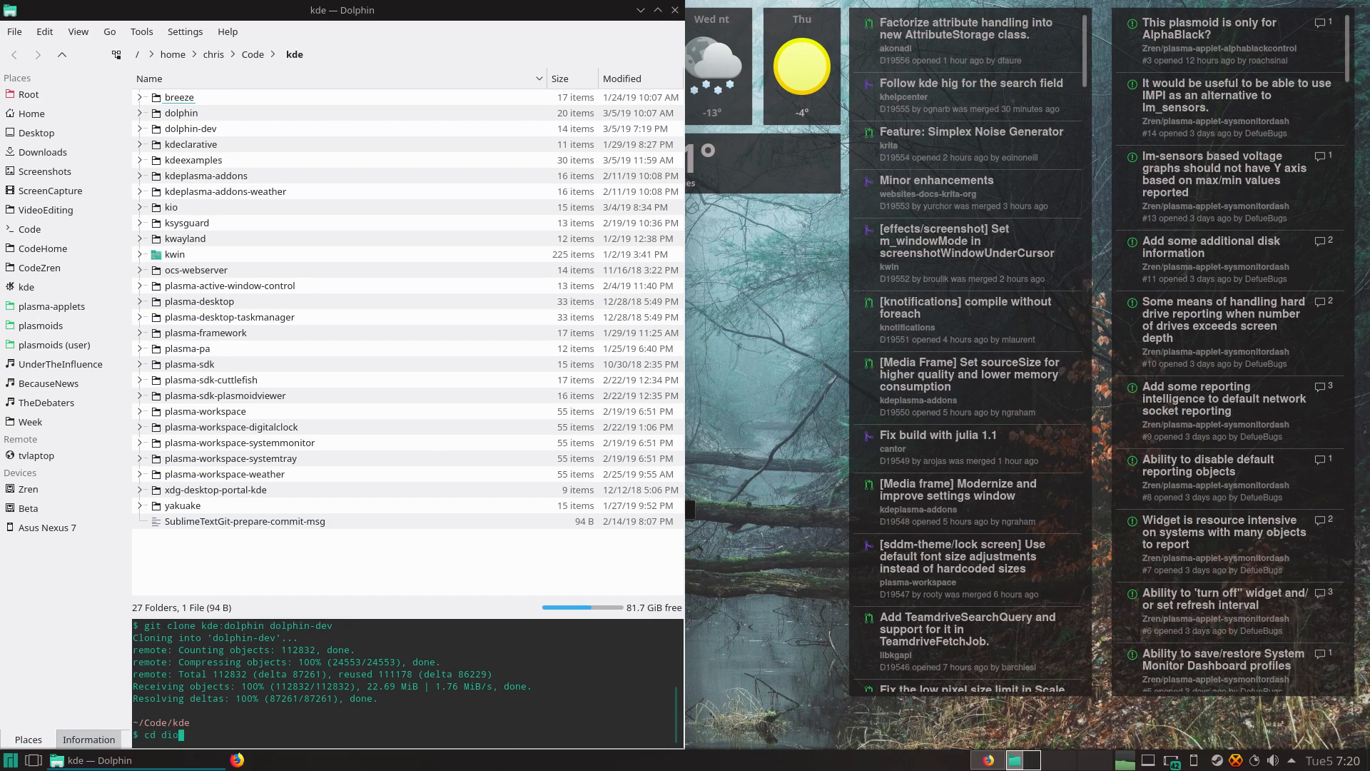
# Step: Enter the cloned dolphin-dev folder and create a build folder inside it
pyautogui.write('dolphin-d')
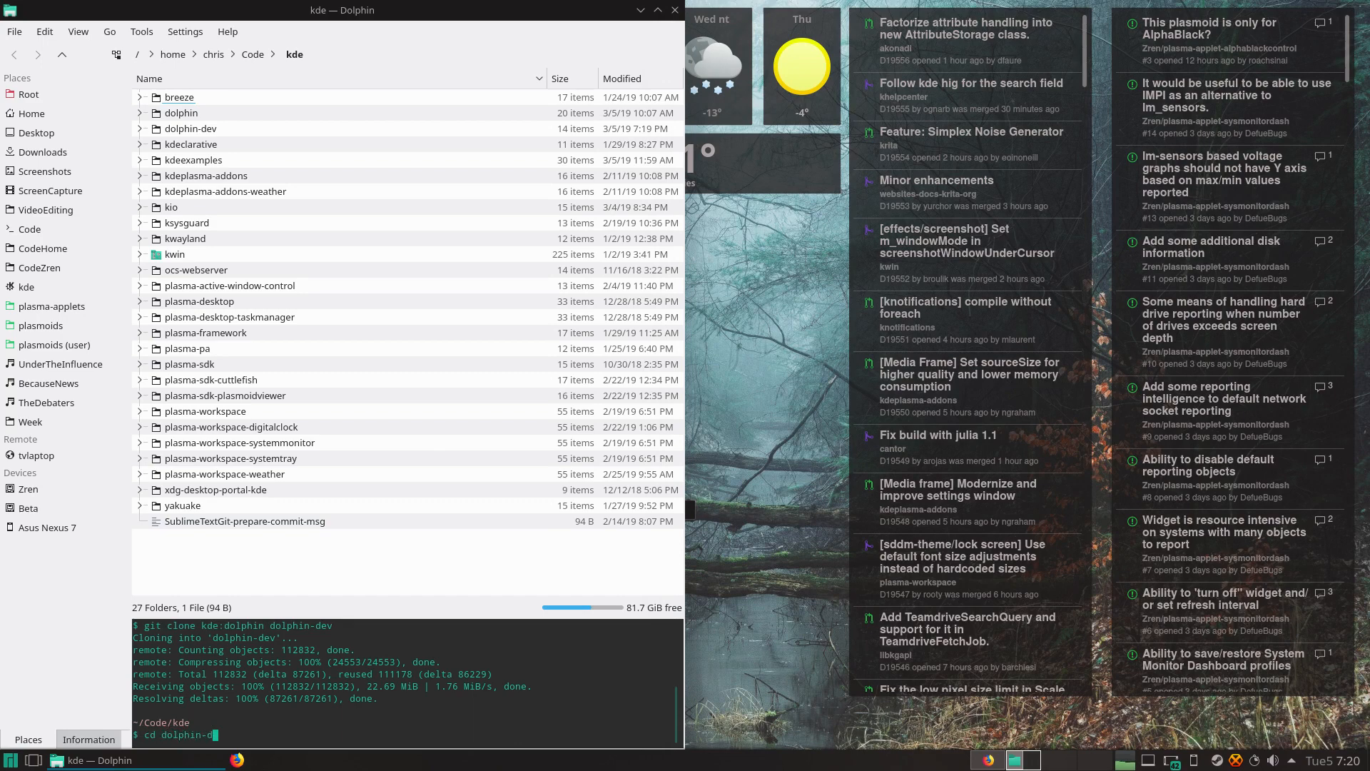
pyautogui.press('Return')
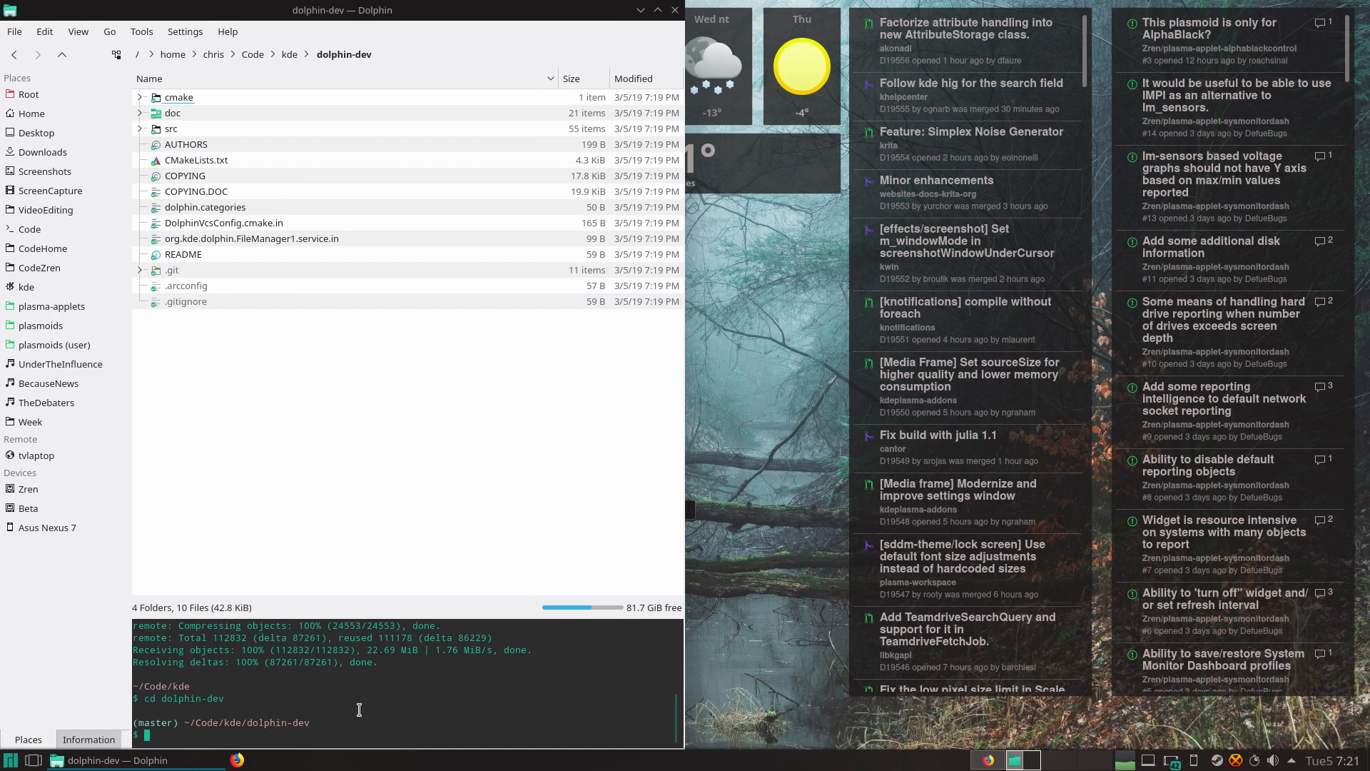
pyautogui.write('mkdir')
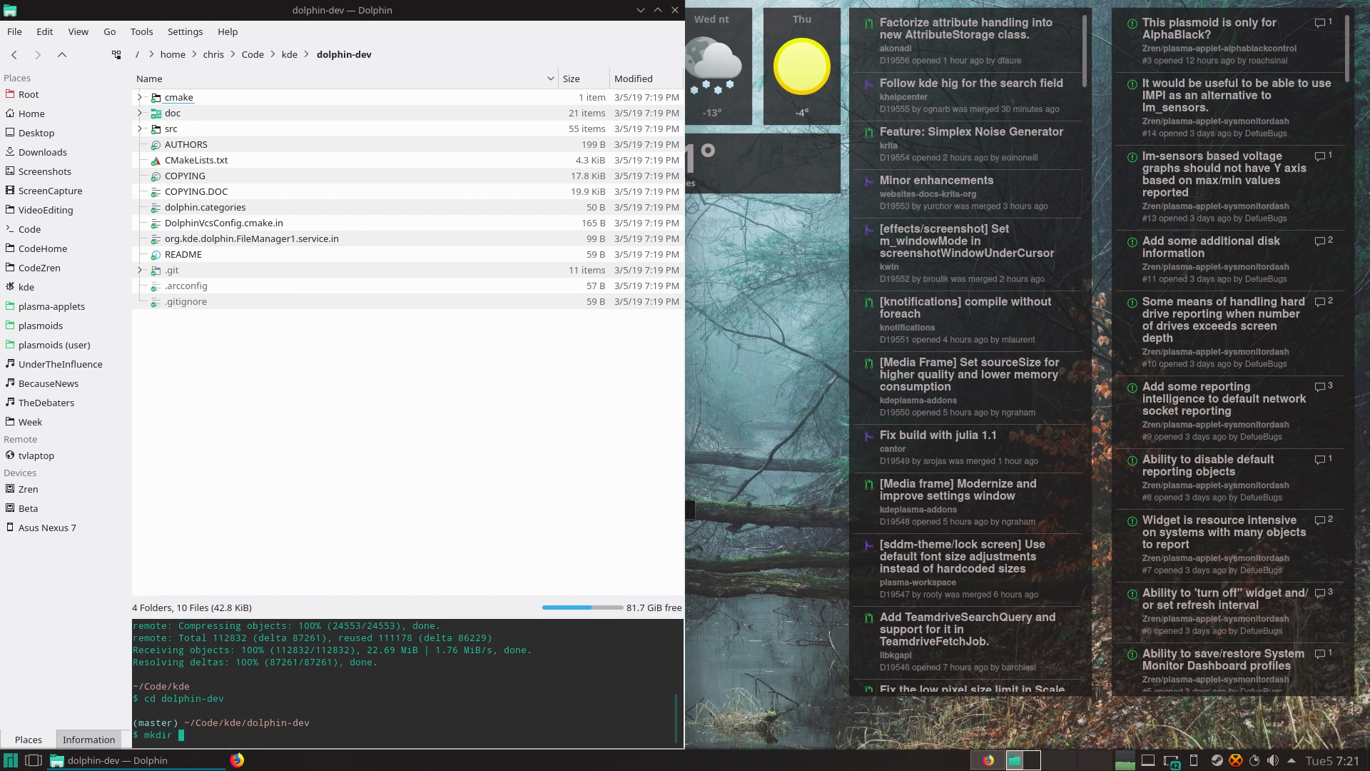
pyautogui.write('buikl')
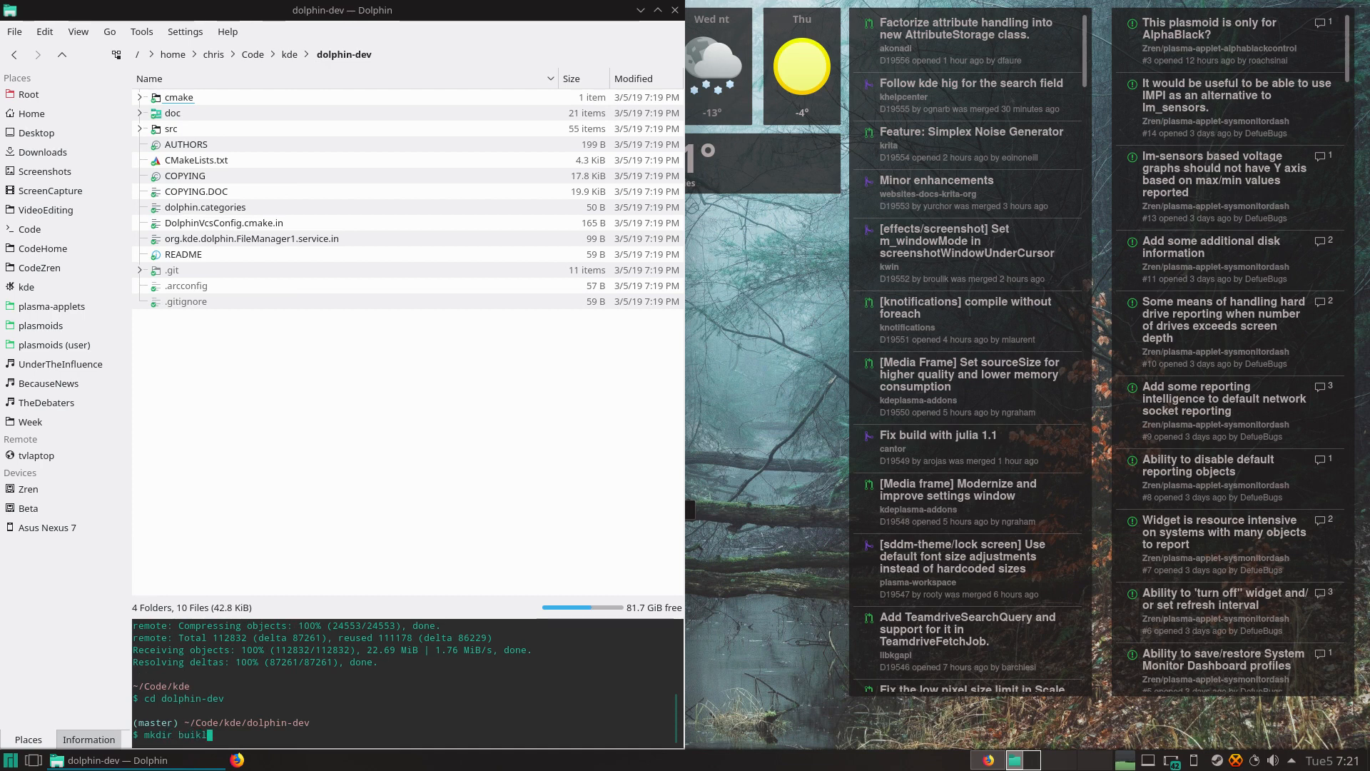
pyautogui.press('Return')
pyautogui.write('cd build')
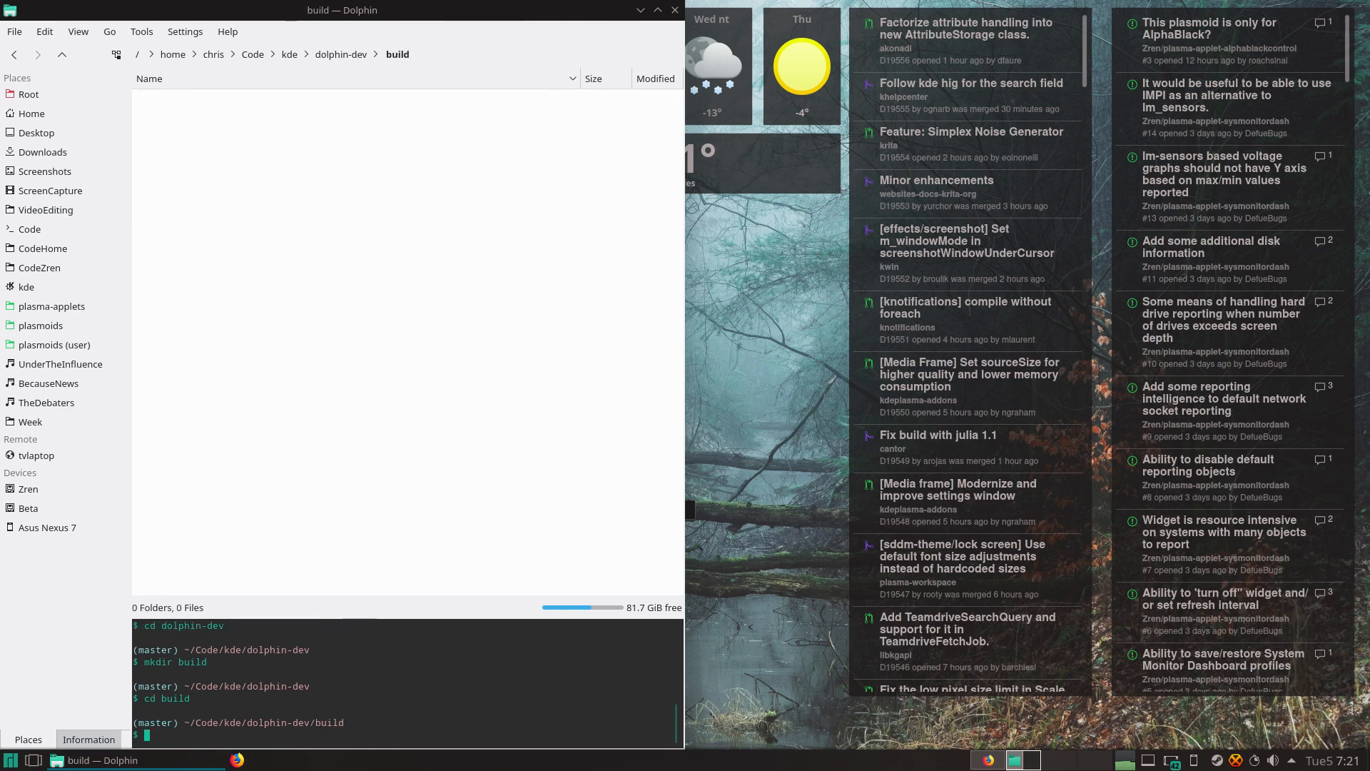
# Step: Begin the 'cmake ..' command in the build folder, checking the guide's full cmake line
pyautogui.write('cmake .')
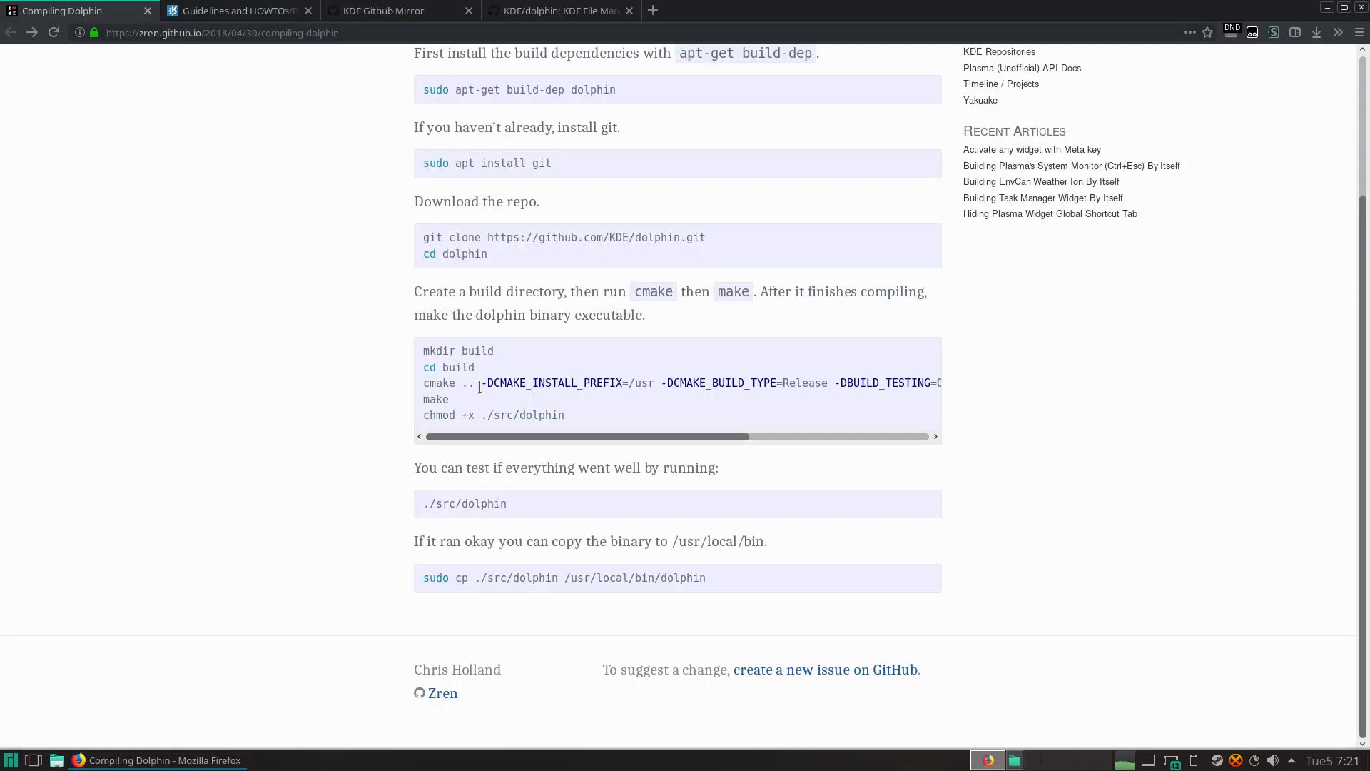
pyautogui.hscroll(3)
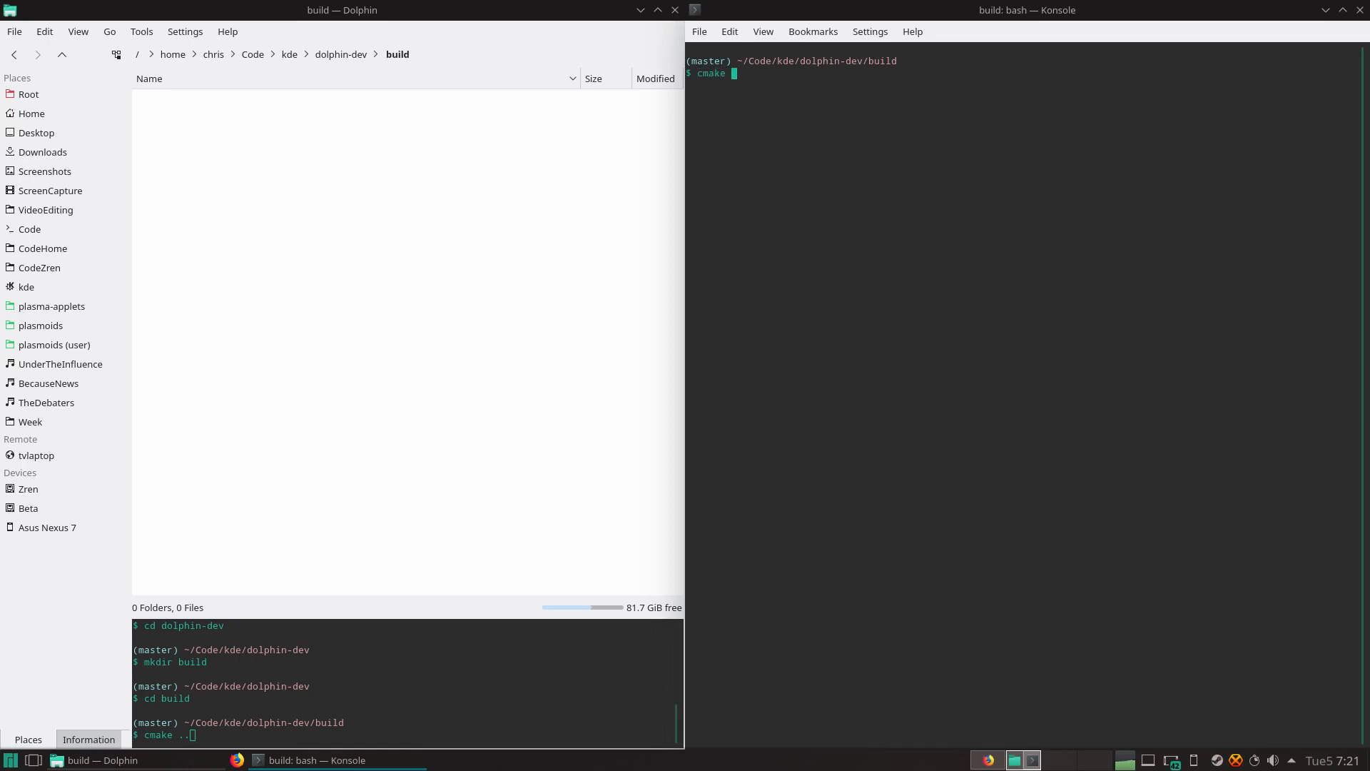
# Step: Run cmake .., then git log -p to find the commit raising the ECM requirement to 5.56.0
pyautogui.write('..')
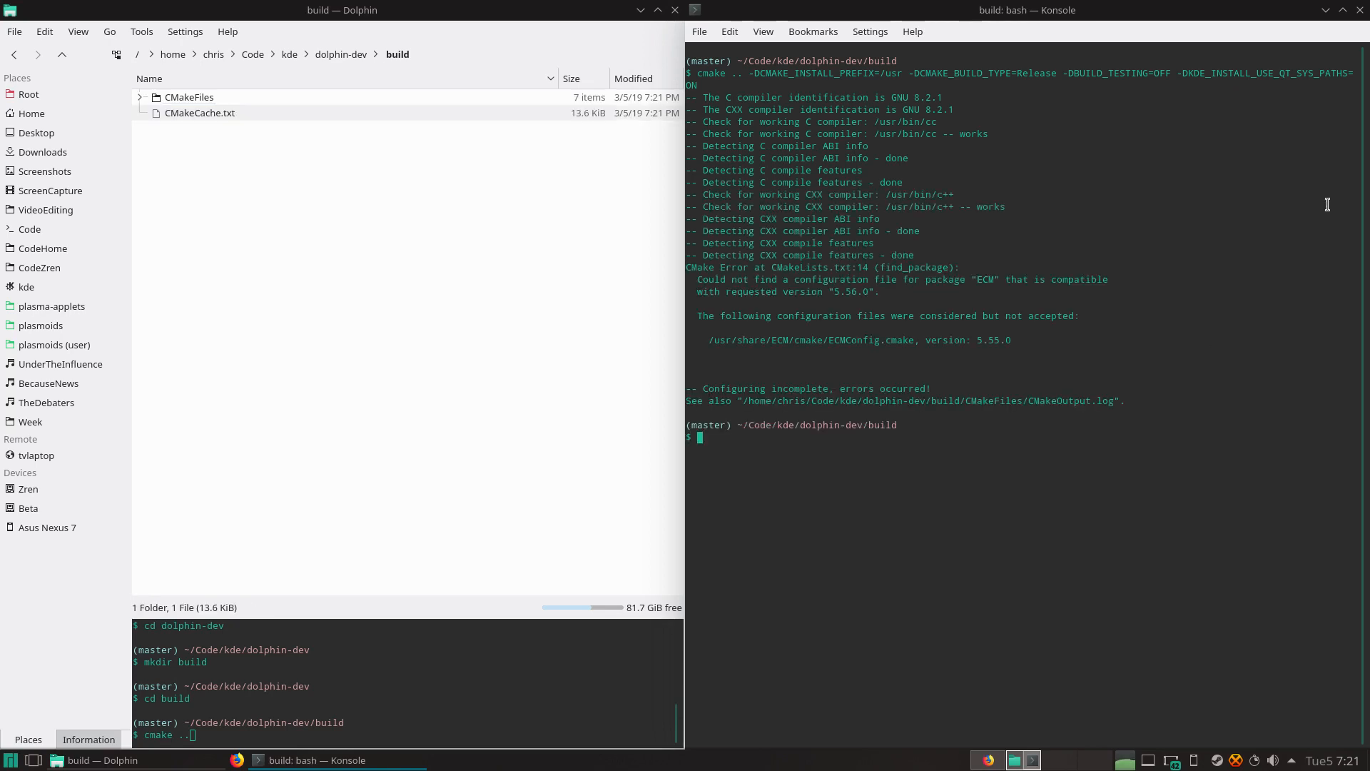
pyautogui.moveTo(921, 374)
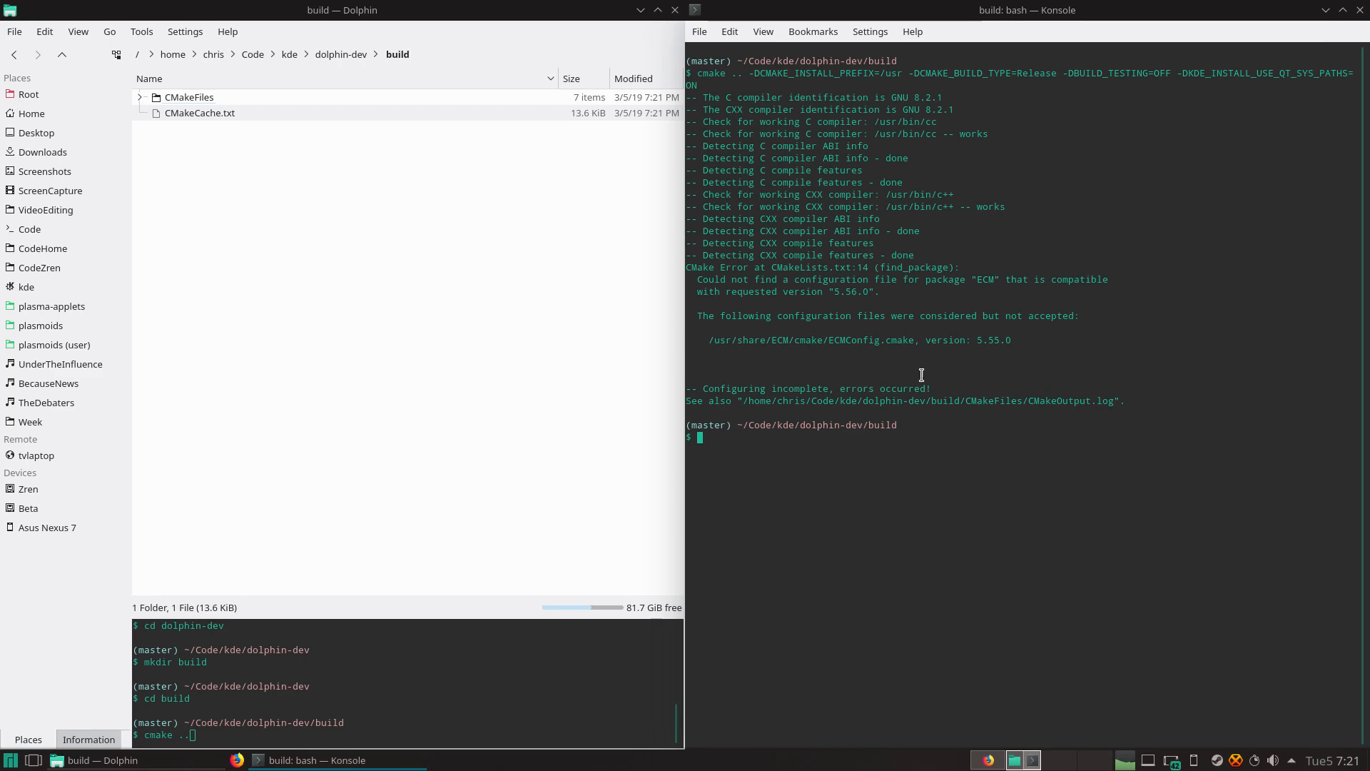
pyautogui.moveTo(938, 522)
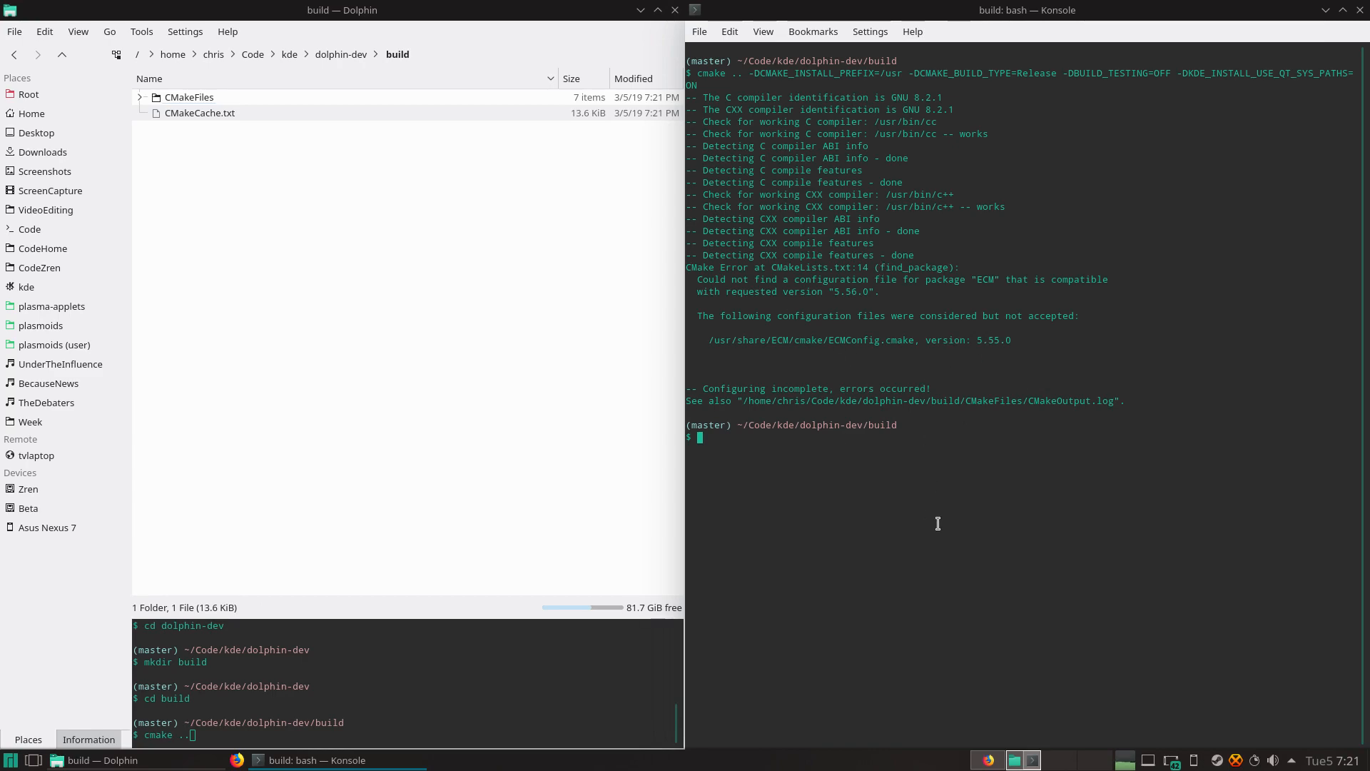
pyautogui.write('git l')
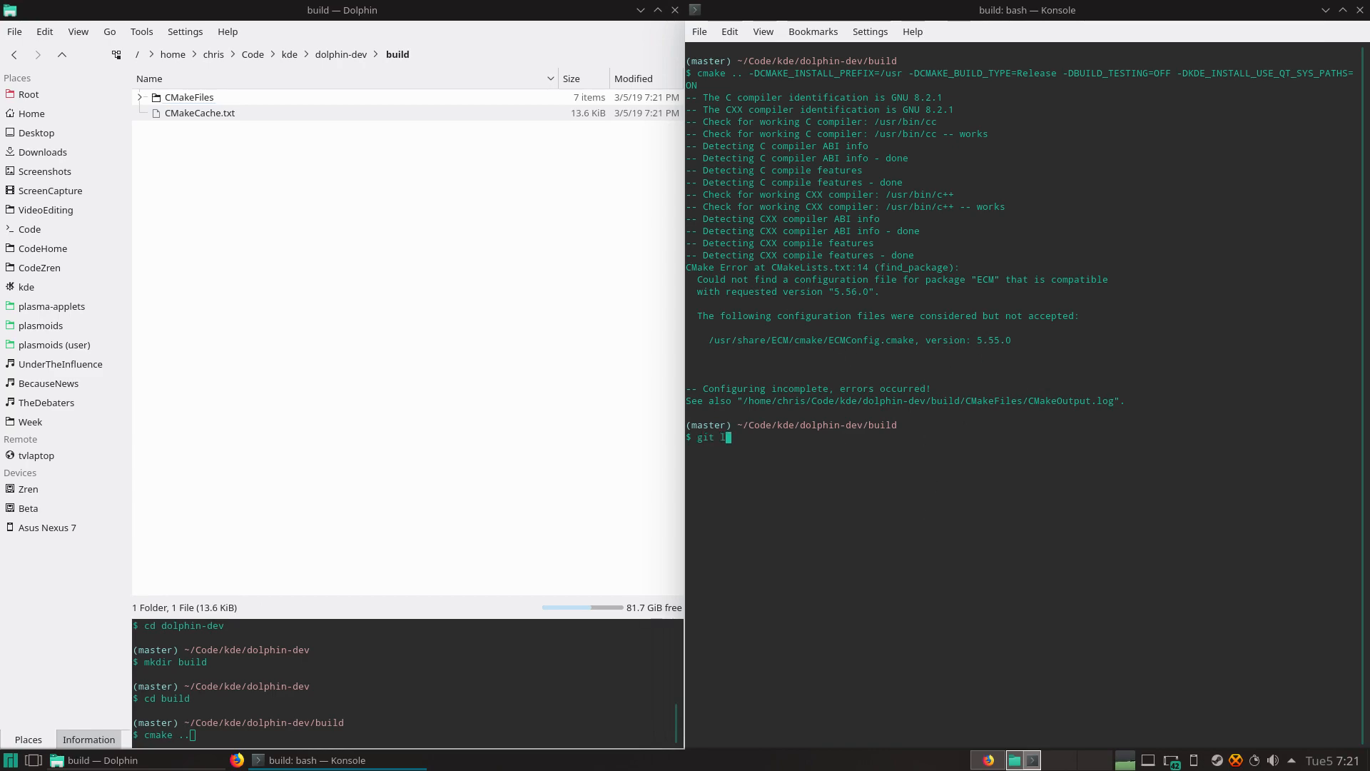
pyautogui.press('Return')
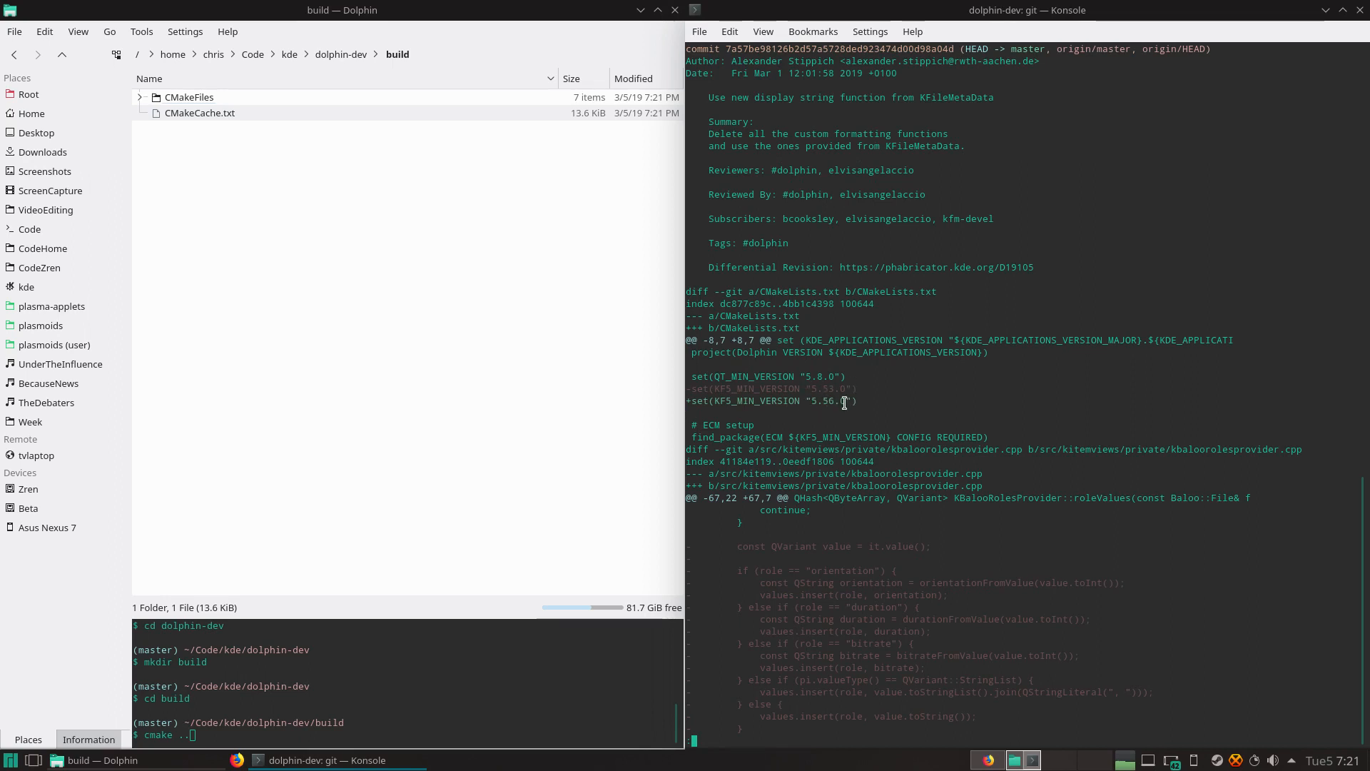
pyautogui.moveTo(812, 391)
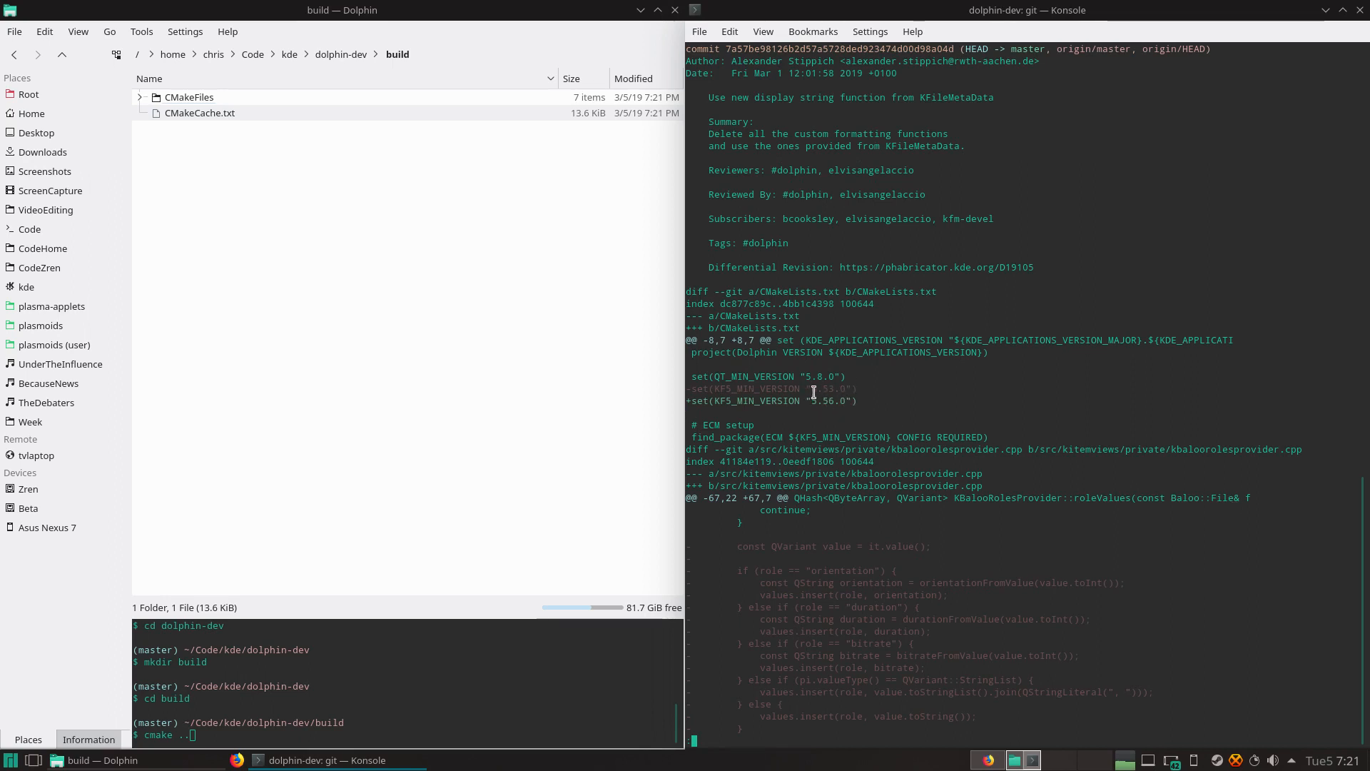
pyautogui.moveTo(1026, 548)
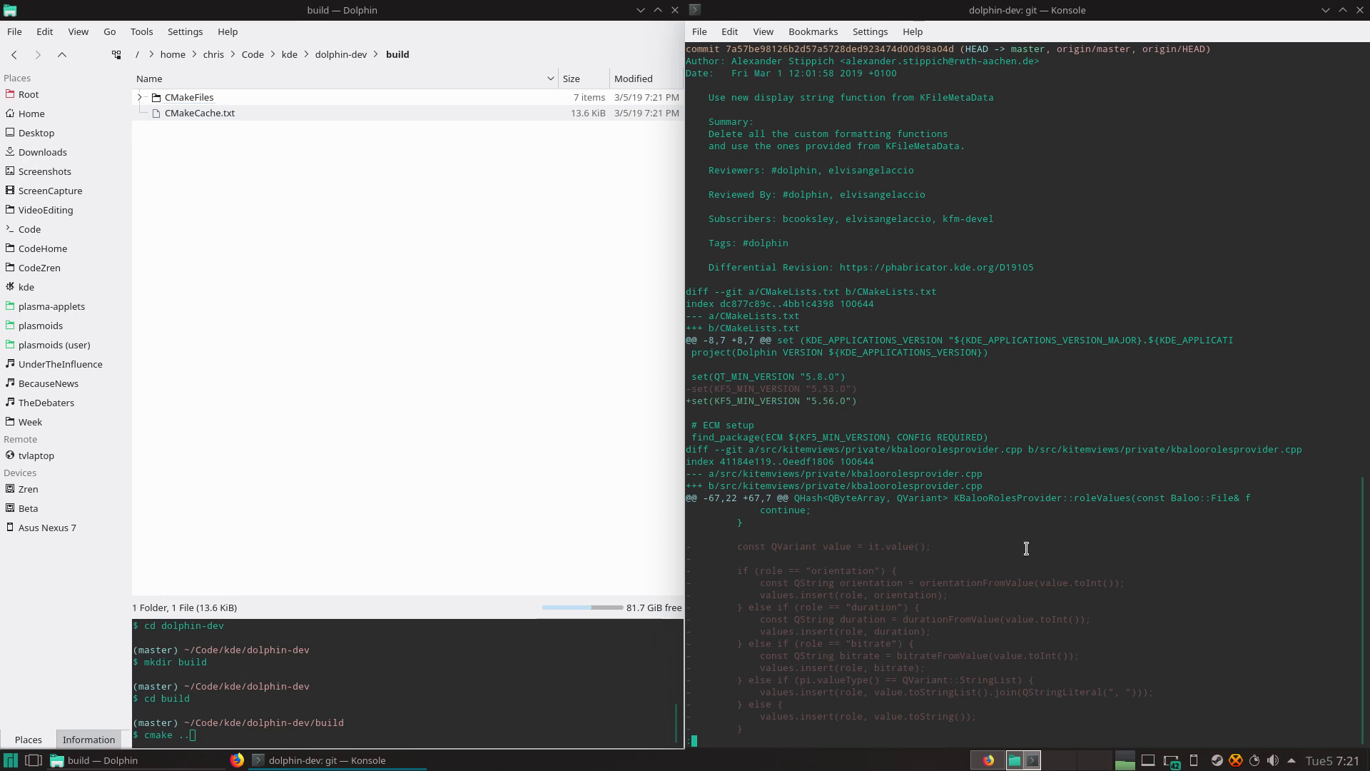
pyautogui.moveTo(1030, 425)
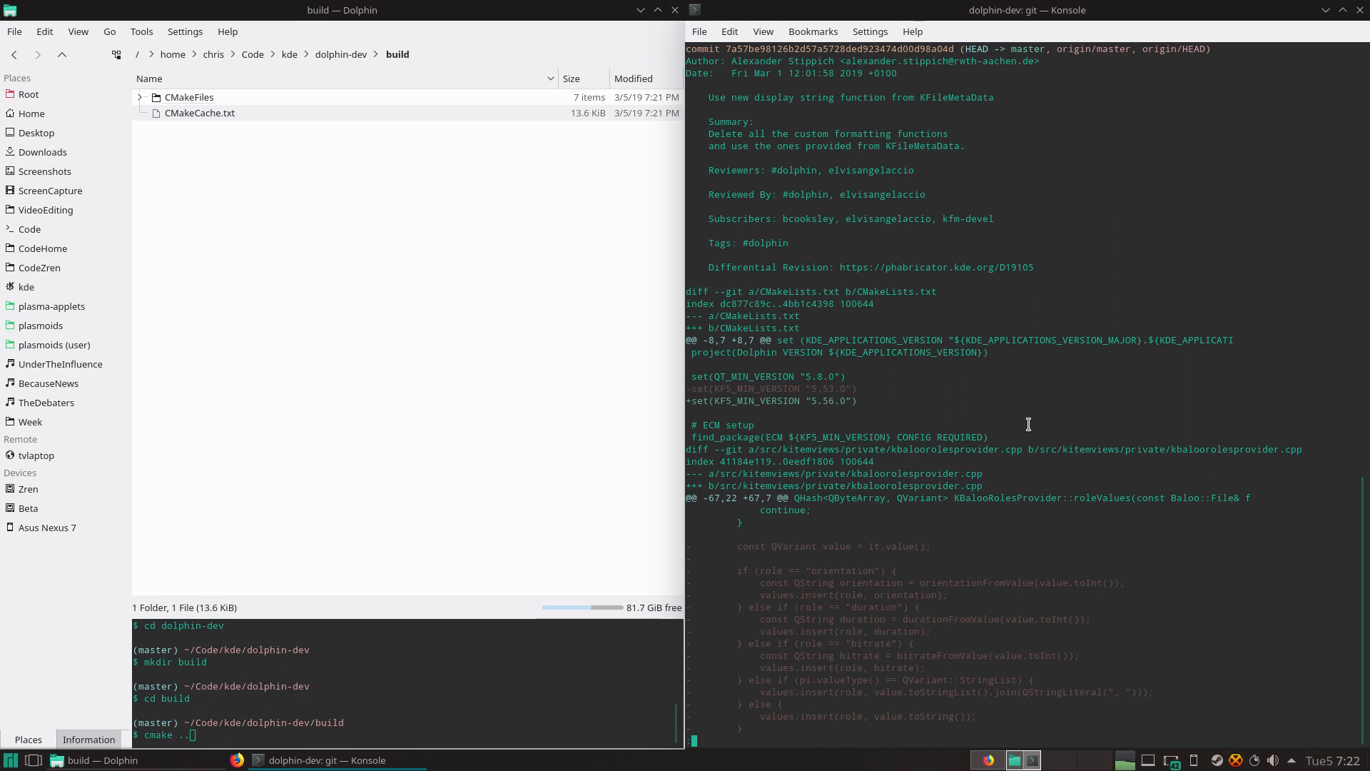
pyautogui.moveTo(870, 374)
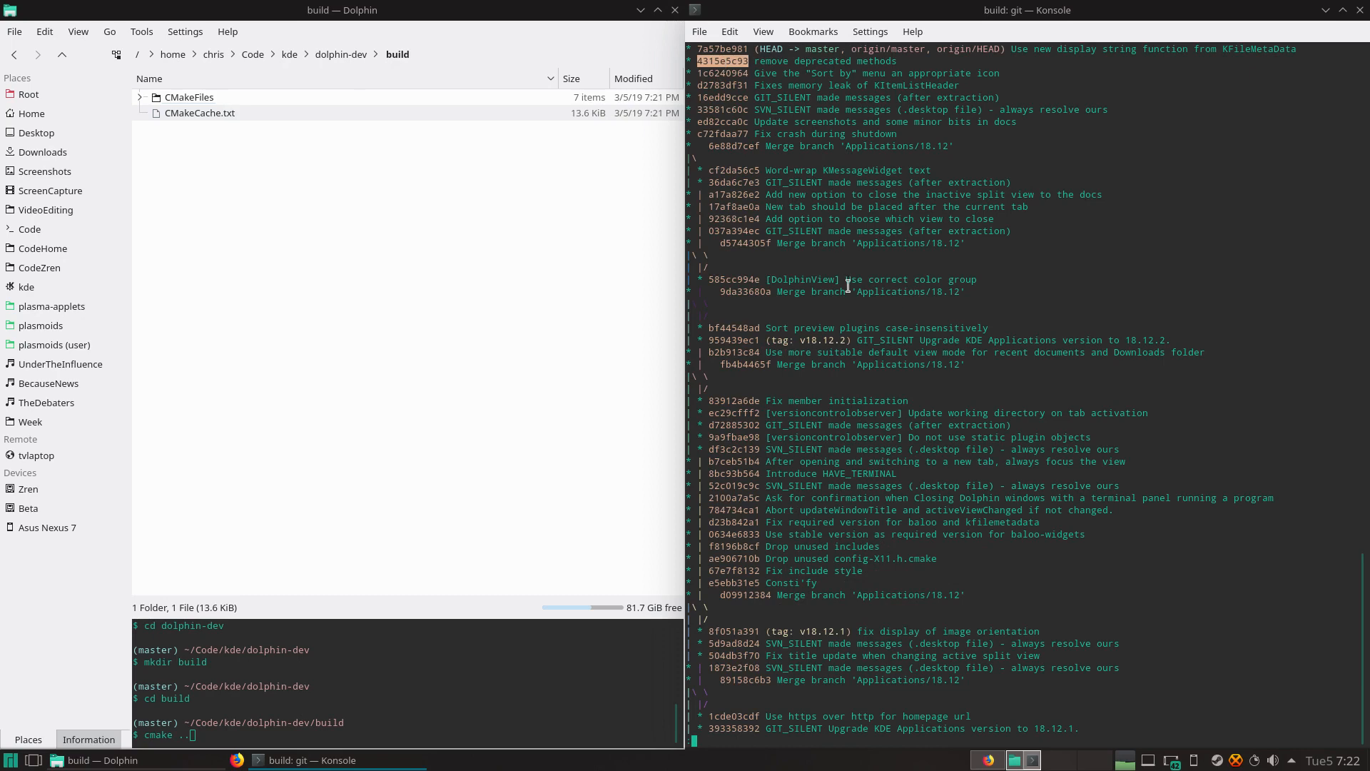
# Step: Check out commit 4315e5c93 'remove deprecated methods', leaving a detached HEAD
pyautogui.write('git check')
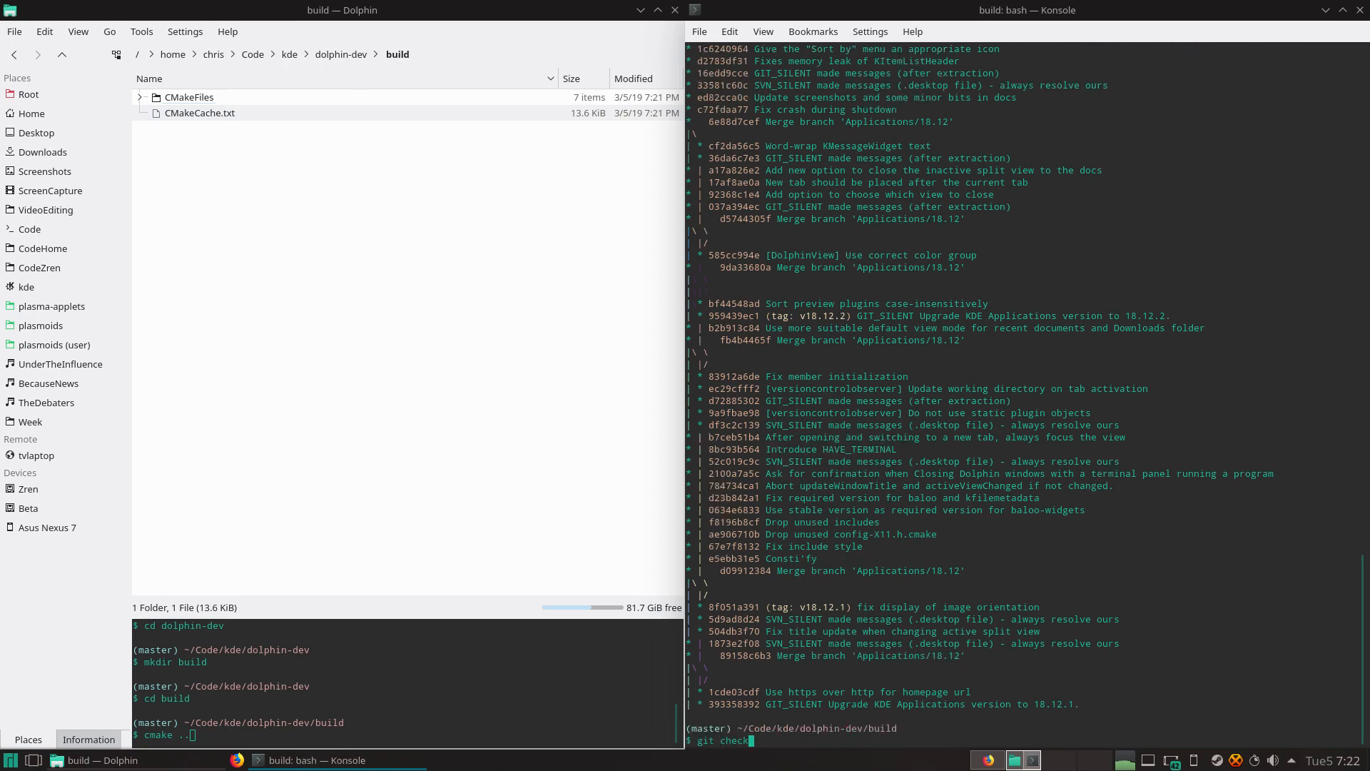
pyautogui.press('Return')
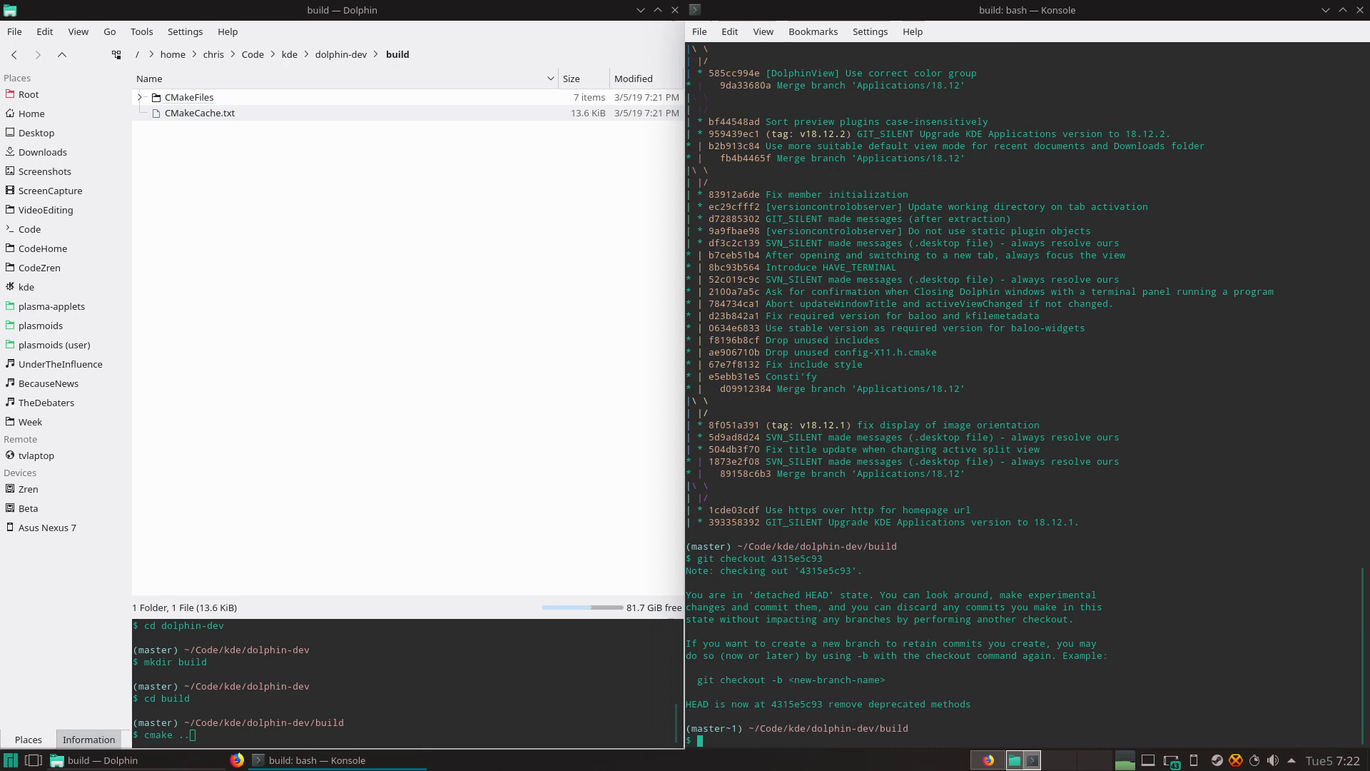
# Step: View git lg, reconfigure with cmake .., and start compiling Dolphin with make
pyautogui.write('git lg')
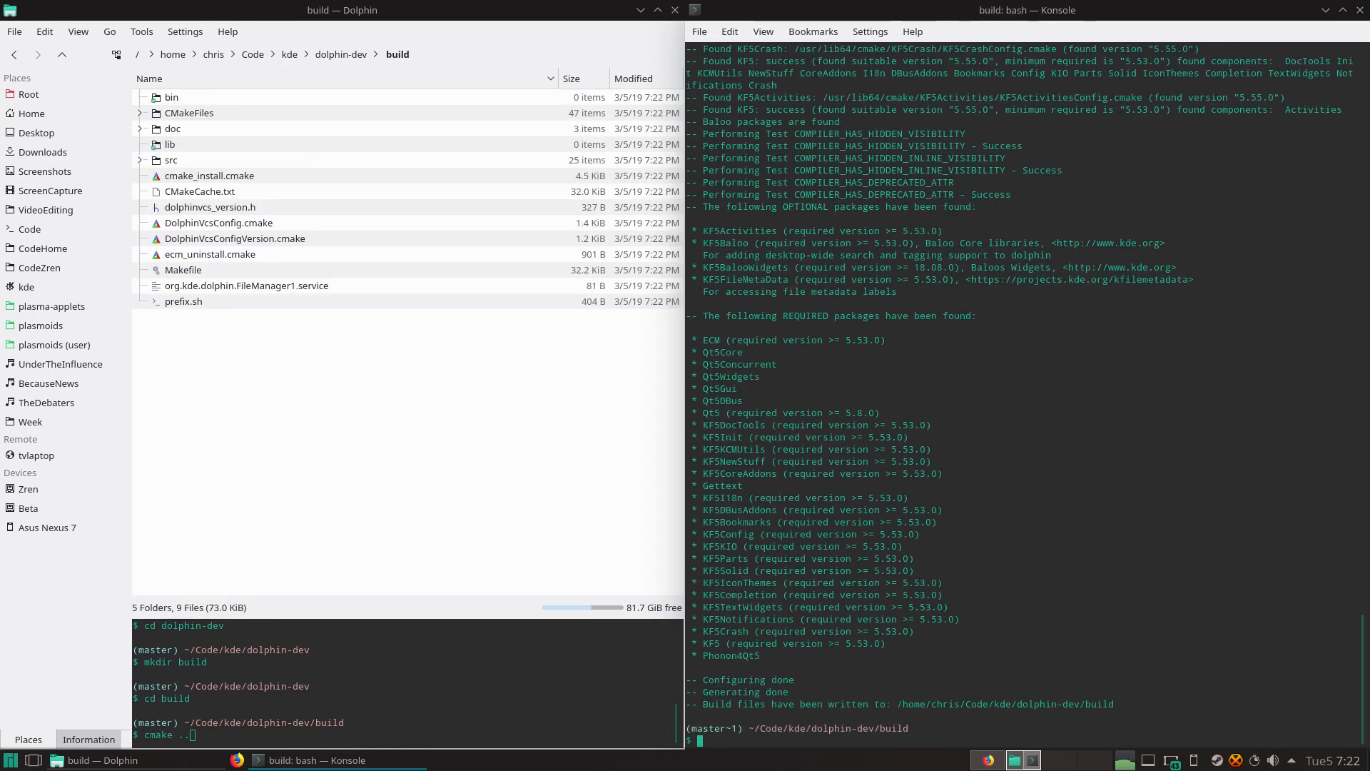
pyautogui.moveTo(1005, 461)
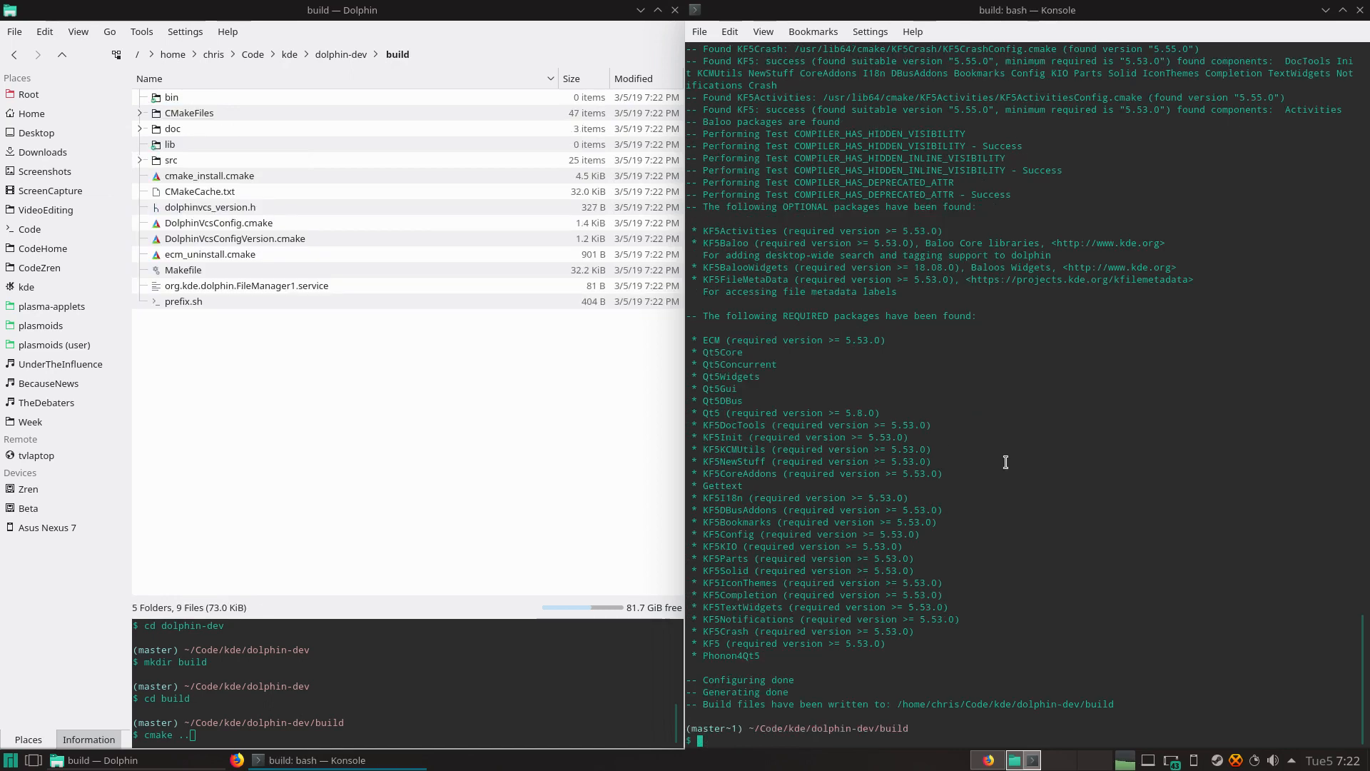
pyautogui.write('make')
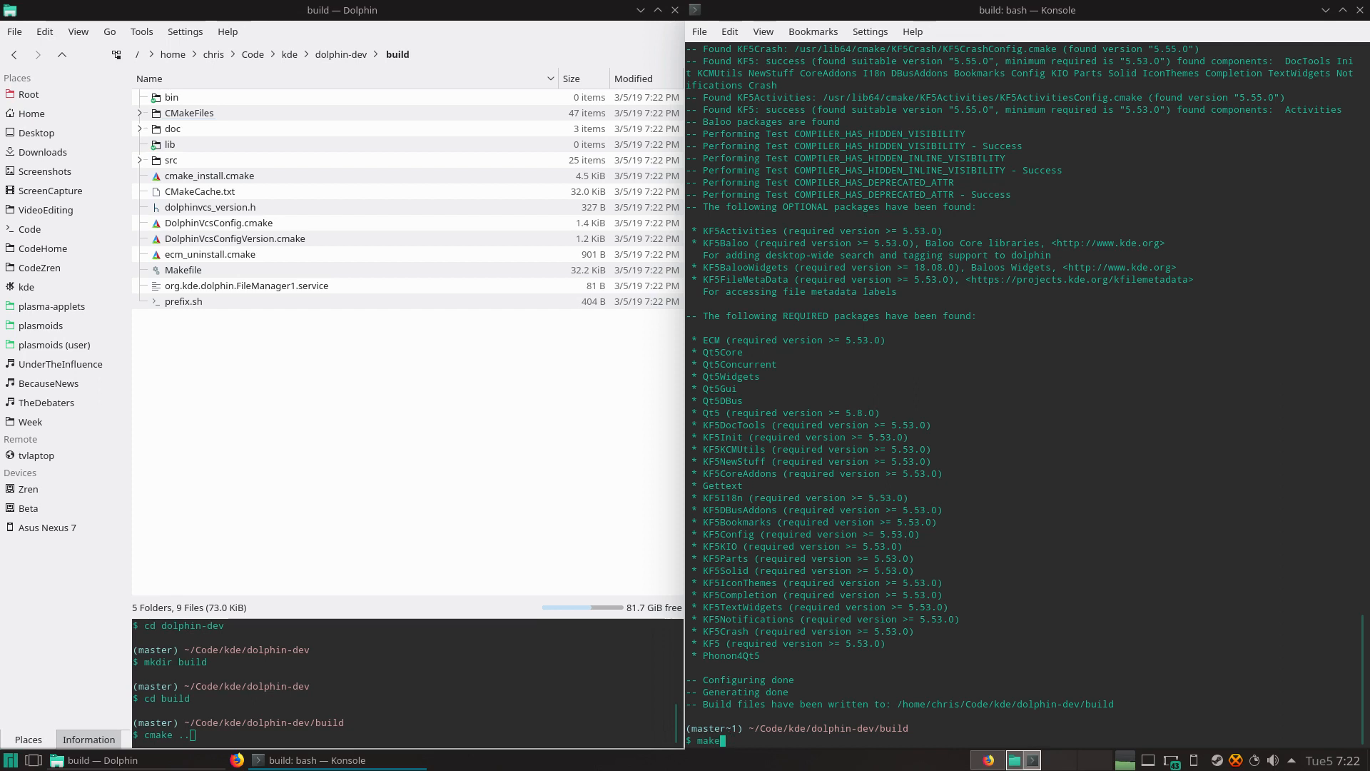
pyautogui.press('Return')
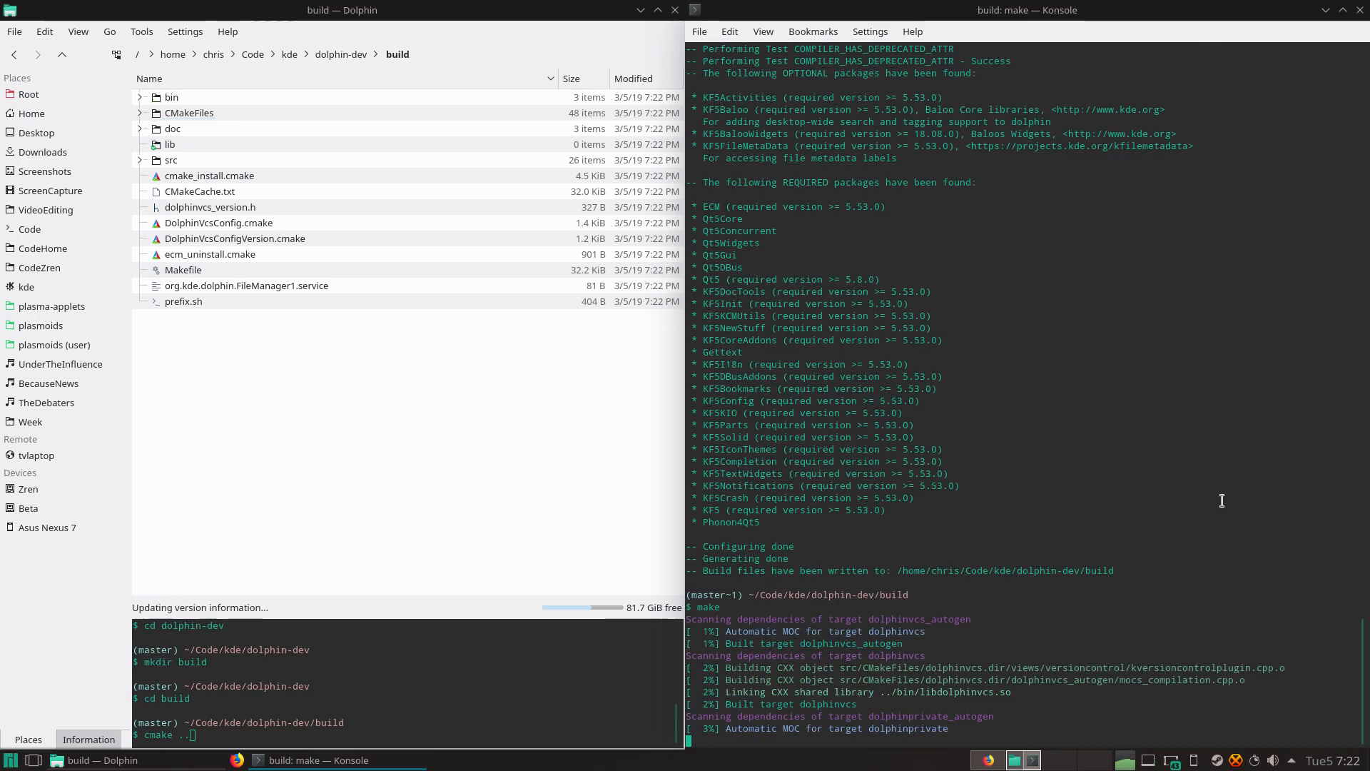
pyautogui.scroll(-3)
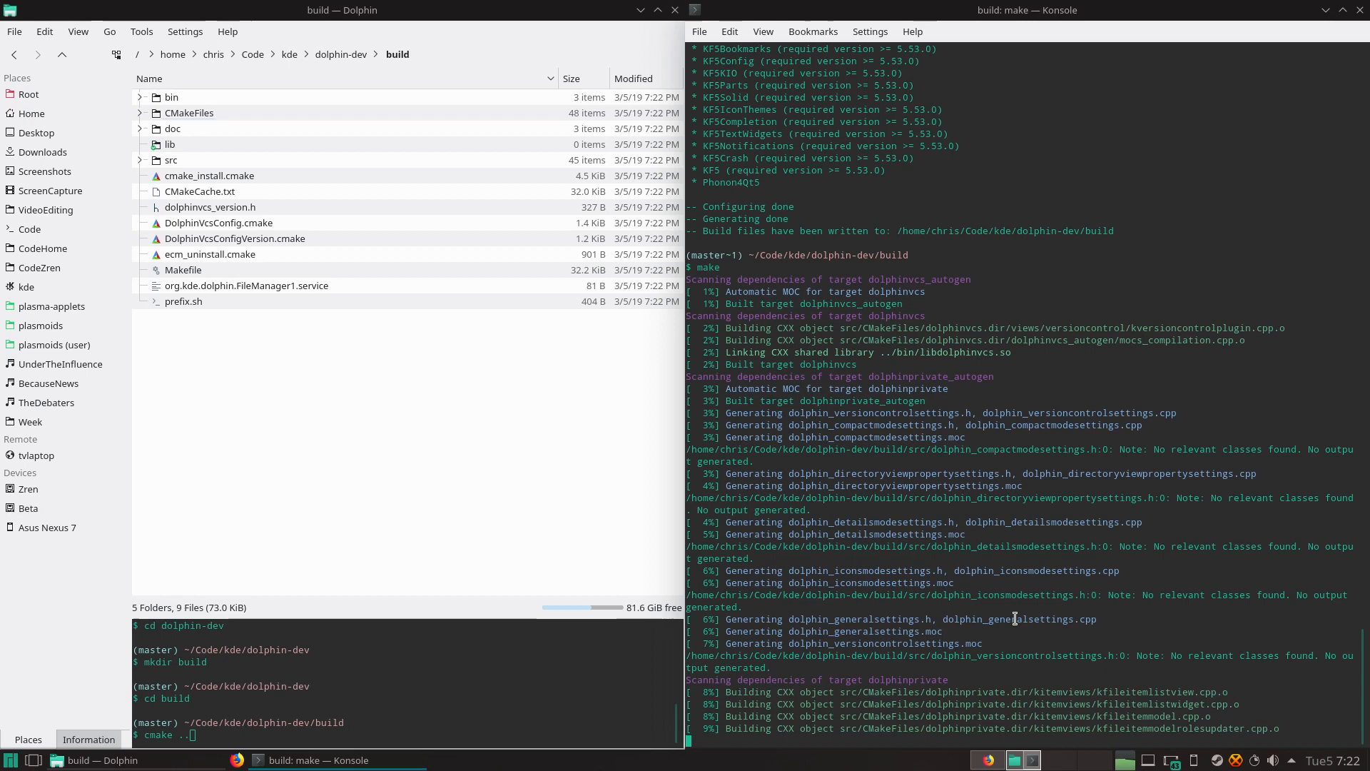
# Step: Interrupt the compile and restart it as 'make -j' to use all cores
pyautogui.press('ctrl+c')
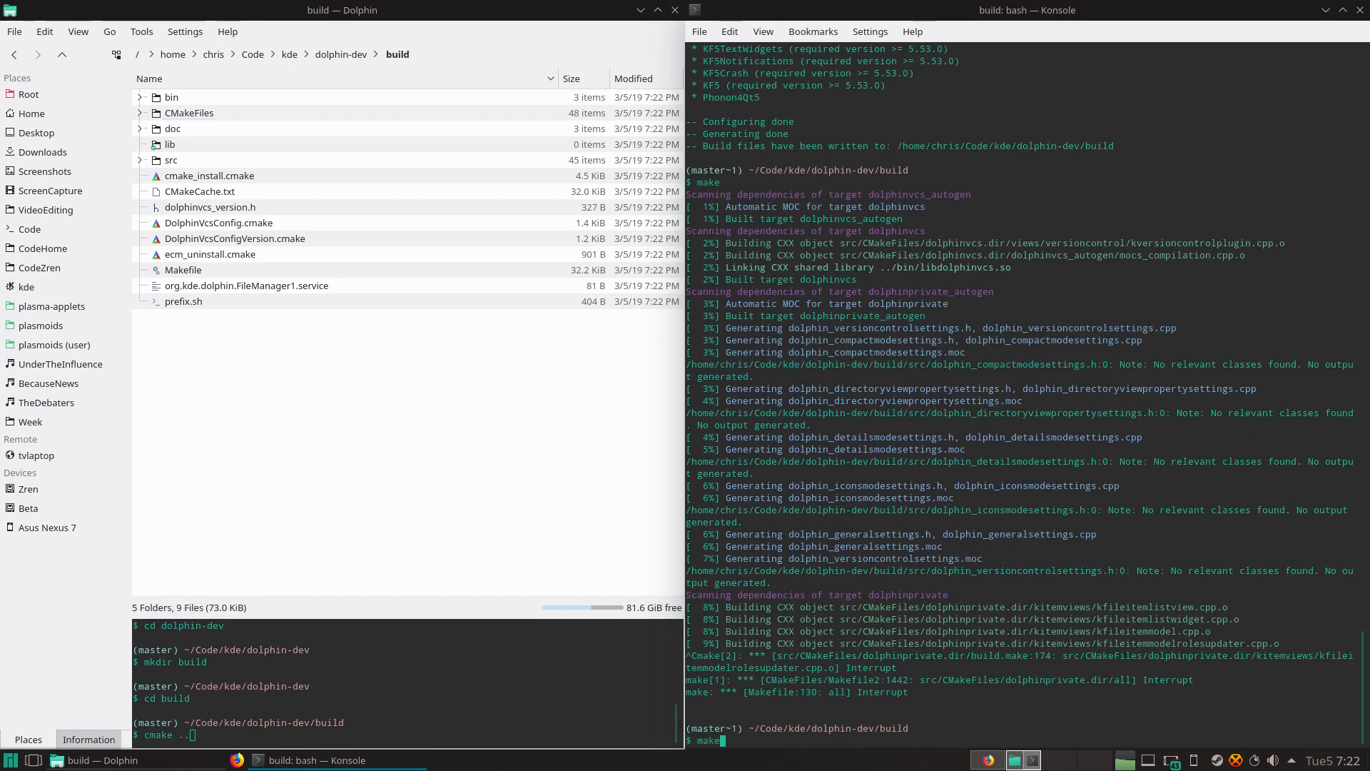
pyautogui.write('-j')
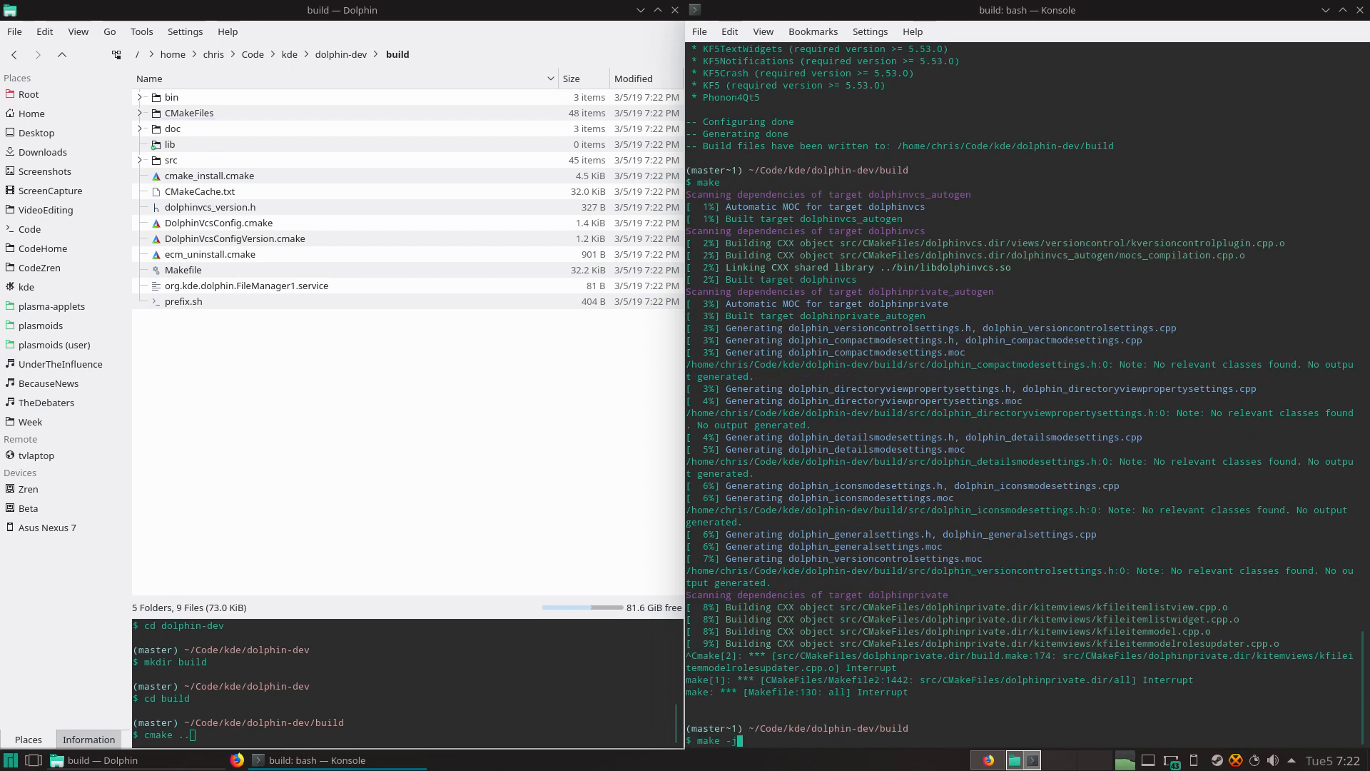
pyautogui.press('Return')
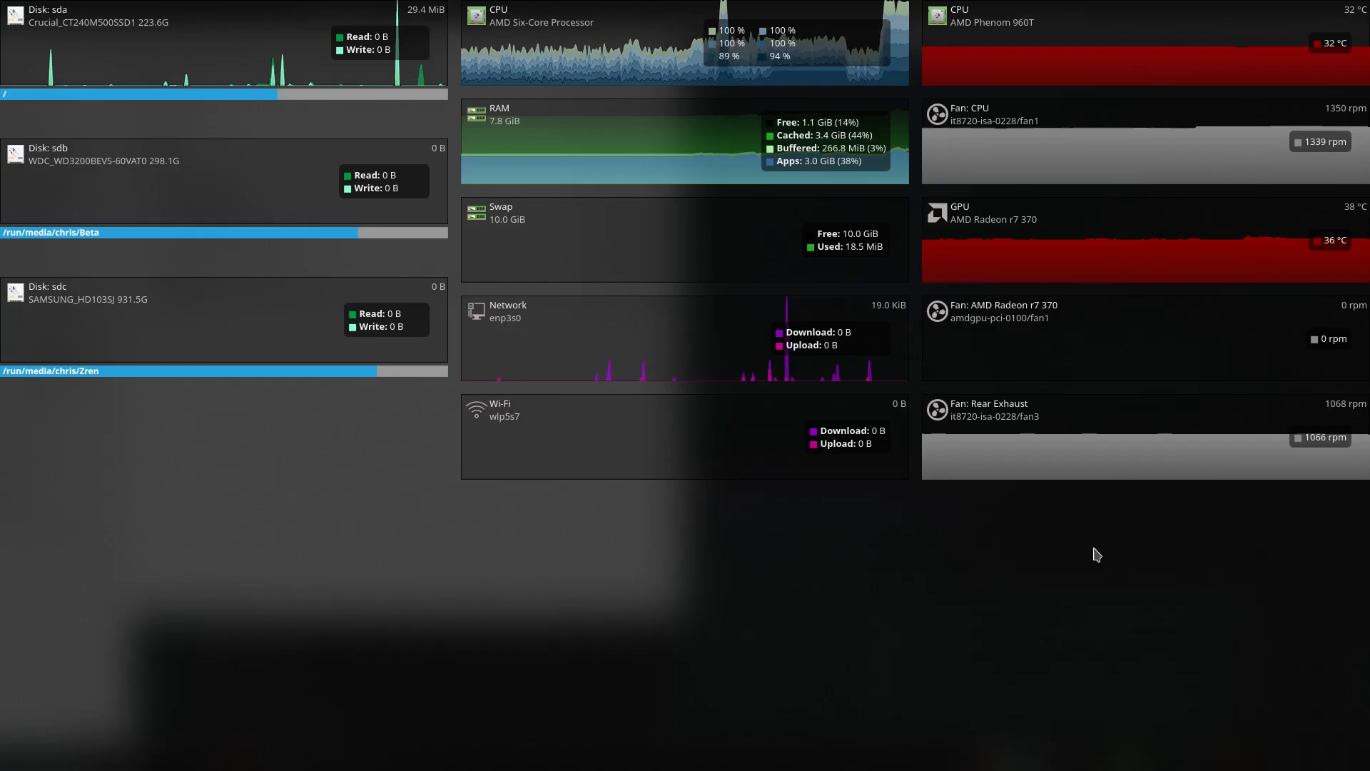
pyautogui.moveTo(885, 67)
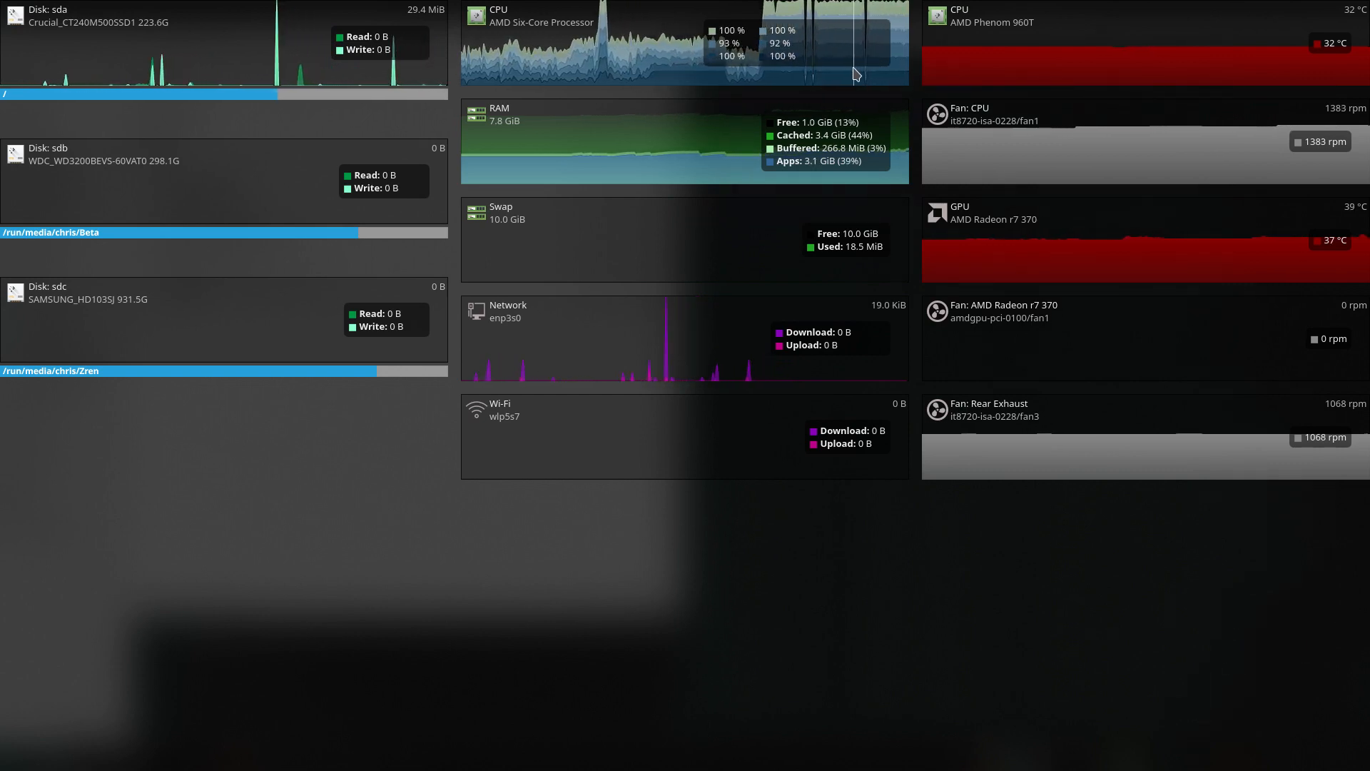
pyautogui.moveTo(850, 700)
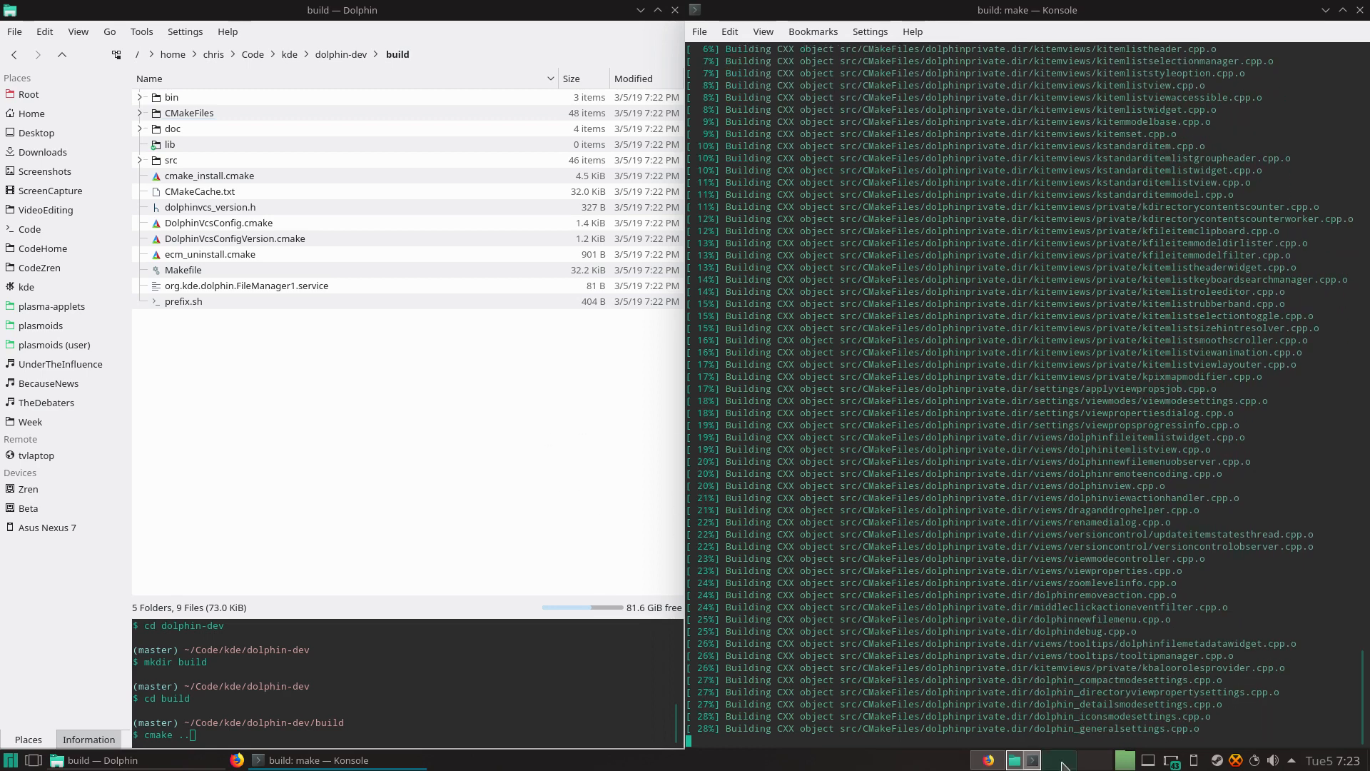
# Step: Browse the KDE GitHub mirror and the KDE build-from-source wiki pages, scrolling through each
pyautogui.click(77, 760)
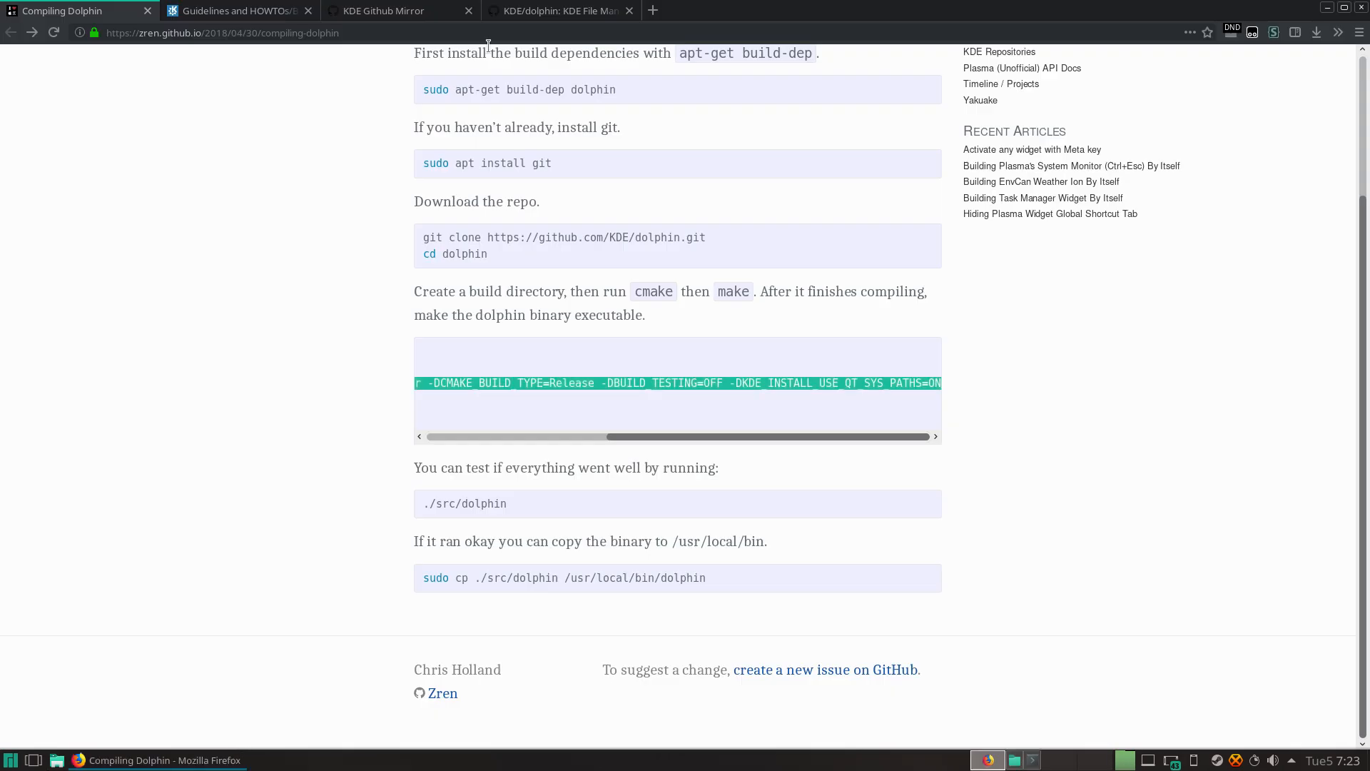
pyautogui.click(399, 10)
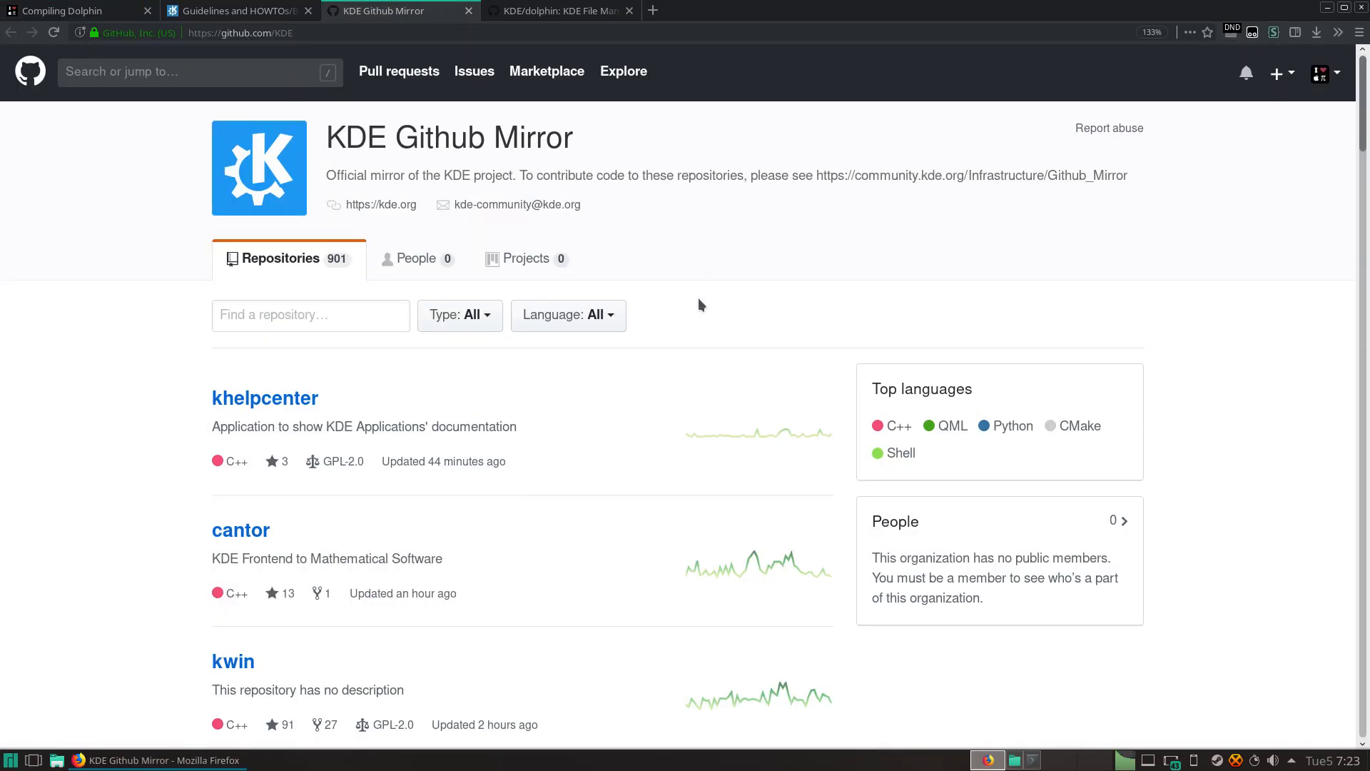
pyautogui.scroll(-3)
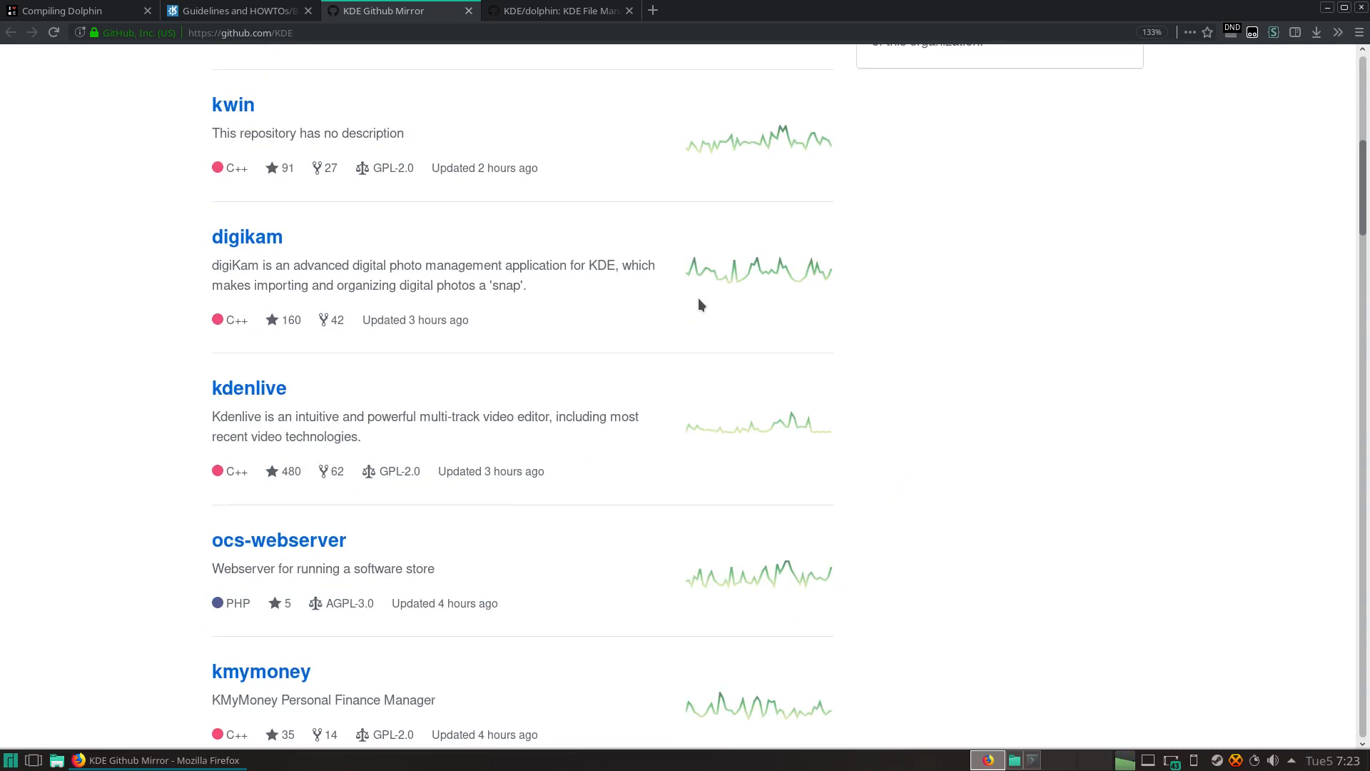
pyautogui.moveTo(492, 267)
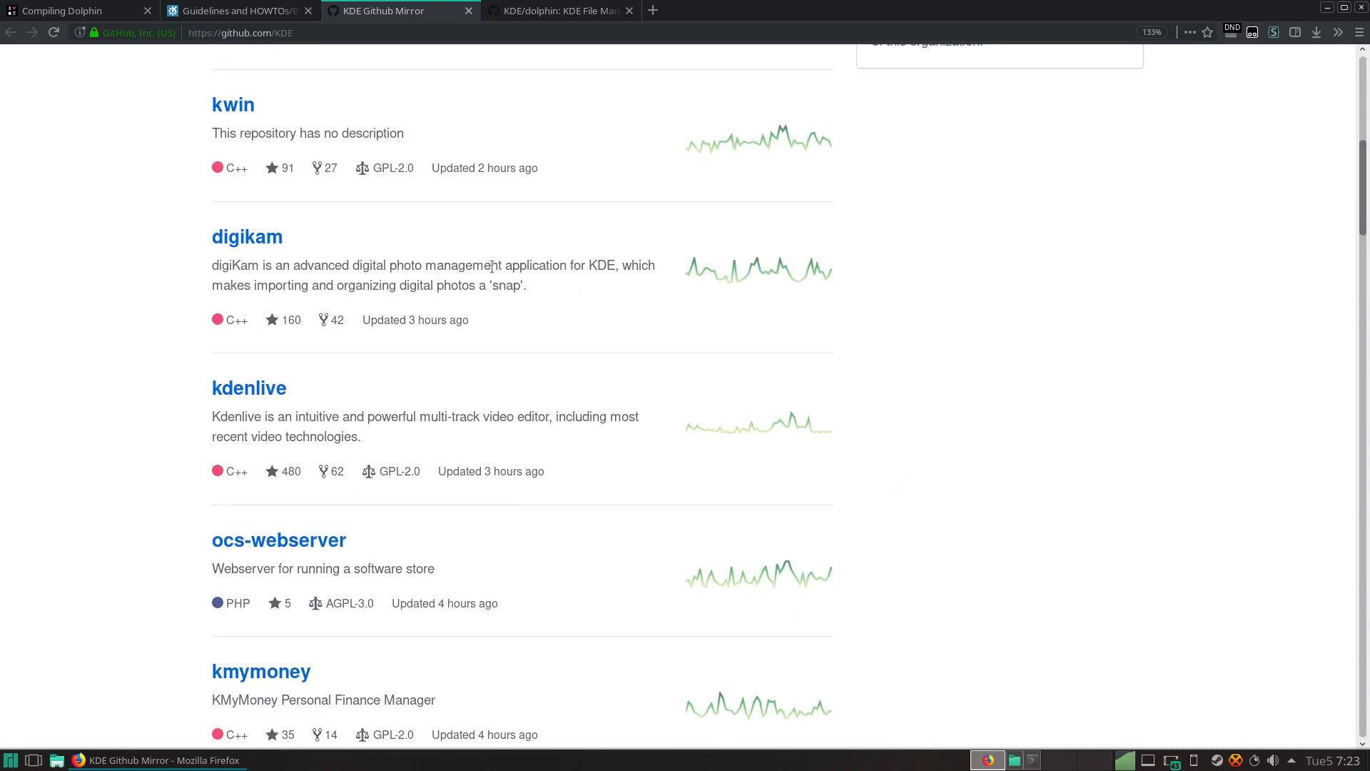
pyautogui.scroll(3)
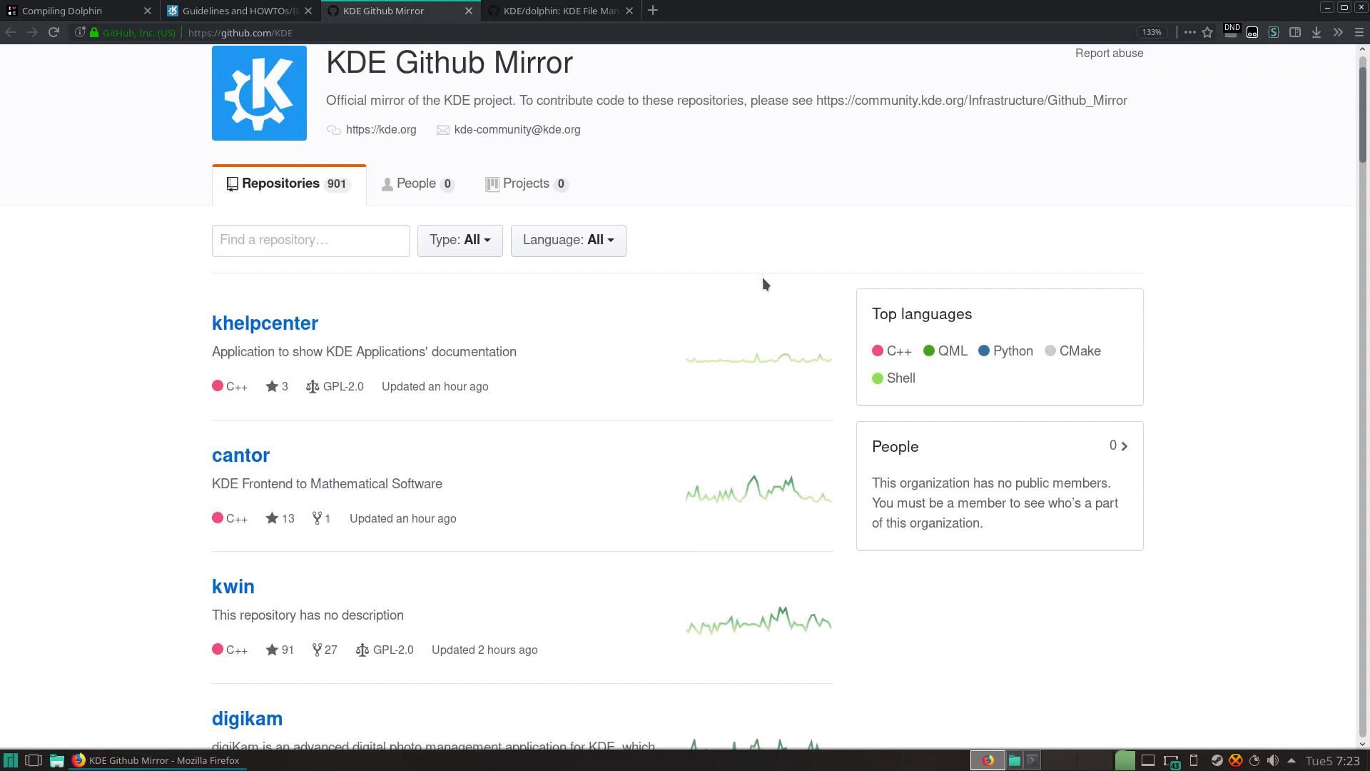
pyautogui.scroll(-3)
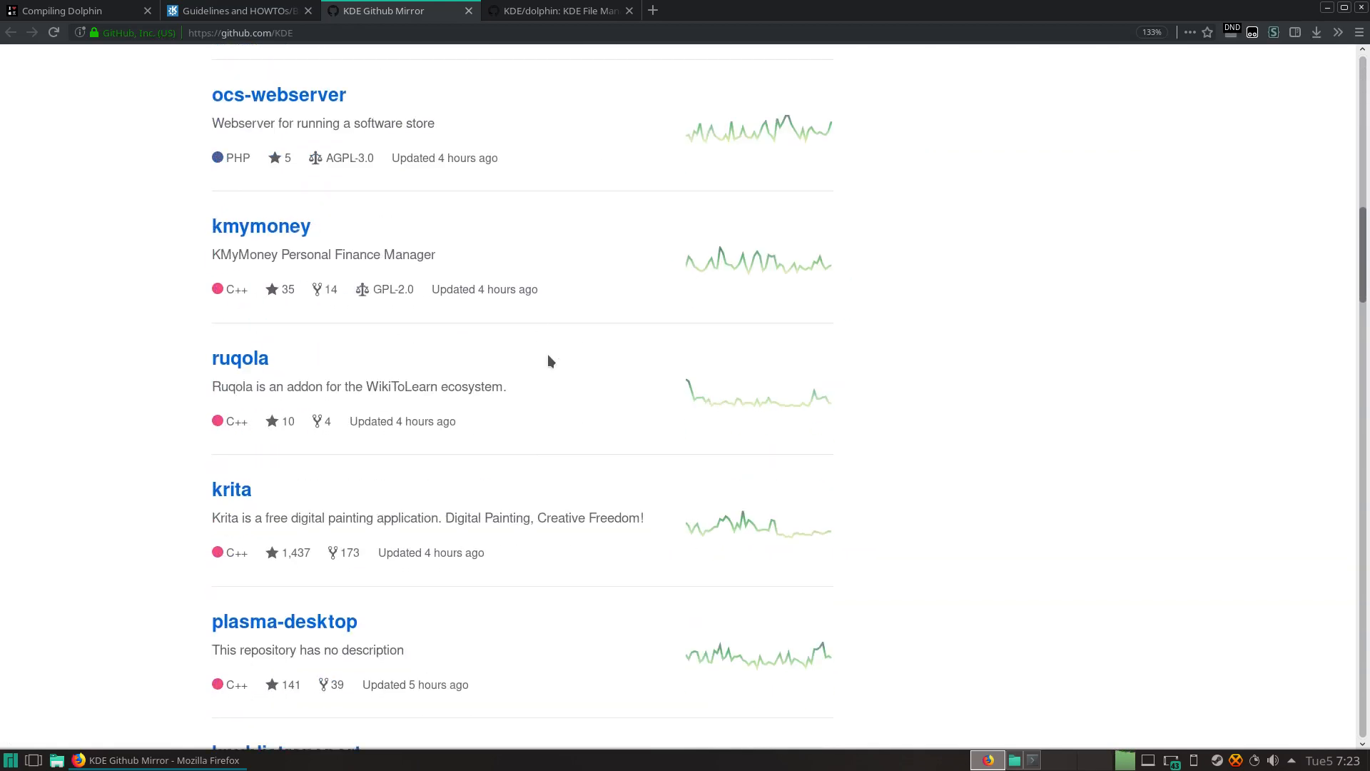
pyautogui.click(235, 10)
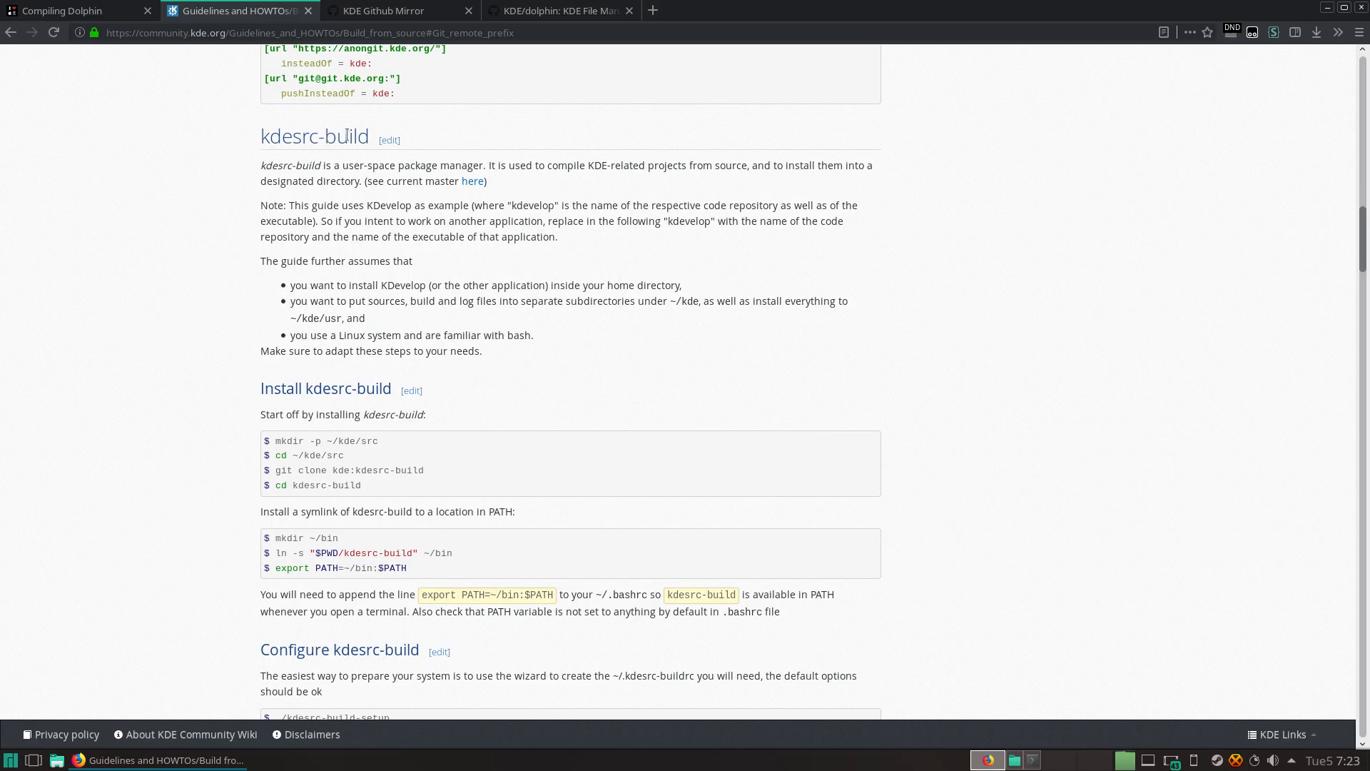
pyautogui.scroll(-3)
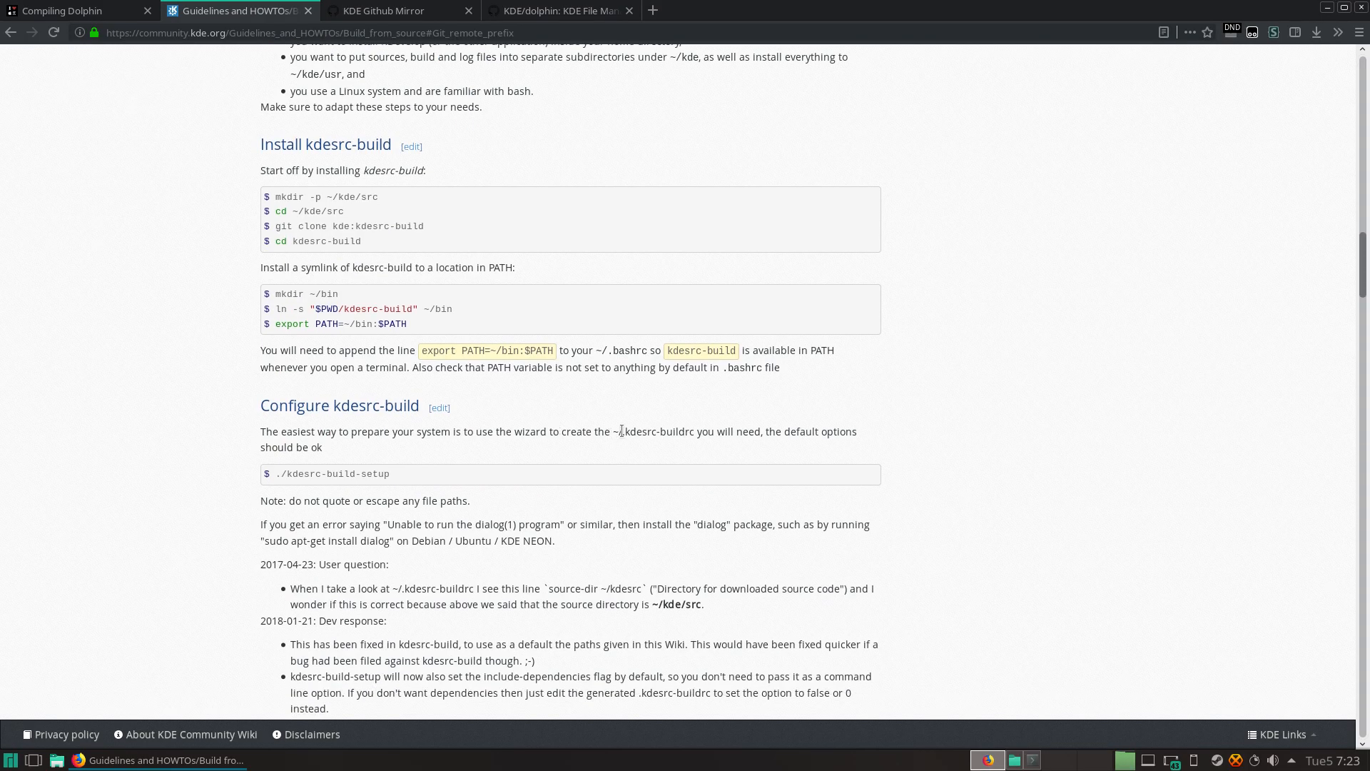
pyautogui.moveTo(584, 407)
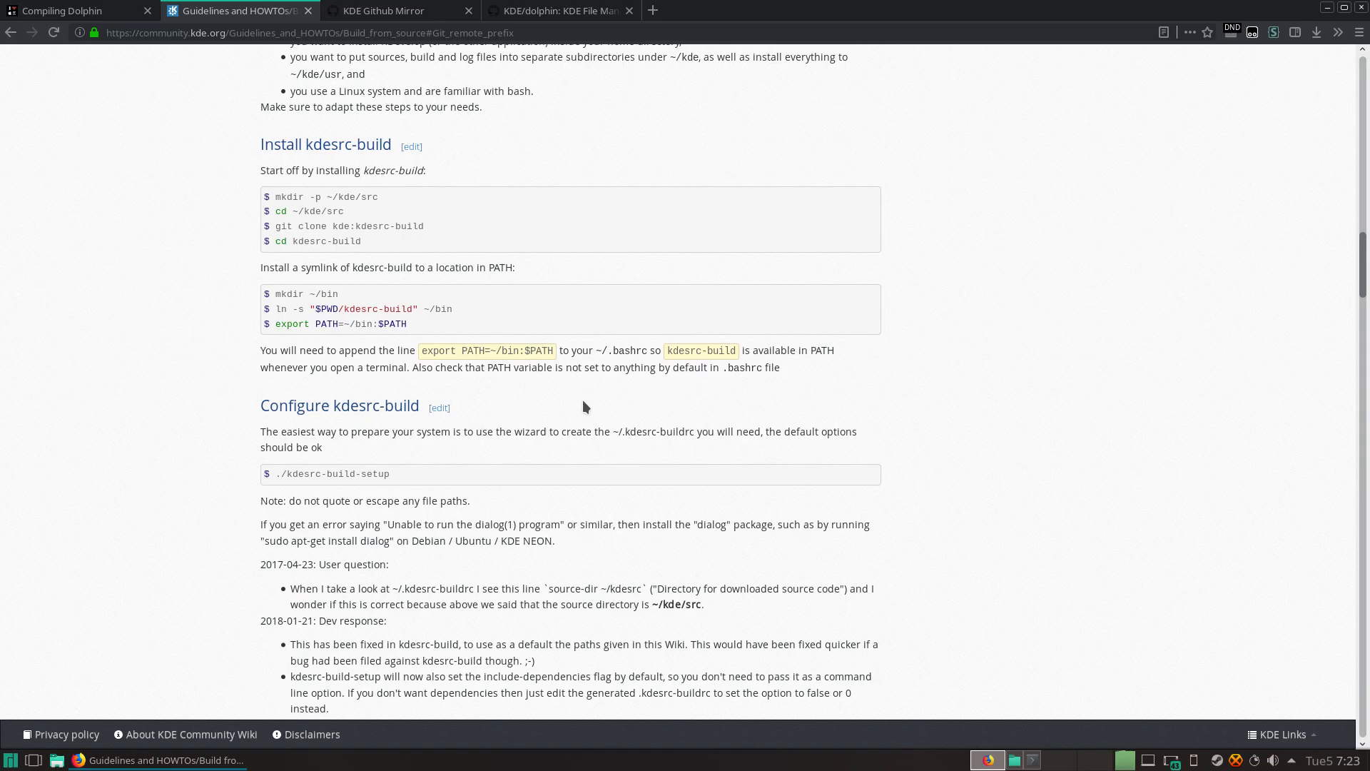
pyautogui.click(384, 10)
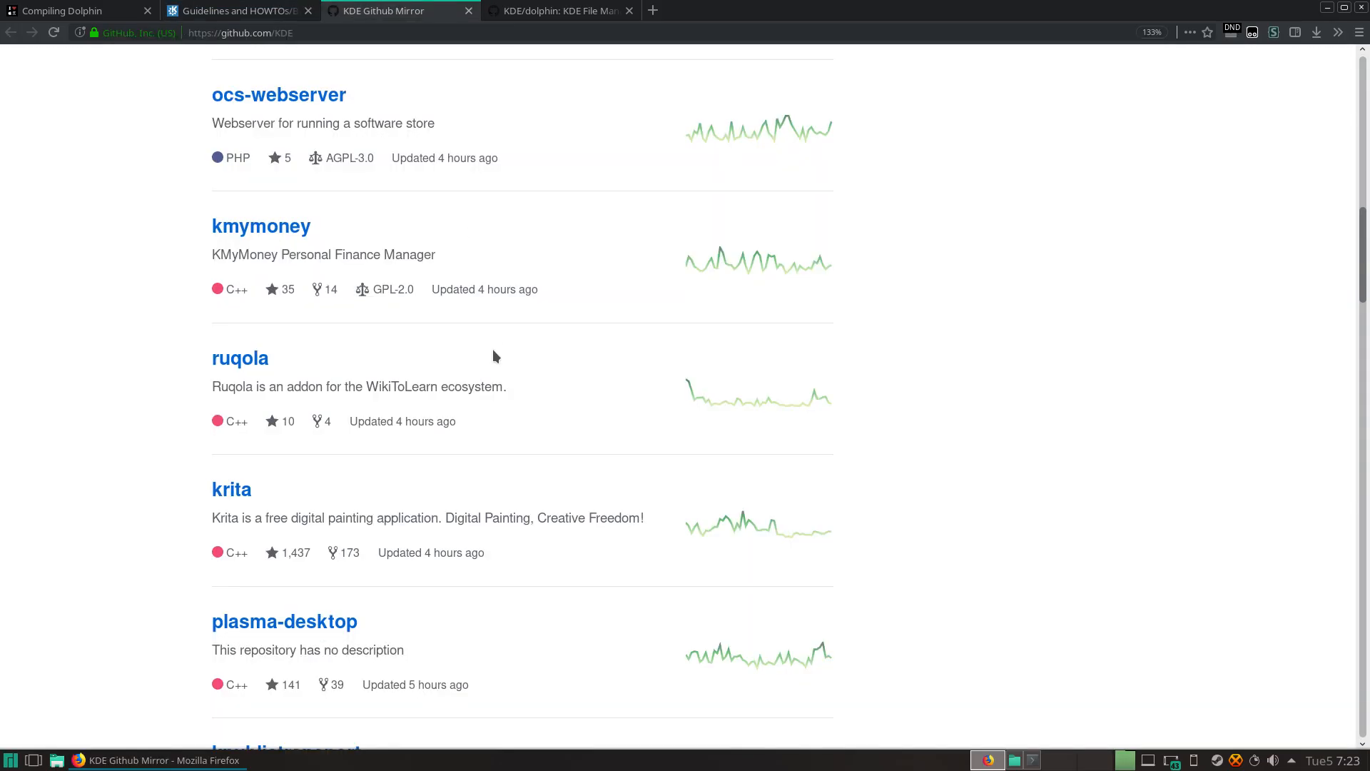
pyautogui.click(236, 10)
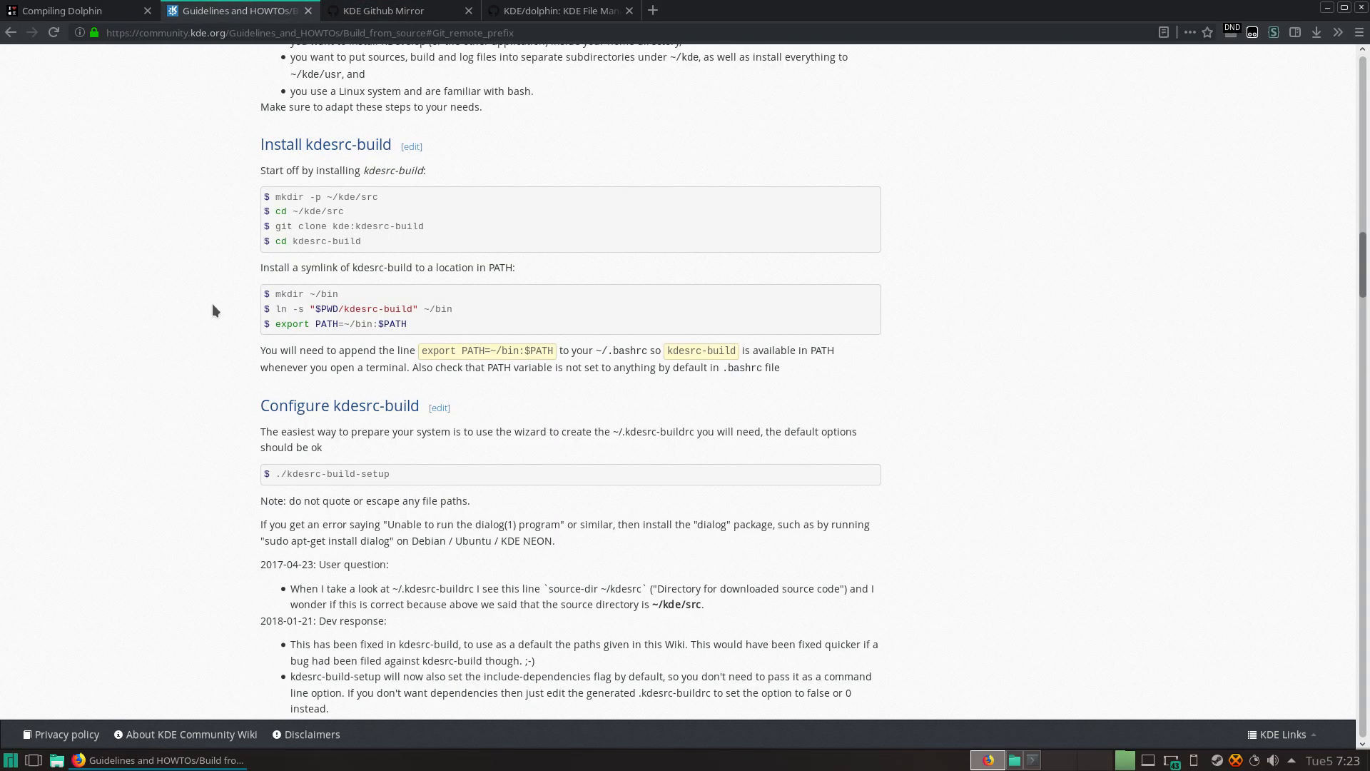
pyautogui.scroll(-3)
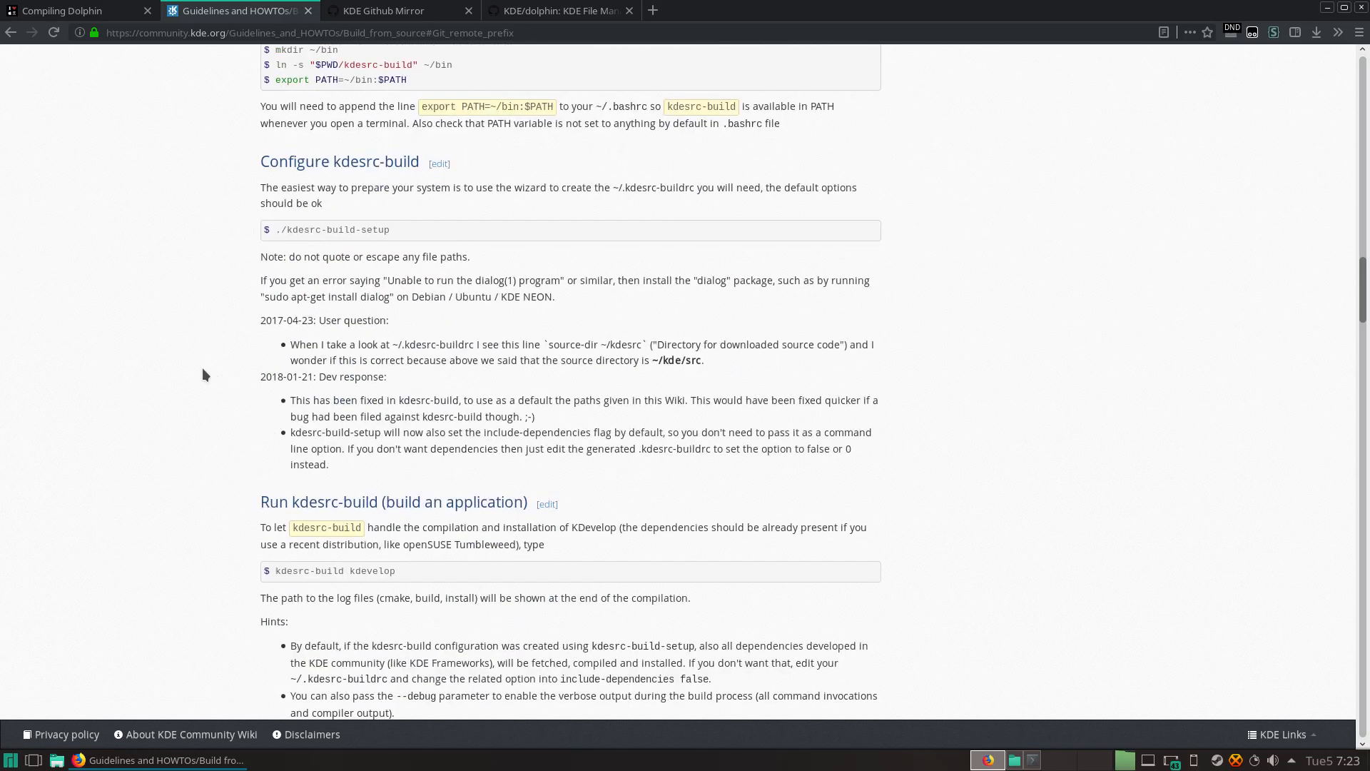
pyautogui.scroll(-3)
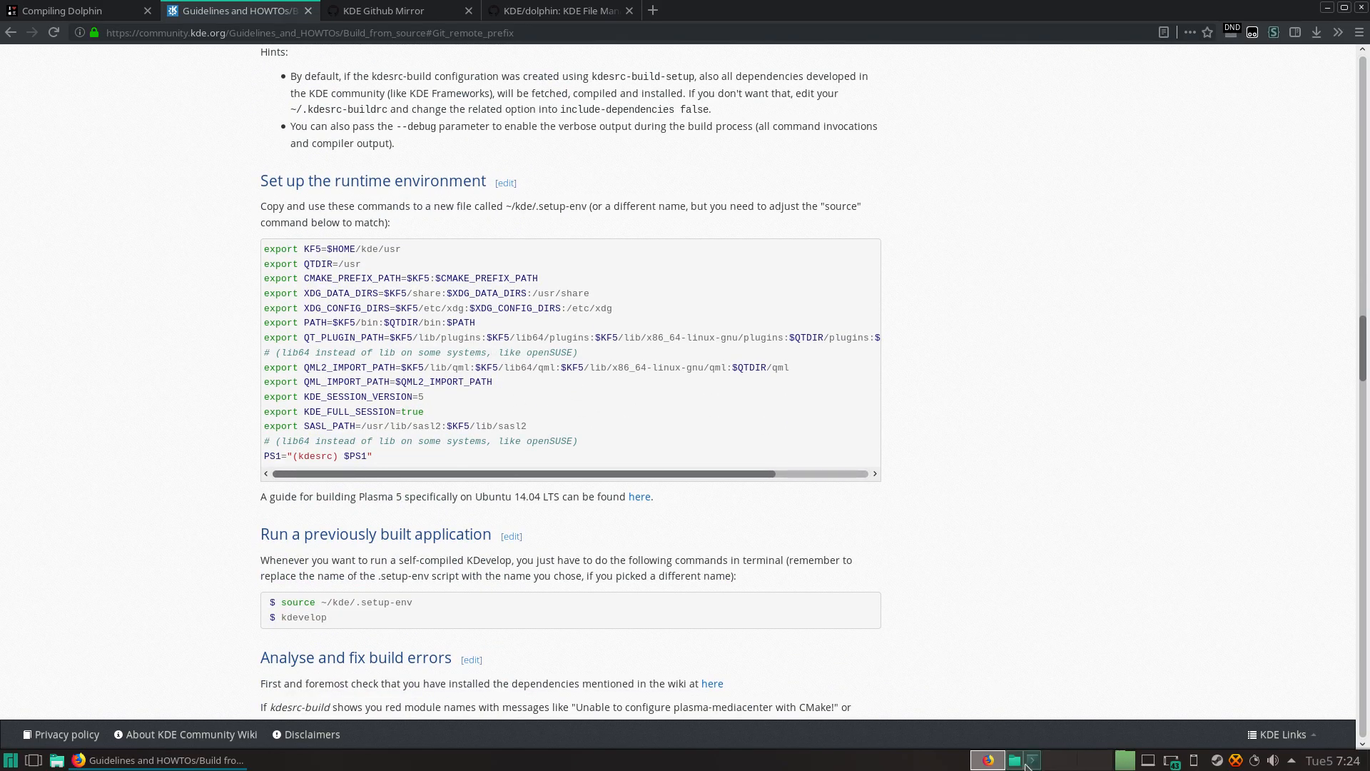
# Step: Check the Dolphin build progress scrolling by in the Konsole terminal
pyautogui.click(1015, 760)
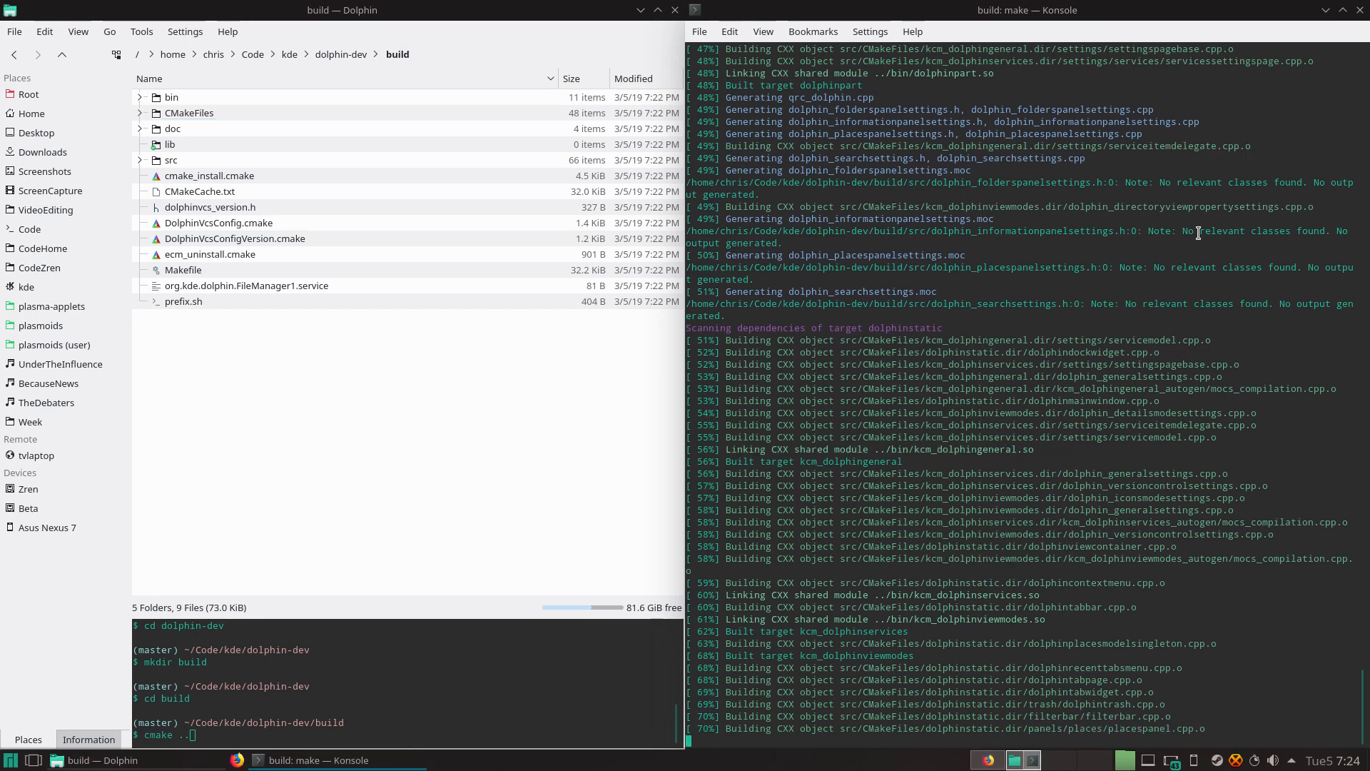
pyautogui.scroll(-3)
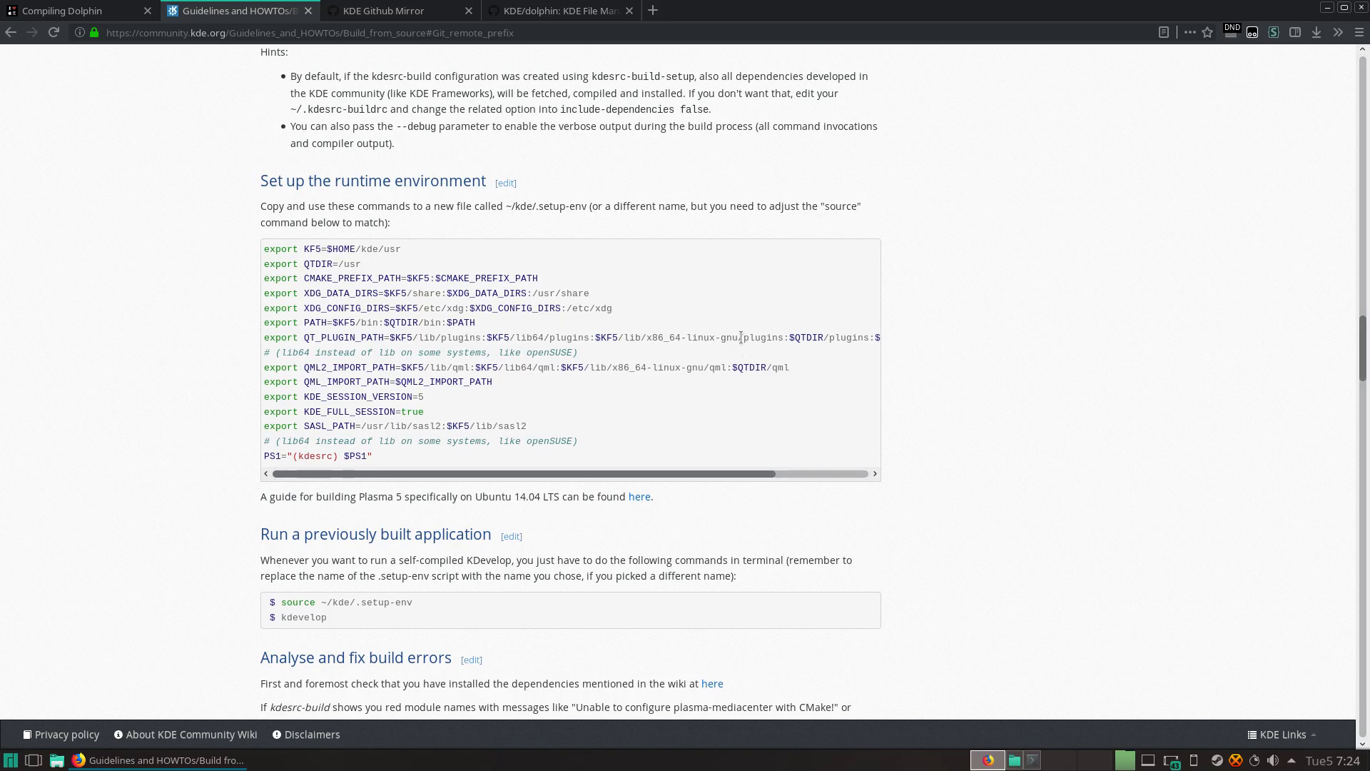
pyautogui.moveTo(941, 398)
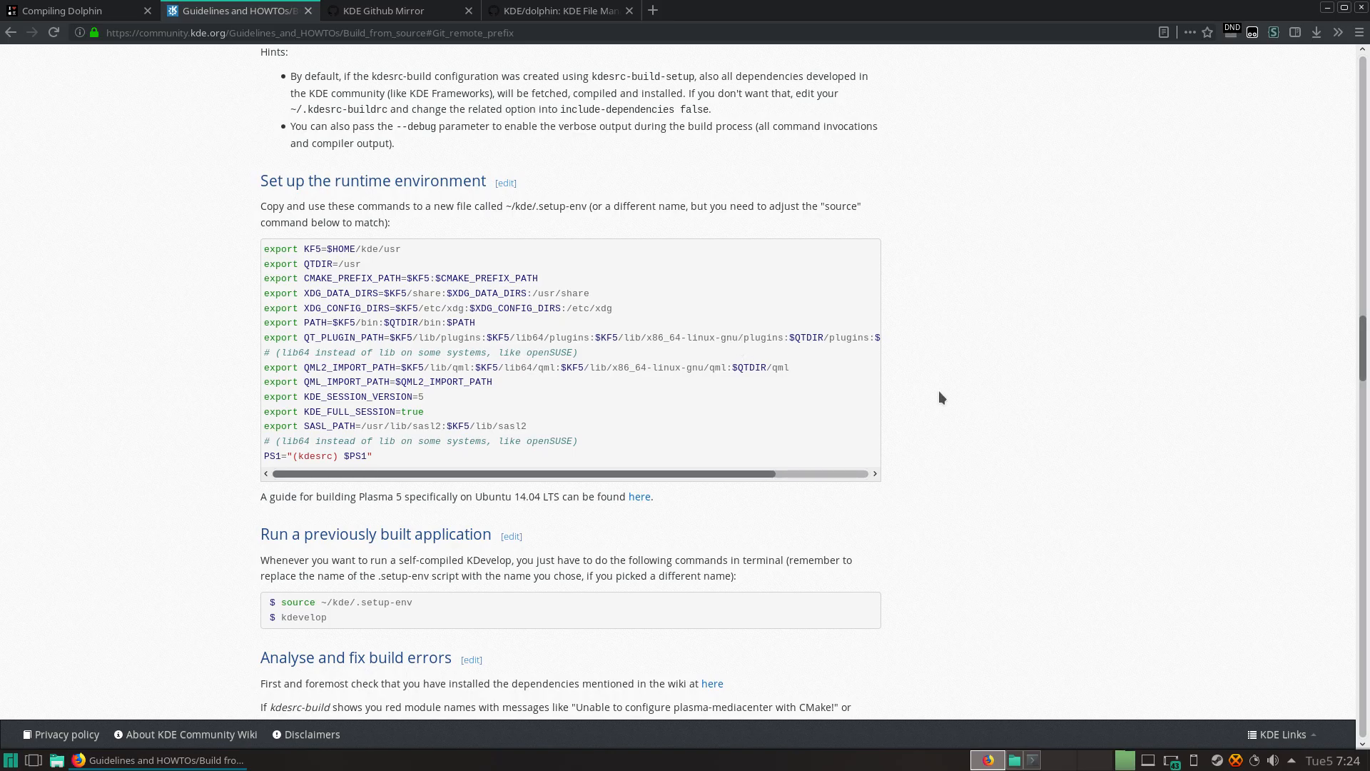
pyautogui.moveTo(1032, 394)
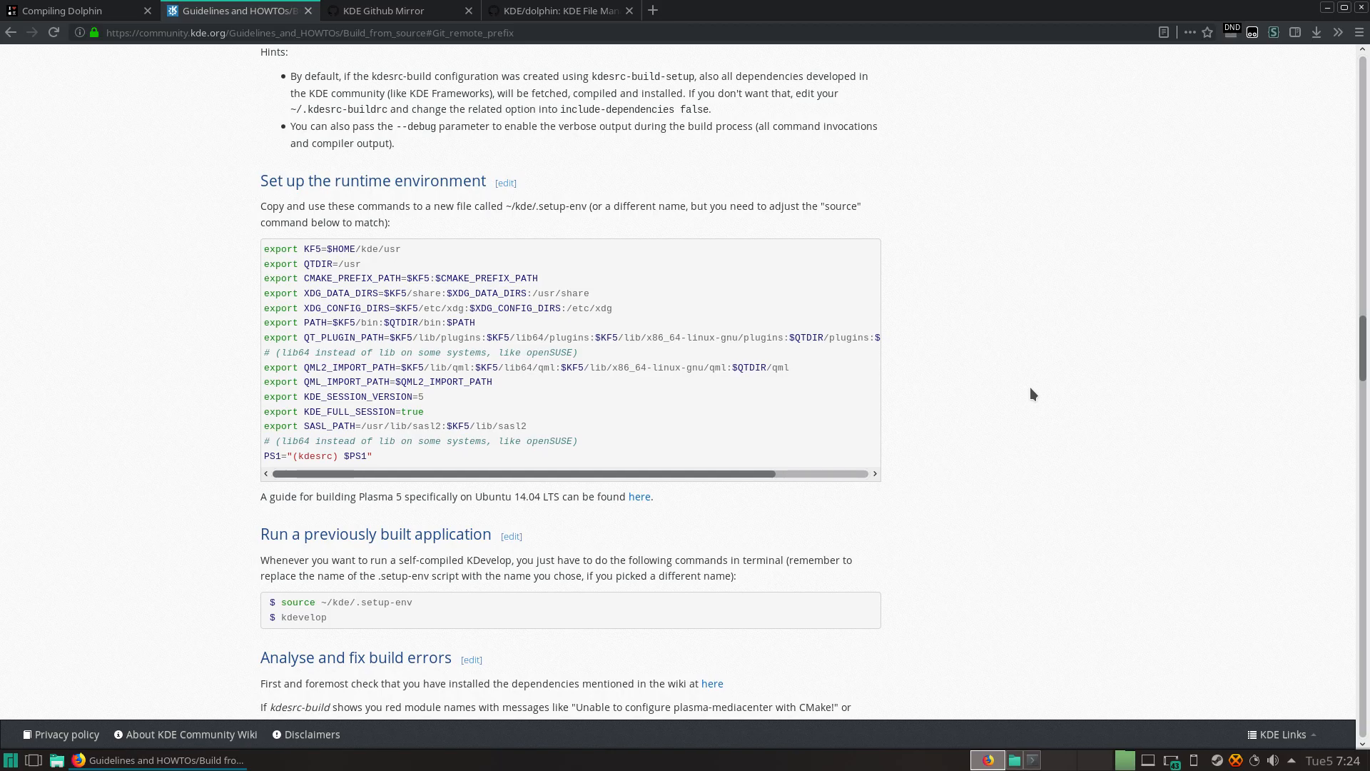
pyautogui.scroll(-3)
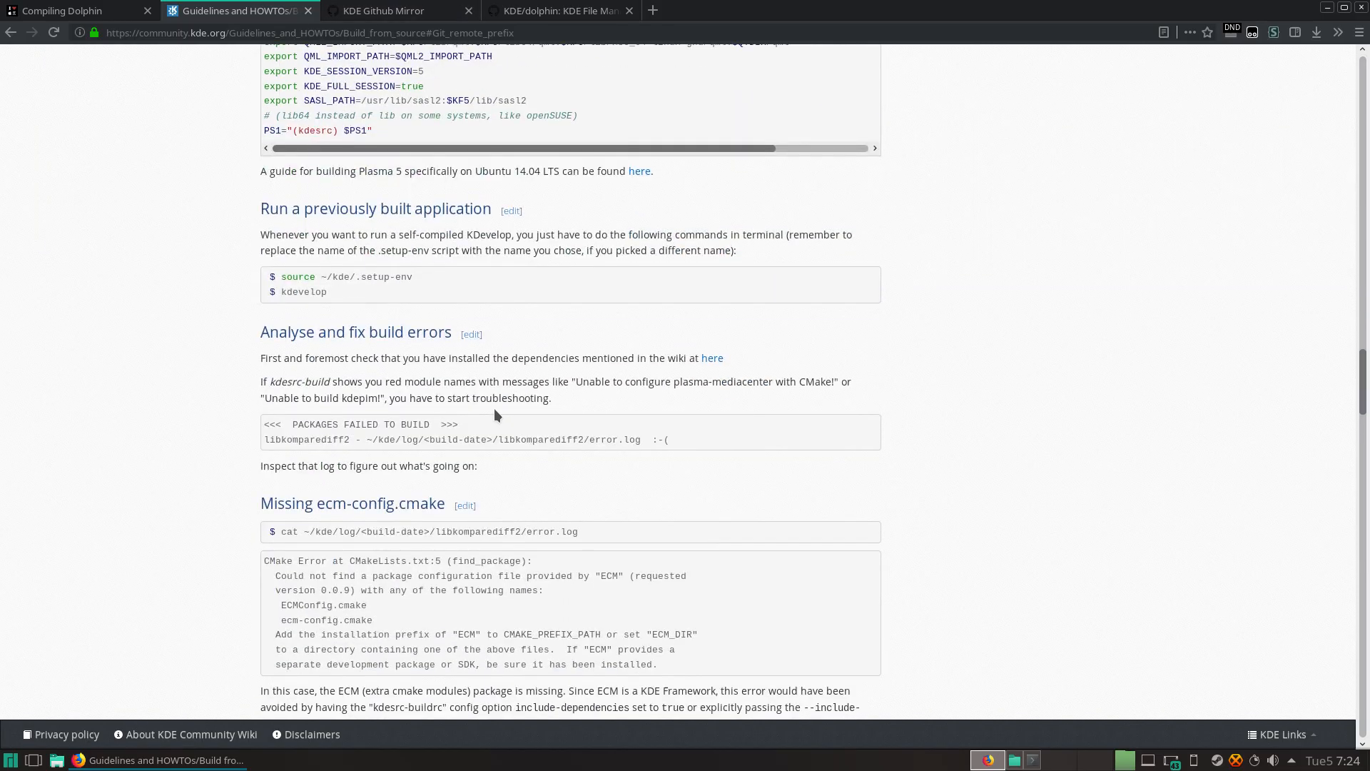
pyautogui.scroll(3)
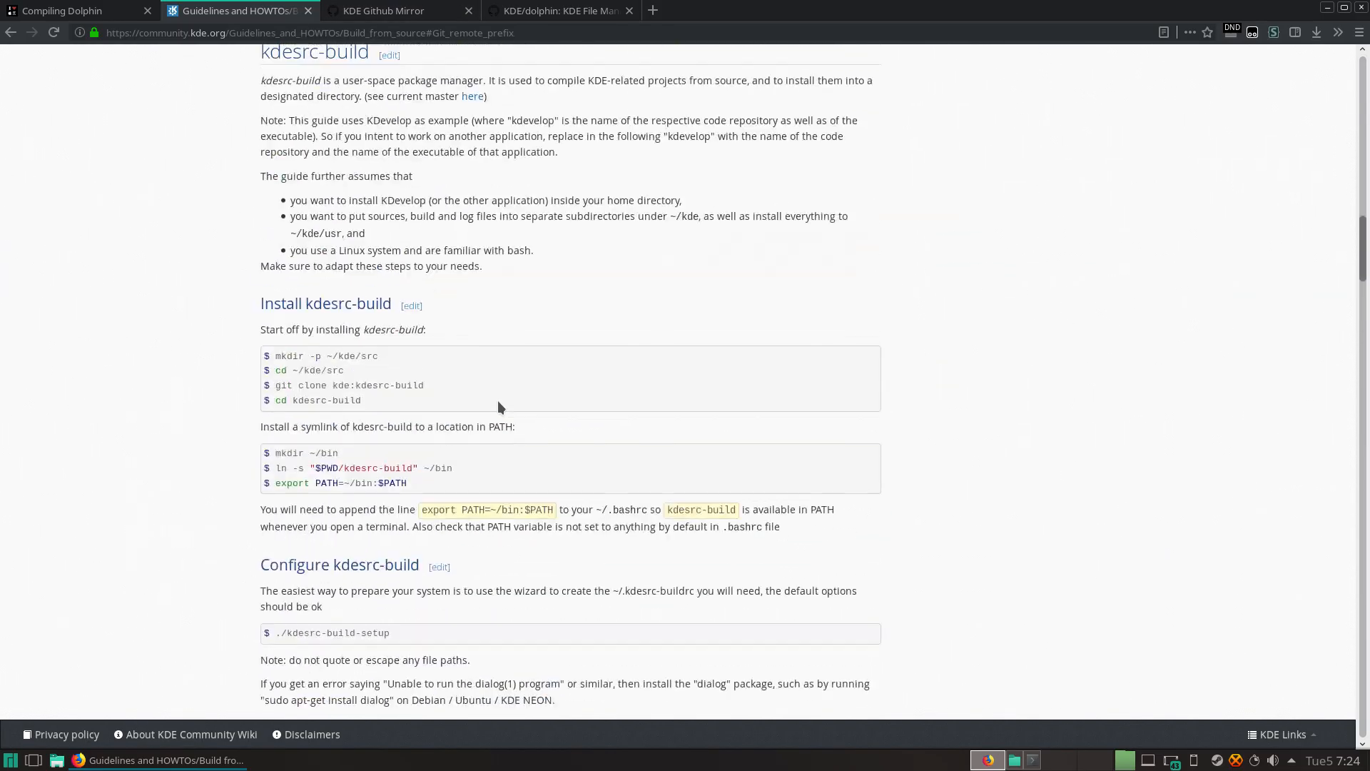
pyautogui.scroll(3)
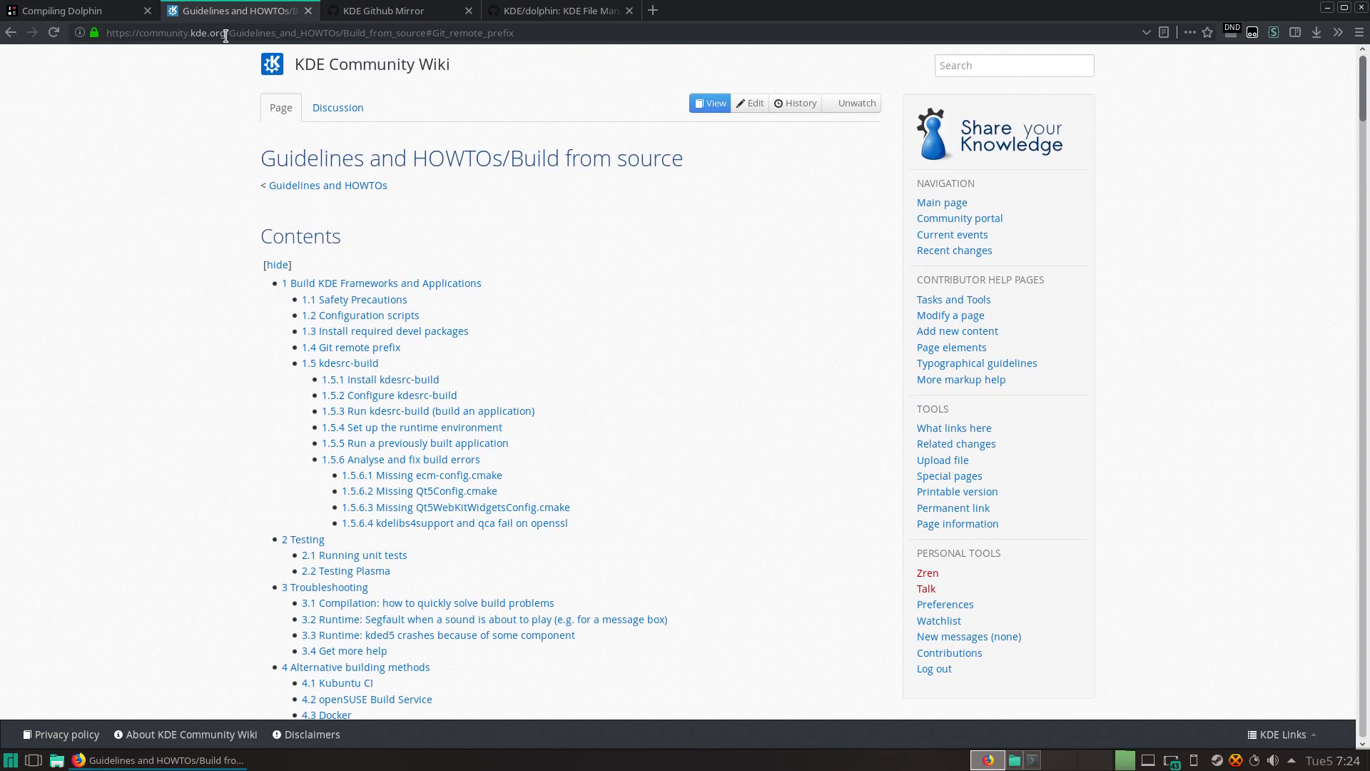
pyautogui.moveTo(370, 46)
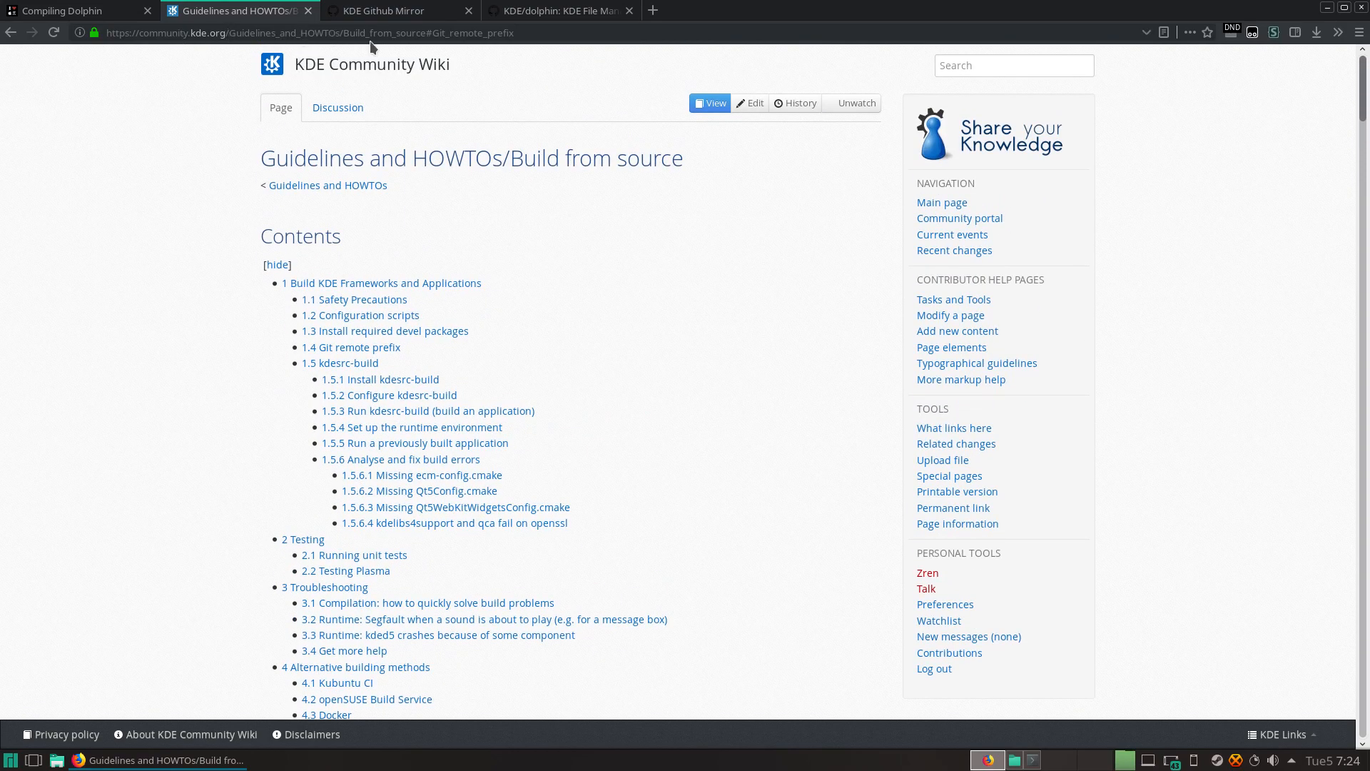
# Step: Review the KDE GitHub mirror repositories, then return to the Compiling Dolphin tutorial page
pyautogui.click(399, 10)
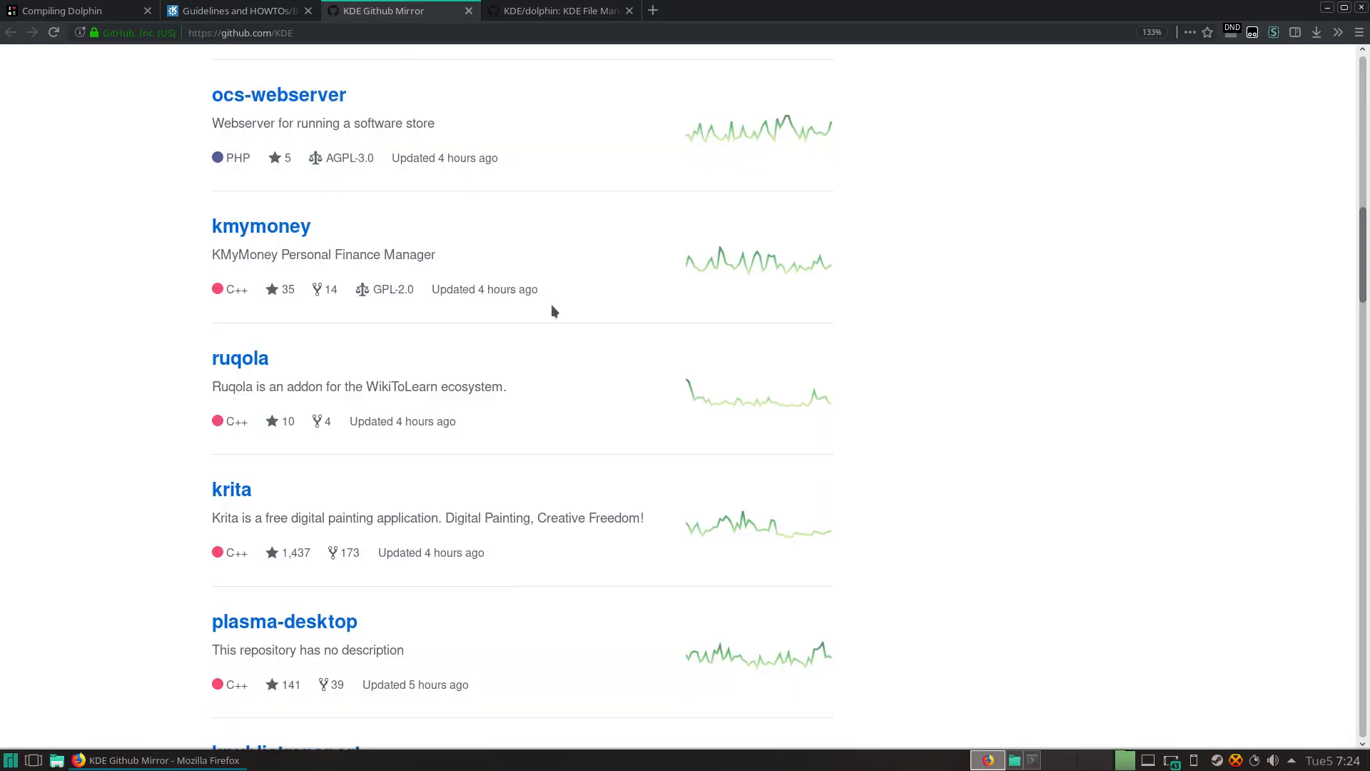
pyautogui.scroll(3)
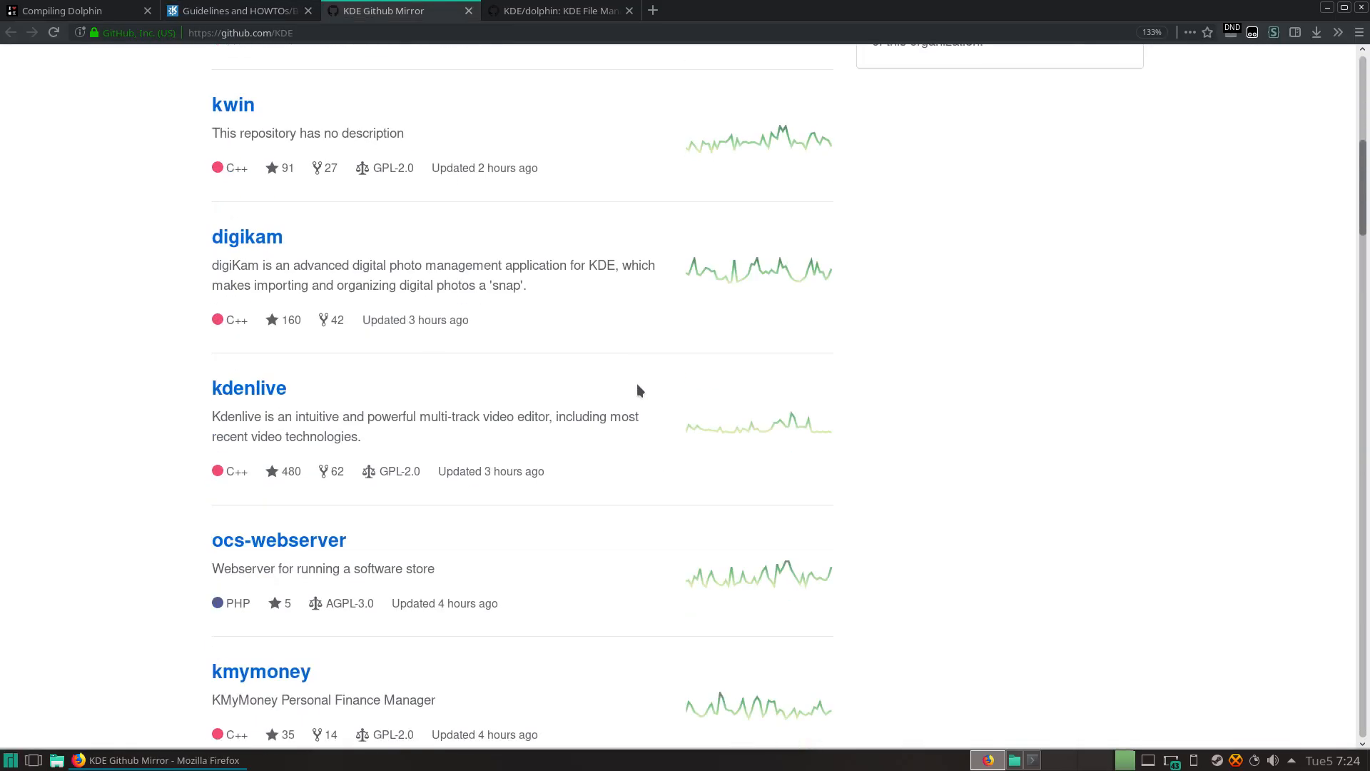
pyautogui.scroll(-3)
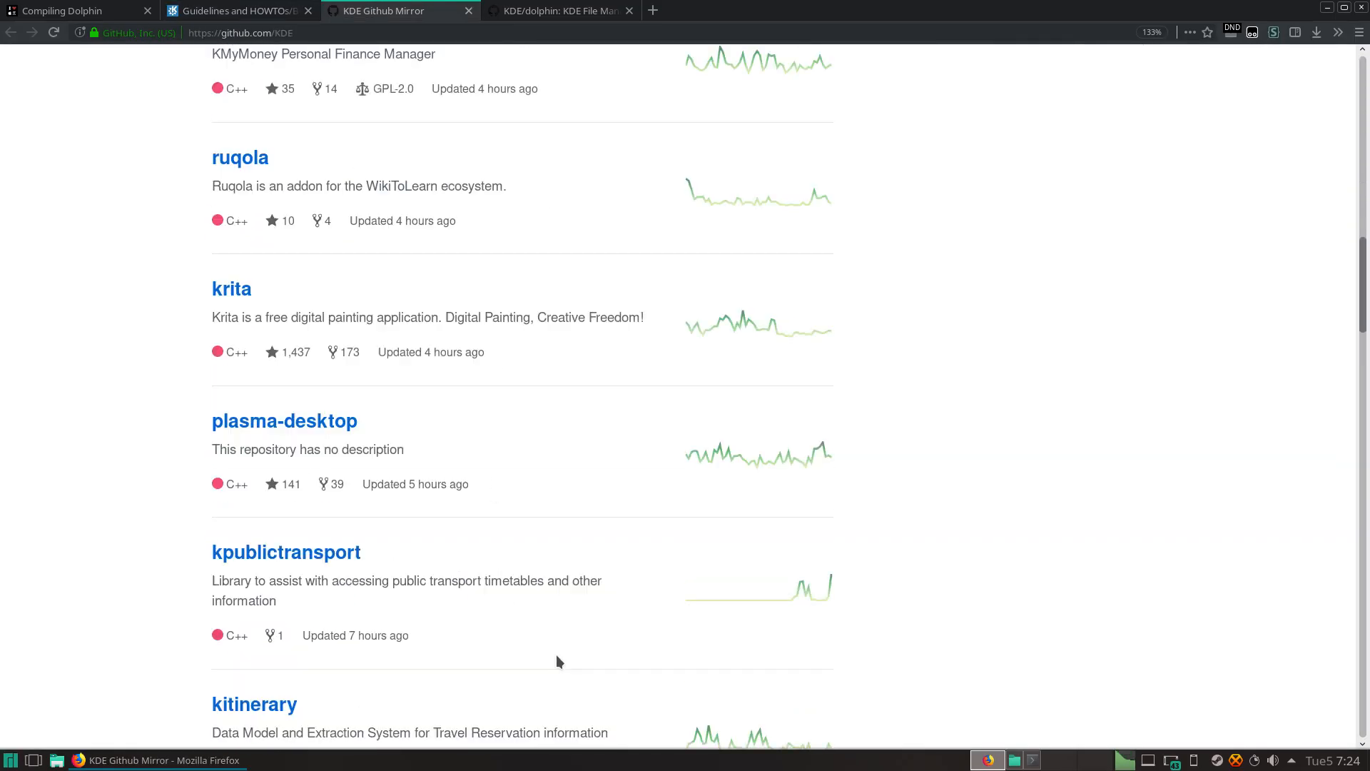
pyautogui.scroll(3)
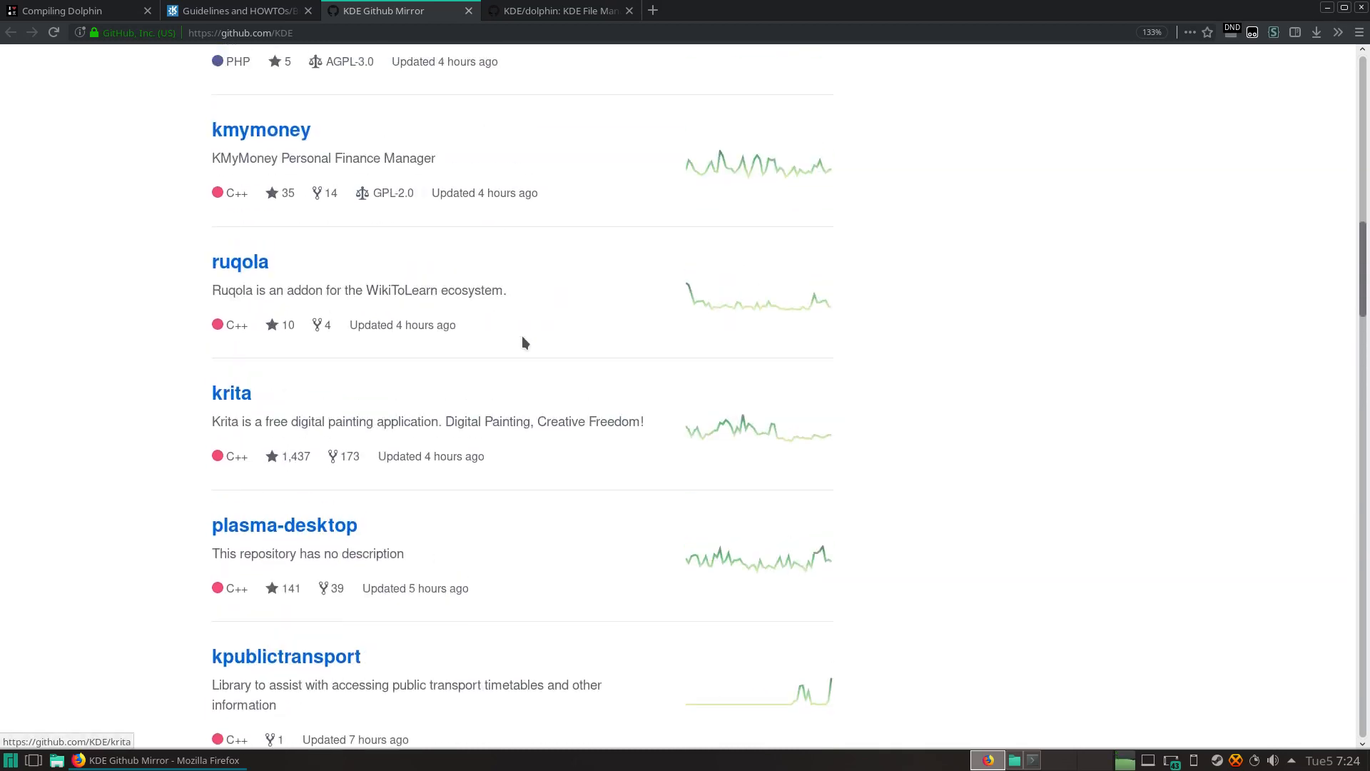
pyautogui.scroll(3)
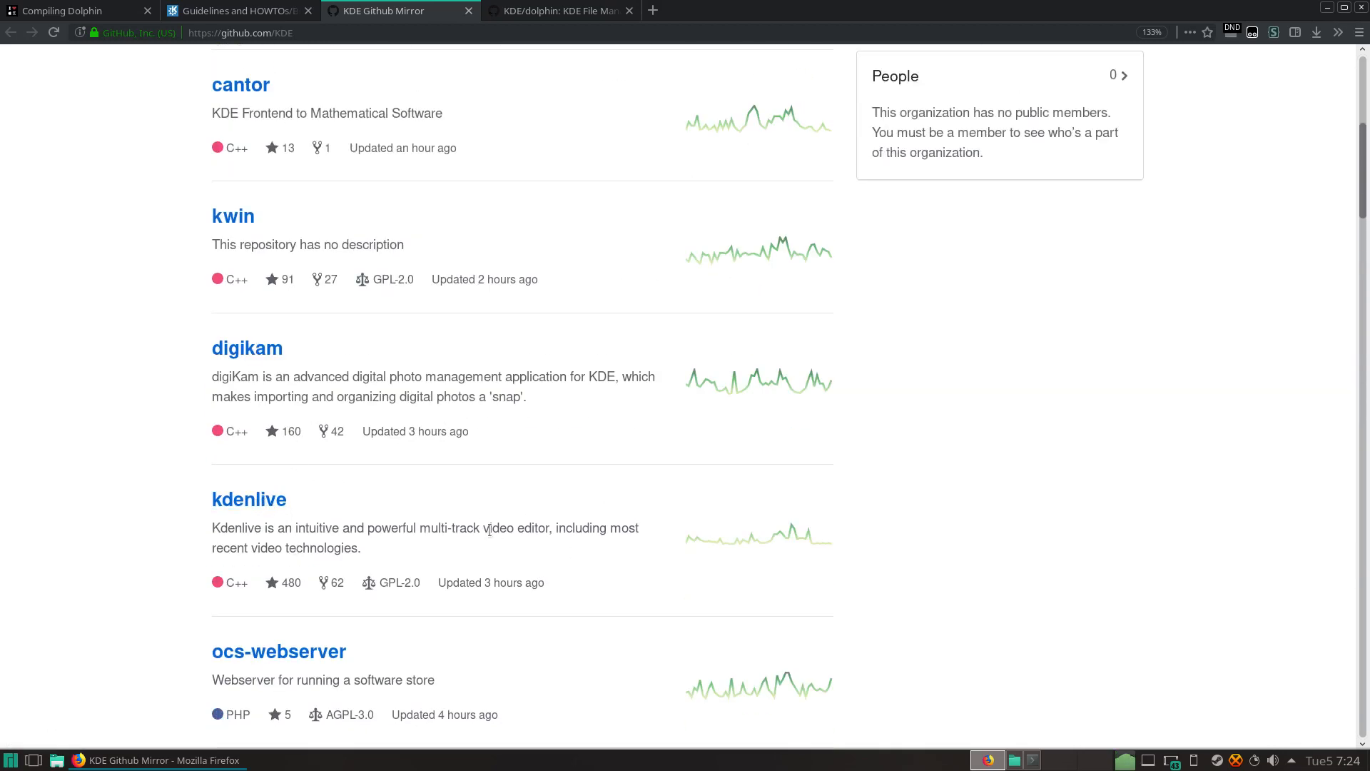
pyautogui.click(70, 10)
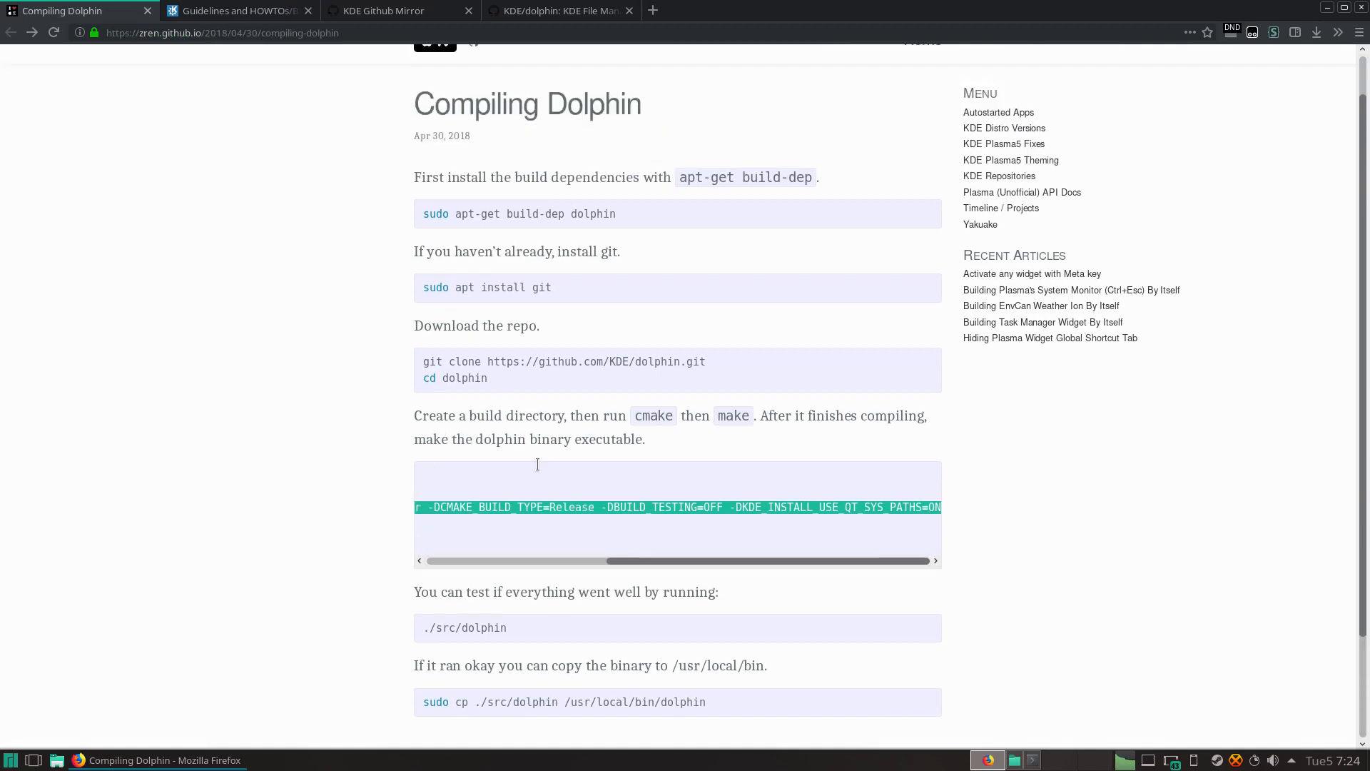
pyautogui.scroll(3)
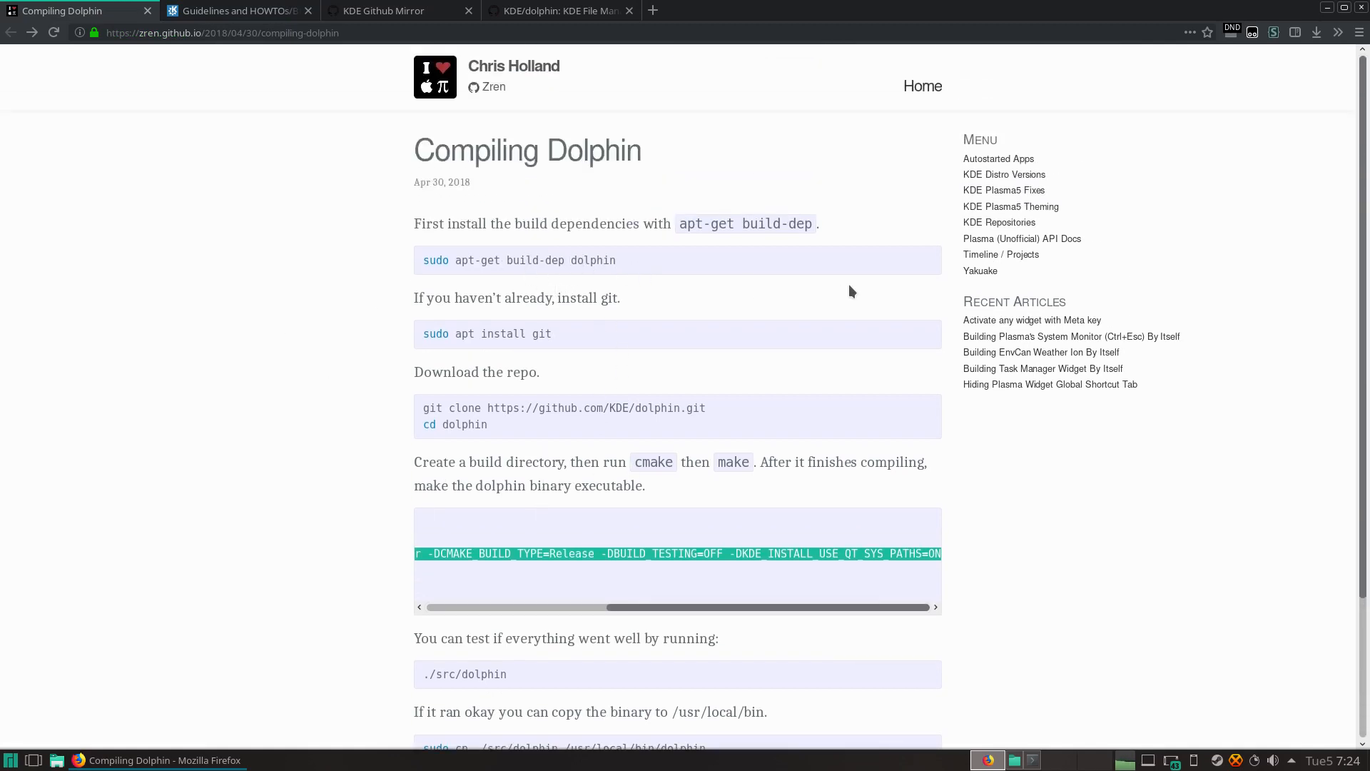
pyautogui.moveTo(586, 263)
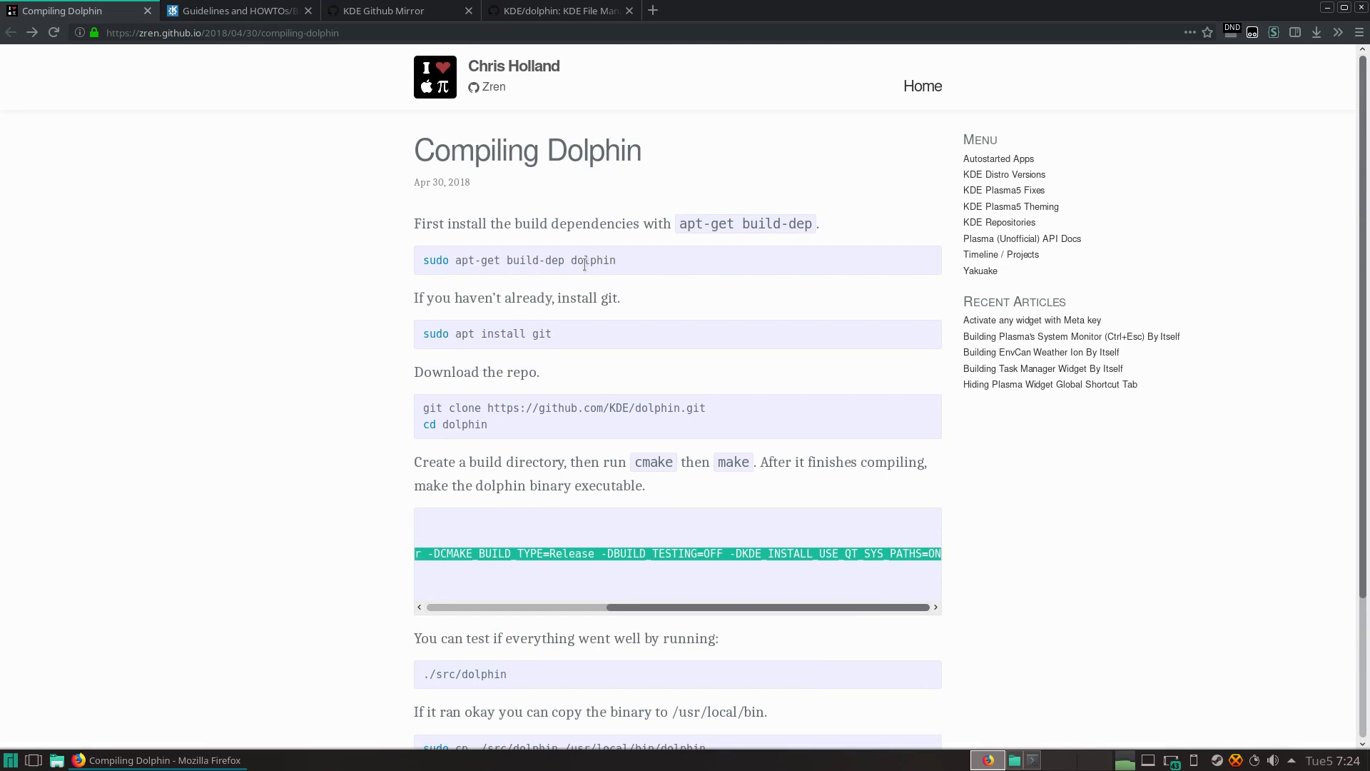
pyautogui.moveTo(661, 395)
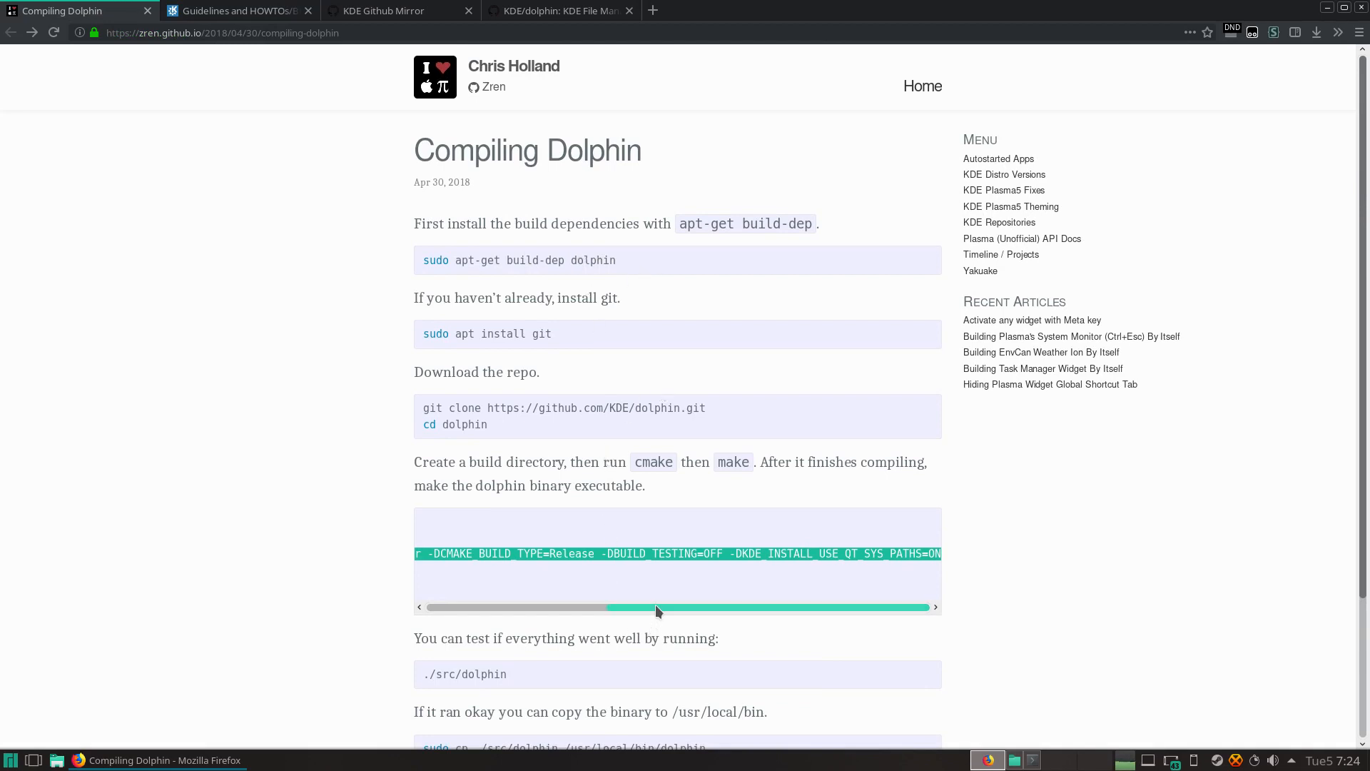
pyautogui.hscroll(-3)
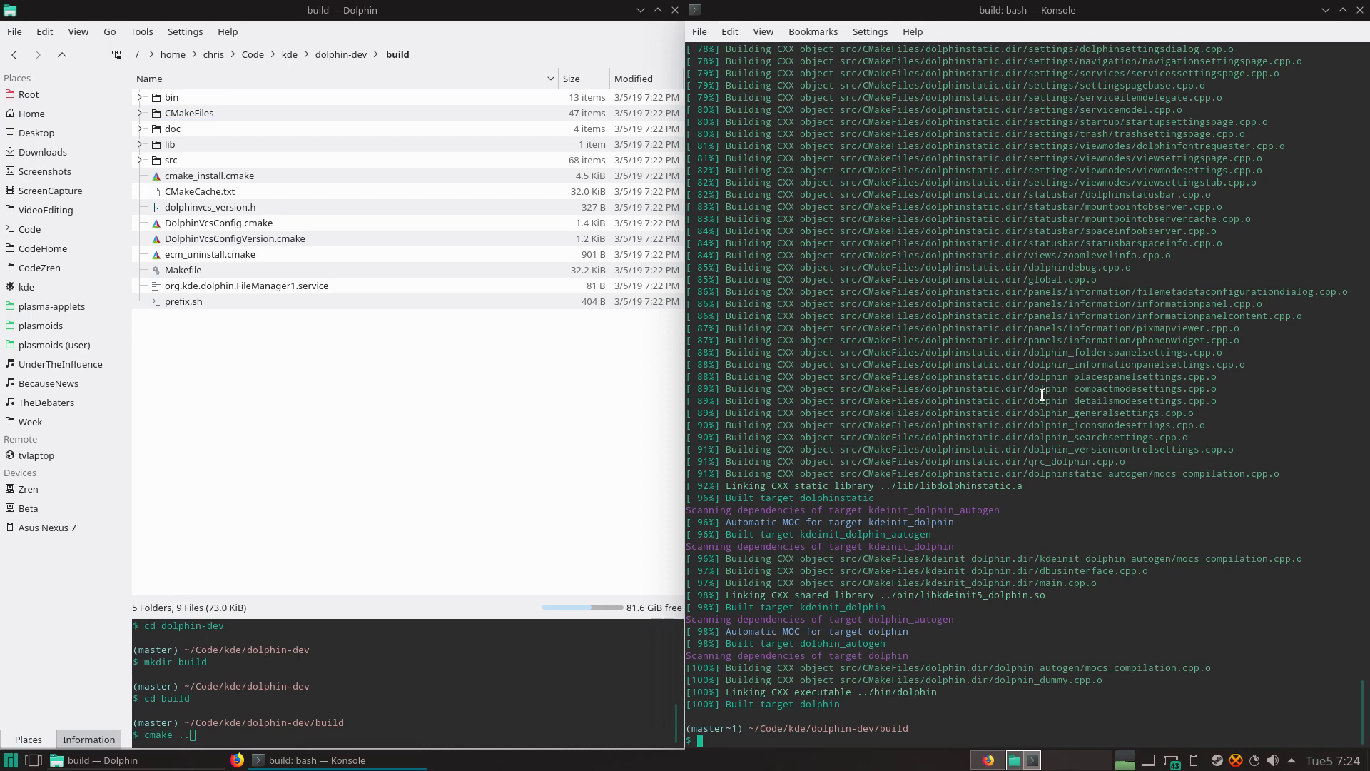
# Step: Close the bin-folder file manager and run the freshly built ./bin/dolphin from Konsole
pyautogui.write('./bin/')
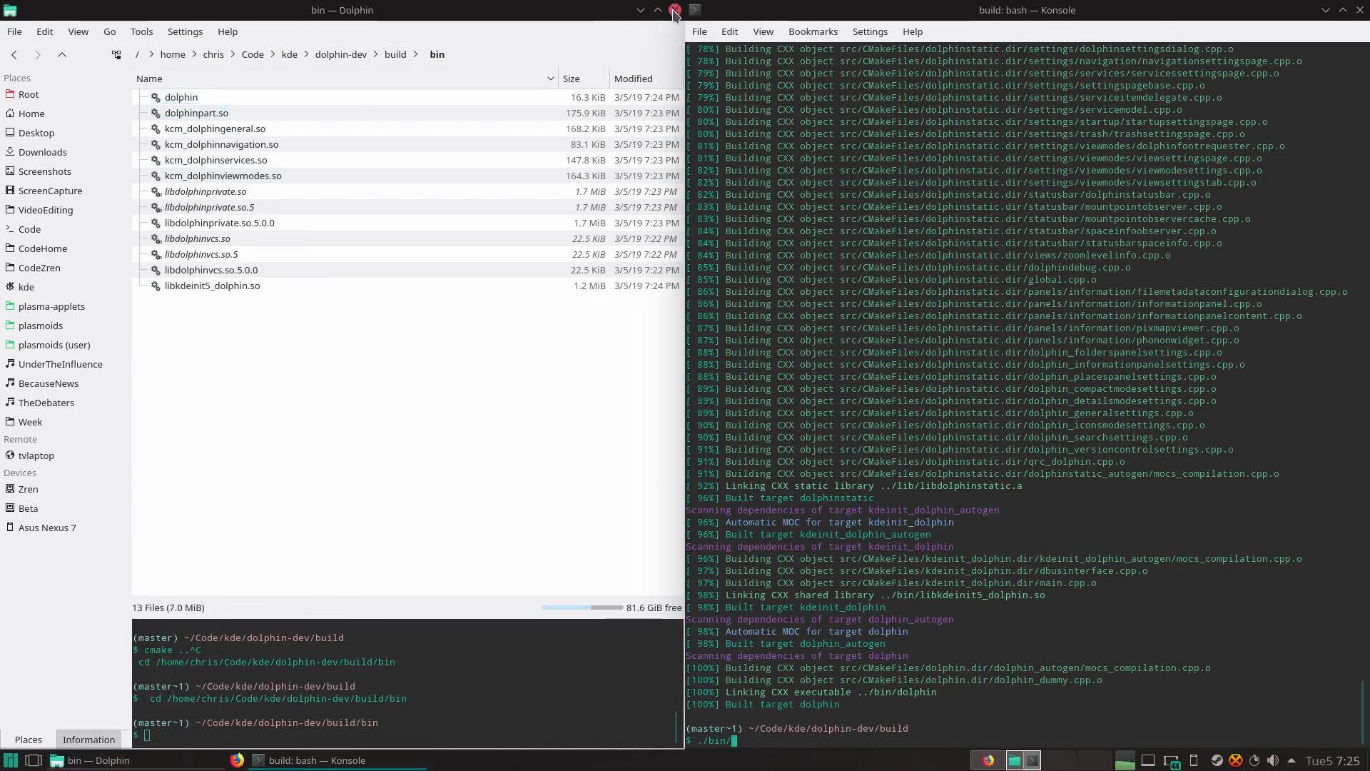
pyautogui.click(673, 10)
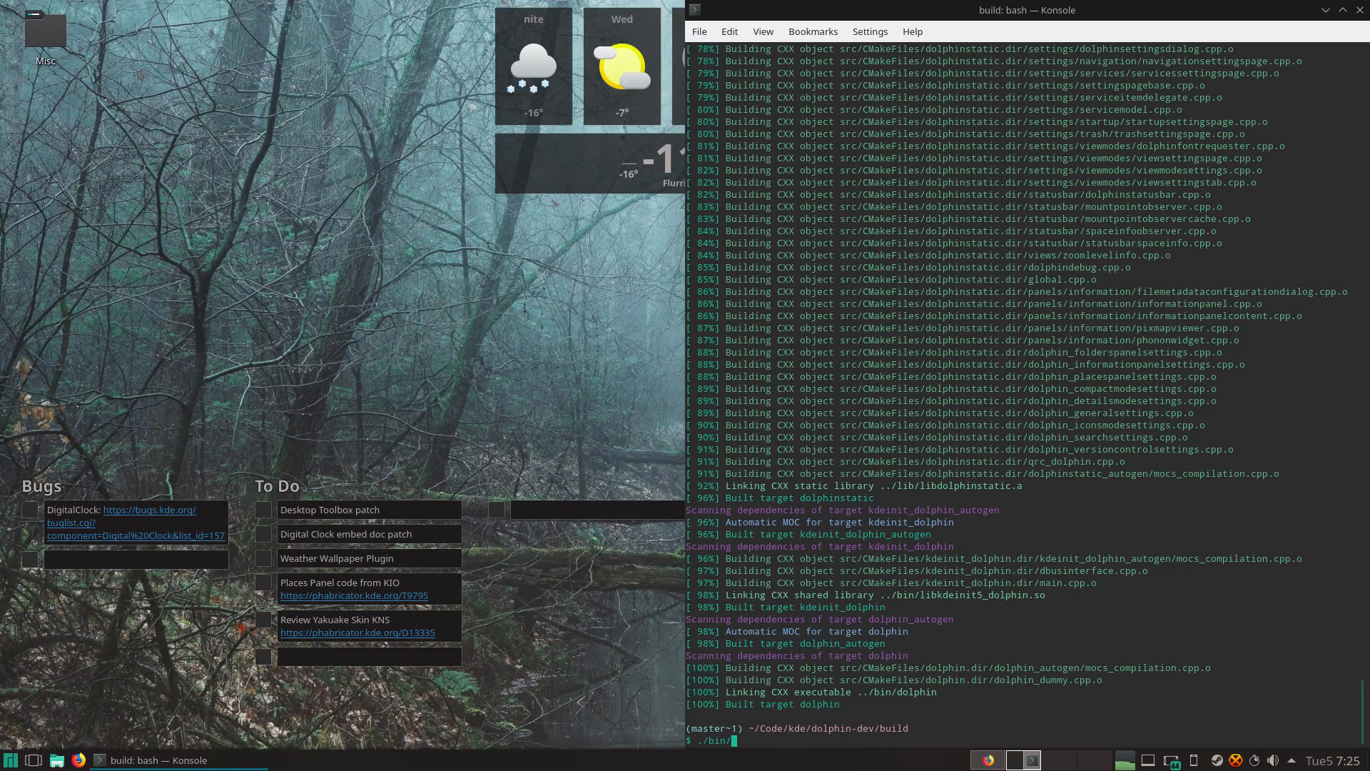
pyautogui.write('dolphin')
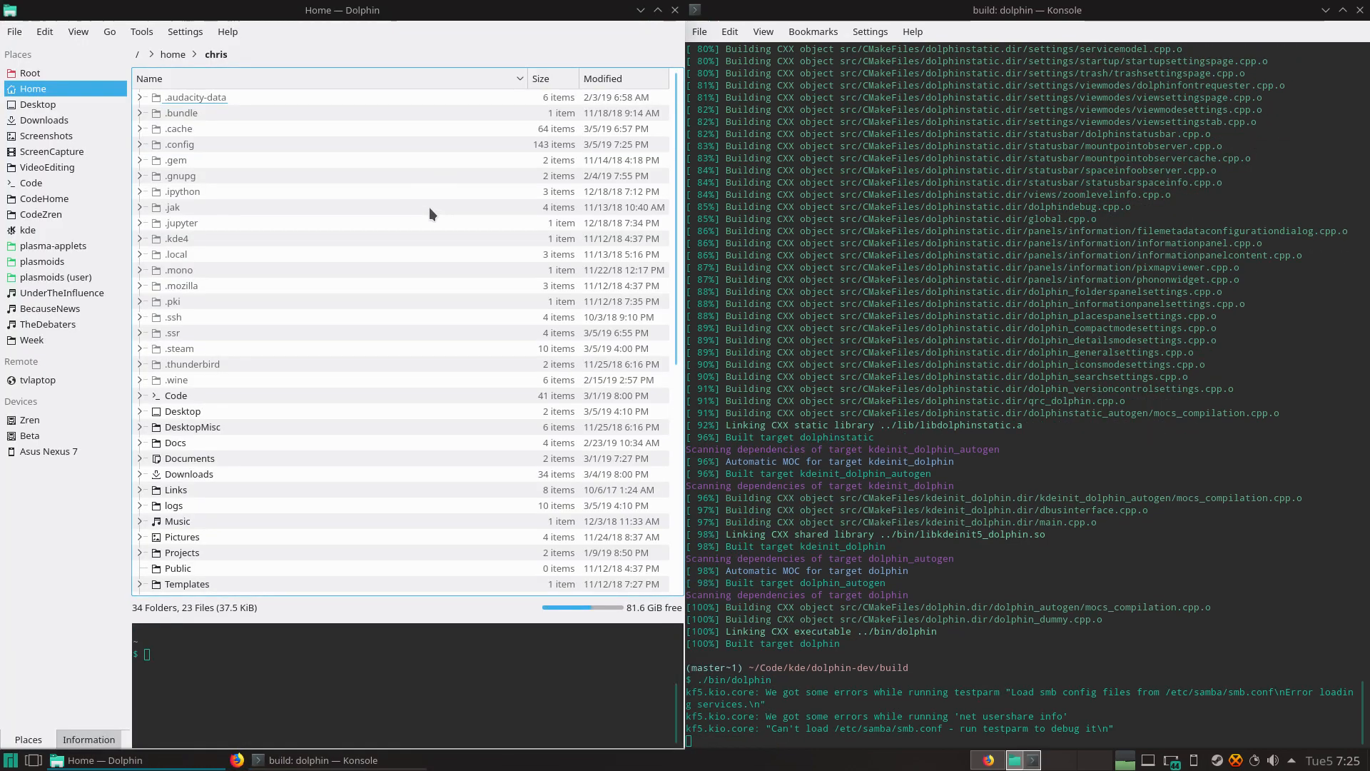
pyautogui.moveTo(382, 481)
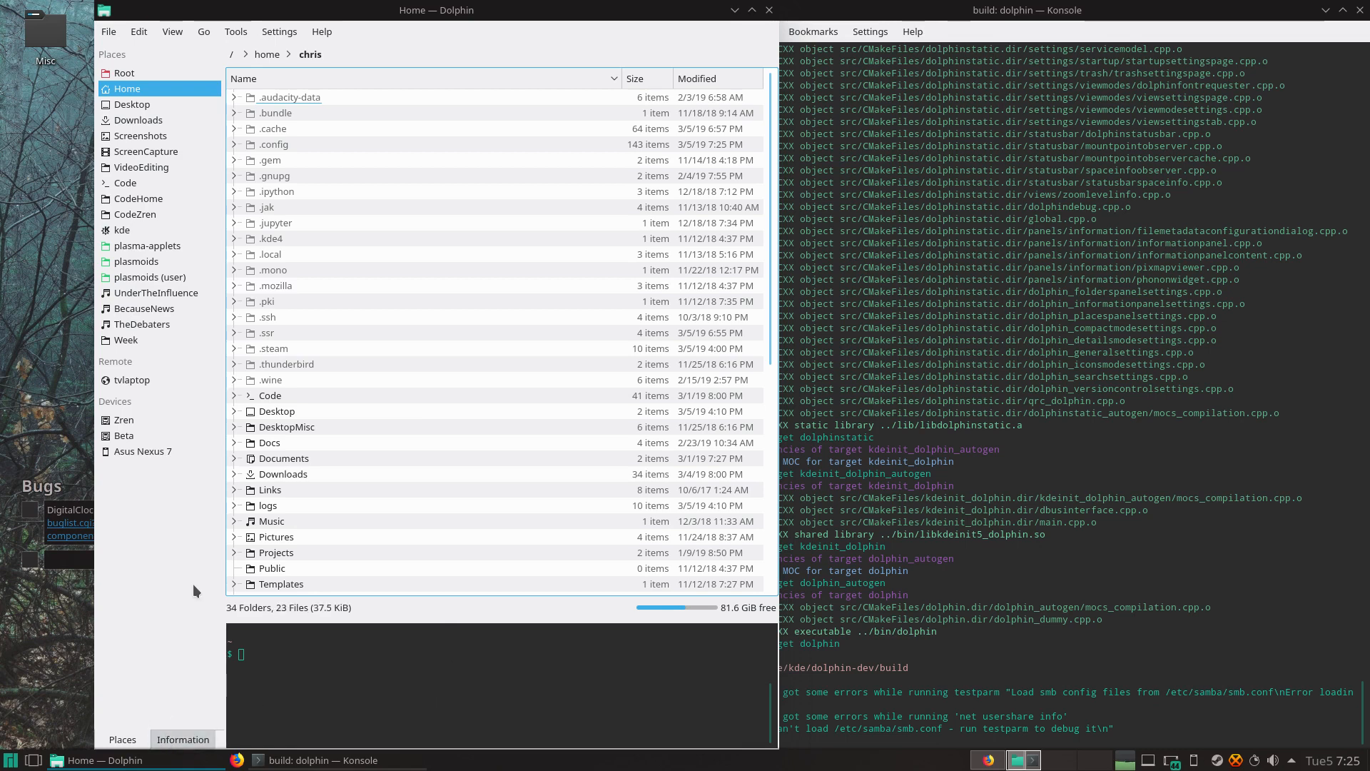
pyautogui.moveTo(336, 177)
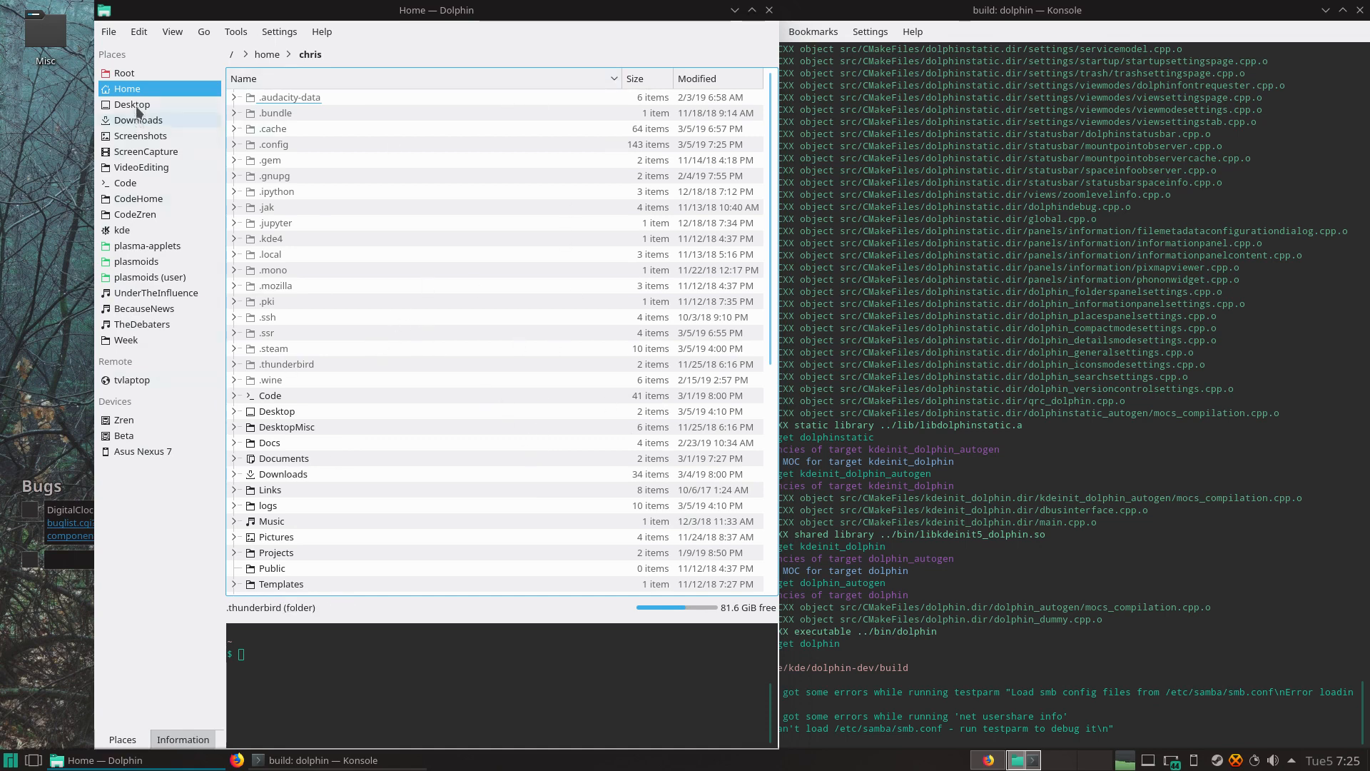
pyautogui.moveTo(630, 380)
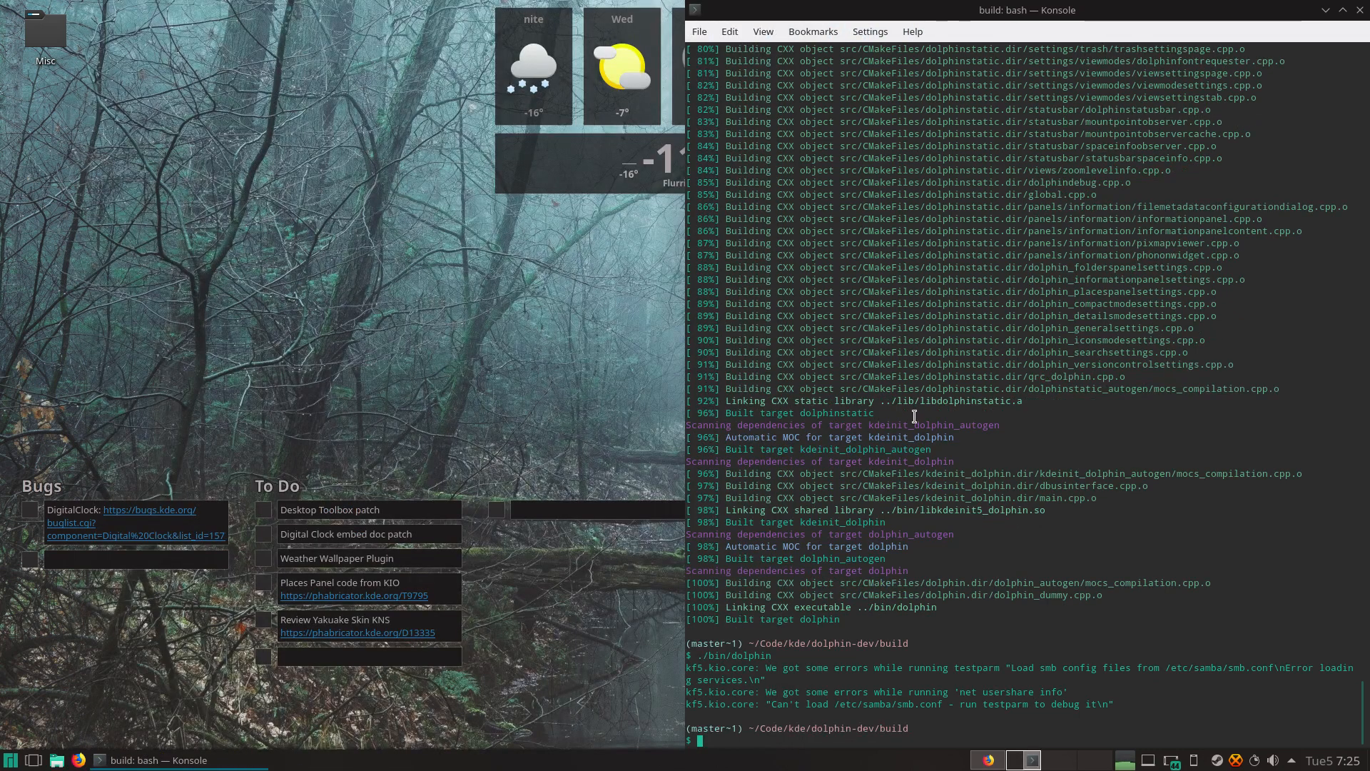
pyautogui.moveTo(324, 252)
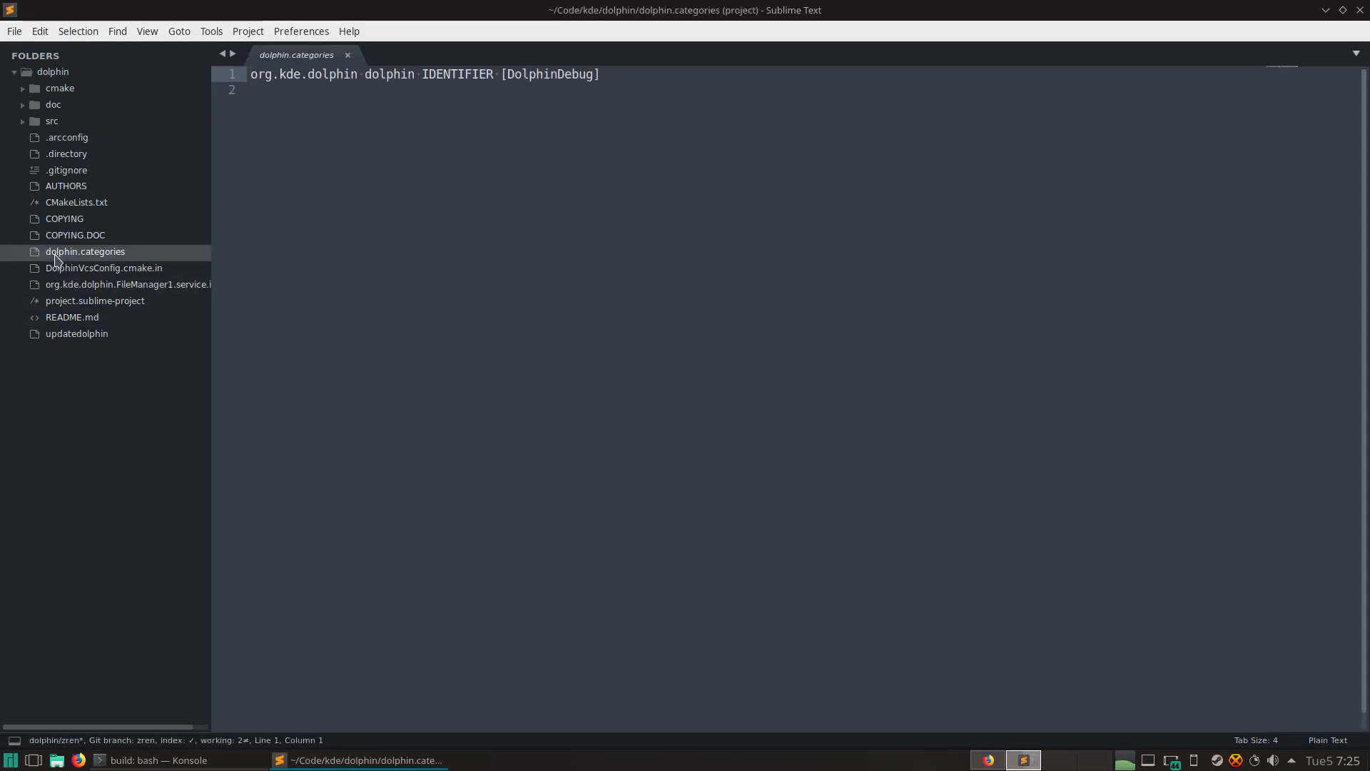
# Step: Launch the presenter's customized Dolphin build on the home folder with Ctrl+B
pyautogui.press('ctrl+b')
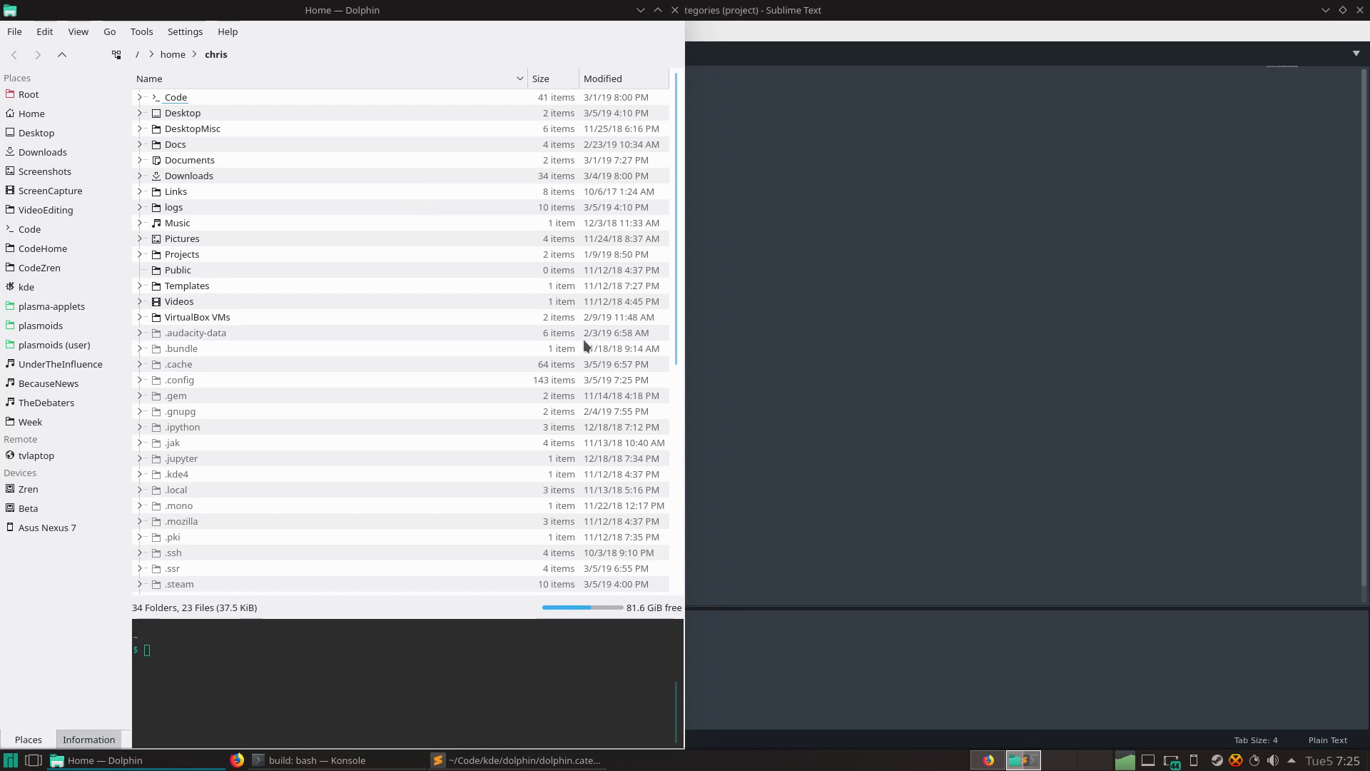
pyautogui.moveTo(282, 314)
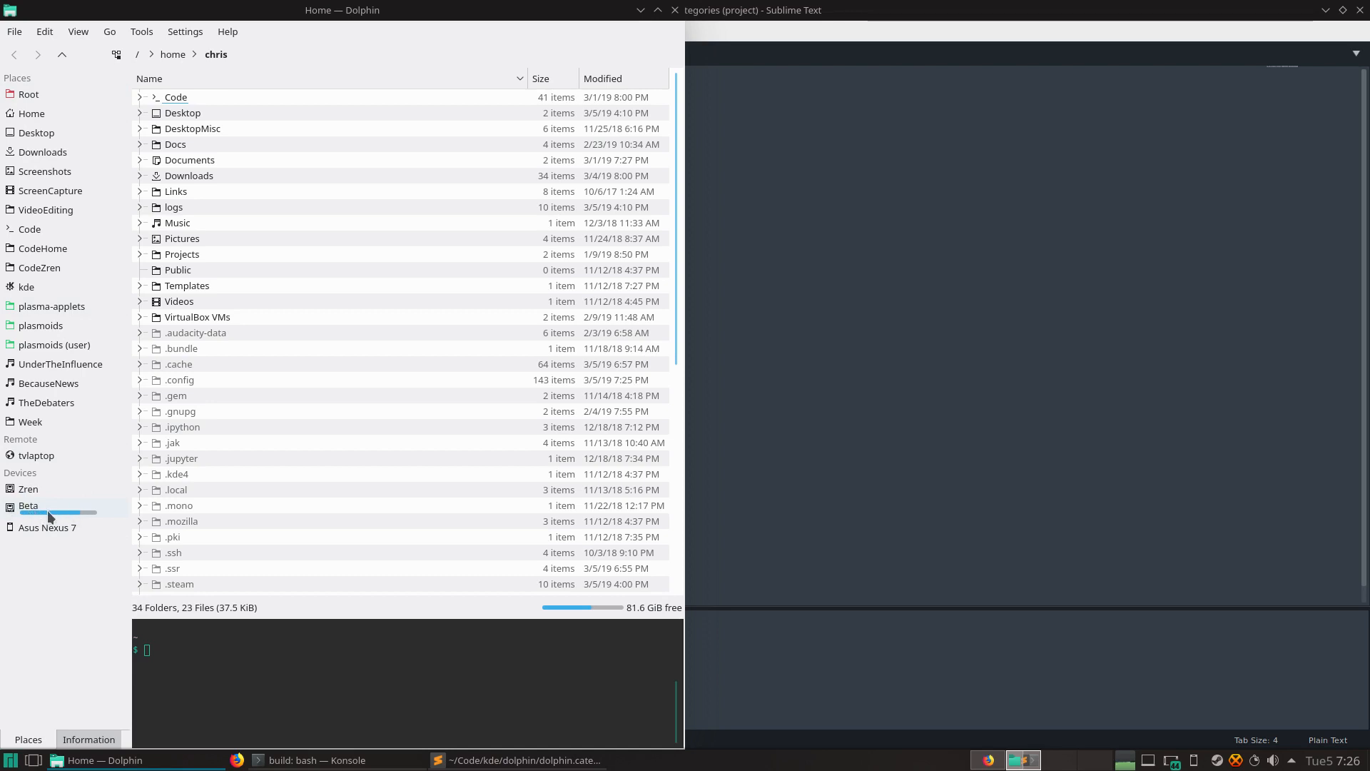
pyautogui.moveTo(80, 523)
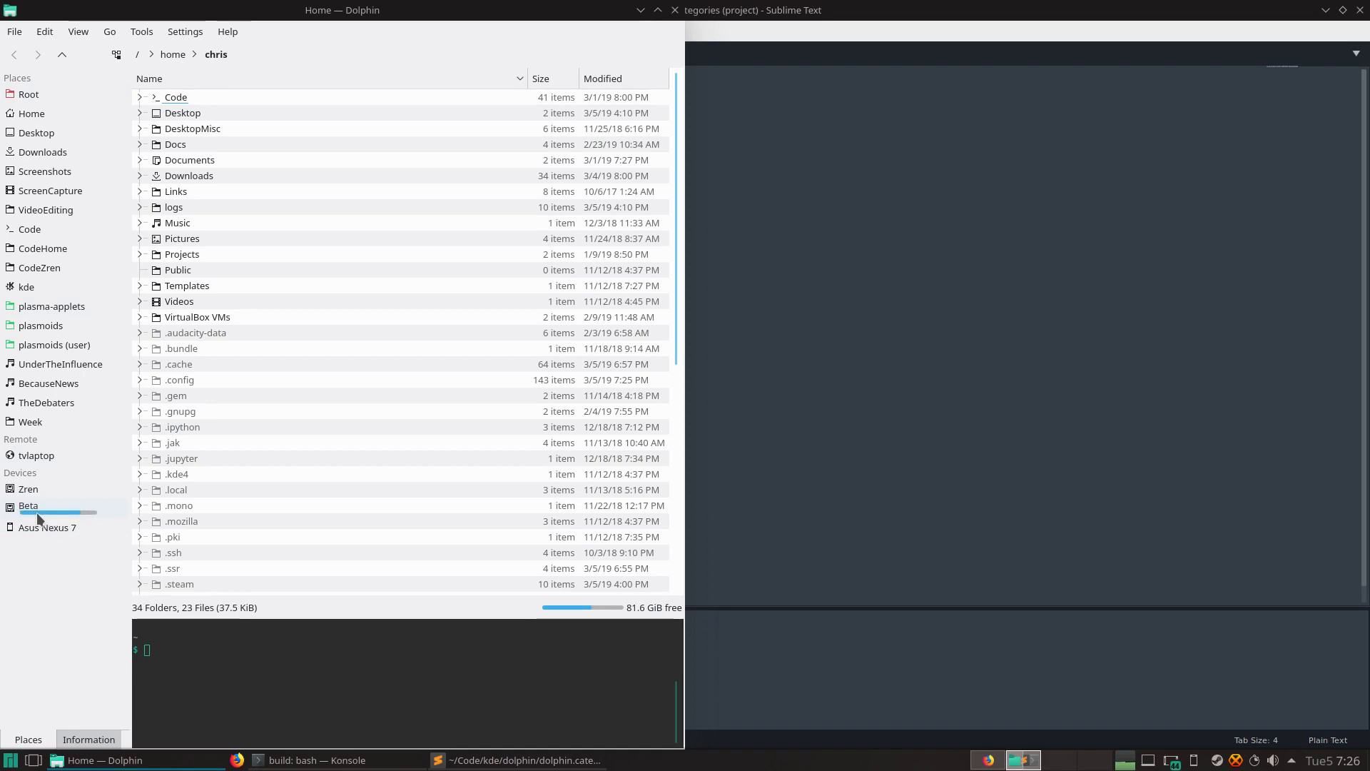
pyautogui.moveTo(73, 521)
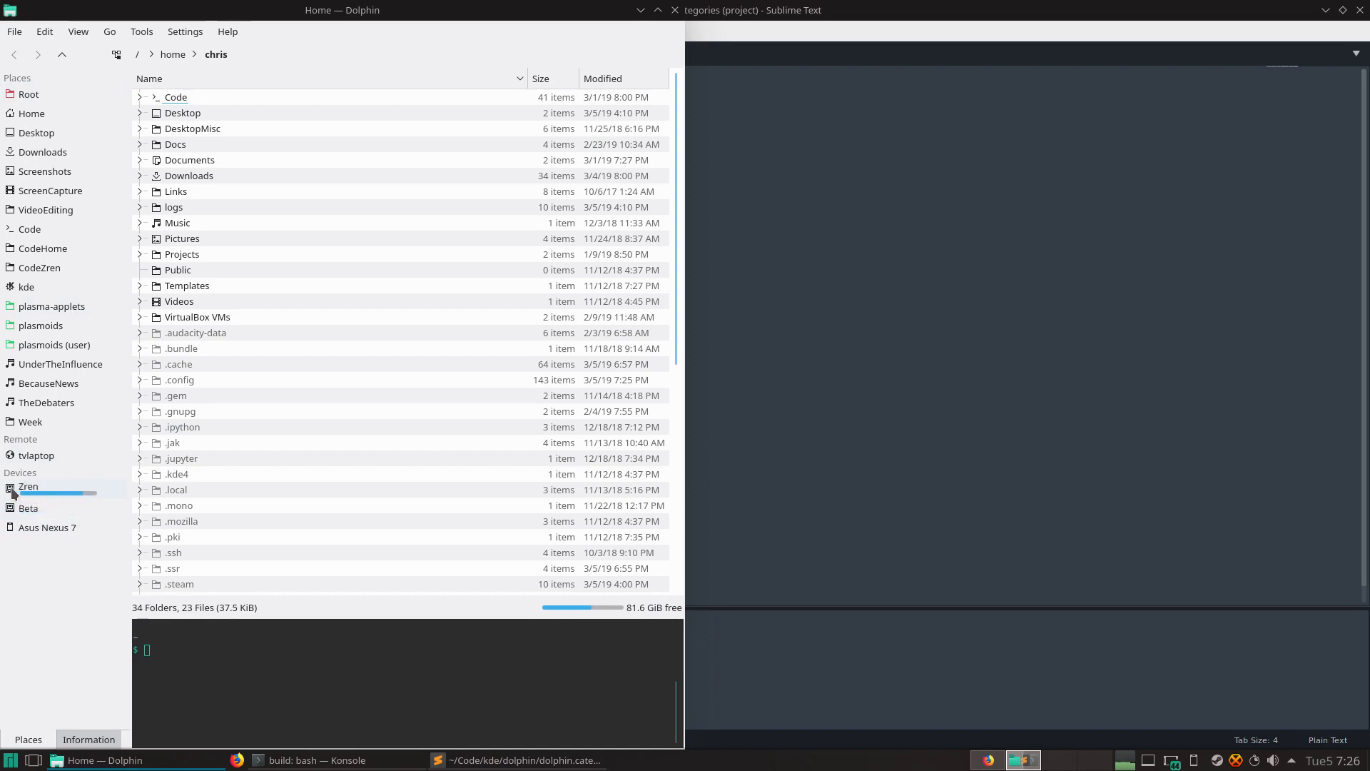
pyautogui.moveTo(61, 492)
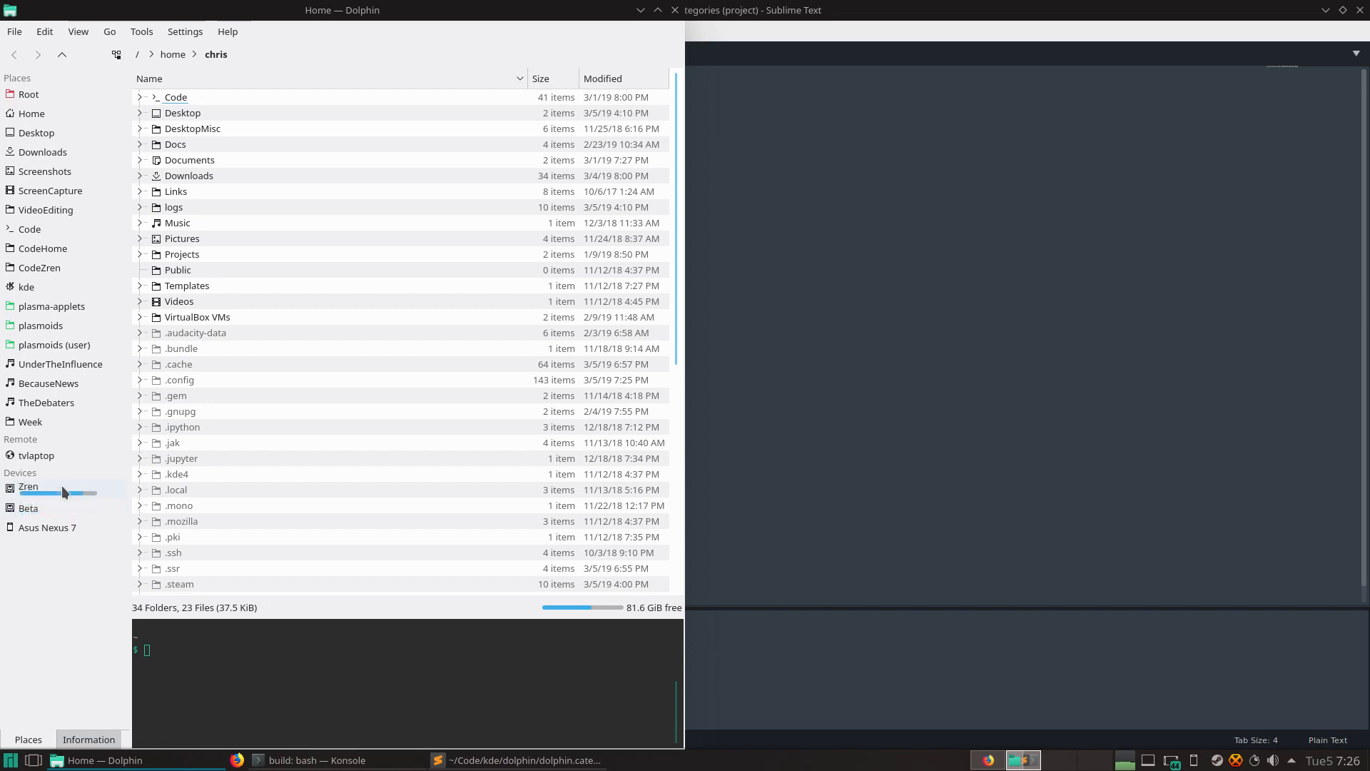
pyautogui.moveTo(56, 508)
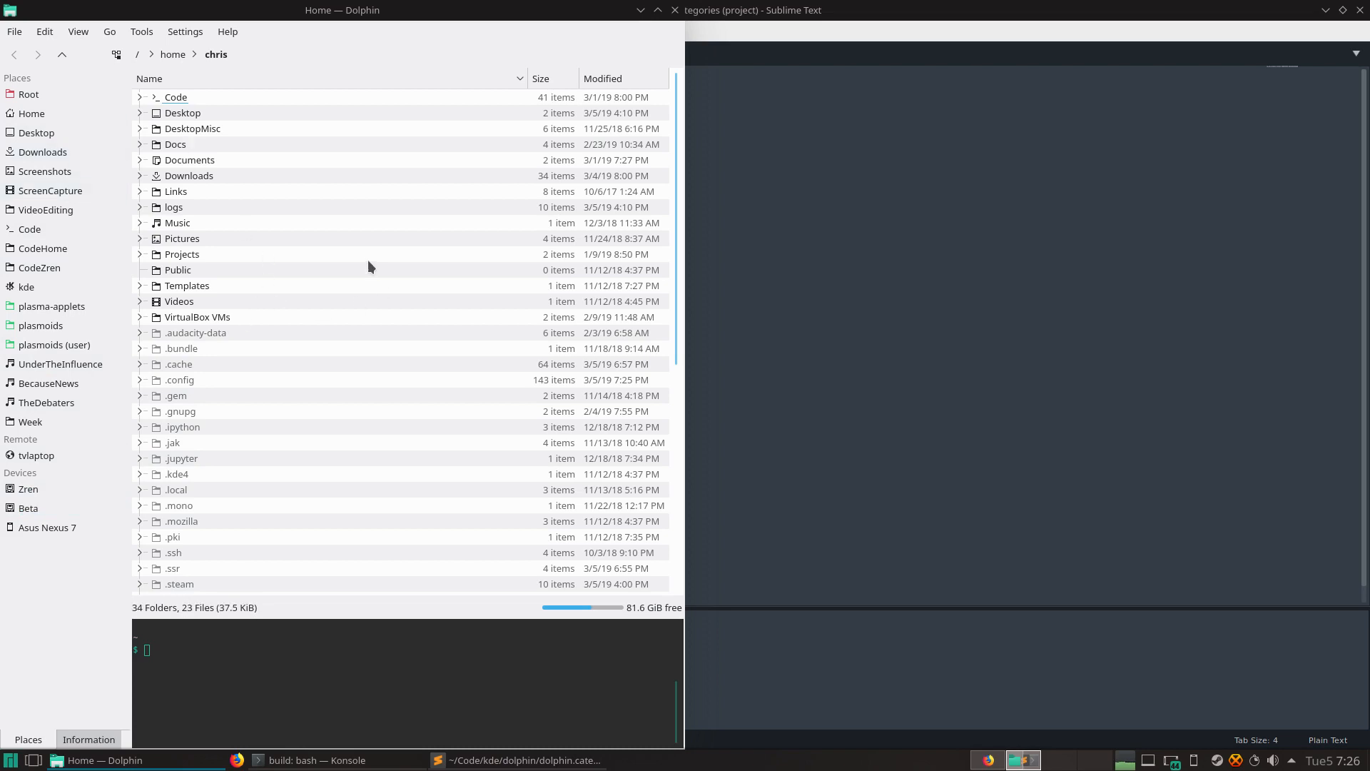
pyautogui.moveTo(886, 719)
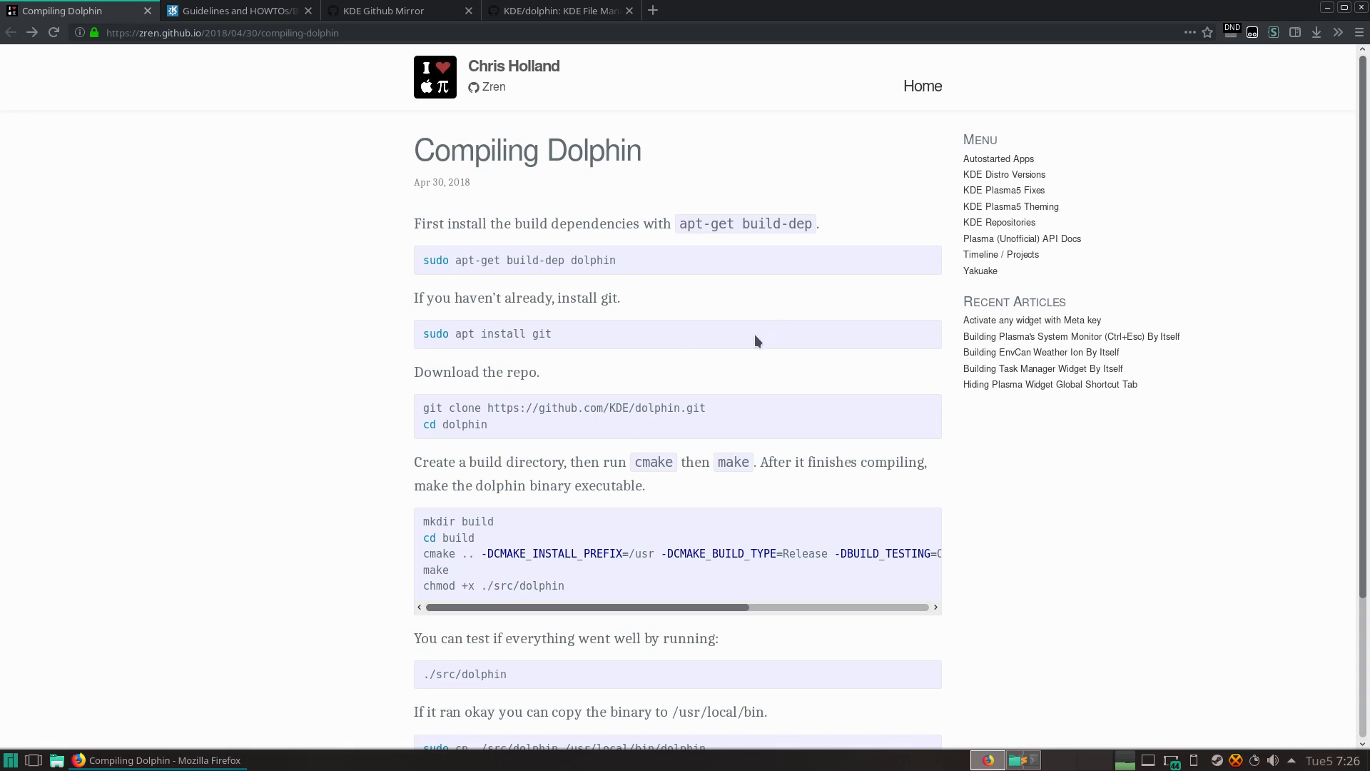
pyautogui.moveTo(616, 341)
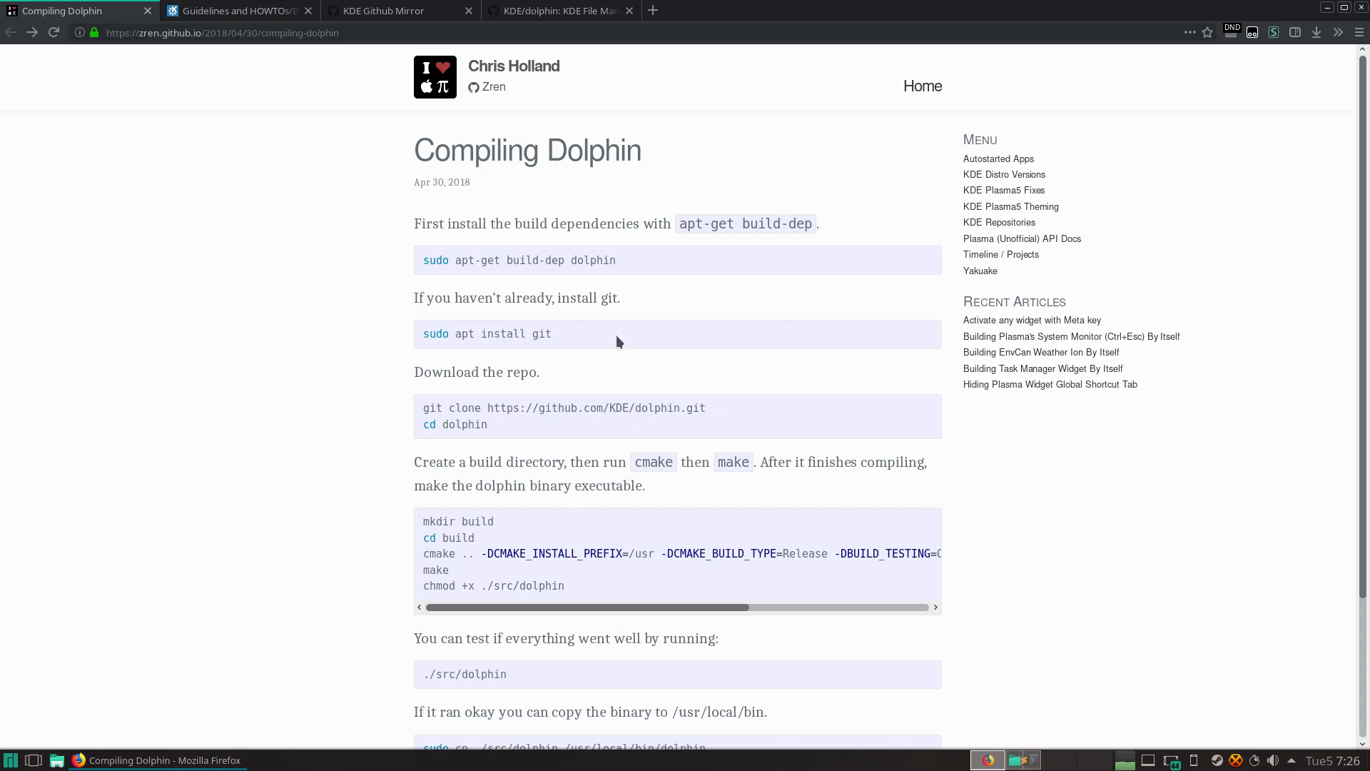
# Step: Scroll the KDE wiki kdesrc-build steps, then the KDE GitHub mirror's repository list
pyautogui.click(236, 10)
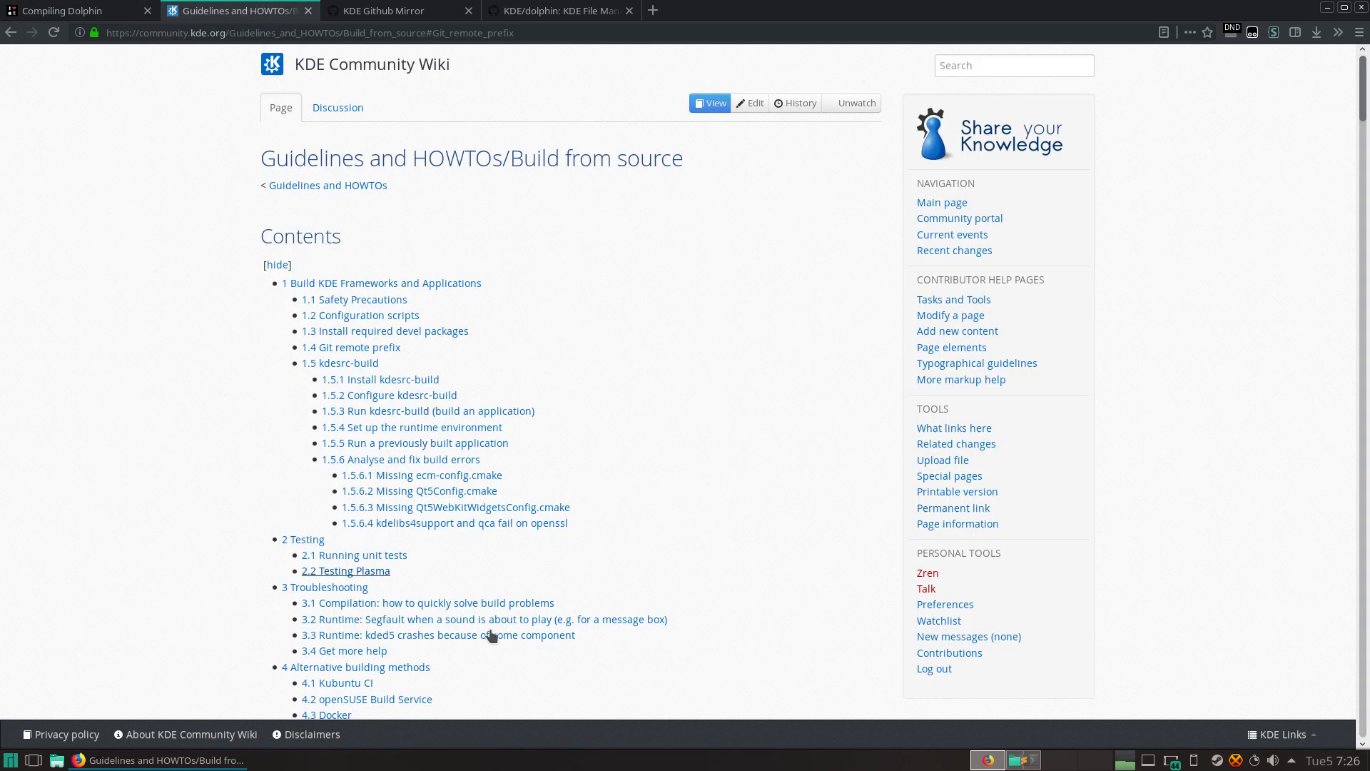
pyautogui.scroll(-3)
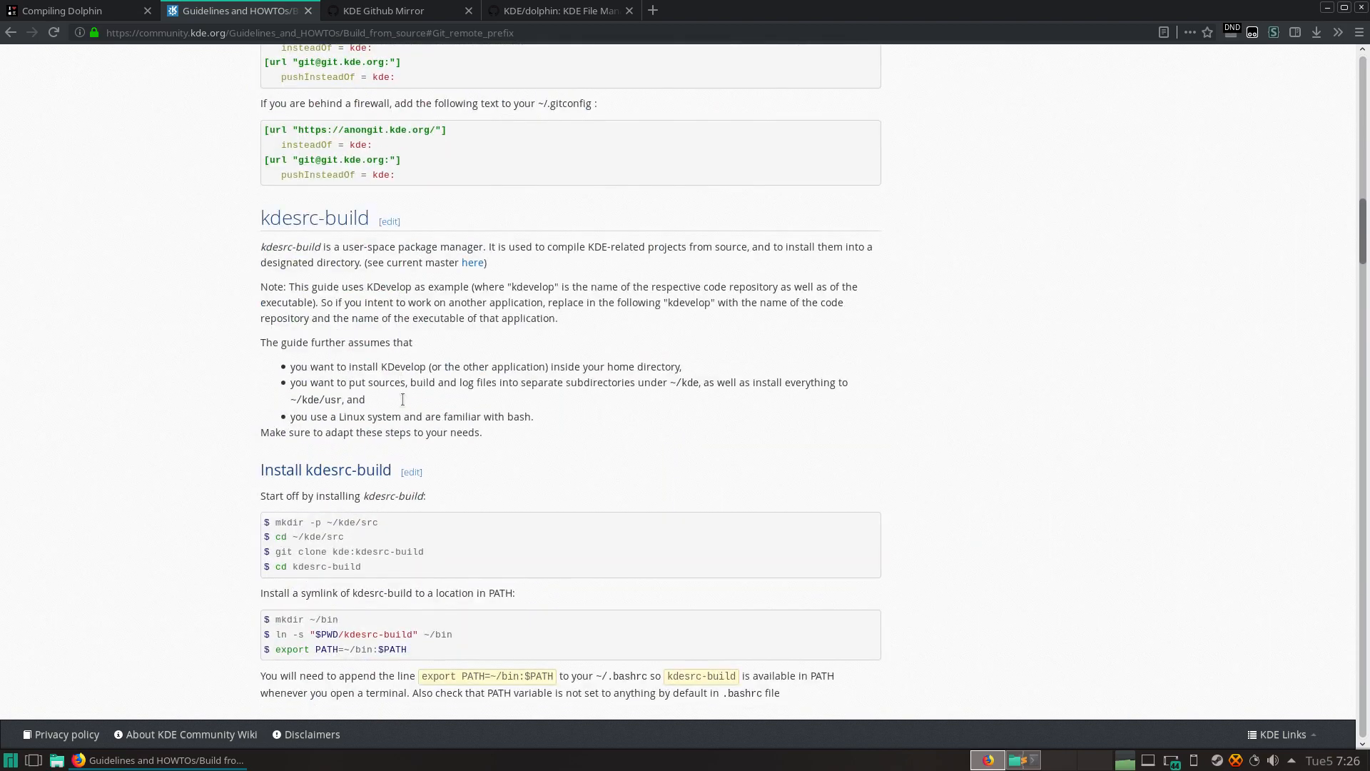
pyautogui.scroll(-3)
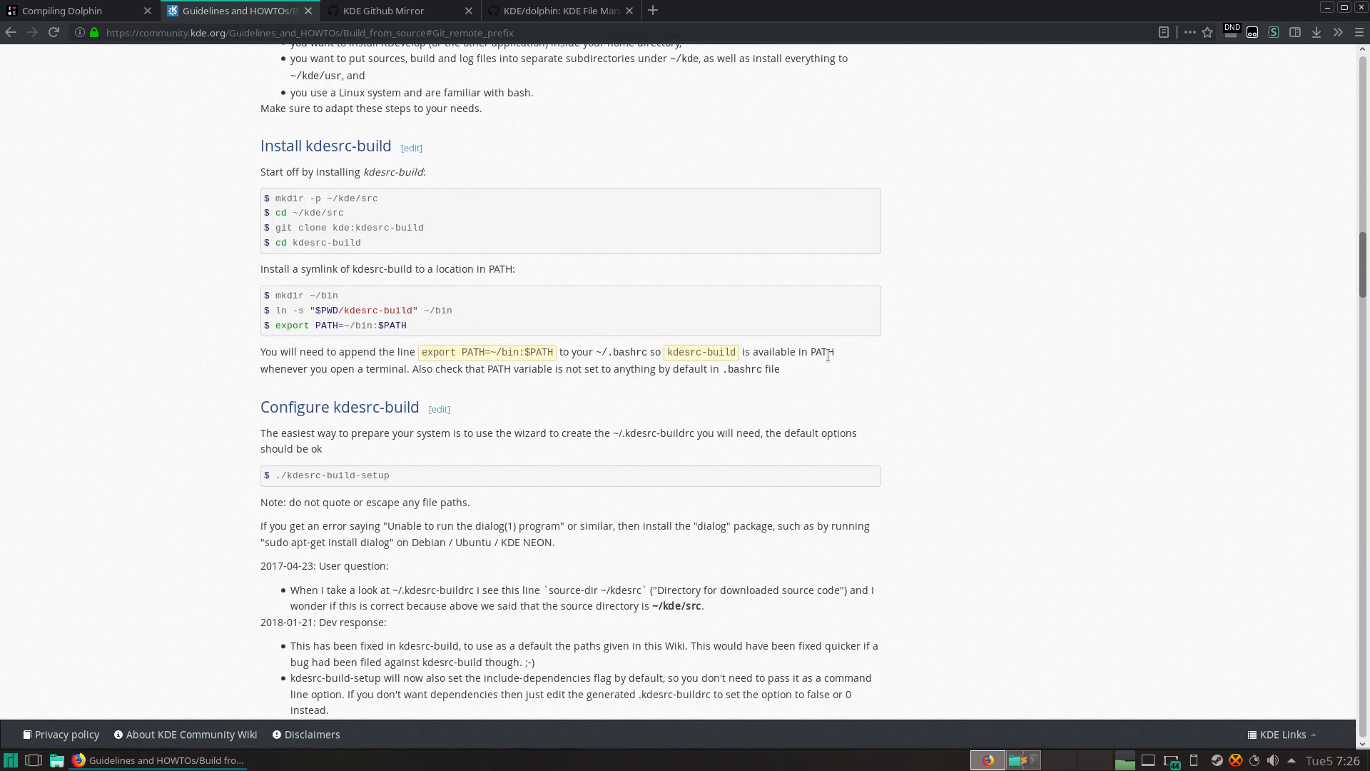
pyautogui.moveTo(988, 383)
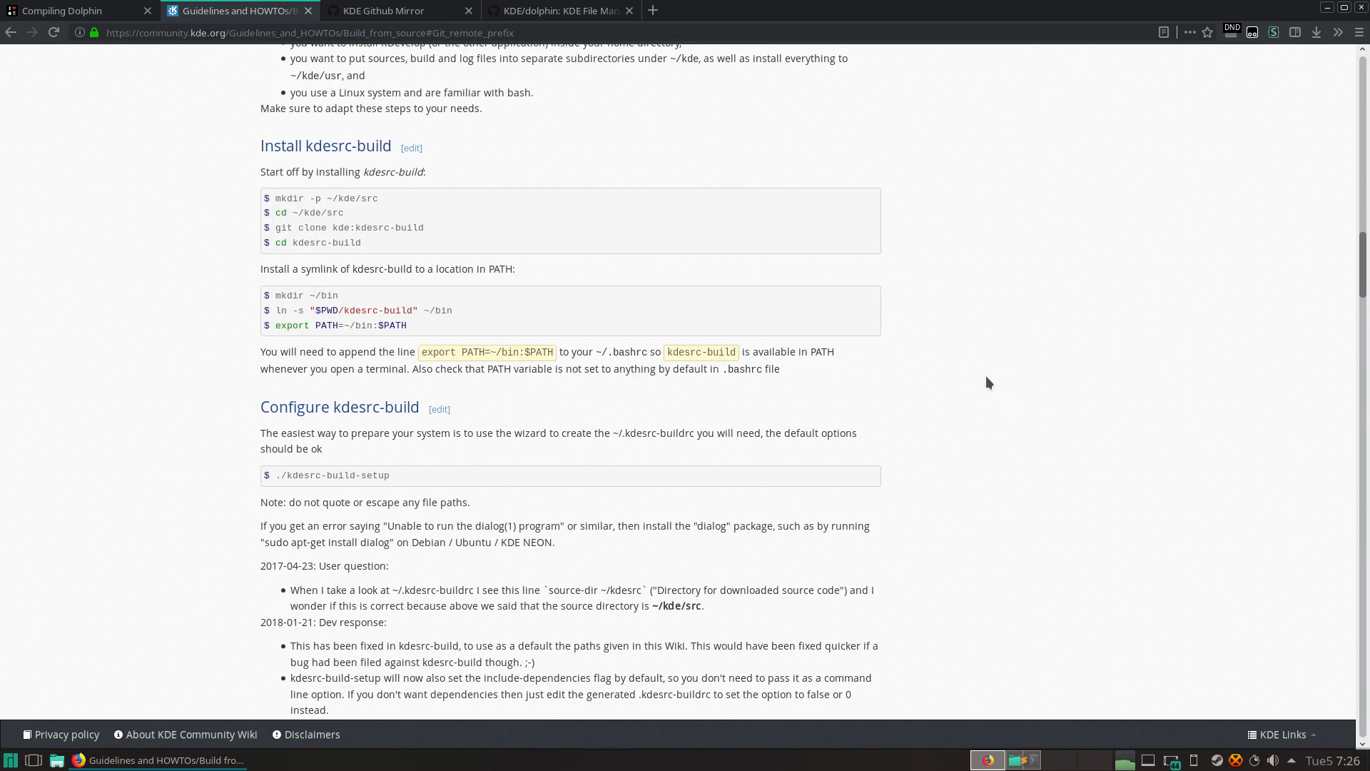
pyautogui.moveTo(1122, 610)
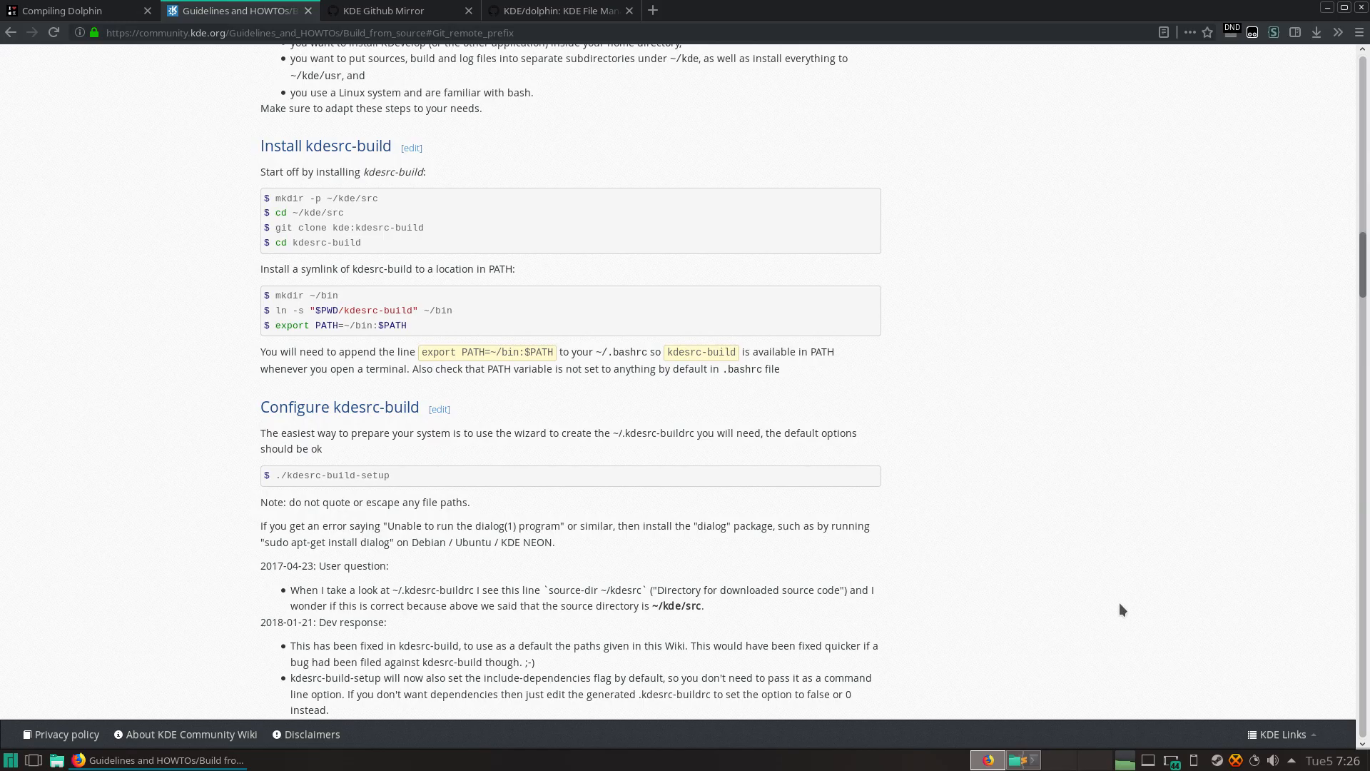
pyautogui.moveTo(743, 324)
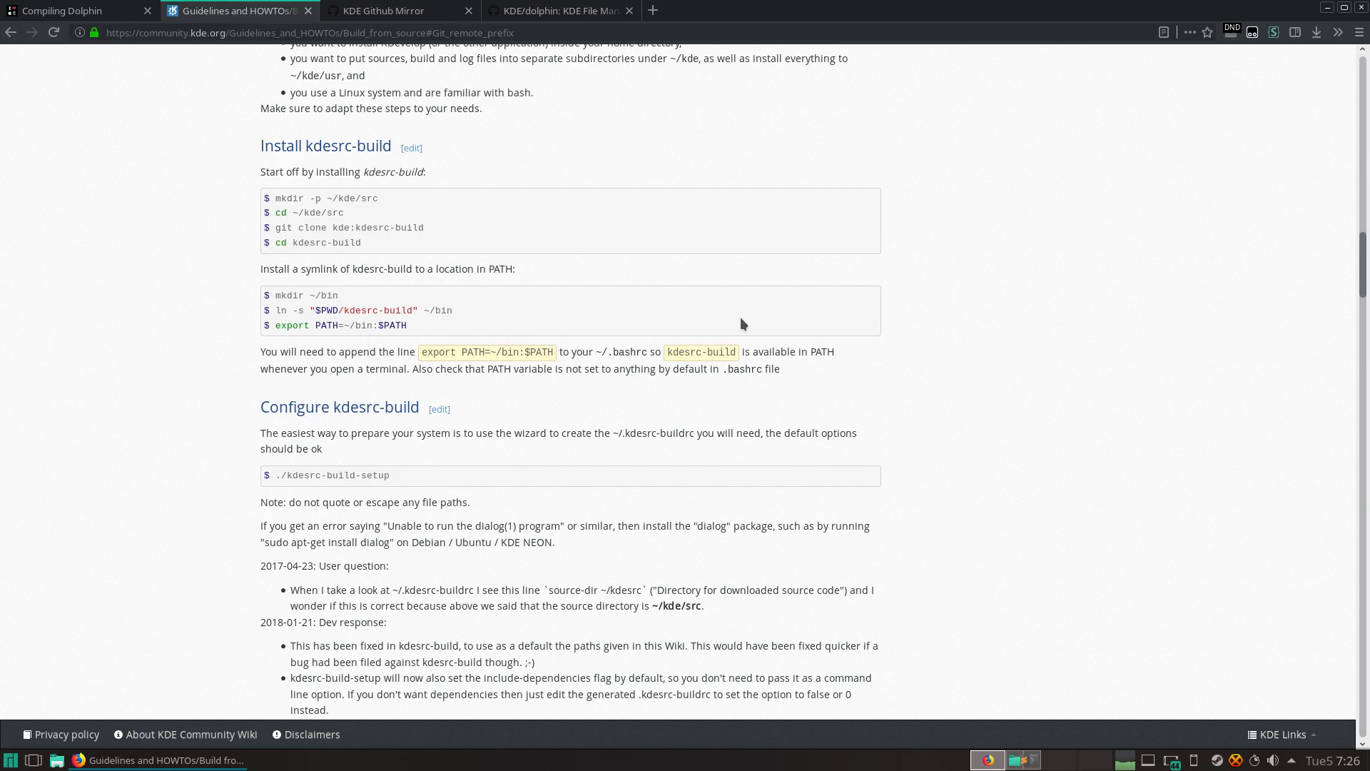
pyautogui.moveTo(877, 414)
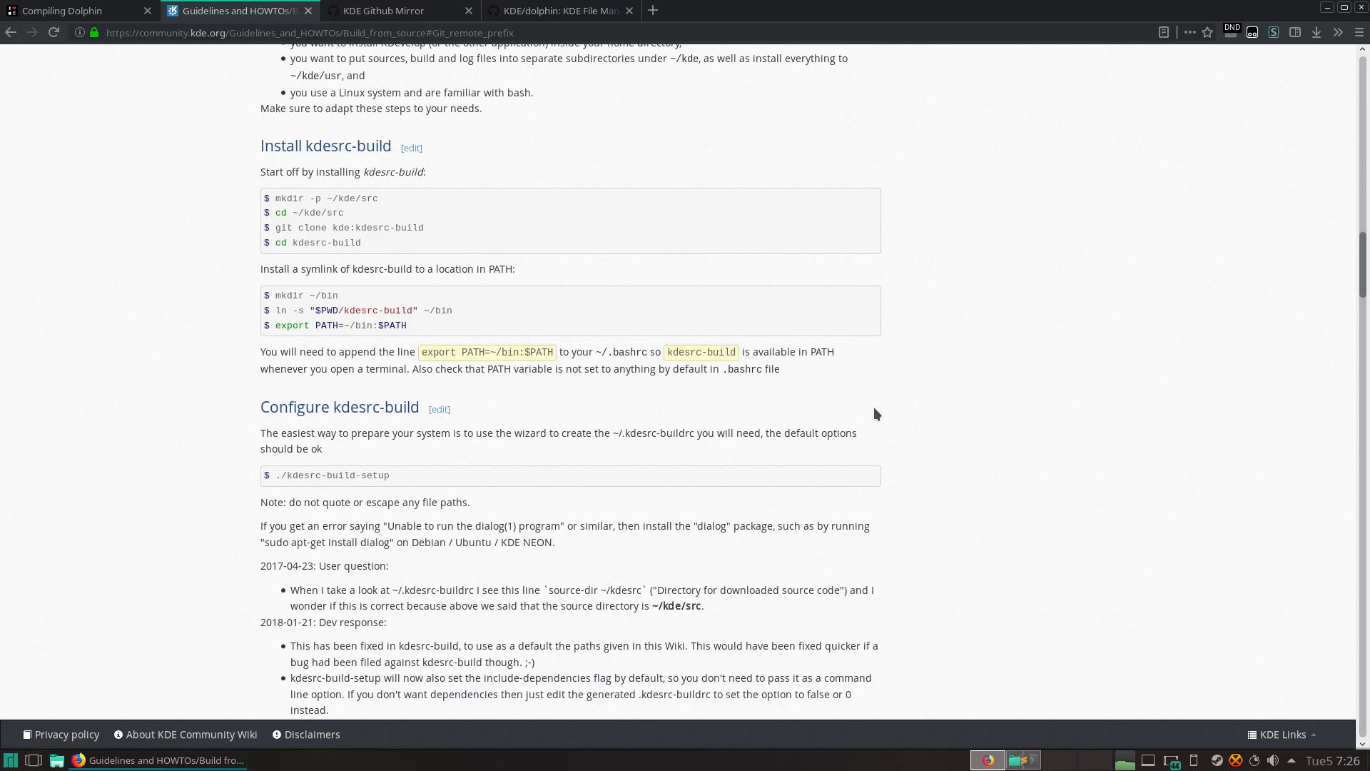
pyautogui.moveTo(921, 269)
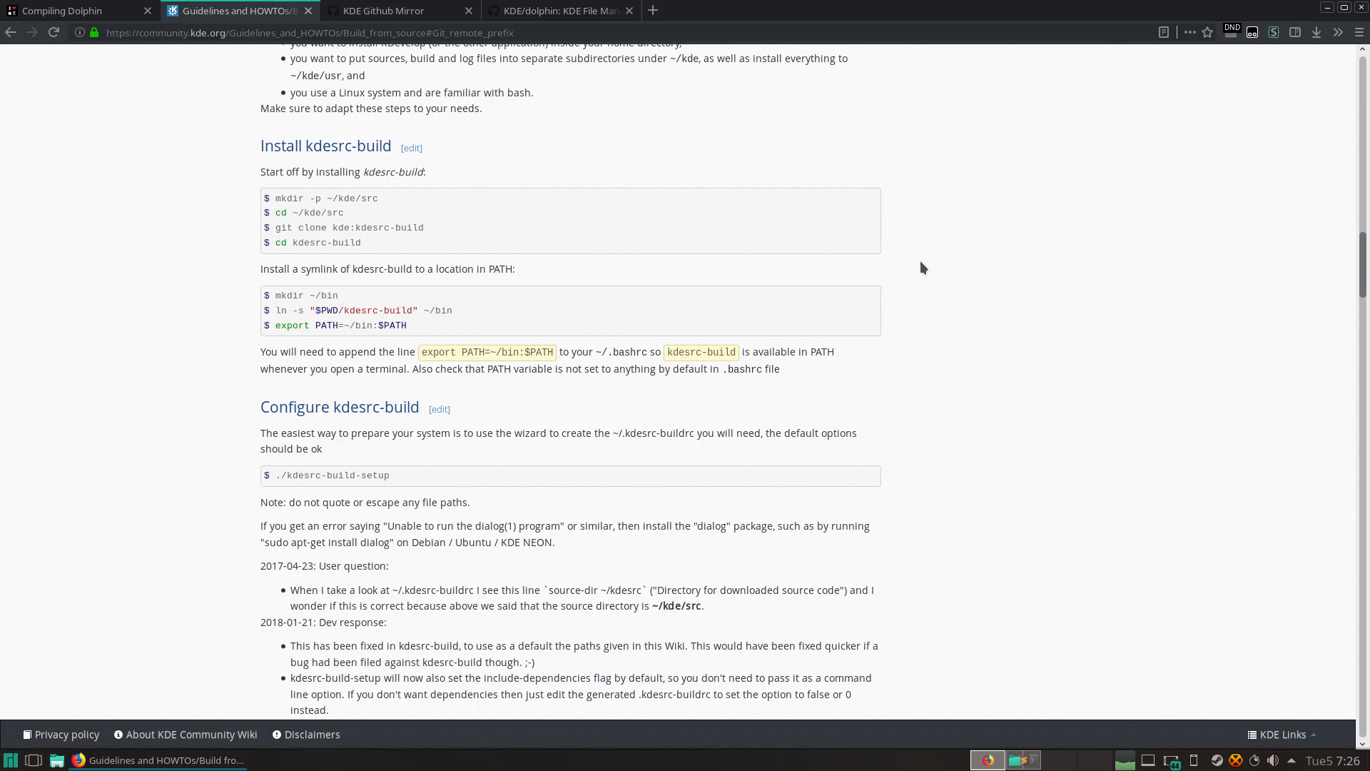
pyautogui.moveTo(416, 306)
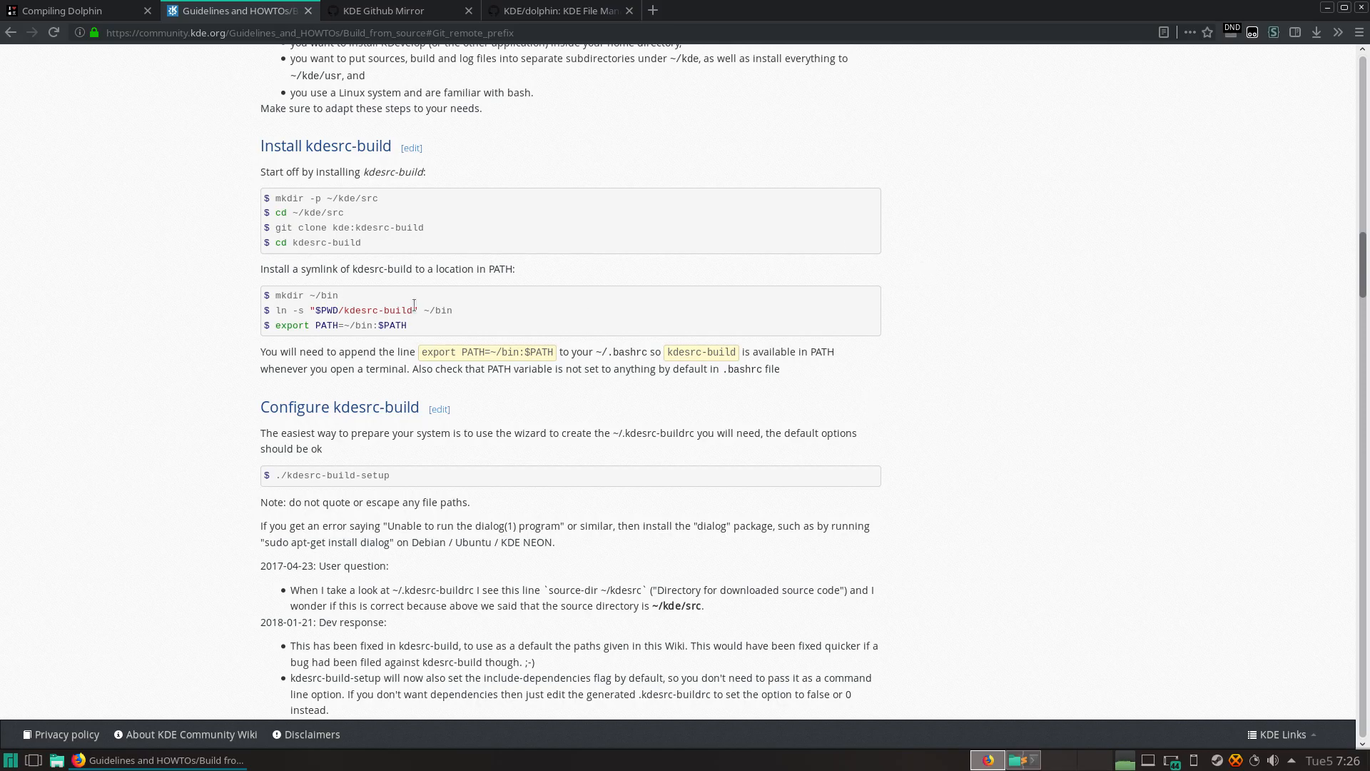
pyautogui.moveTo(415, 310)
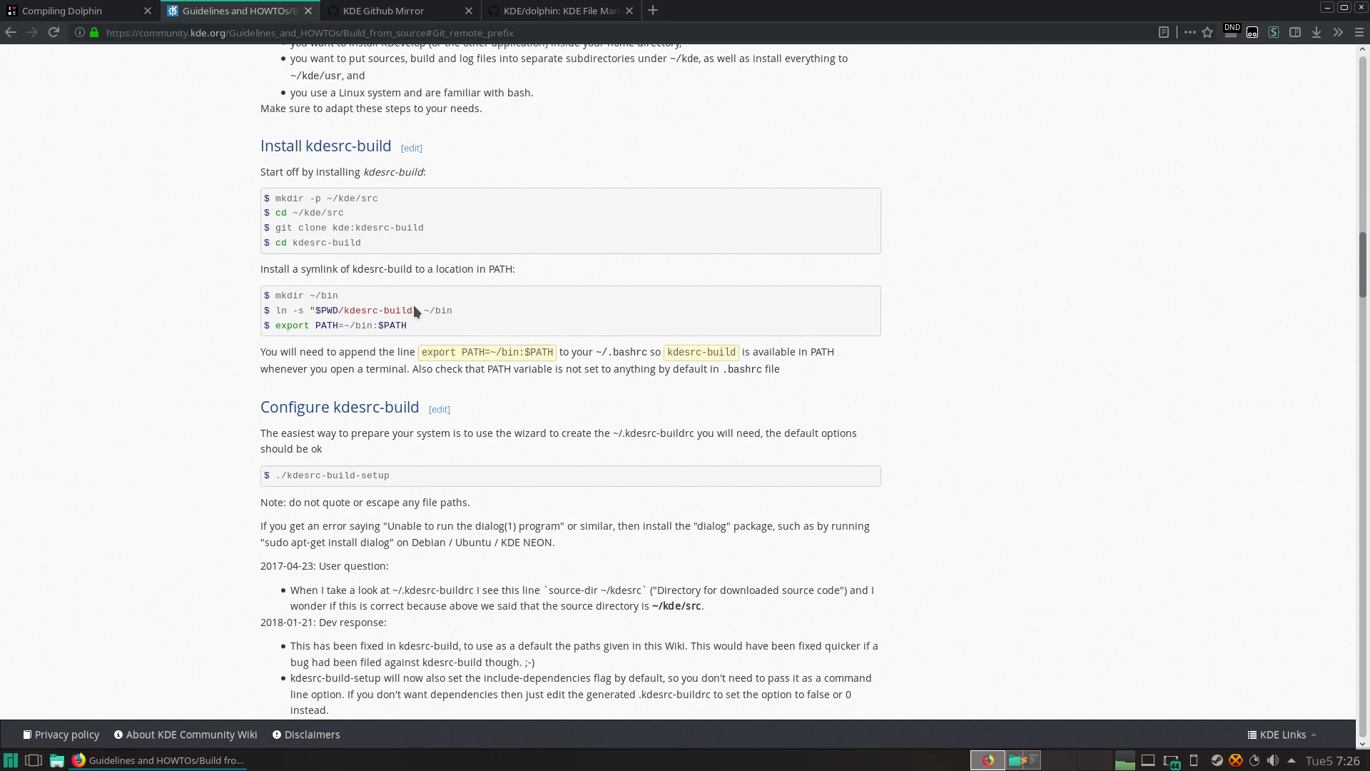
pyautogui.click(394, 10)
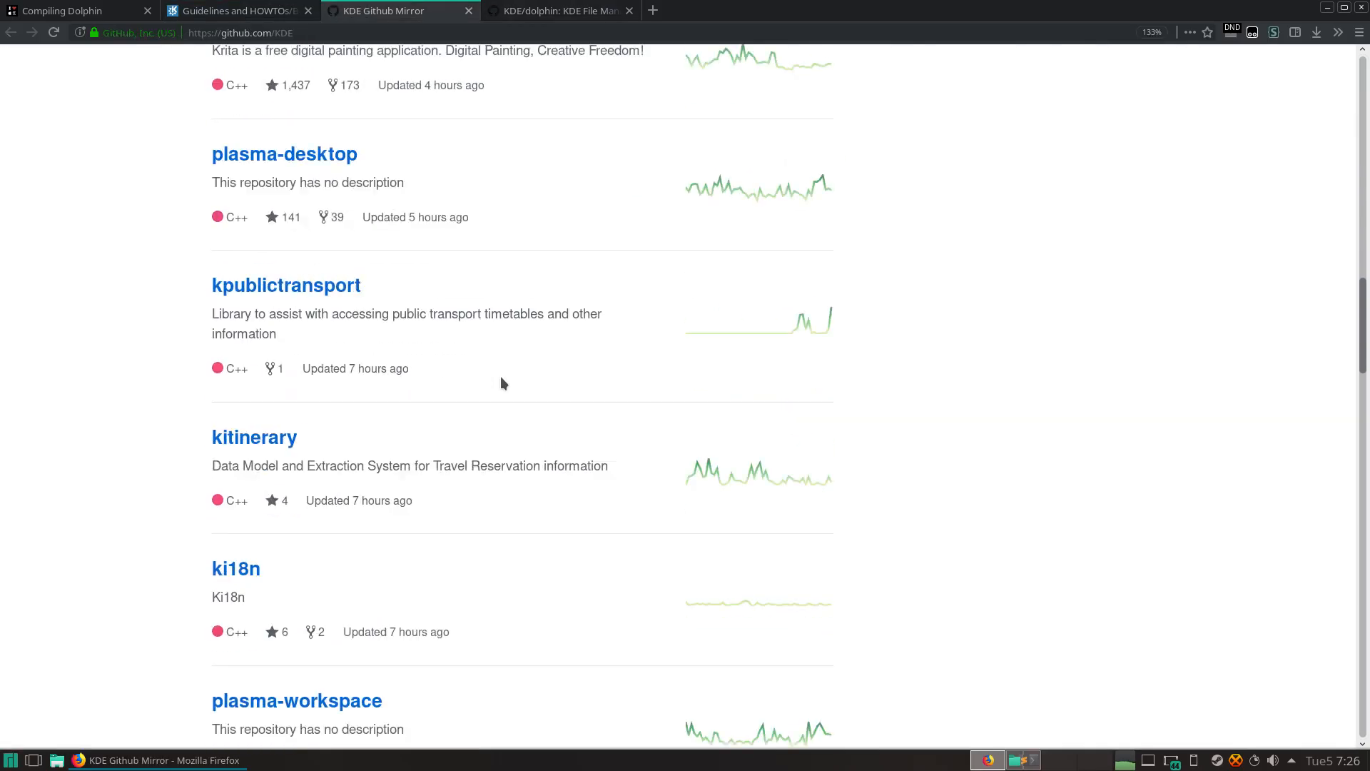
pyautogui.scroll(-3)
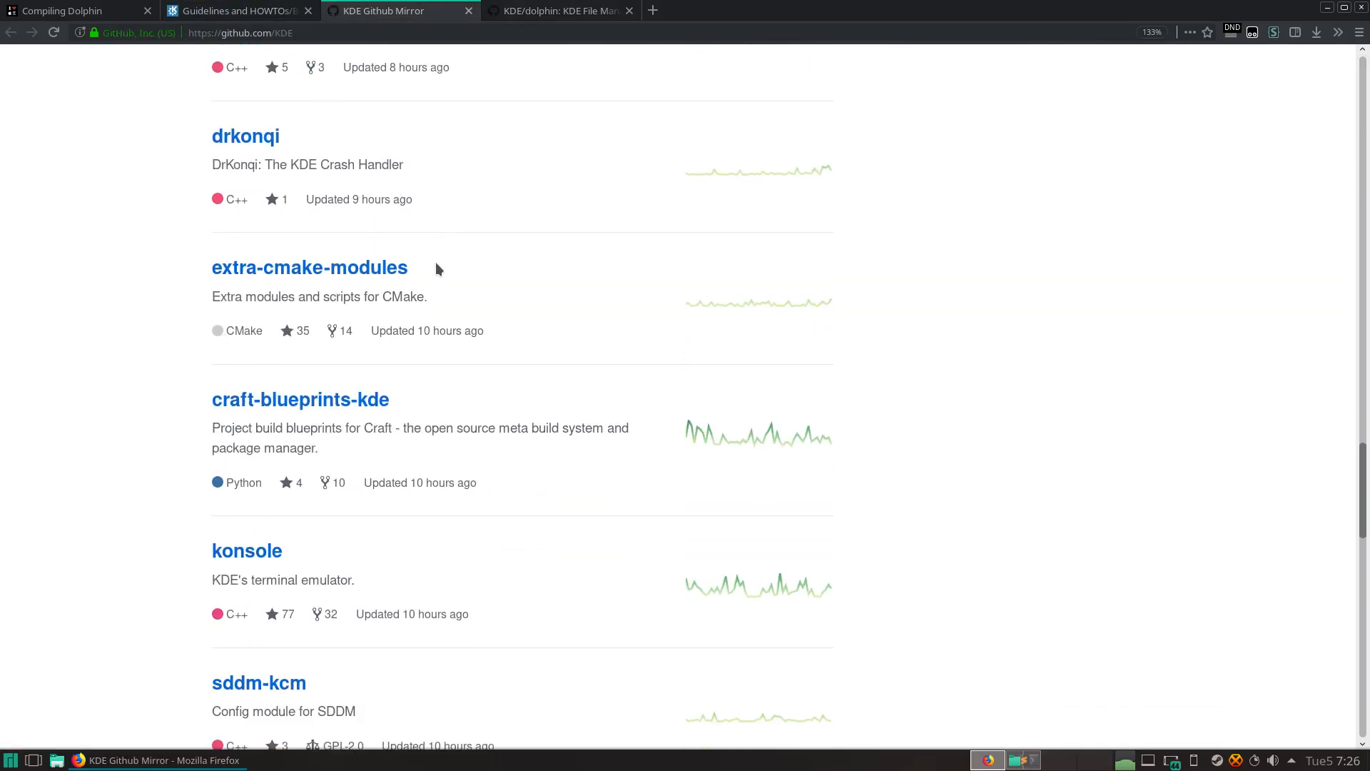
pyautogui.scroll(-3)
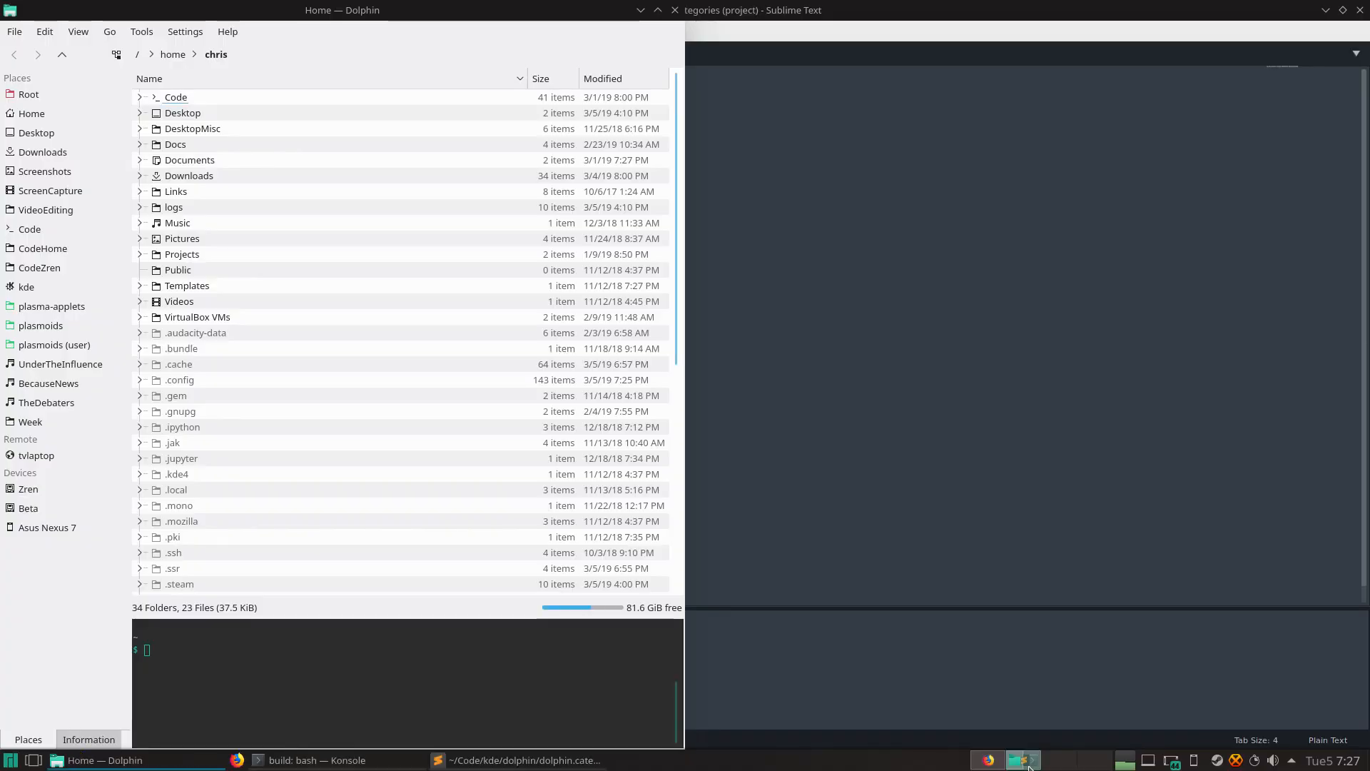
pyautogui.moveTo(389, 194)
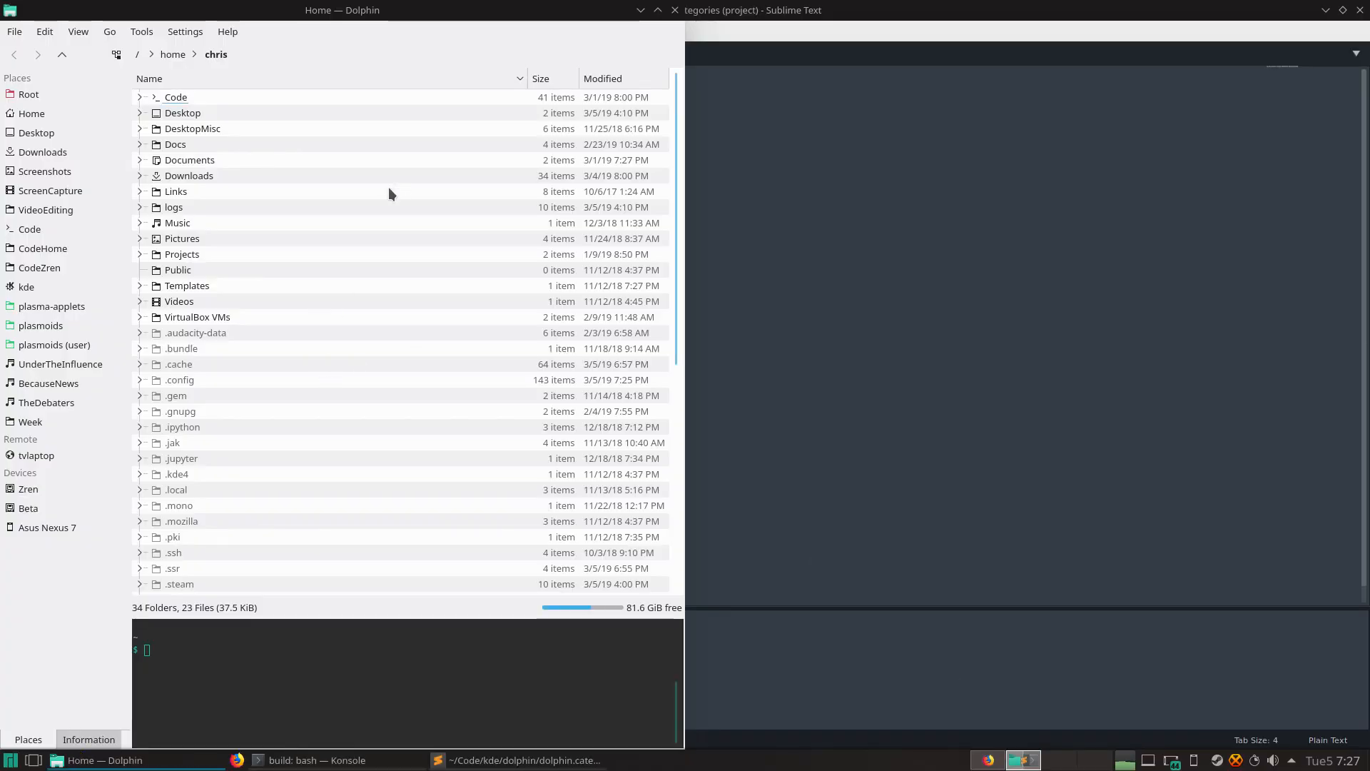
pyautogui.click(175, 190)
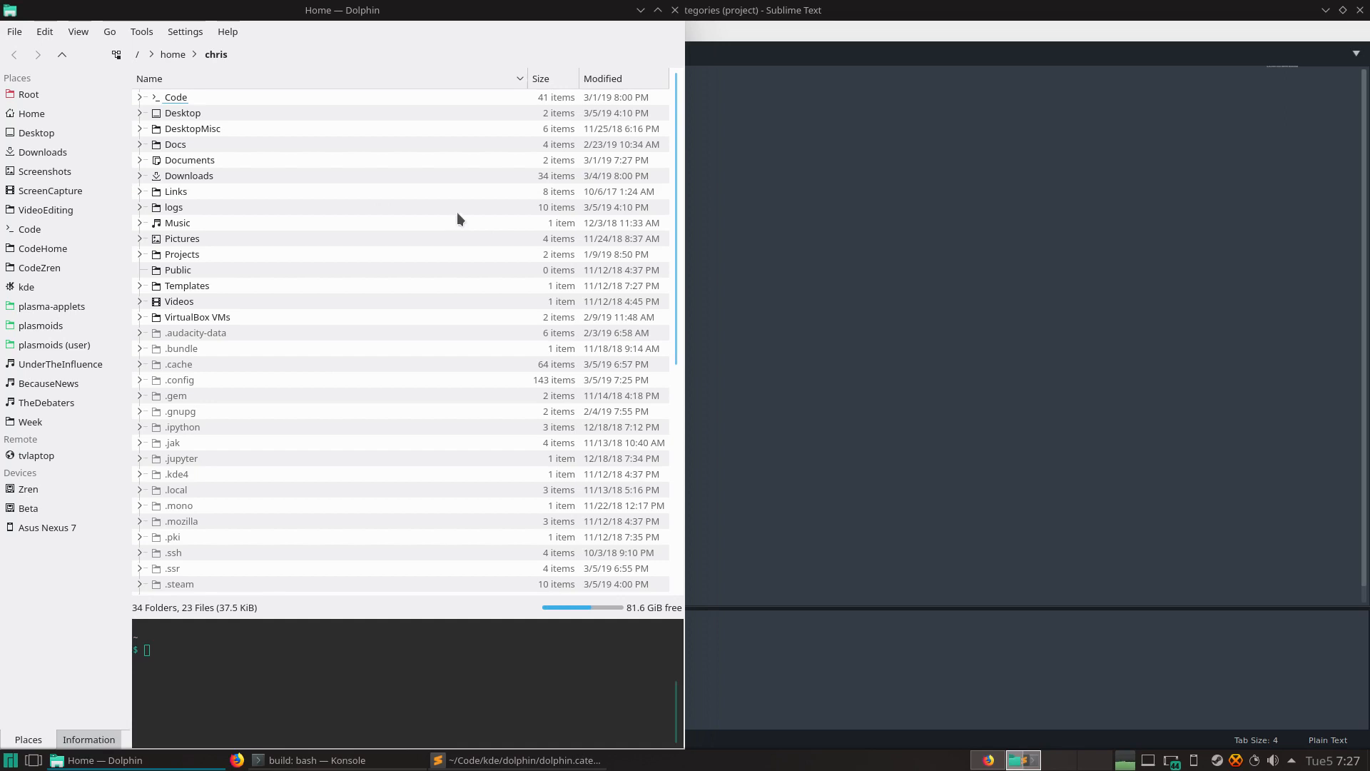
pyautogui.moveTo(984, 310)
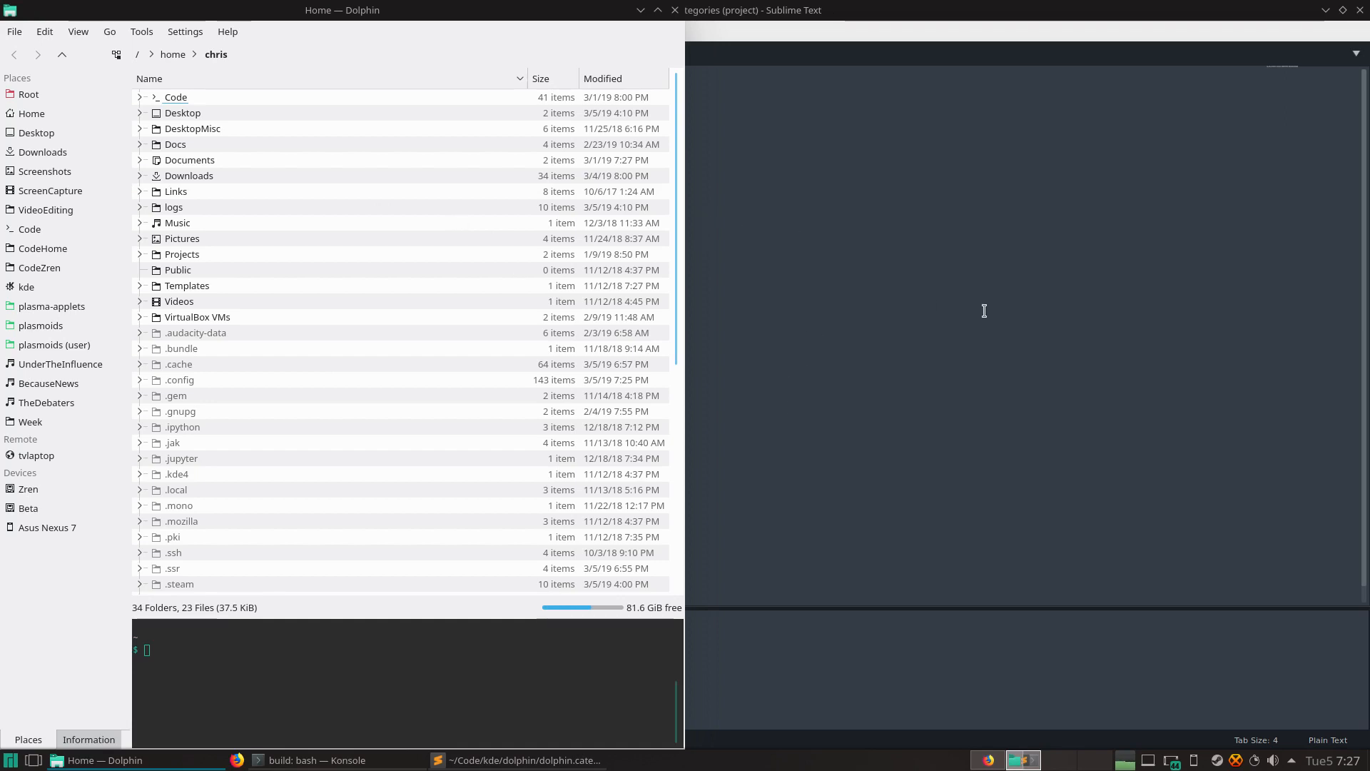